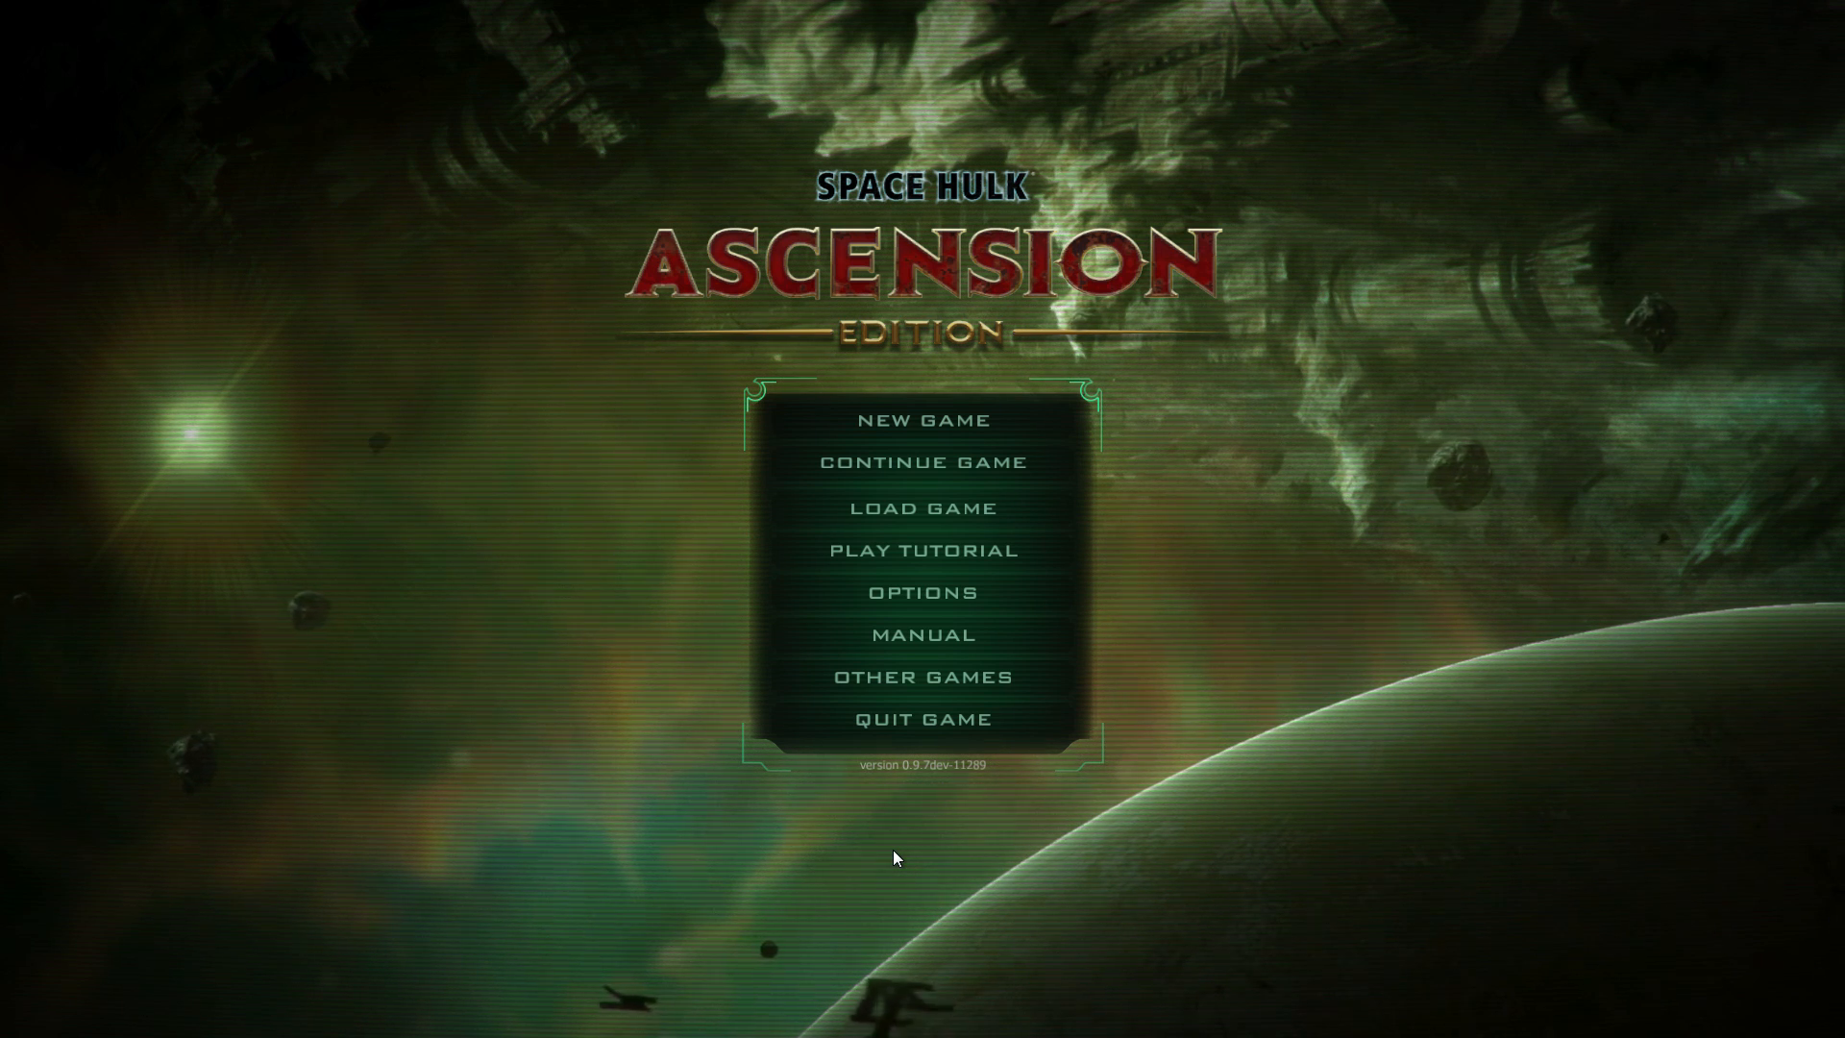
mouse_move(1094, 759)
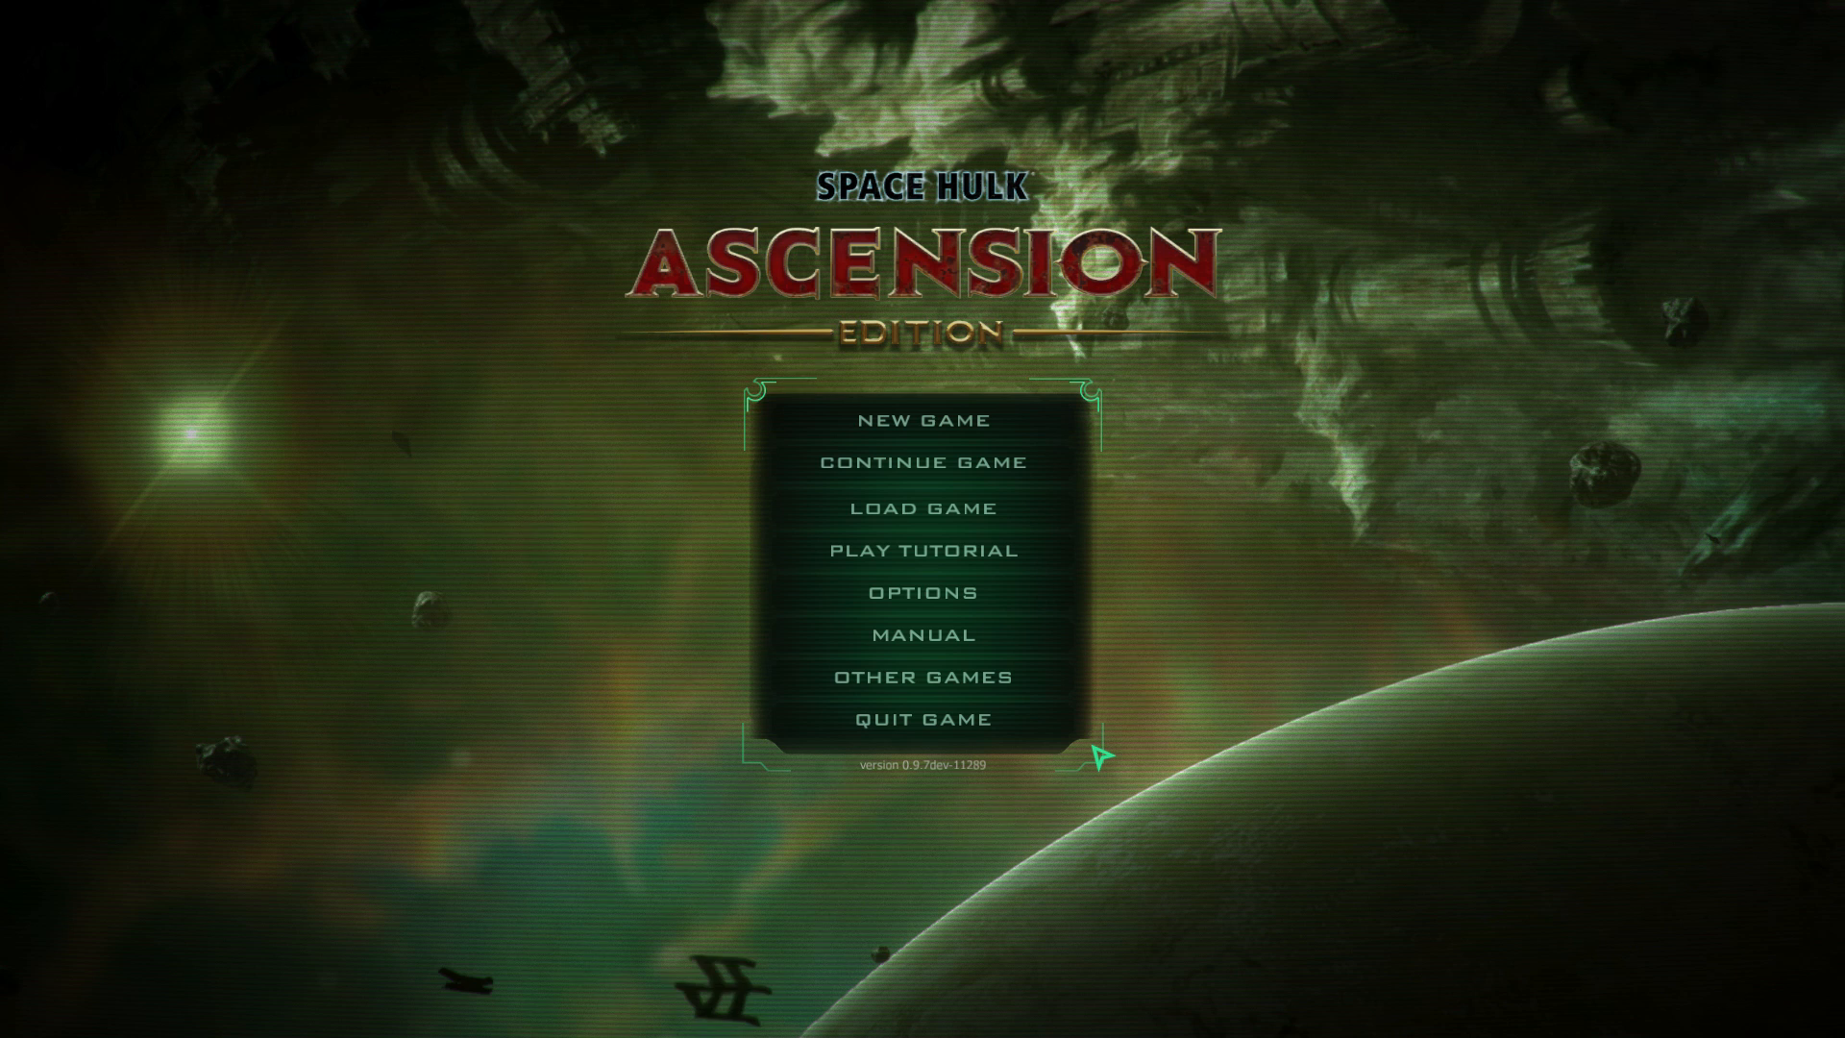
mouse_move(1053, 665)
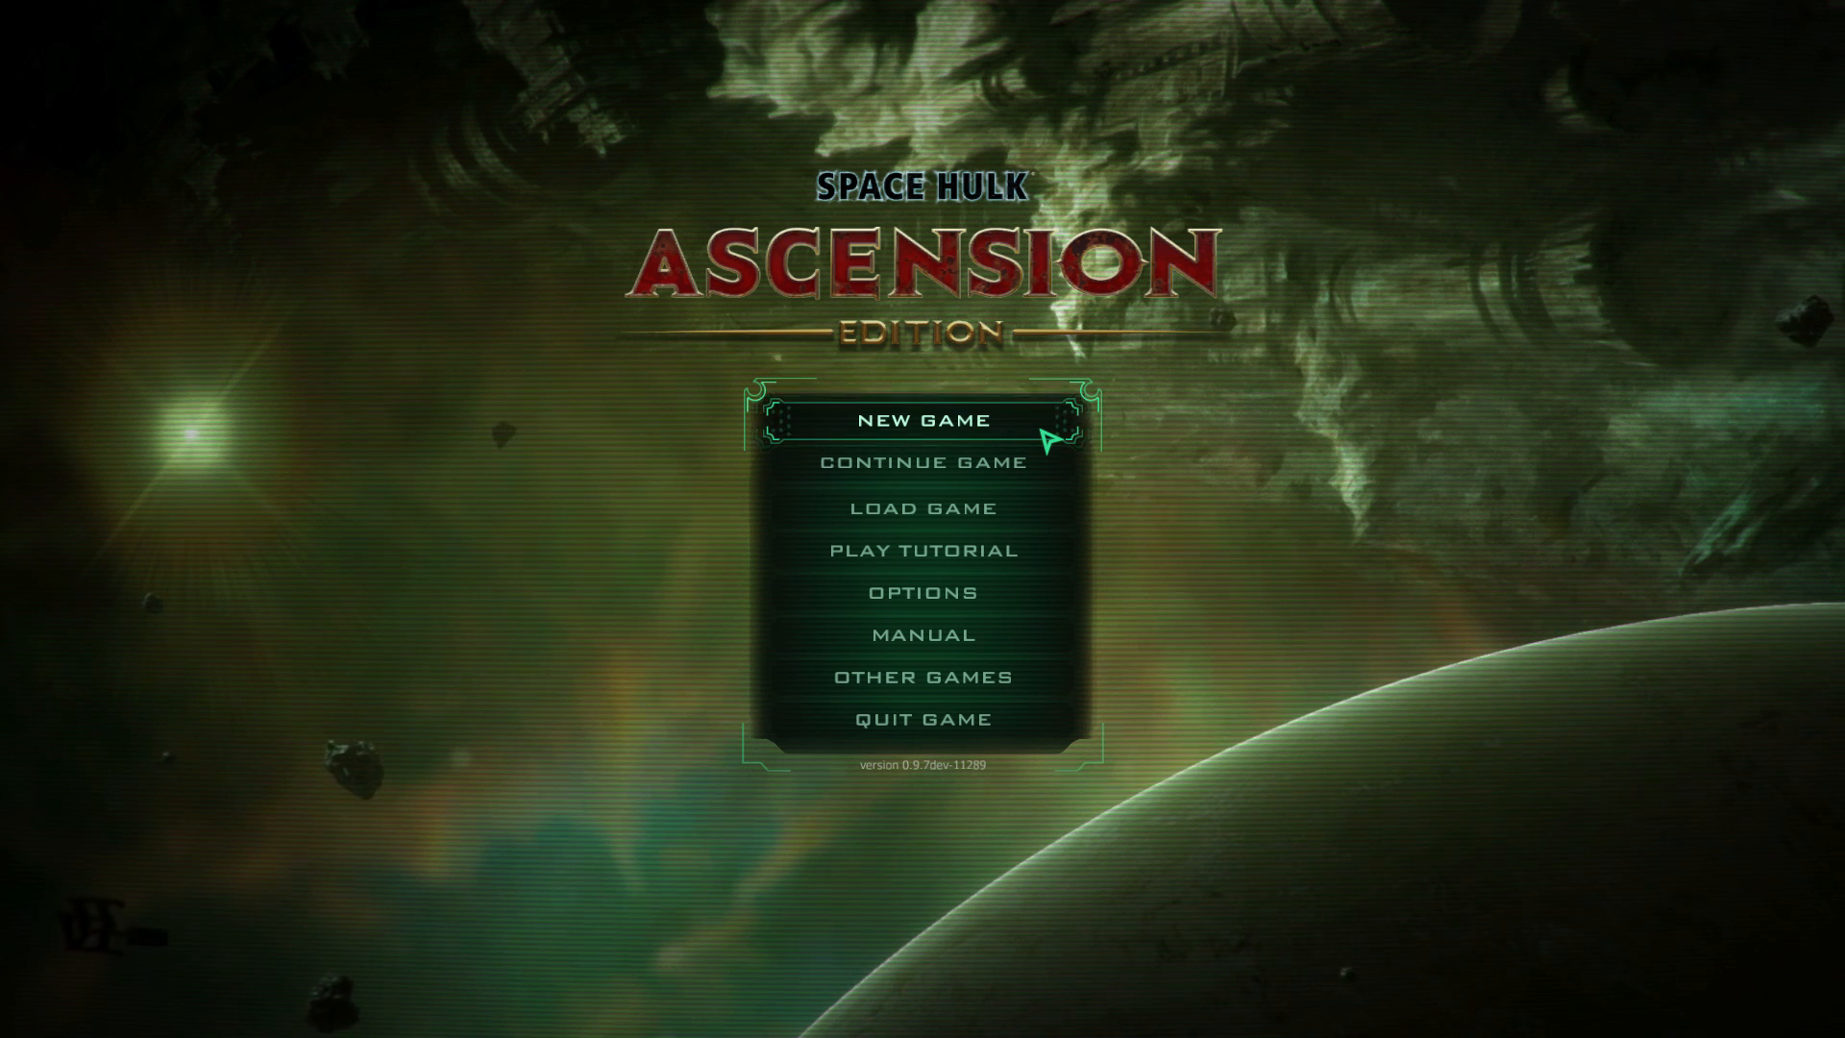
Start a new game as the Space Wolves and open the Fall of Jotunheim campaign.
click(922, 420)
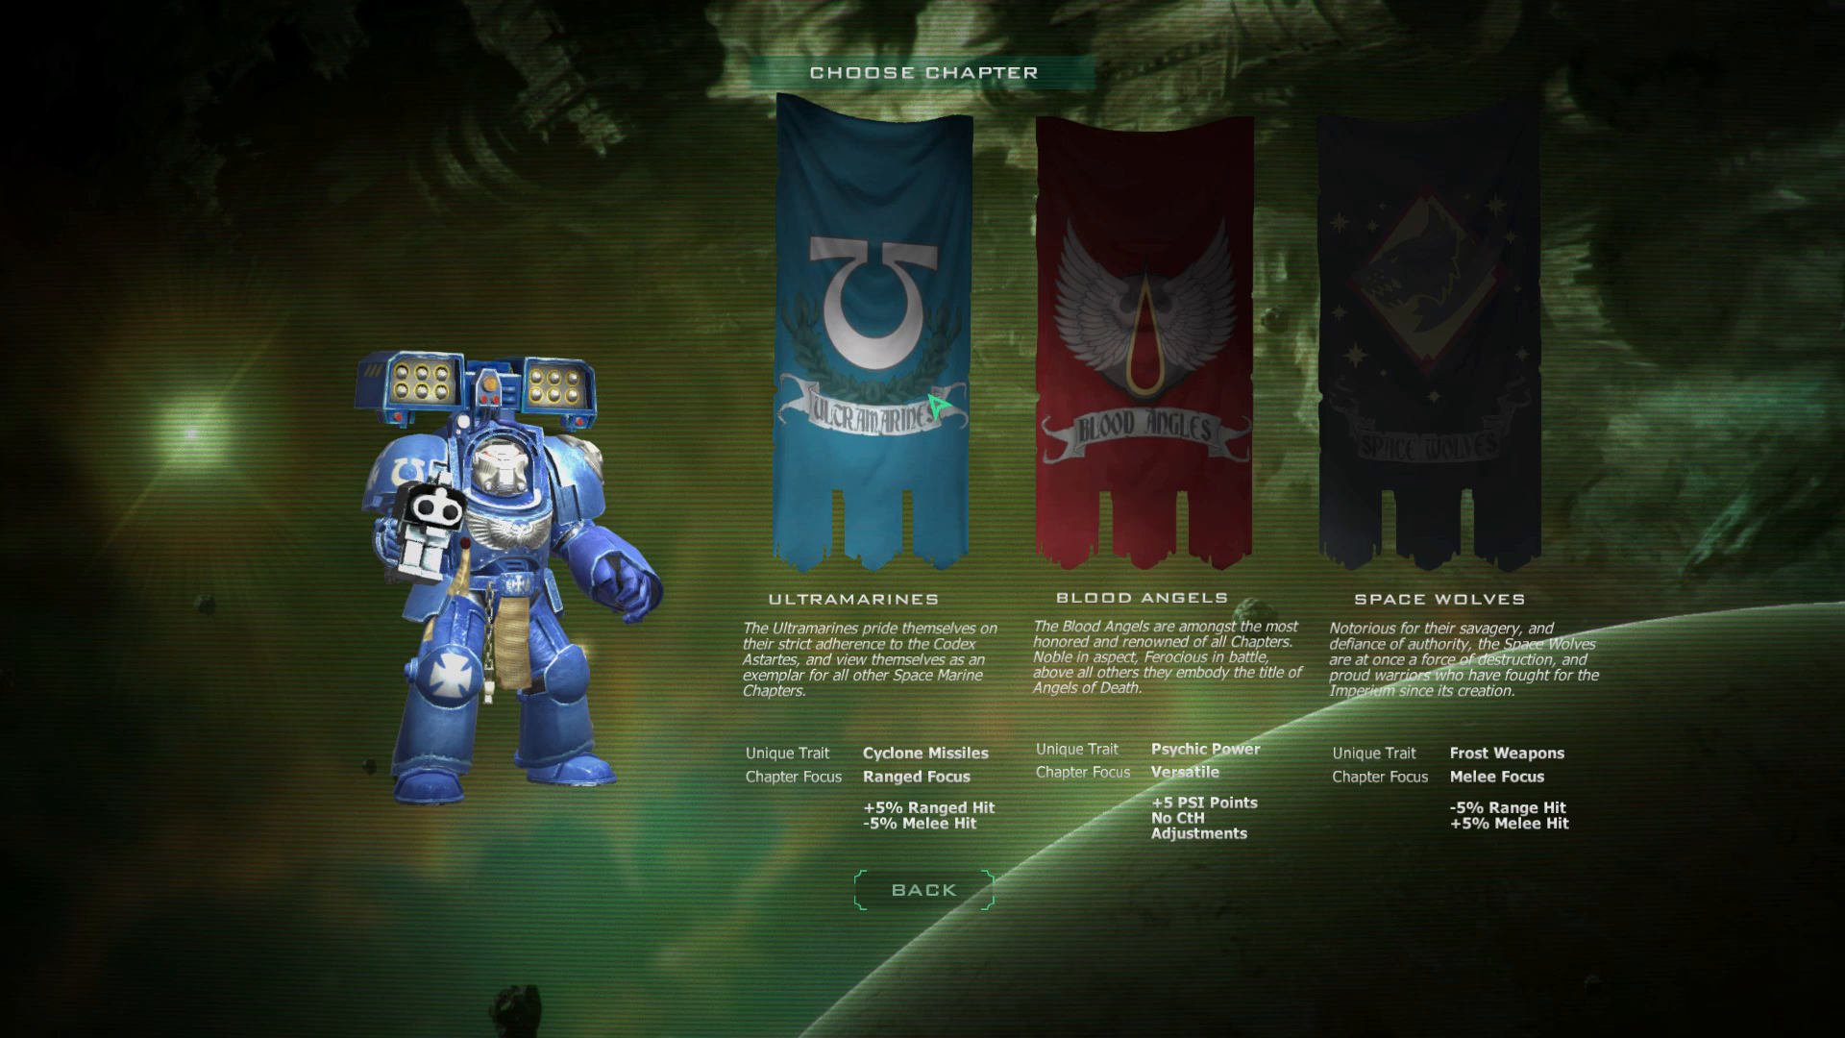
click(1396, 330)
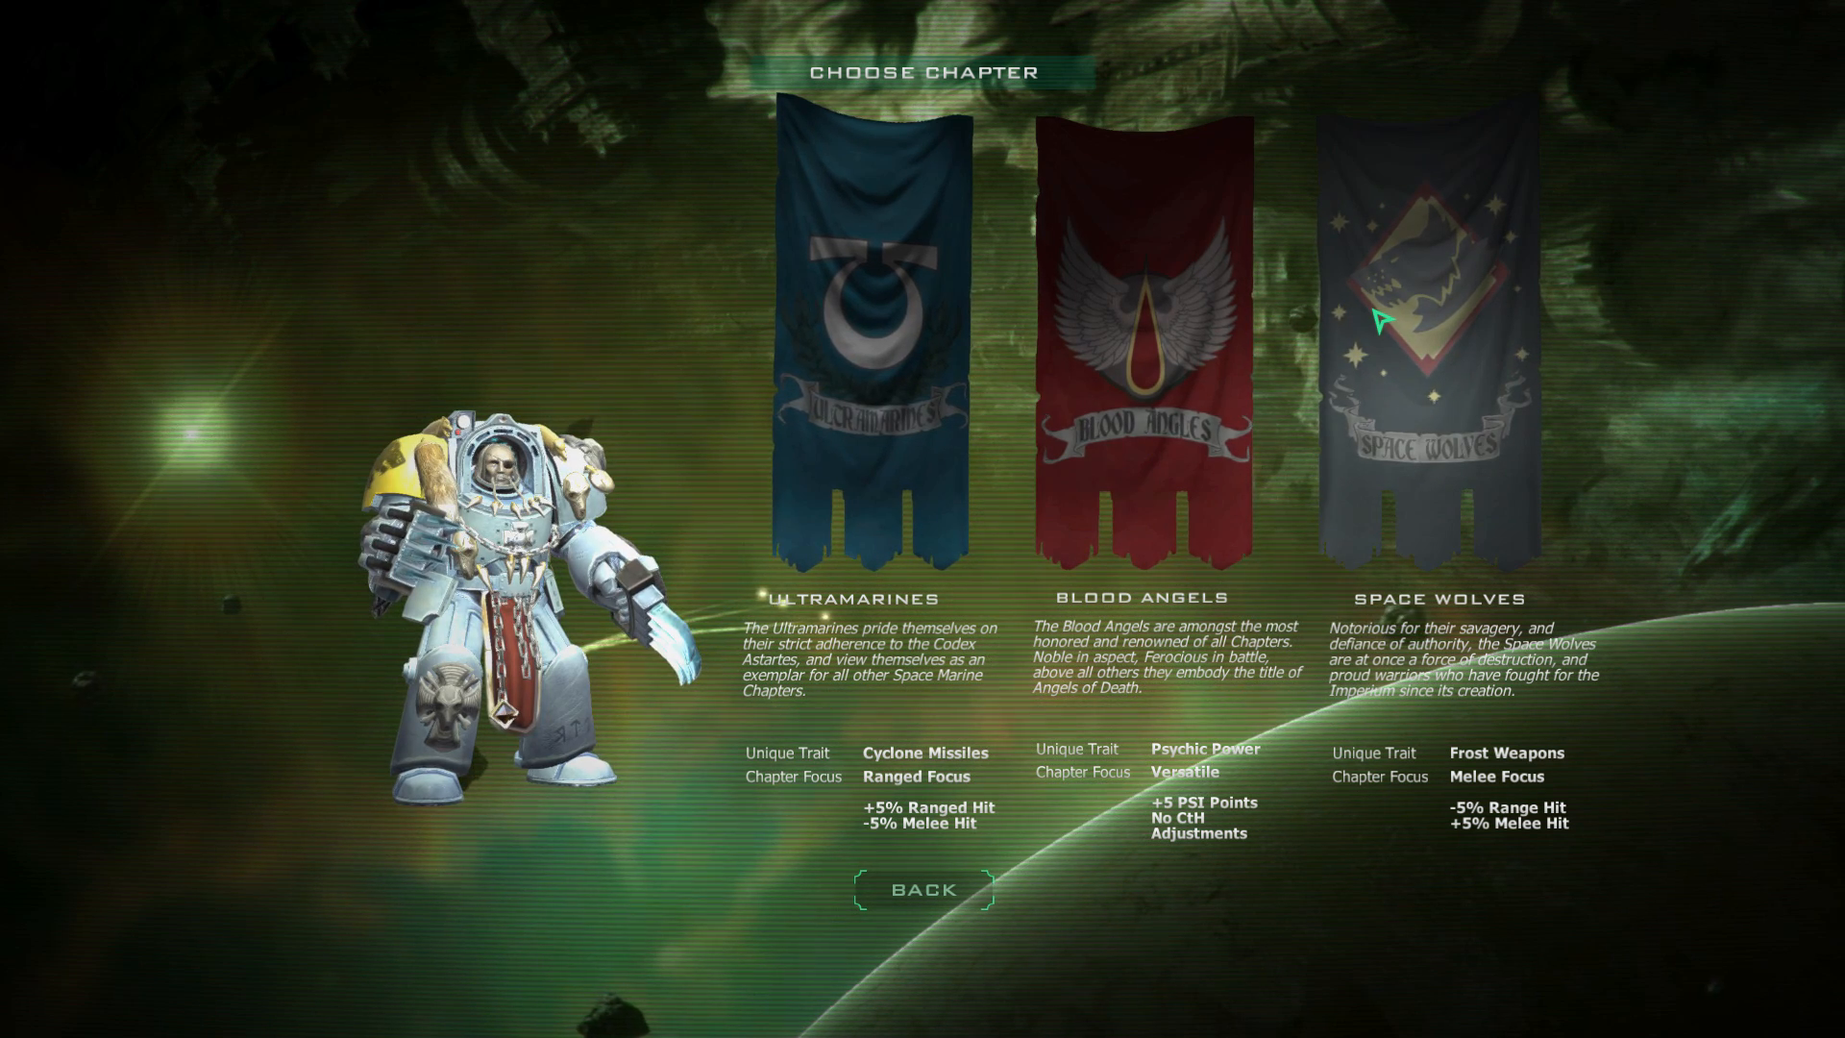
click(1135, 330)
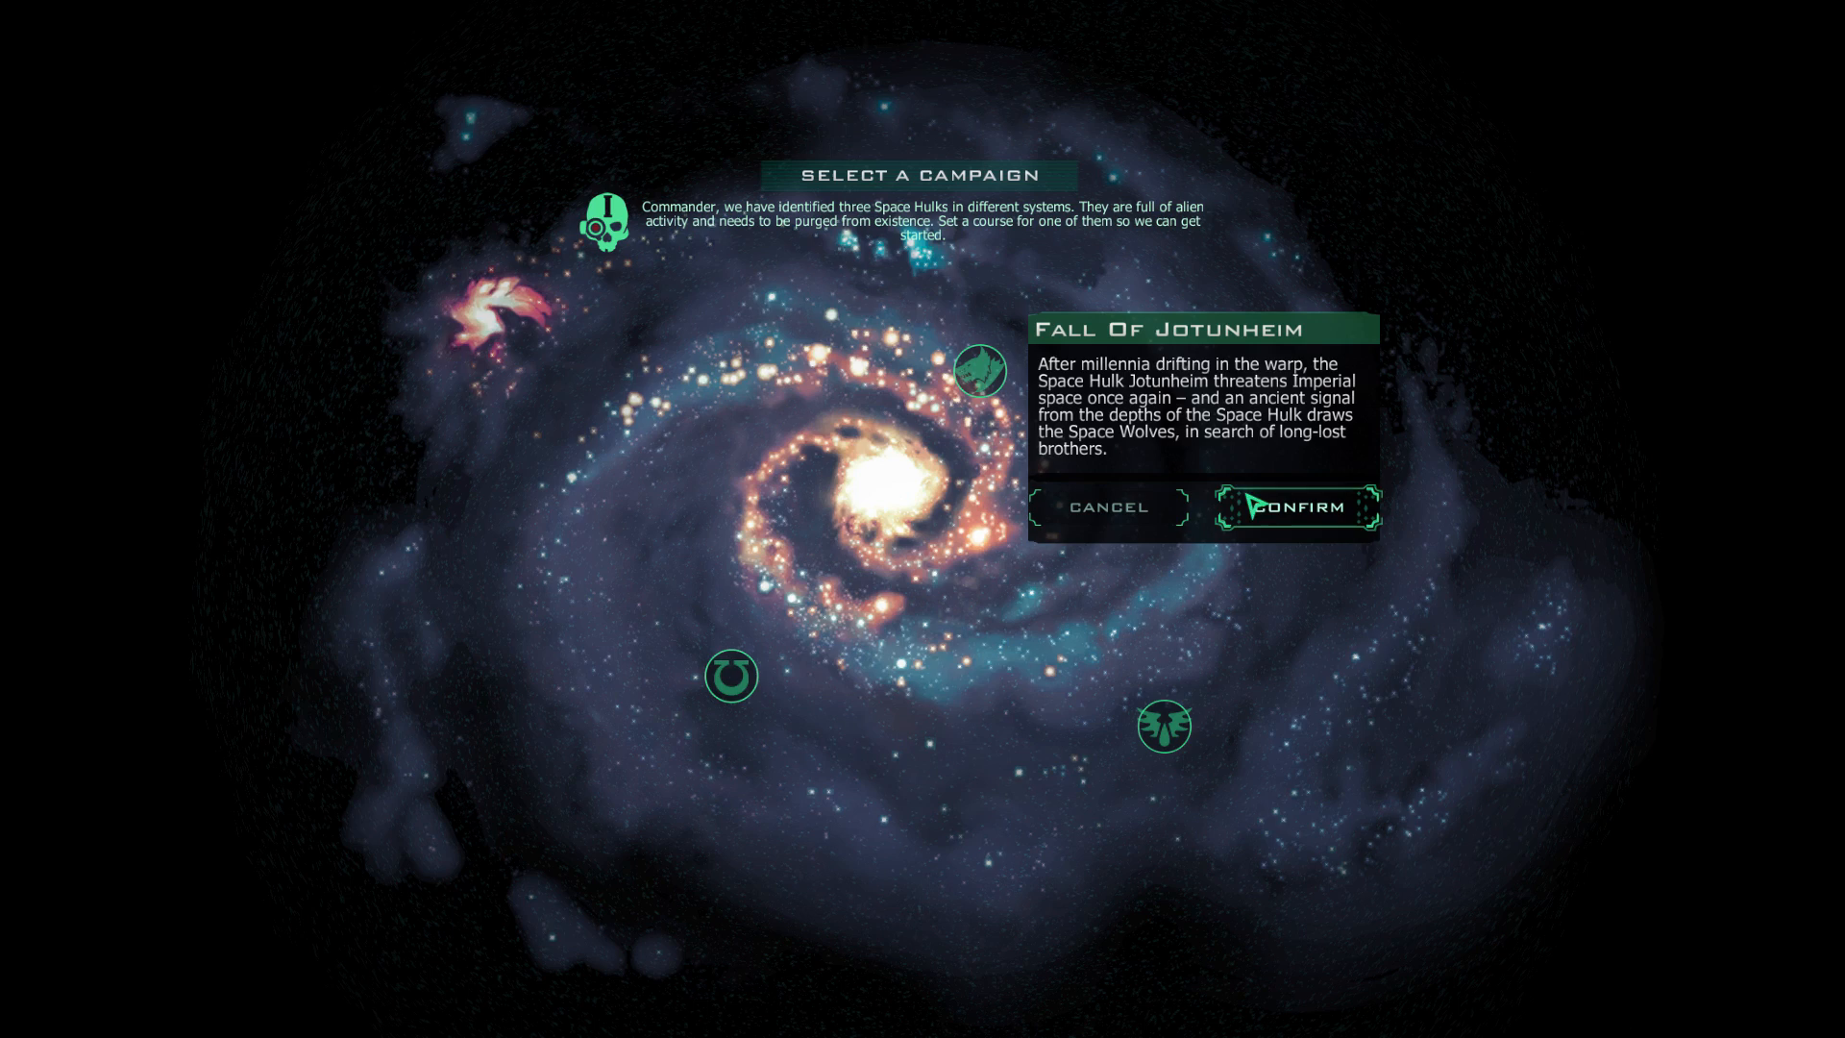
Confirm Fall of Jotunheim to show its briefing with Squads Karl and Unnulfr.
click(1296, 508)
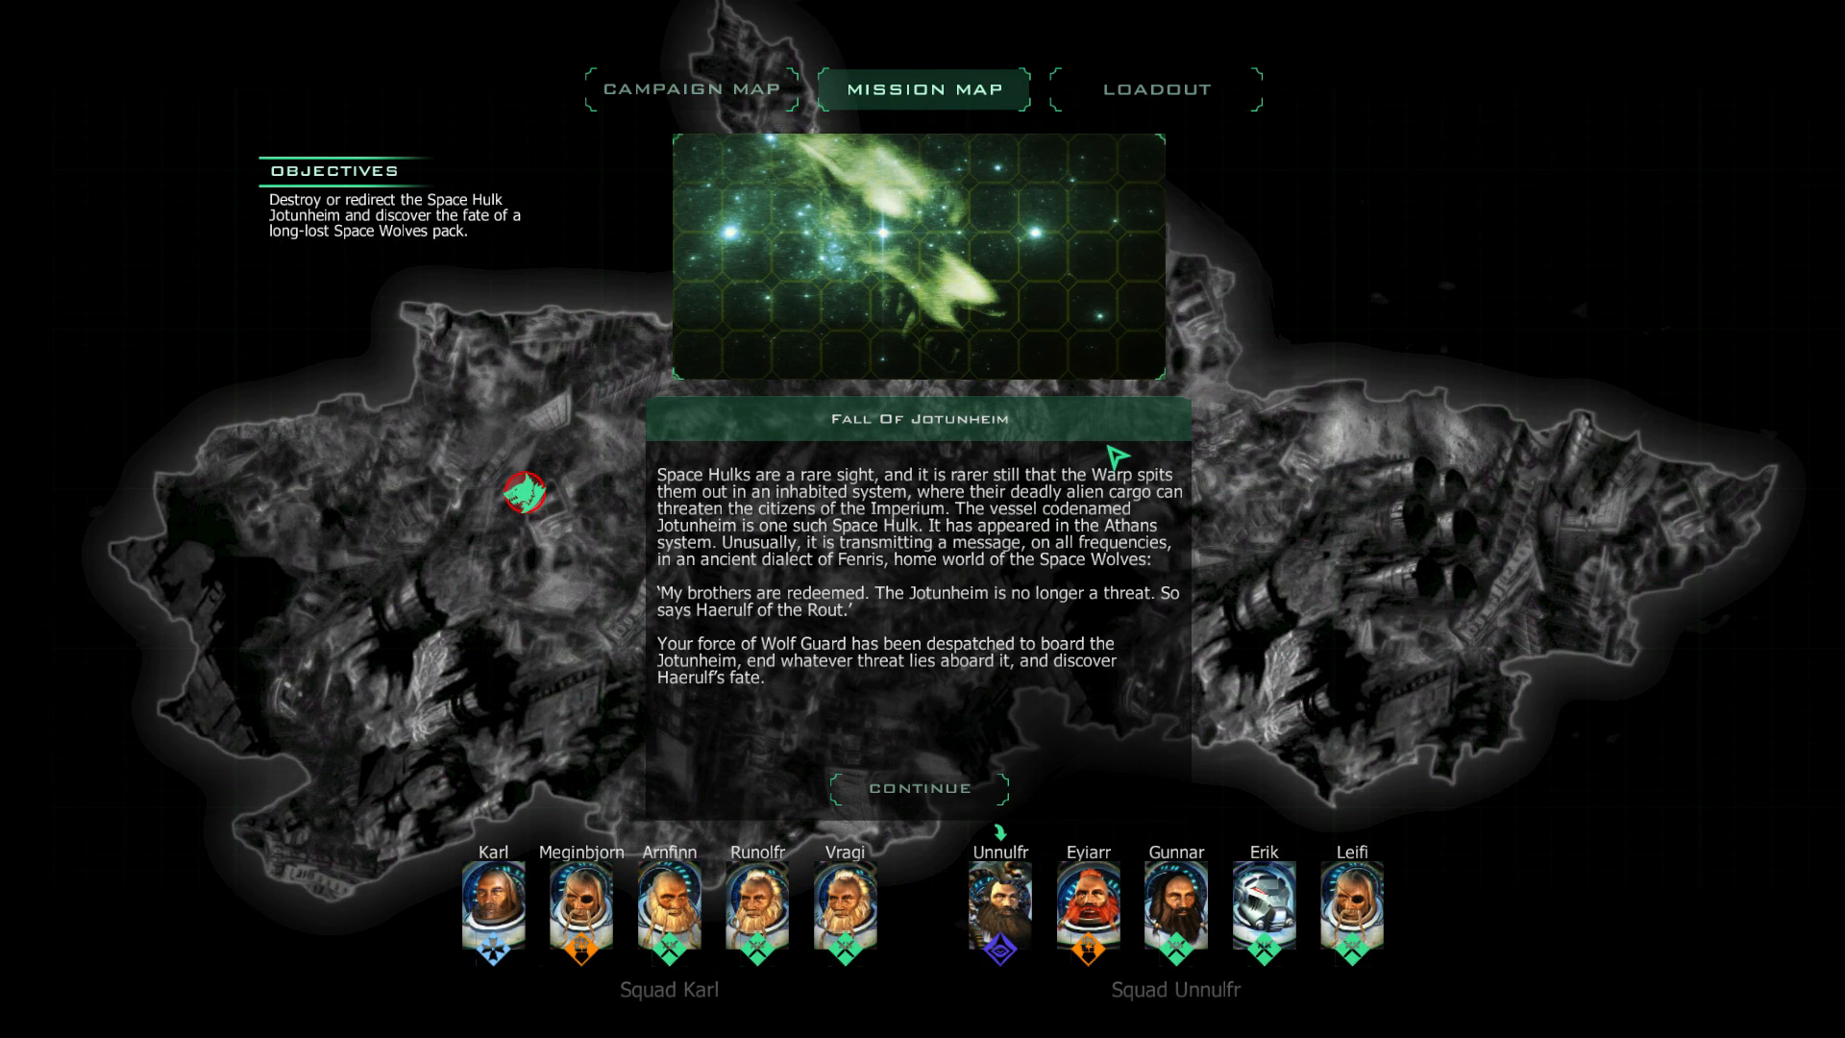
mouse_move(806, 503)
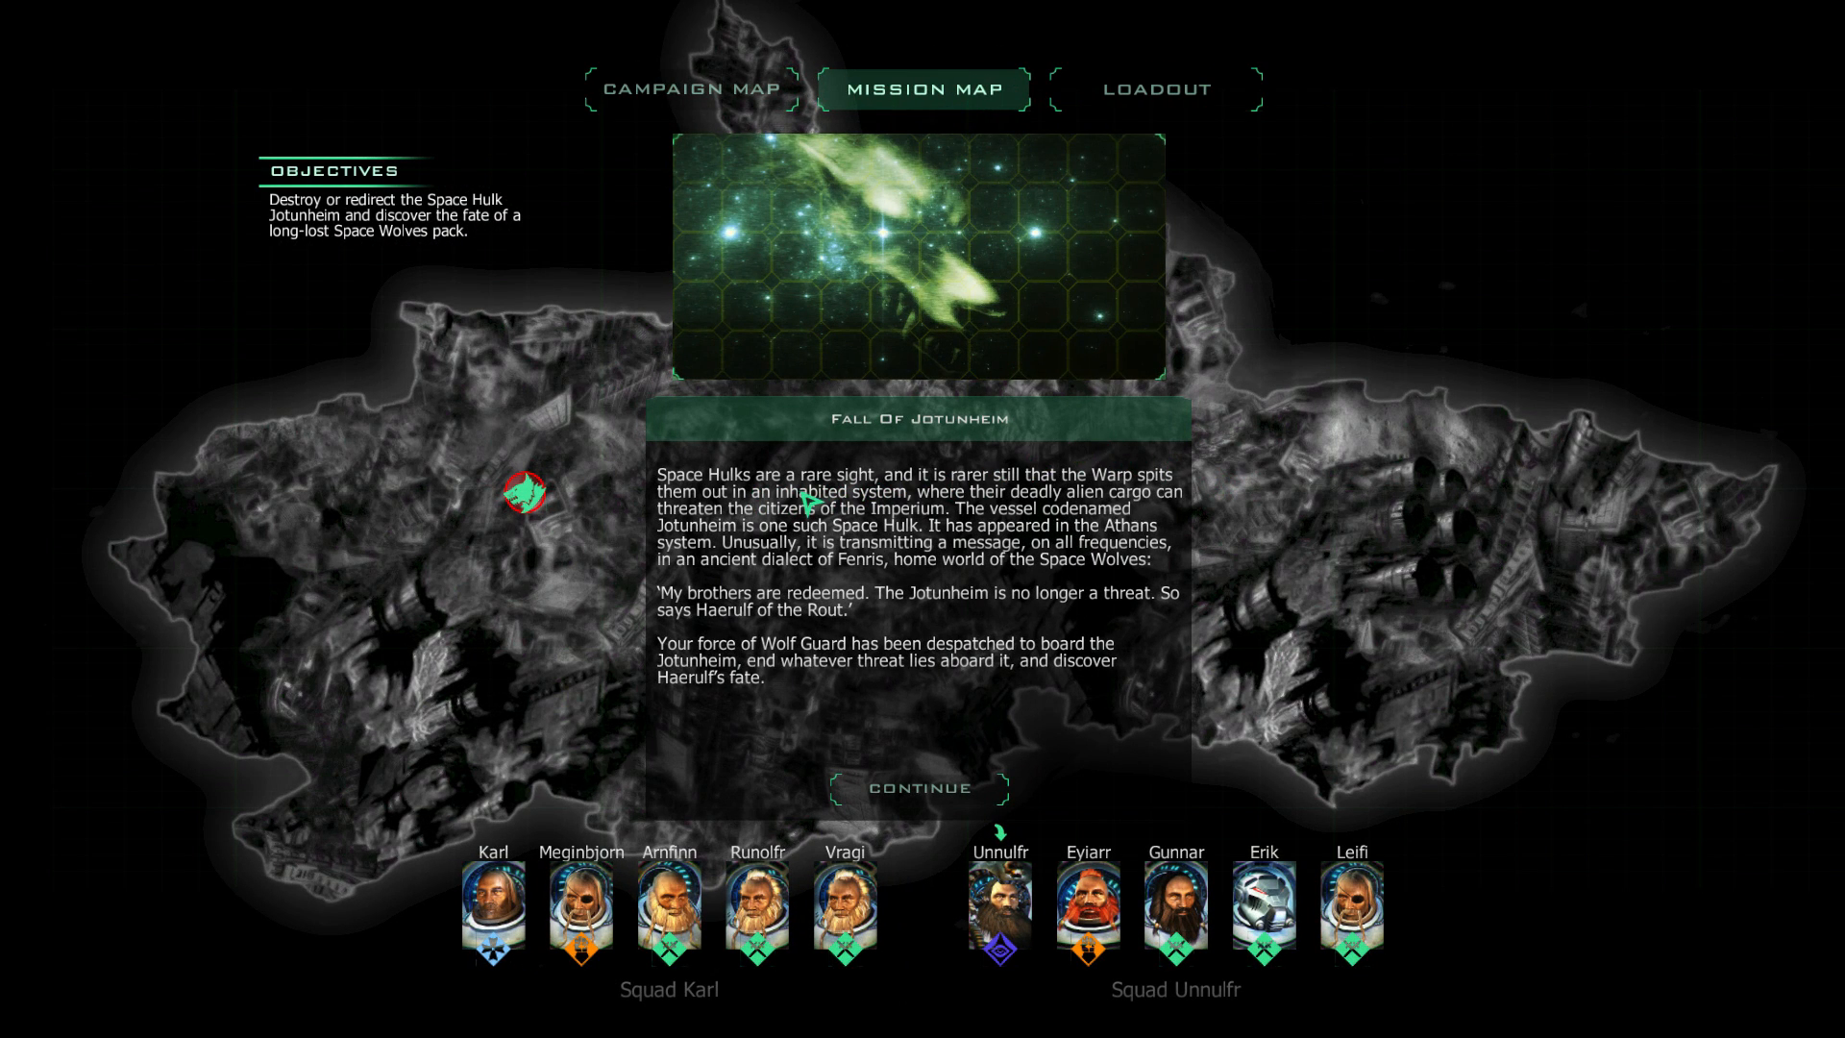
mouse_move(1112, 488)
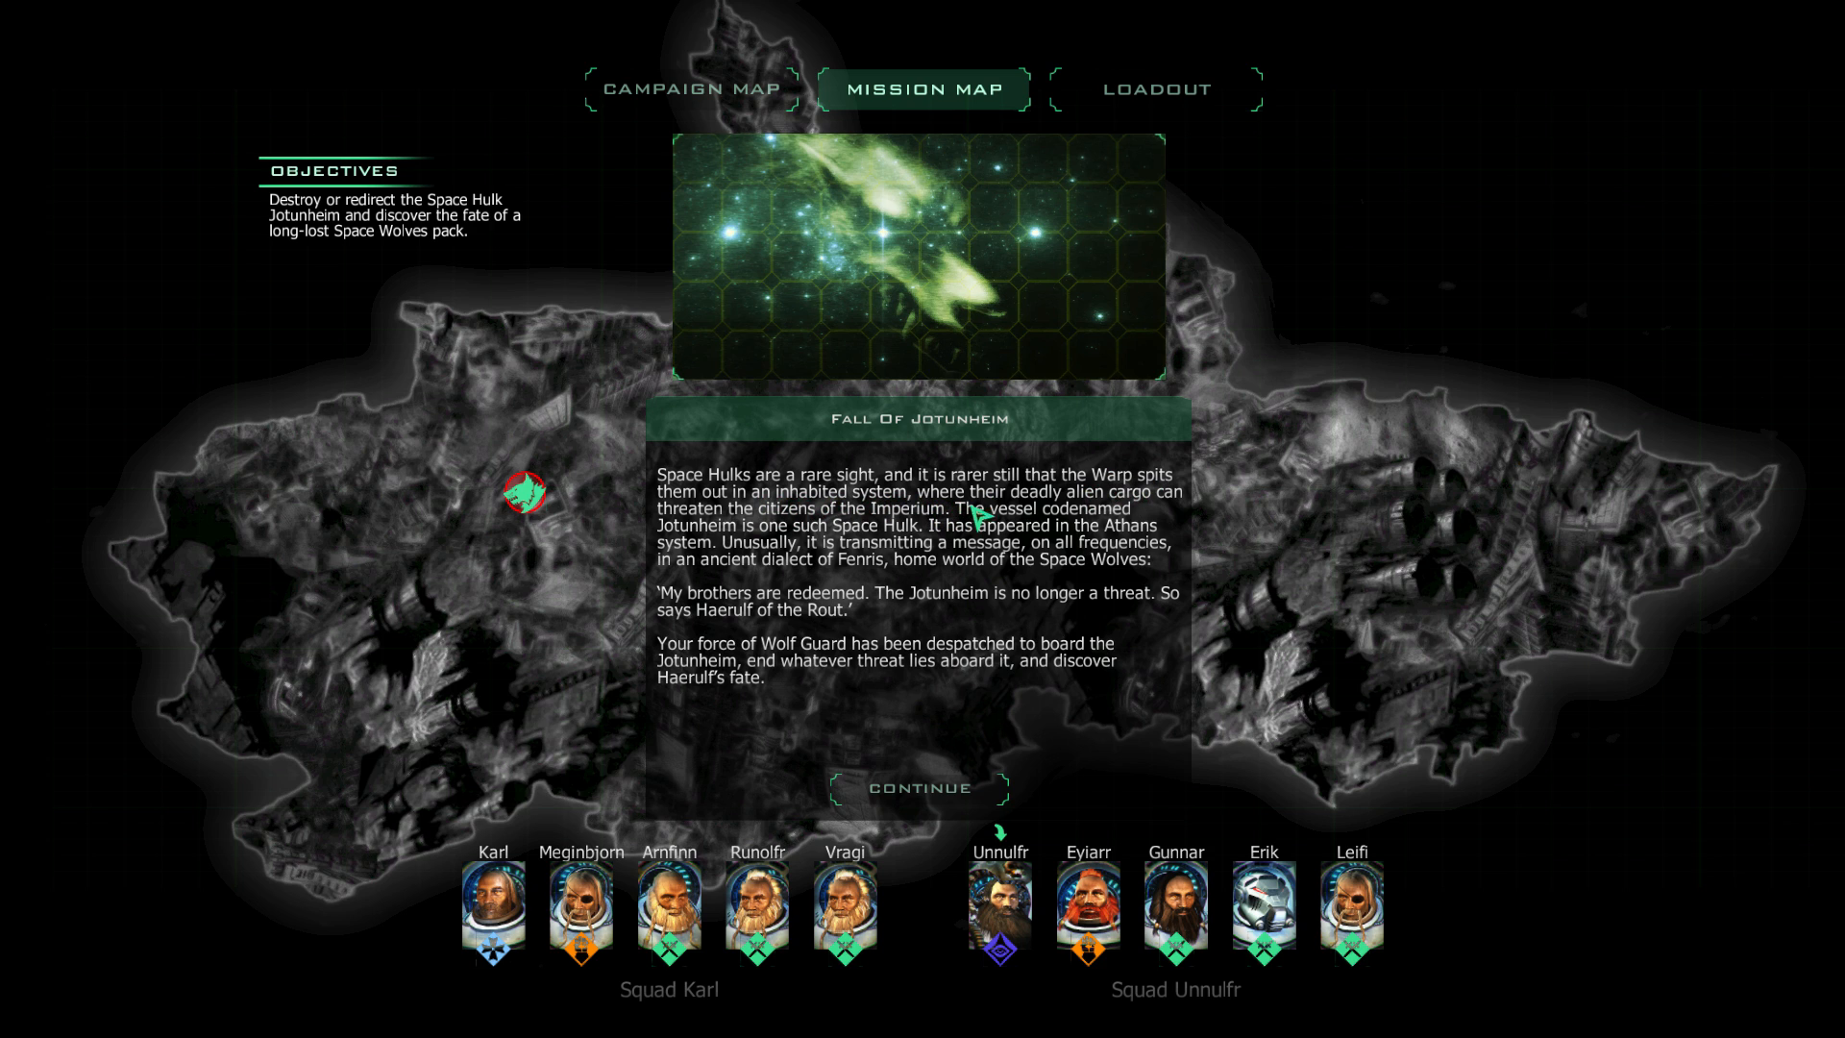
mouse_move(876, 547)
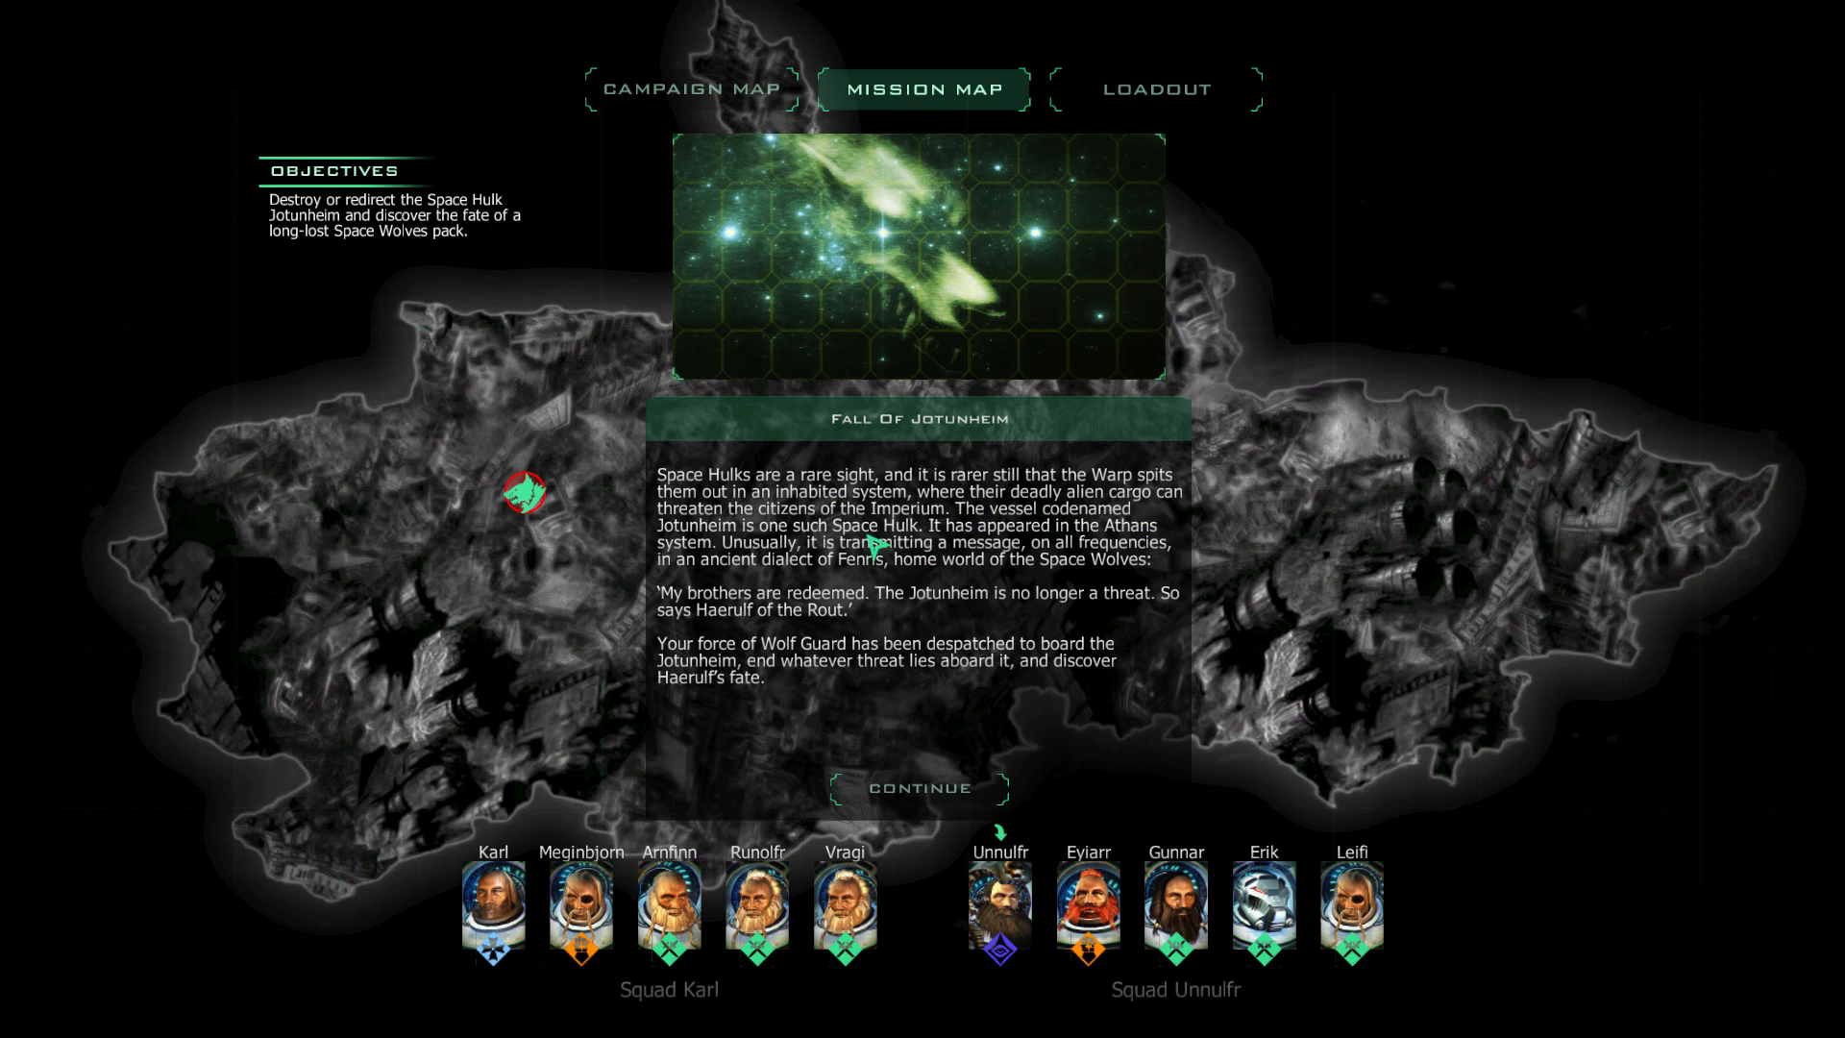
mouse_move(1000, 537)
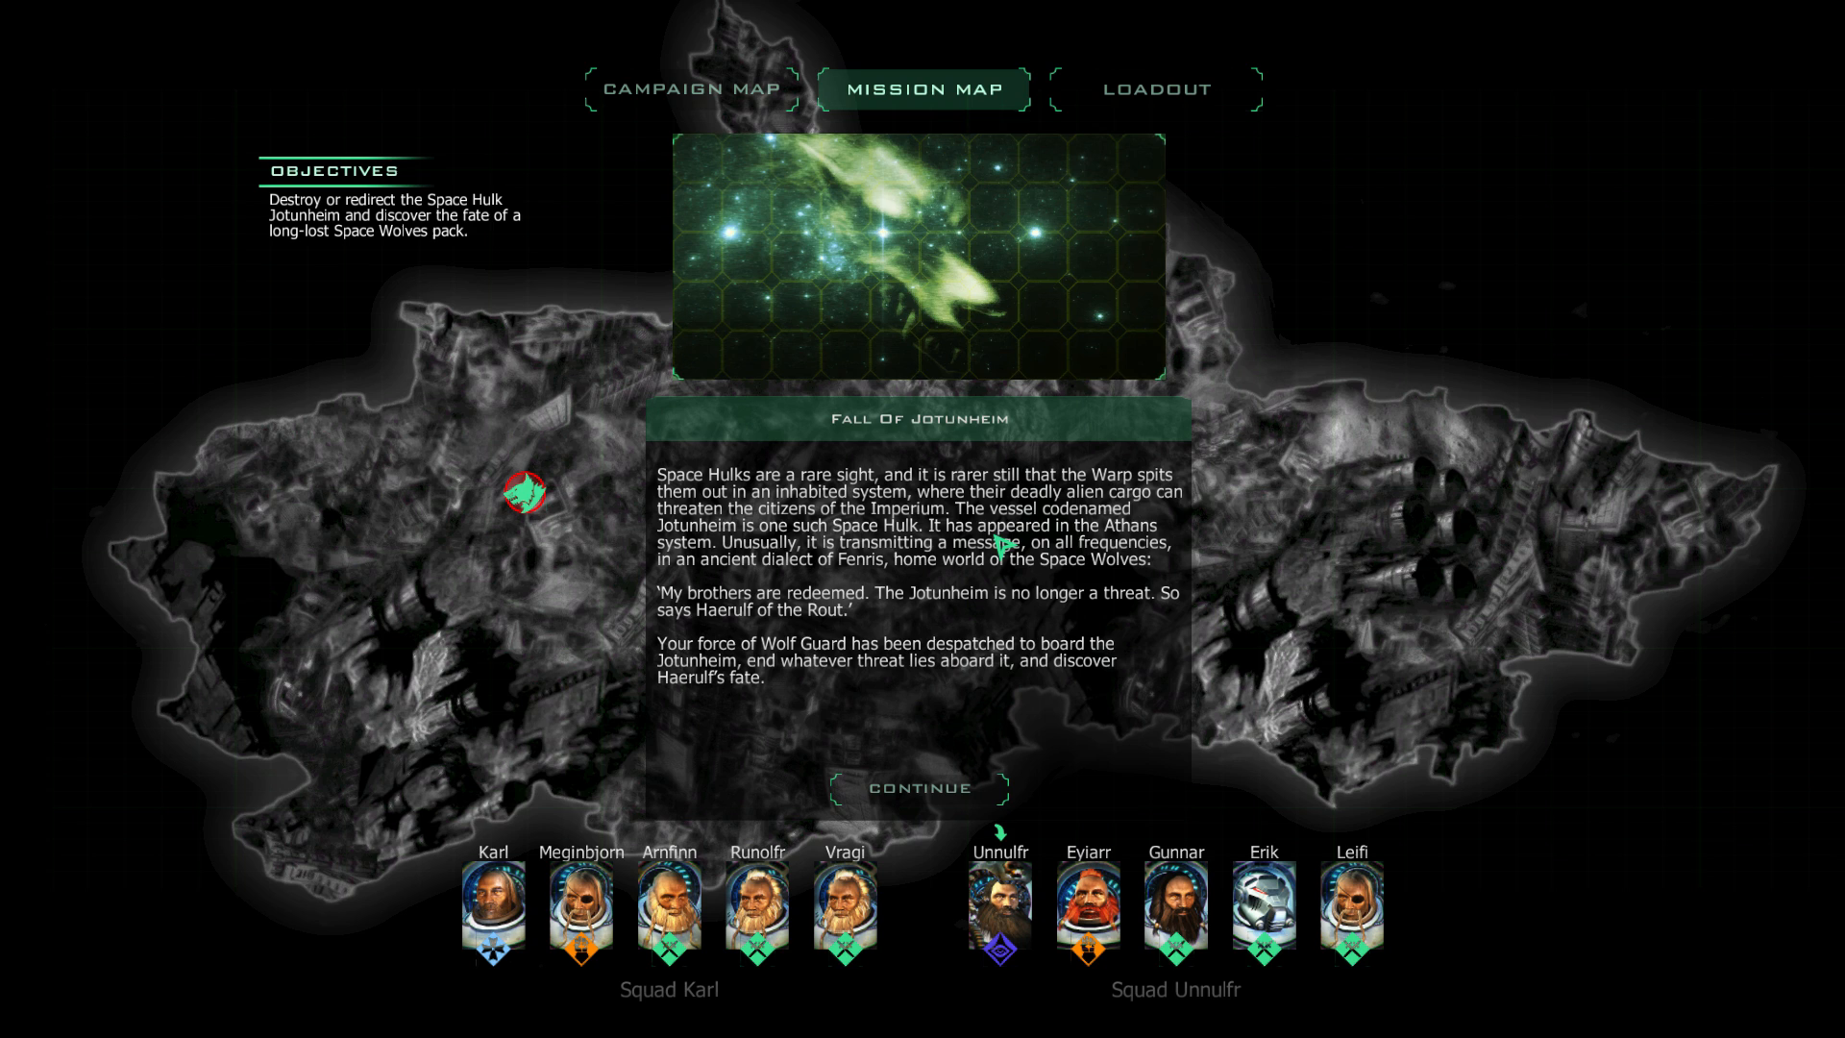
mouse_move(994, 547)
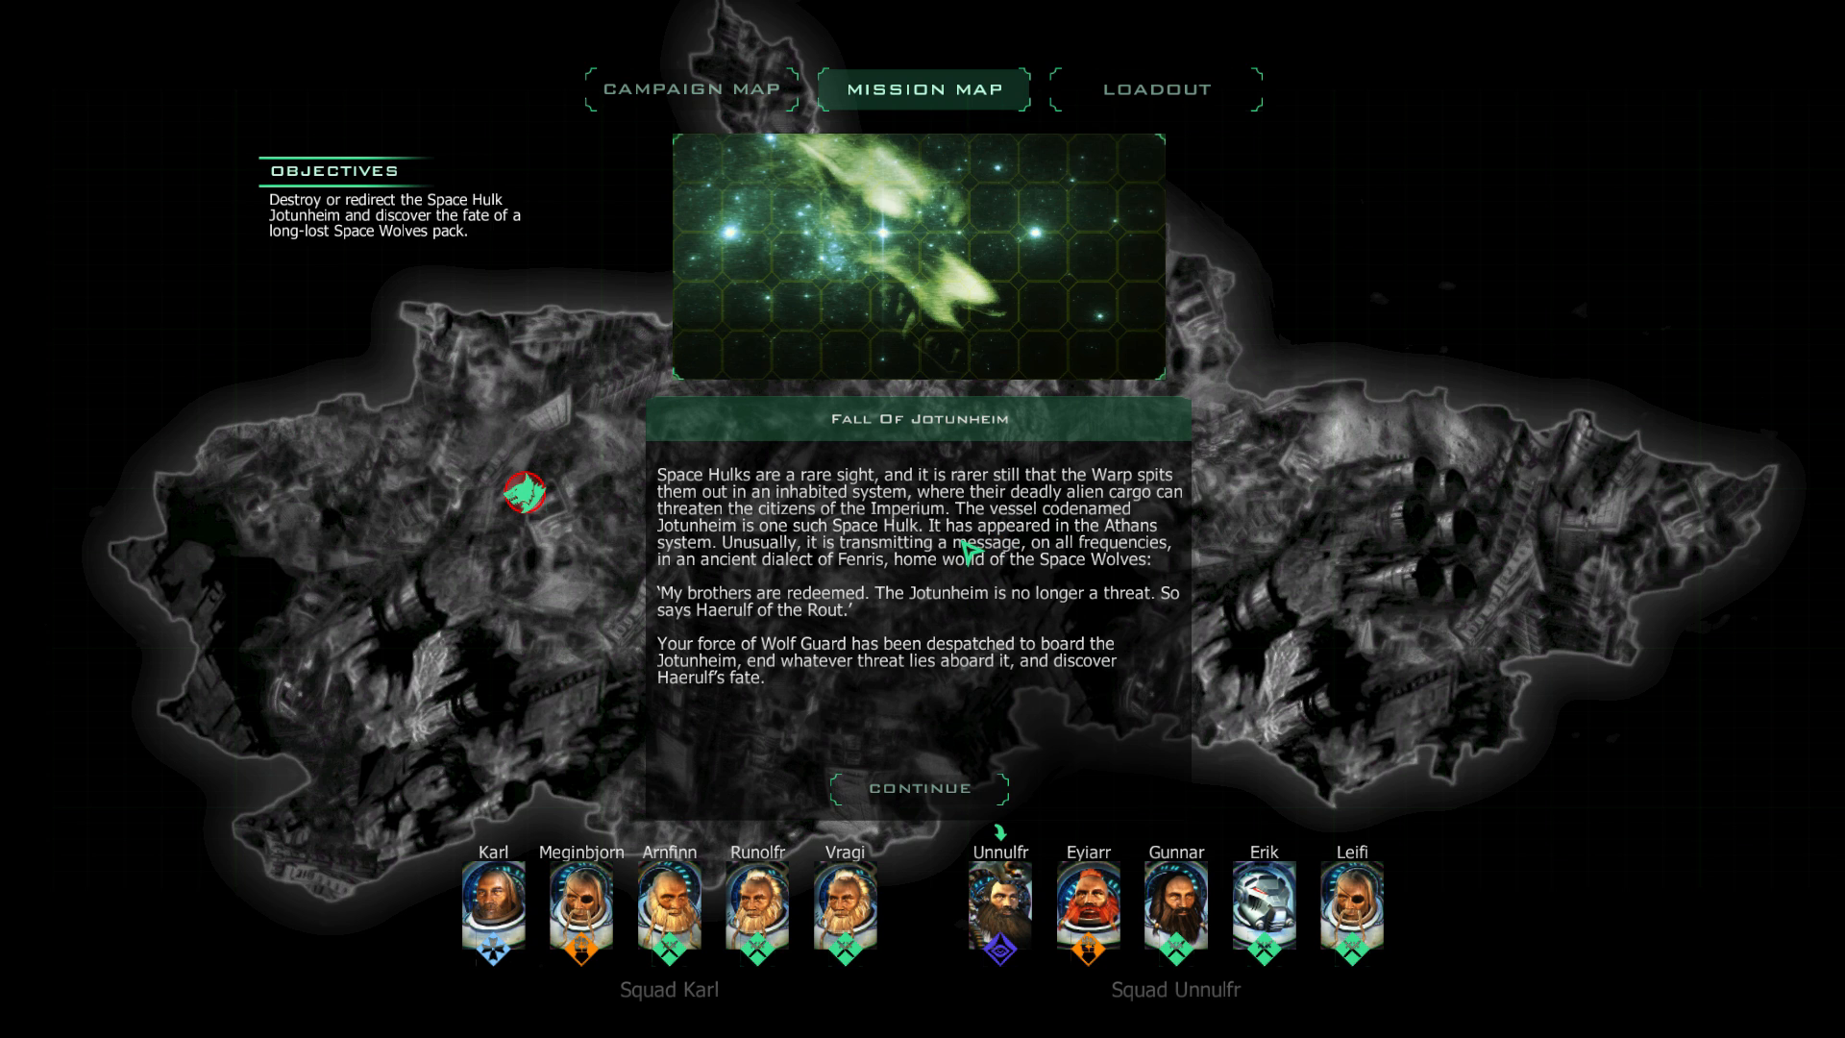
mouse_move(953, 553)
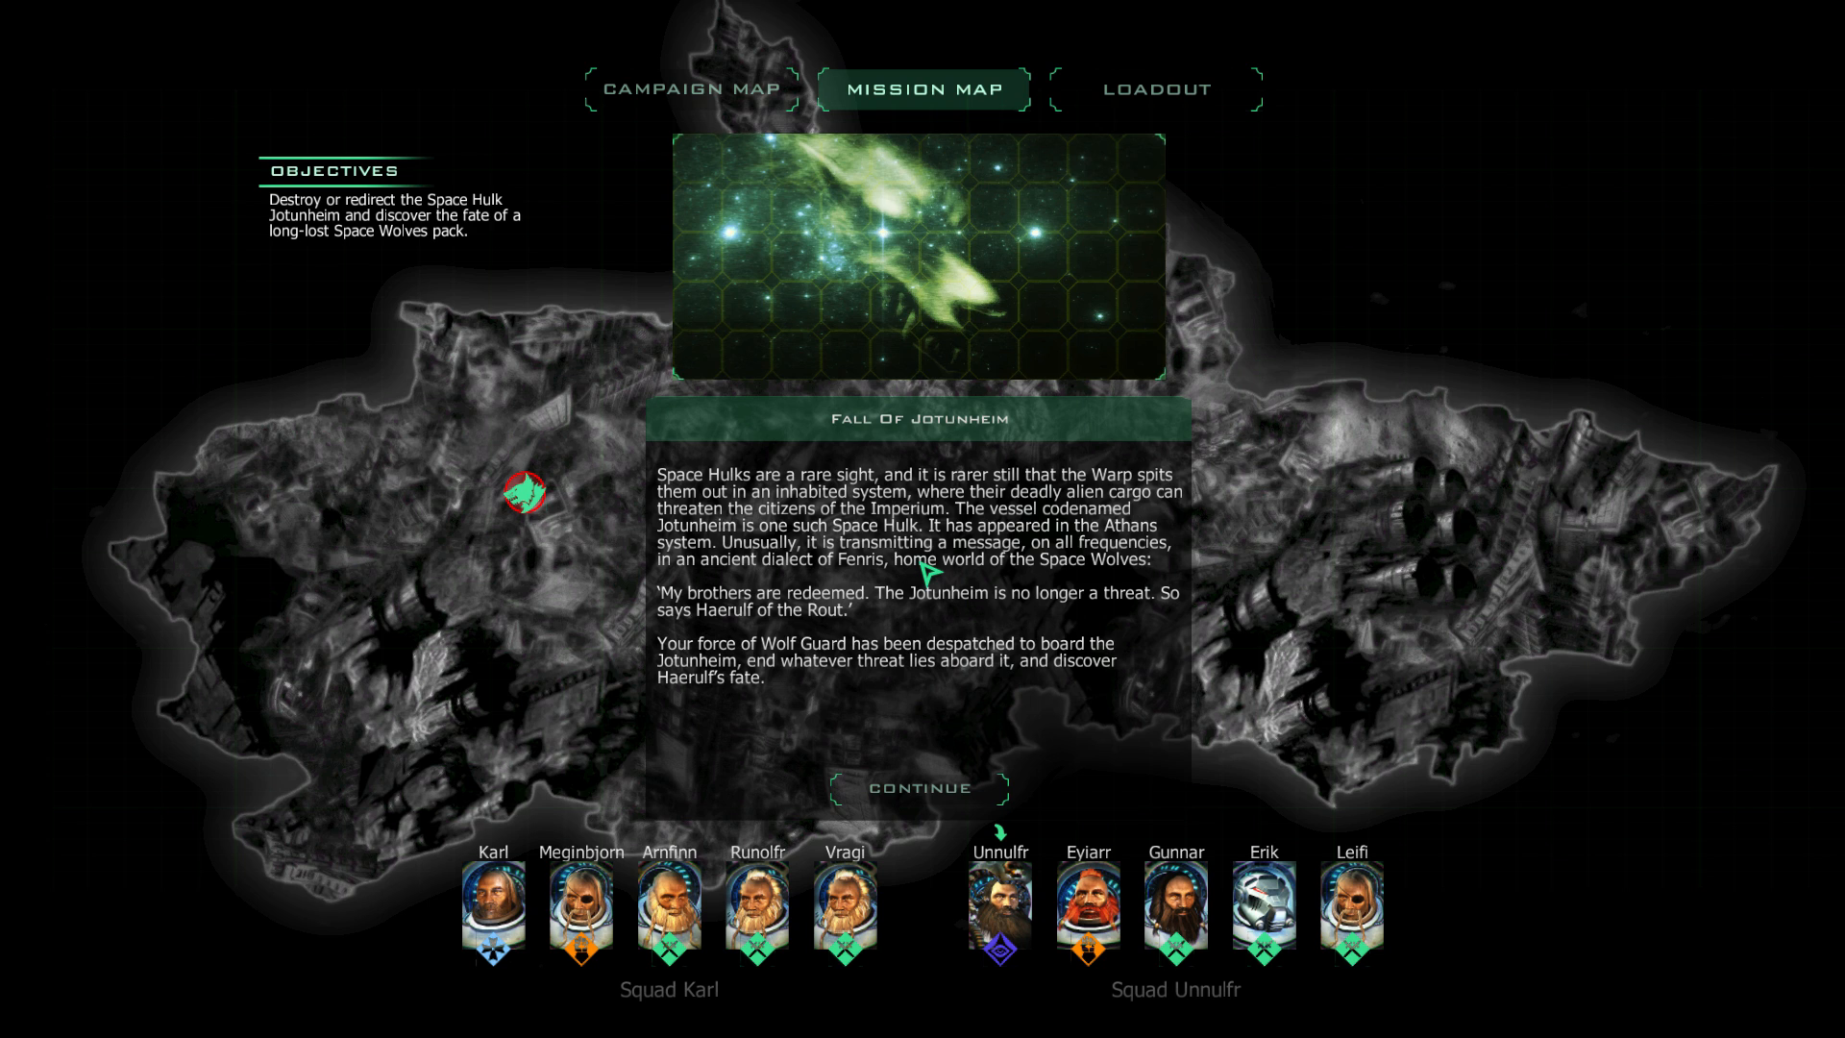
mouse_move(911, 765)
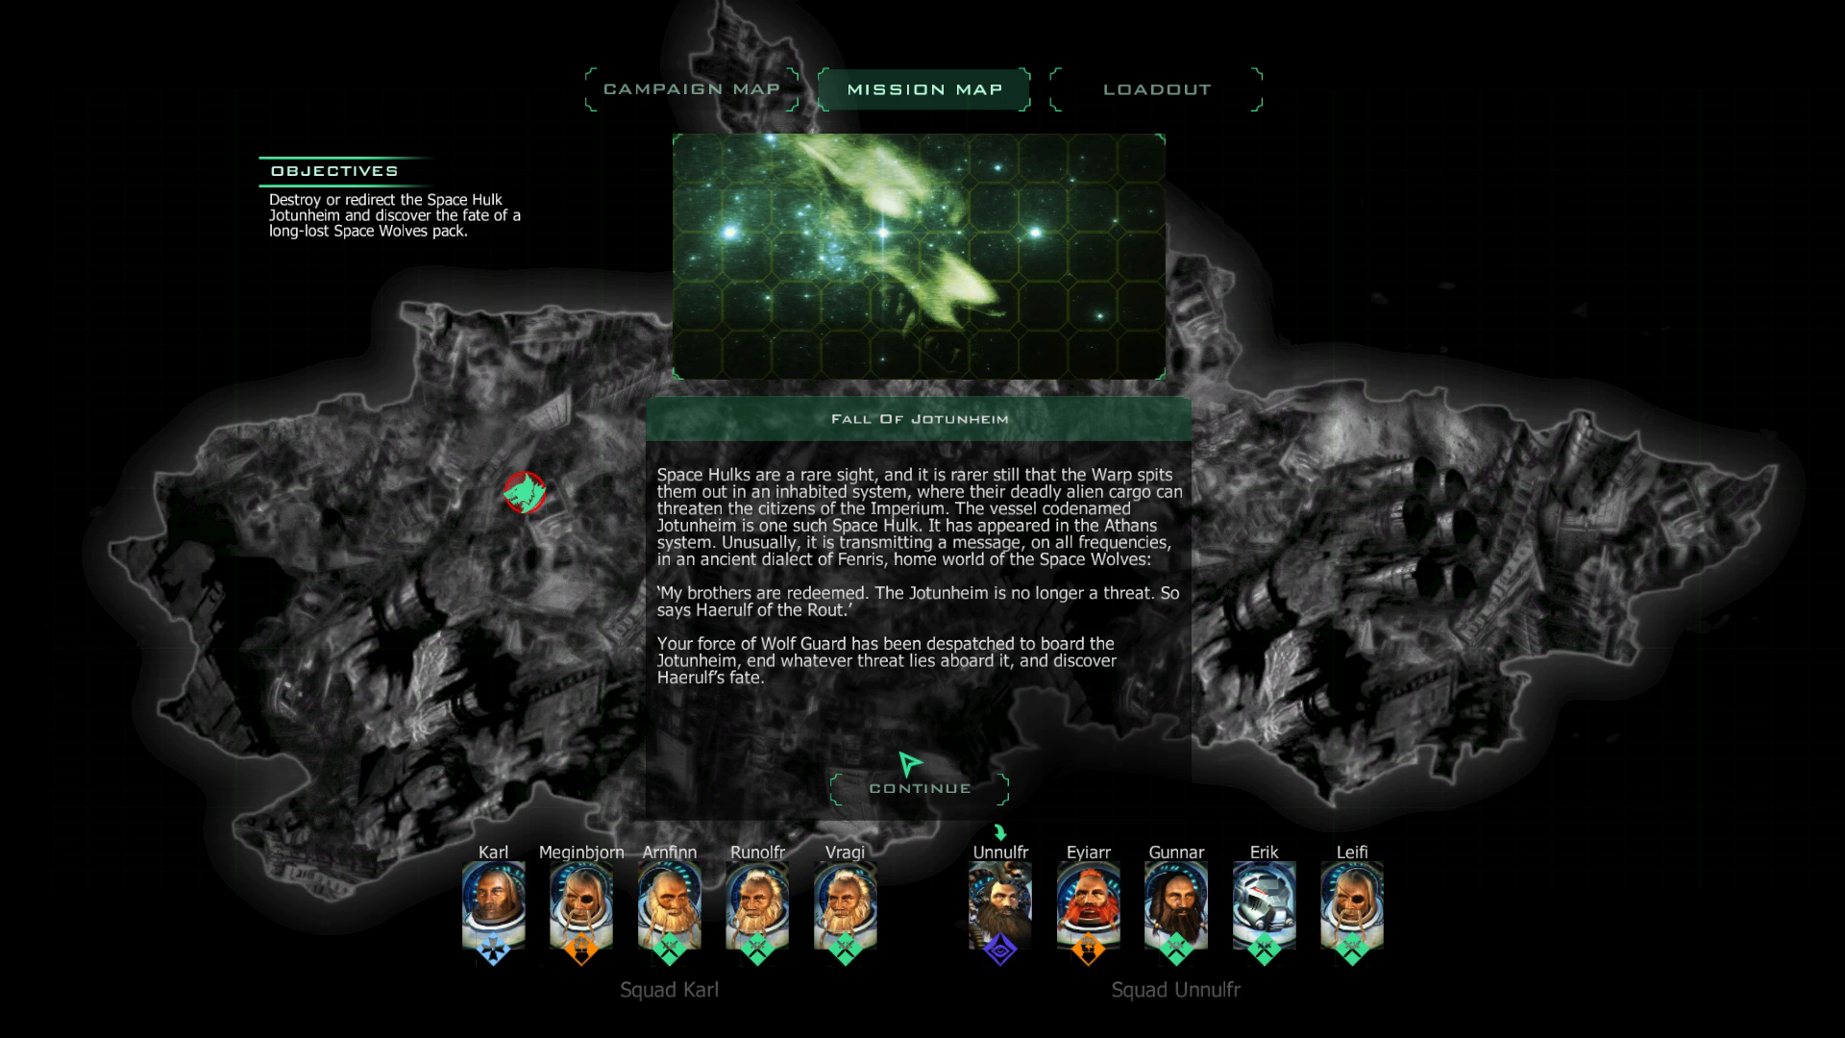
Review Sergeant Karl's appearance, attributes and skills, ending on his loadout.
click(917, 786)
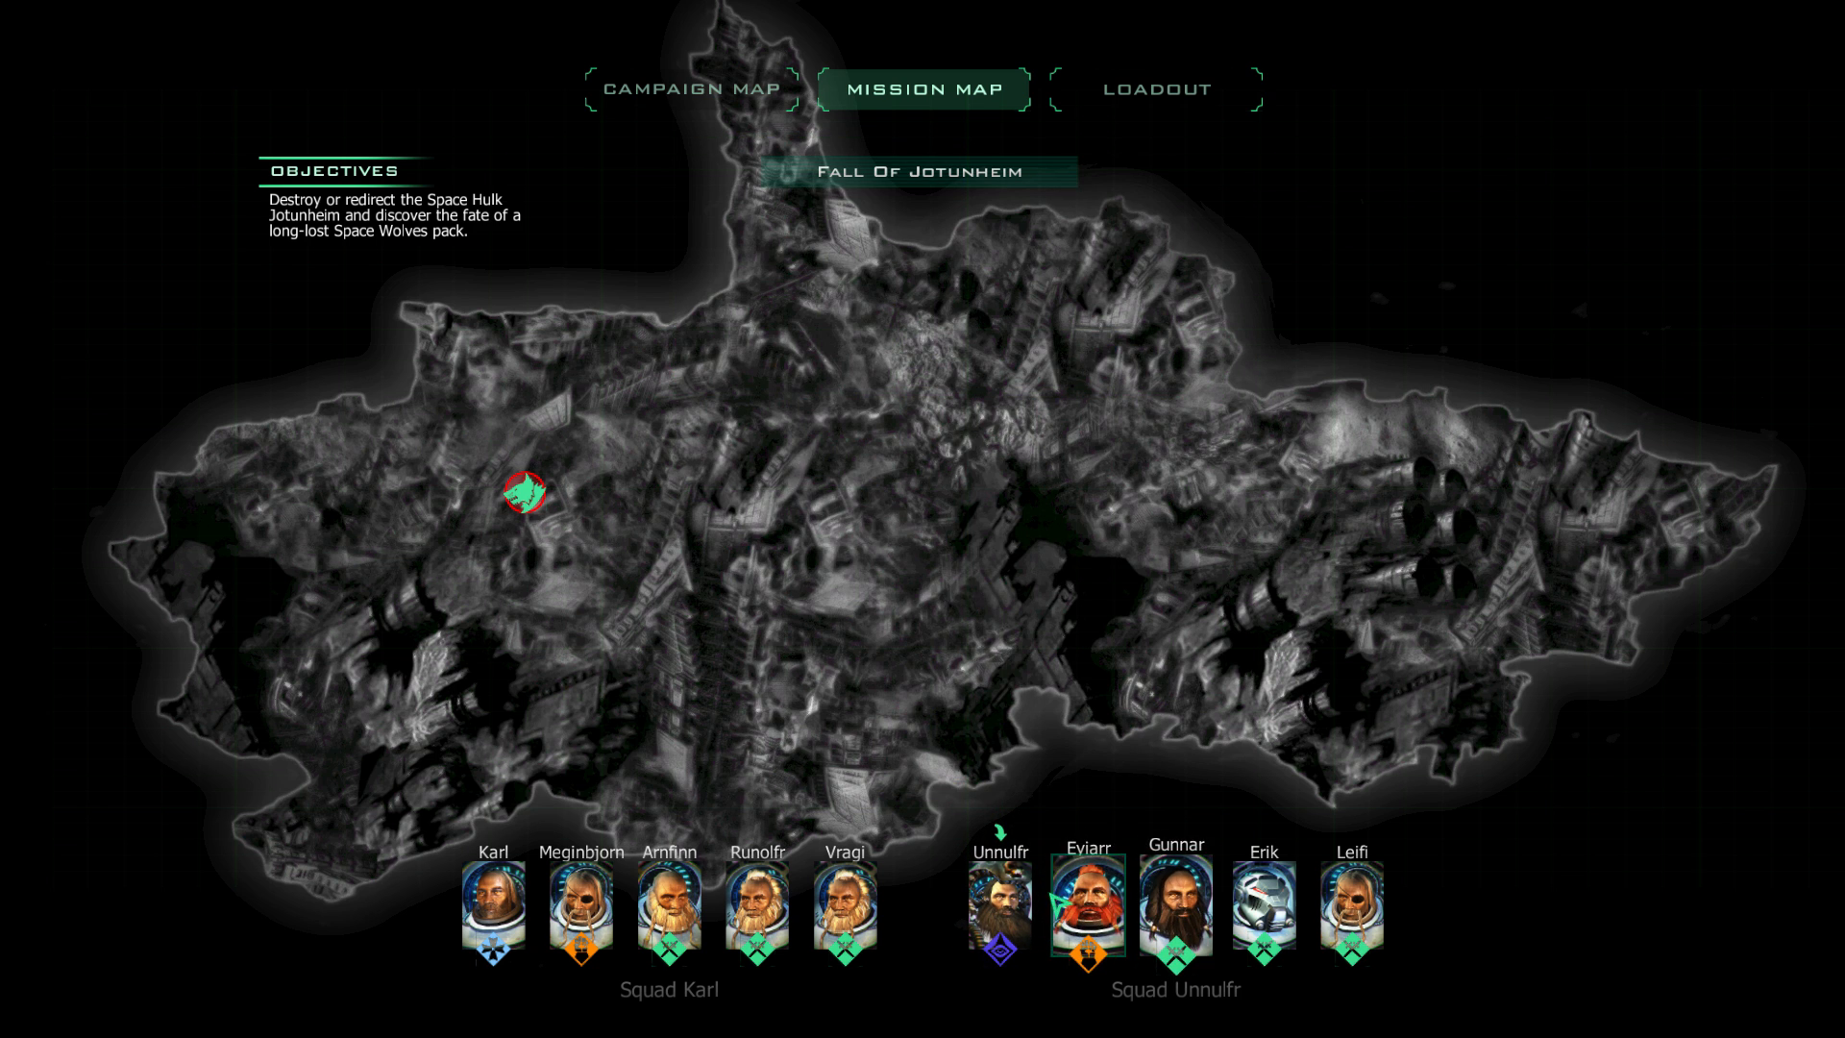
click(1155, 88)
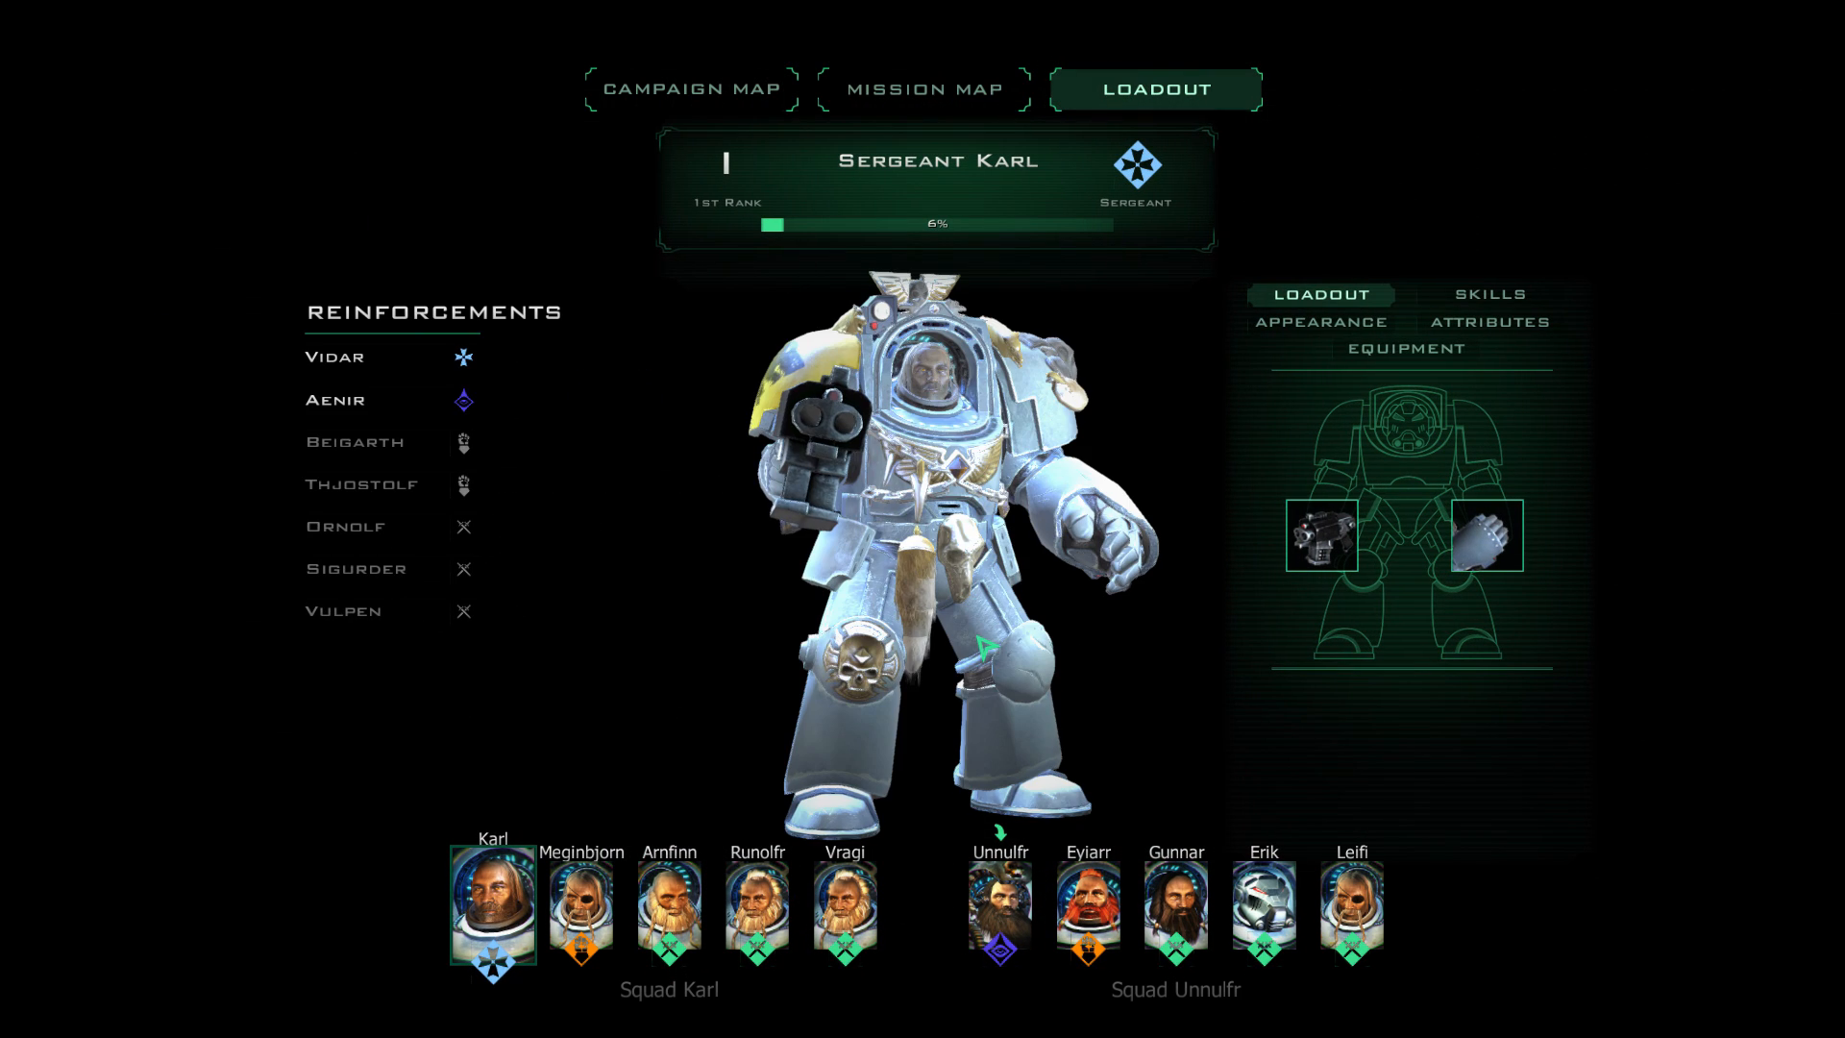
mouse_move(1484, 535)
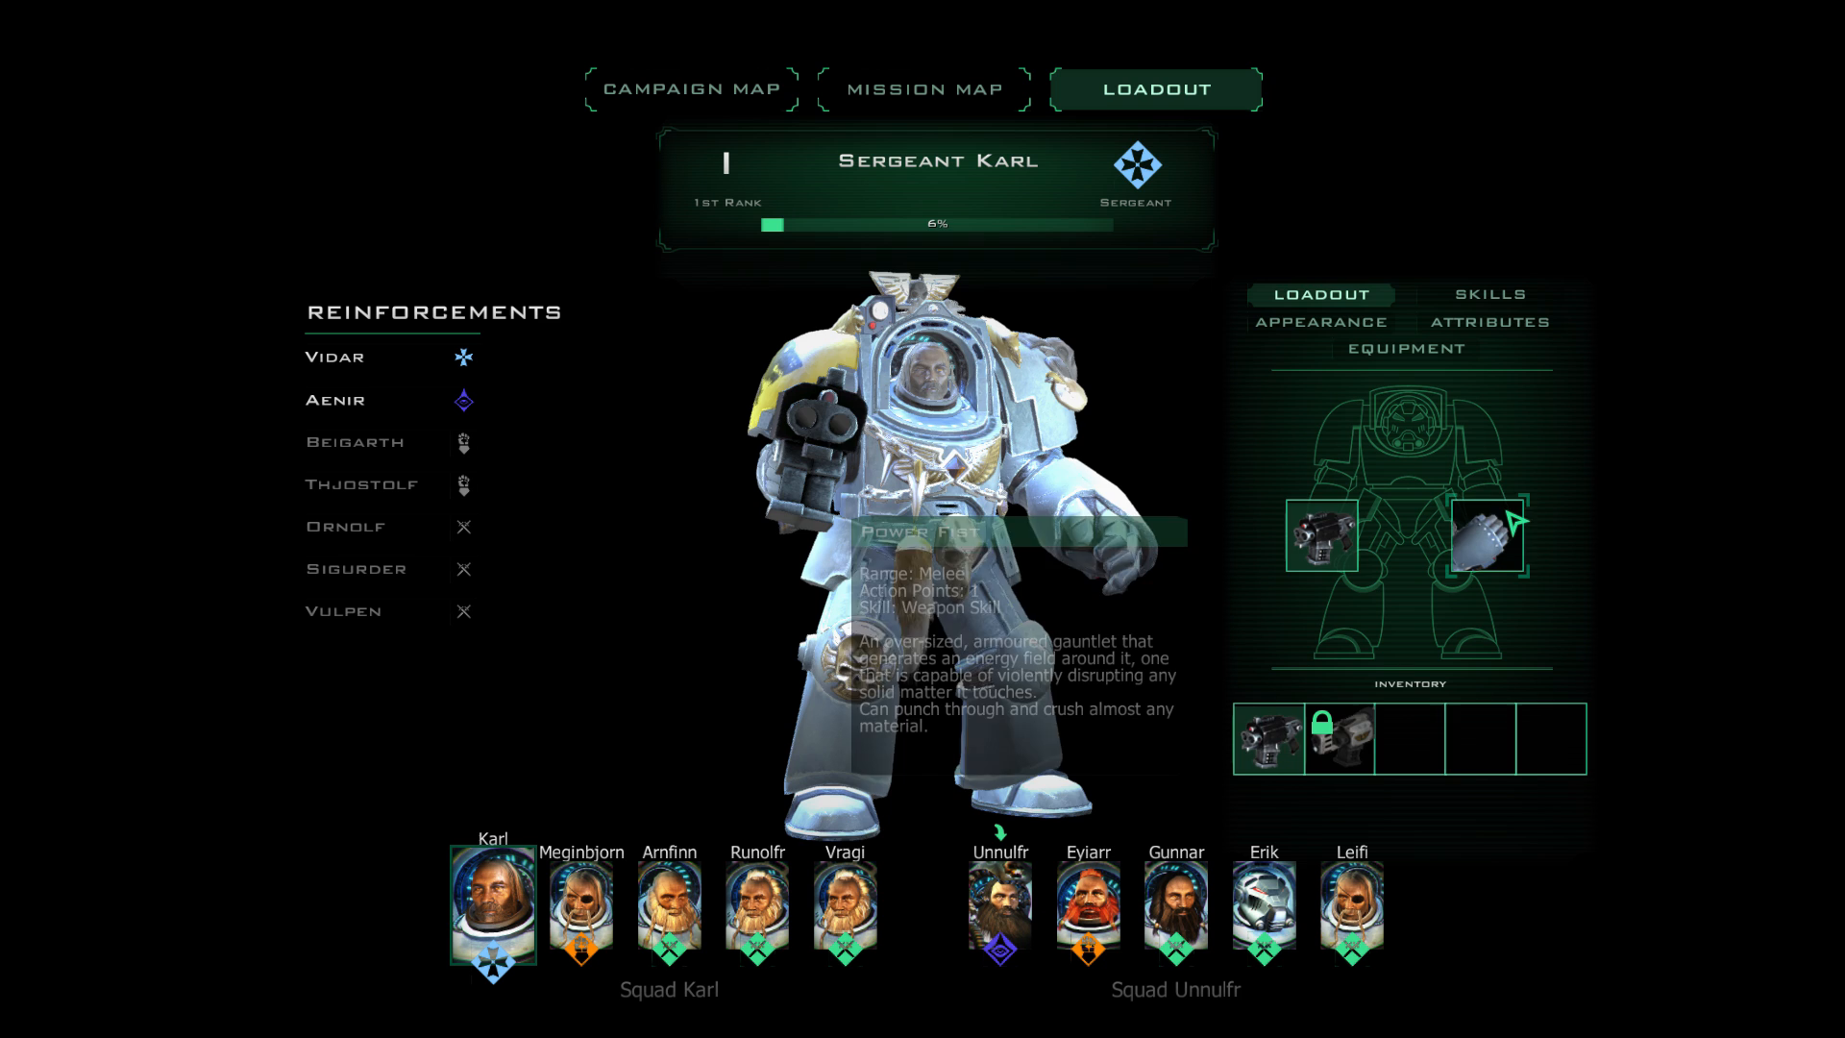
click(1321, 321)
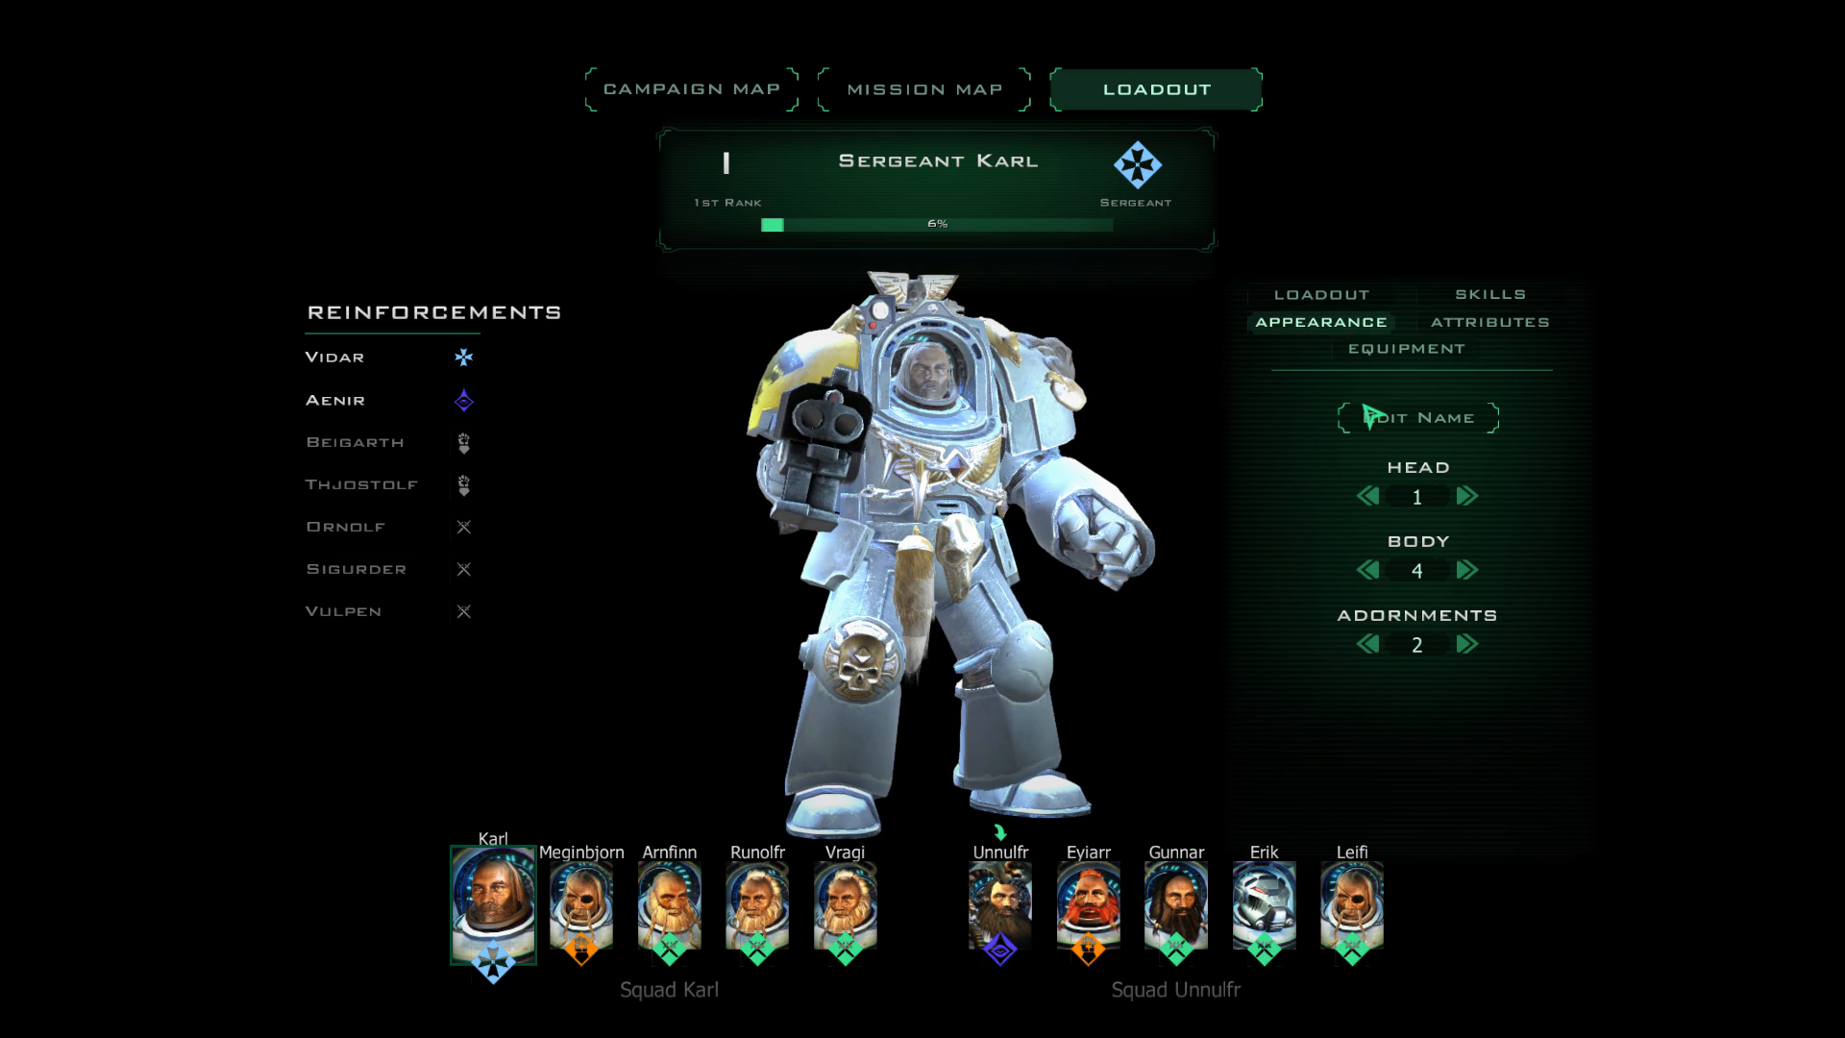
click(1489, 323)
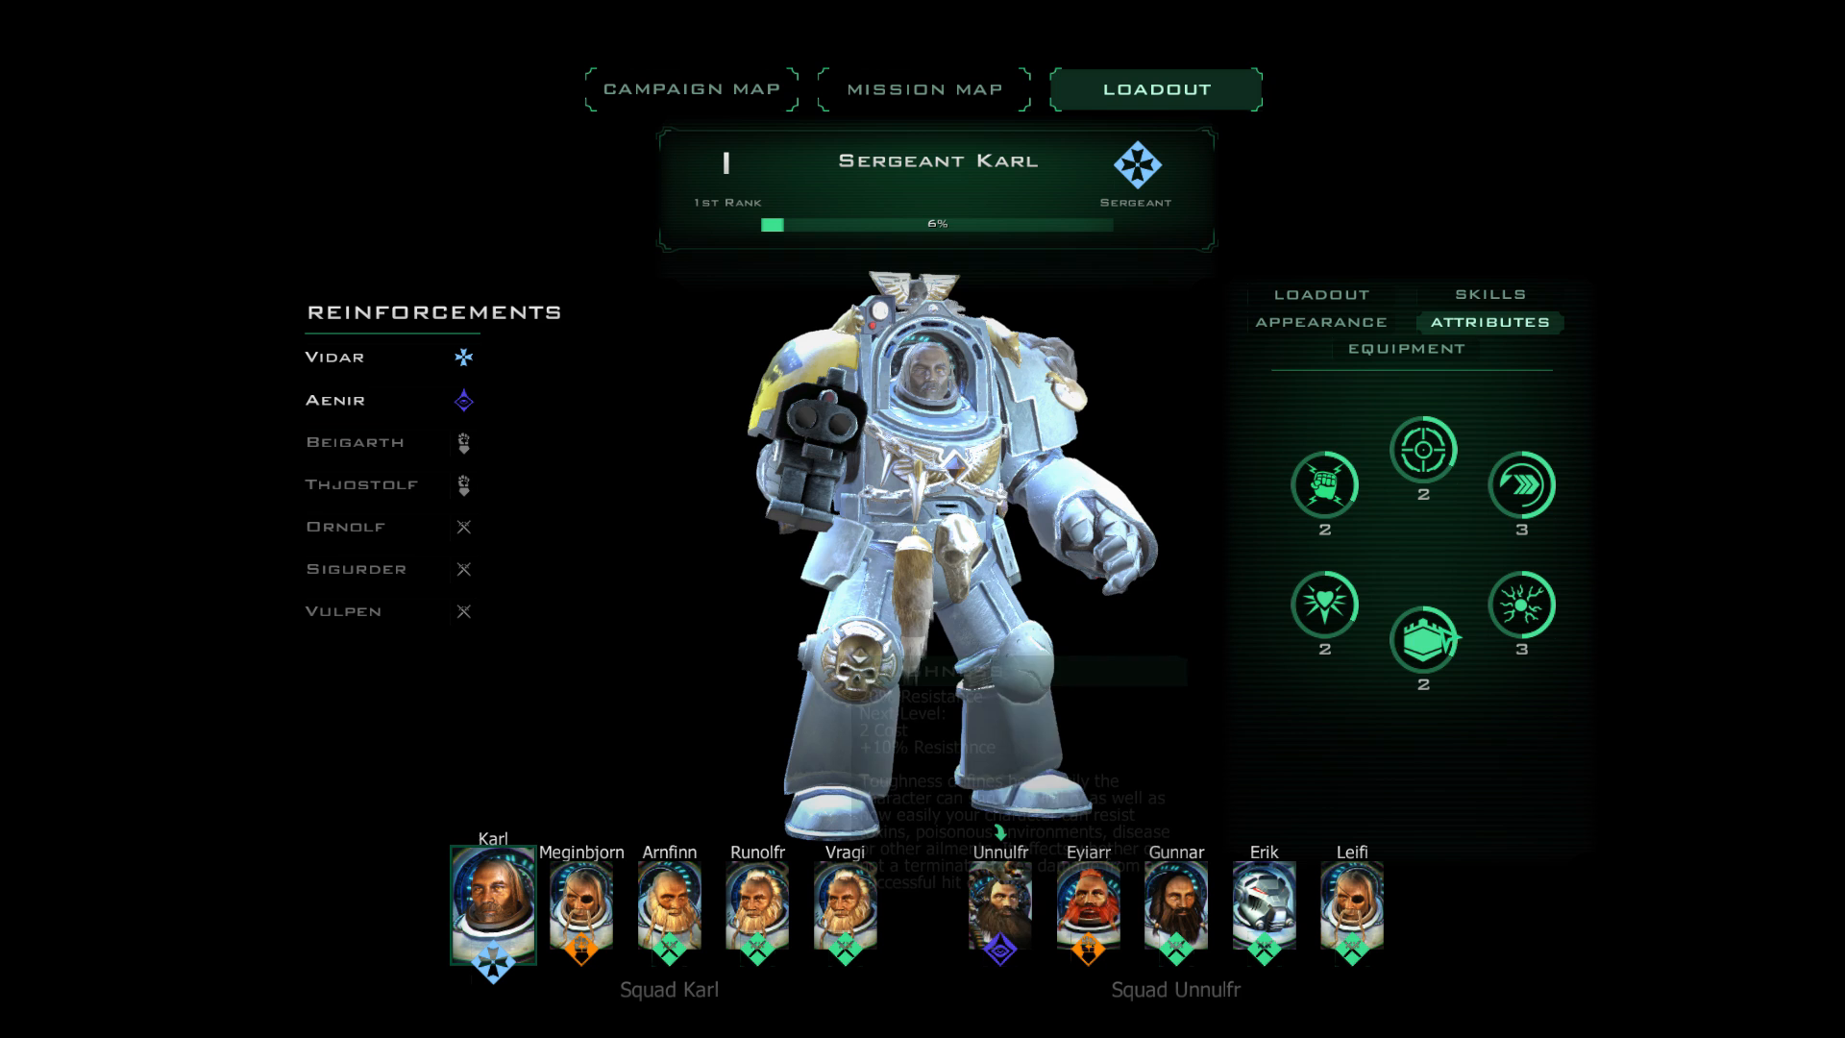
click(1488, 294)
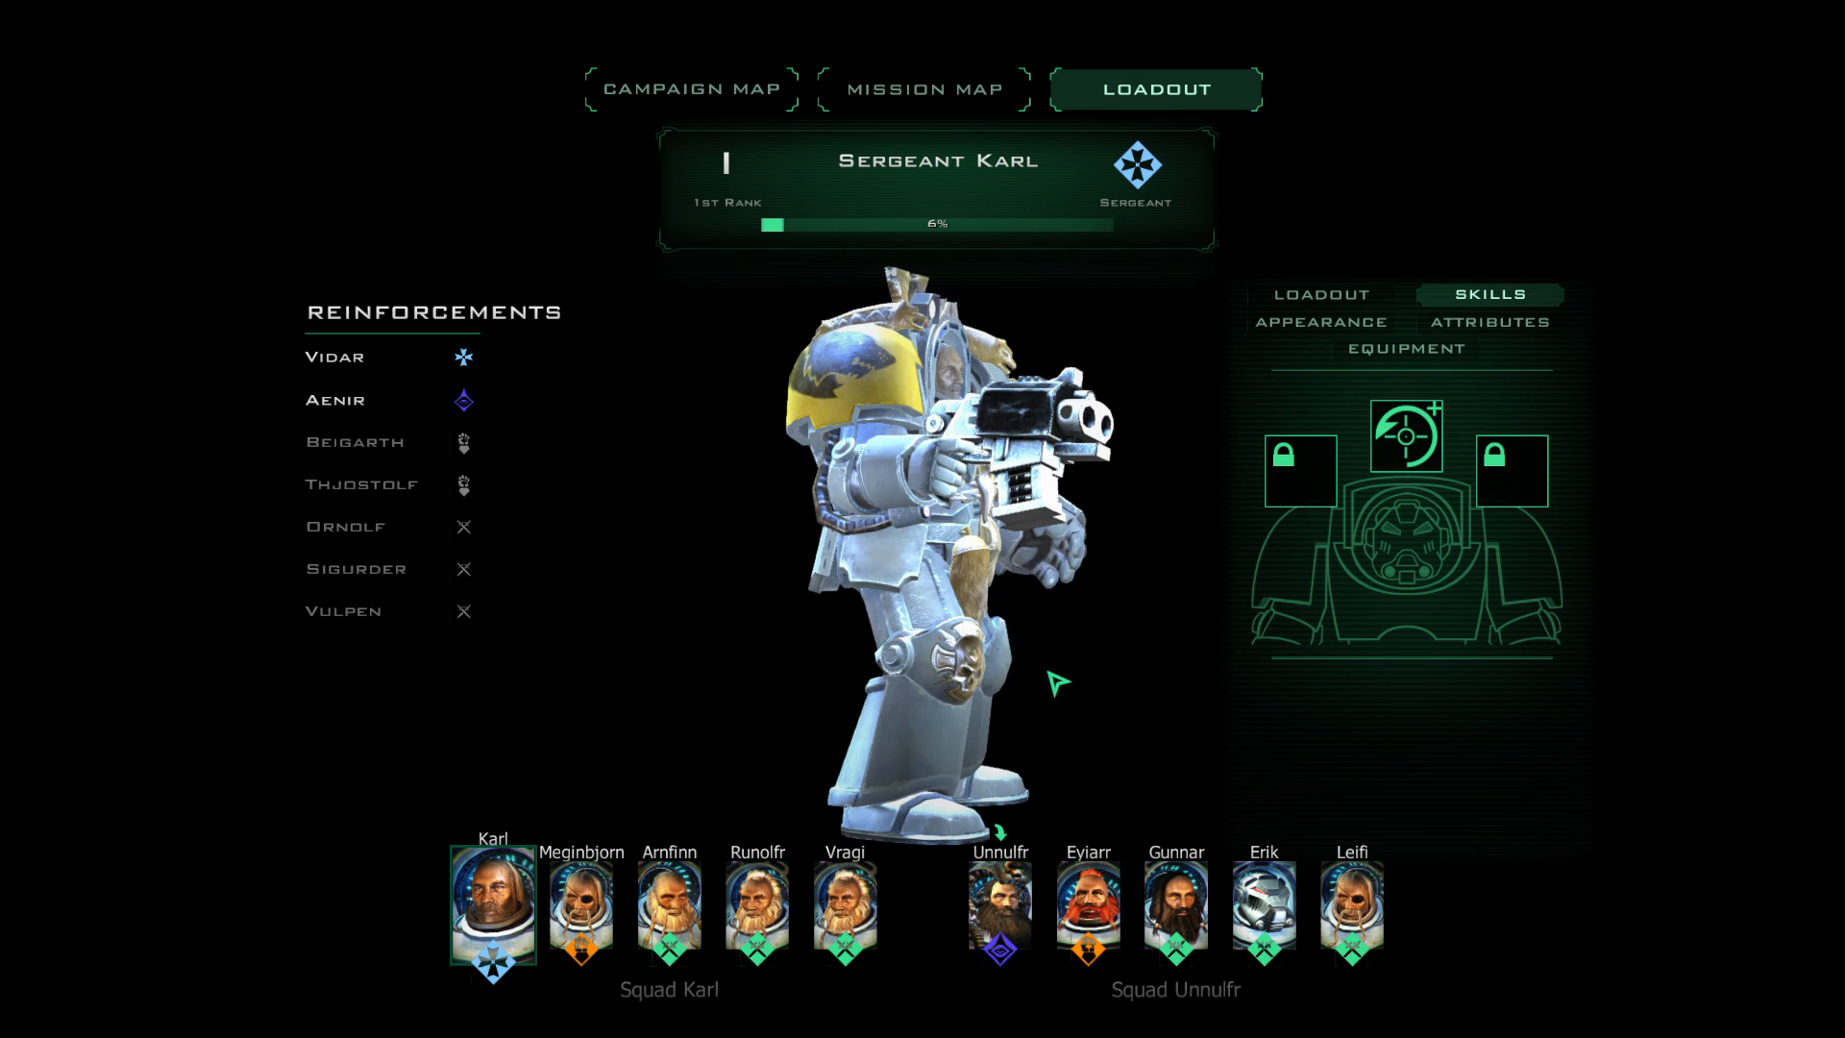
click(1319, 294)
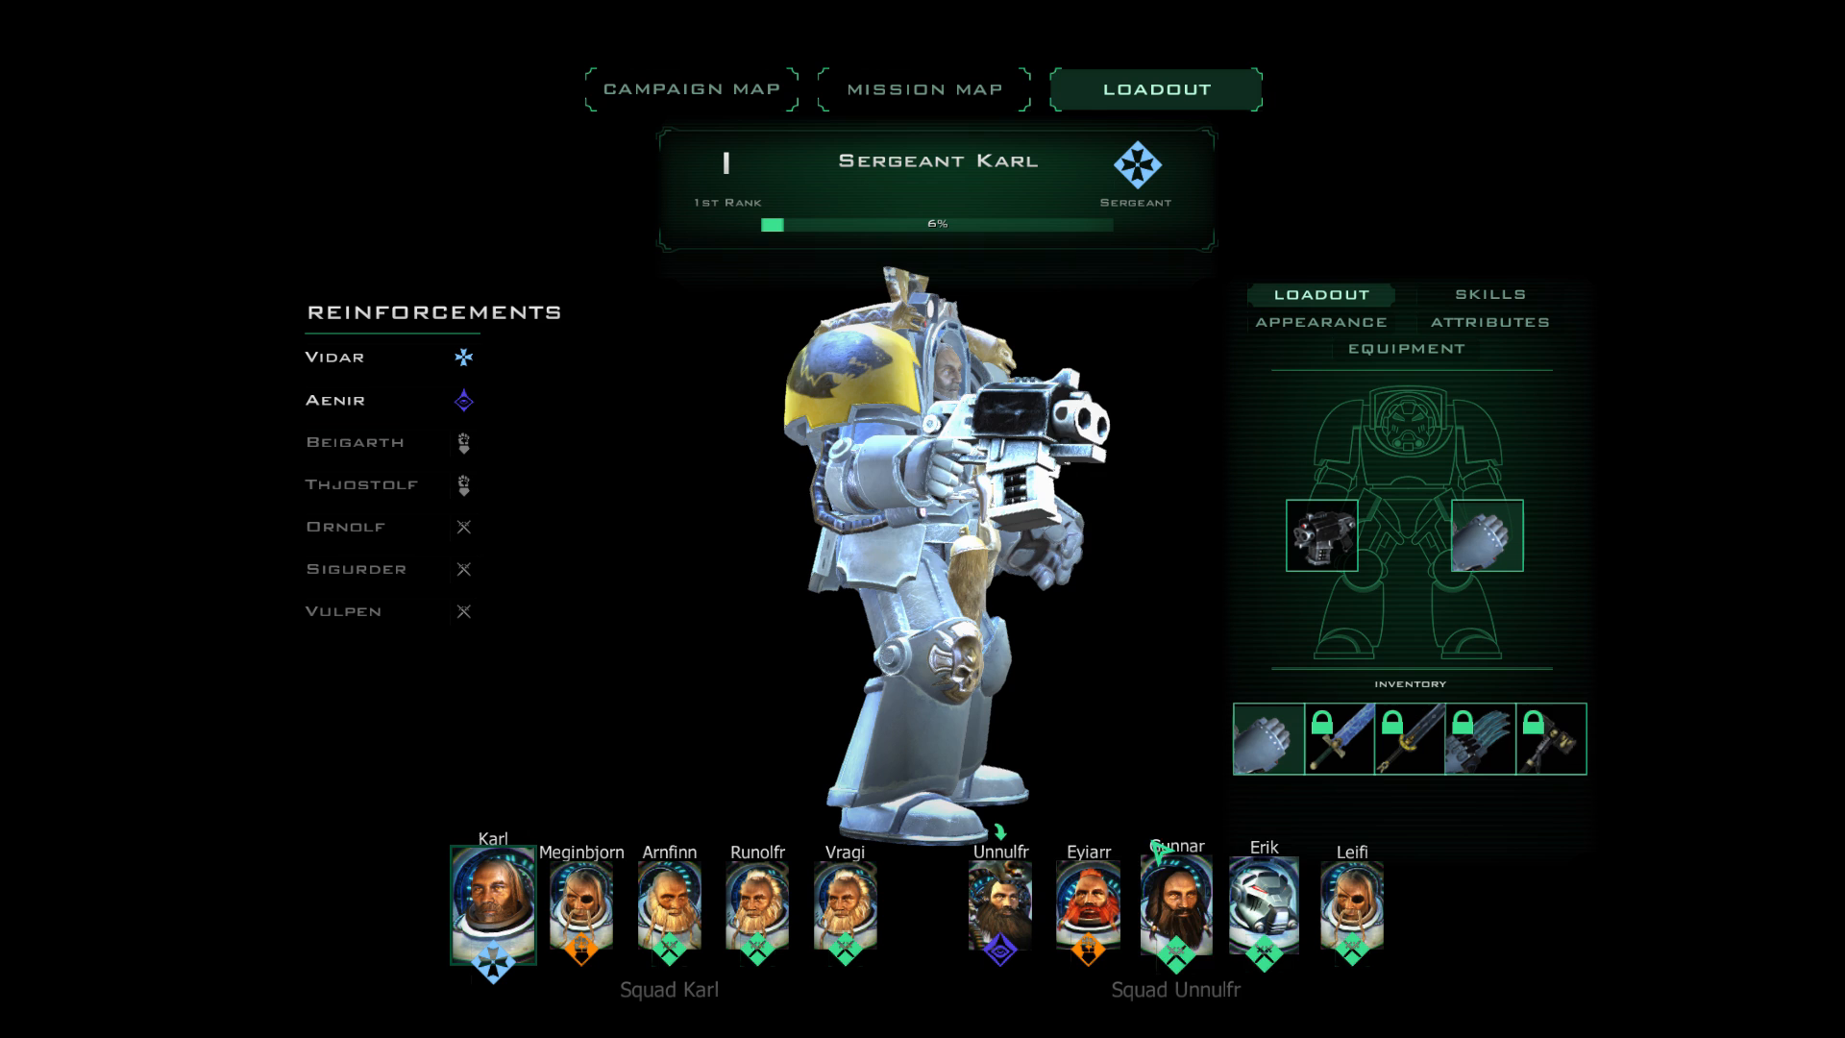
mouse_move(1320, 535)
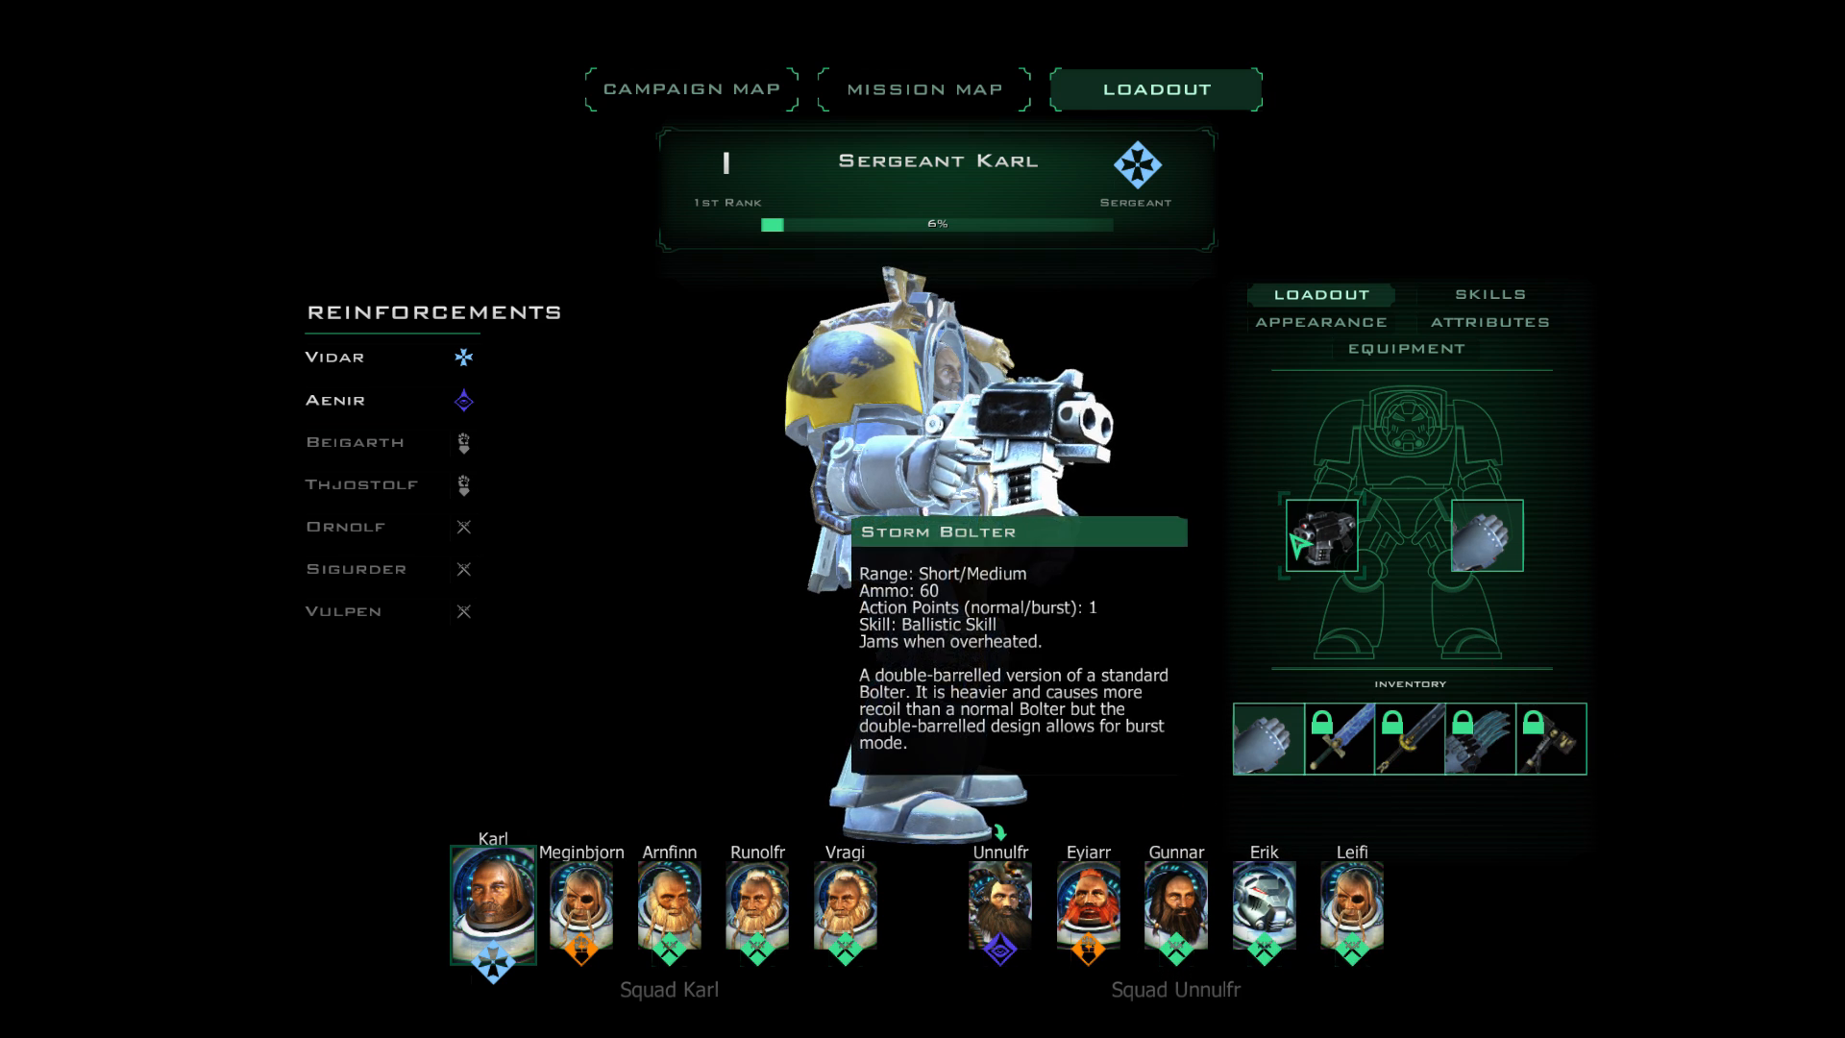
View Librarian Unnulfr's and Brother Eyiarr's loadouts, then Brother Erik's appearance.
click(999, 905)
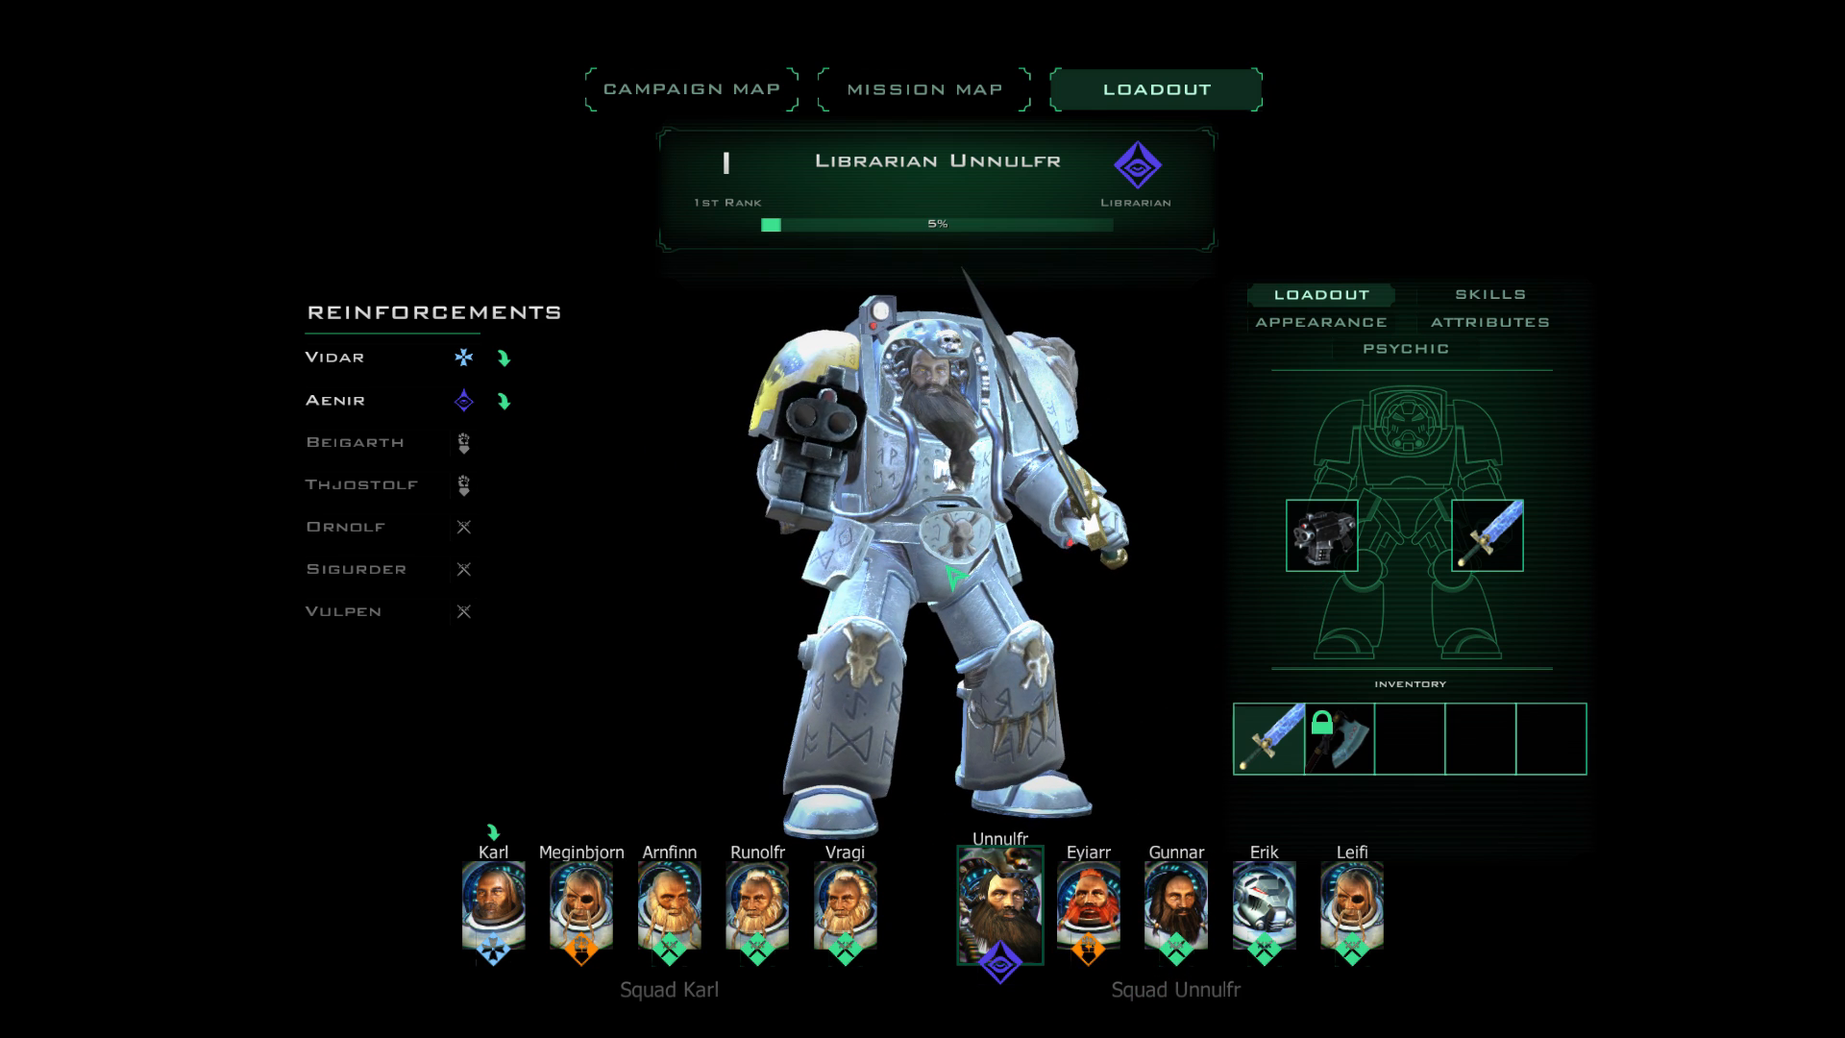
mouse_move(1484, 535)
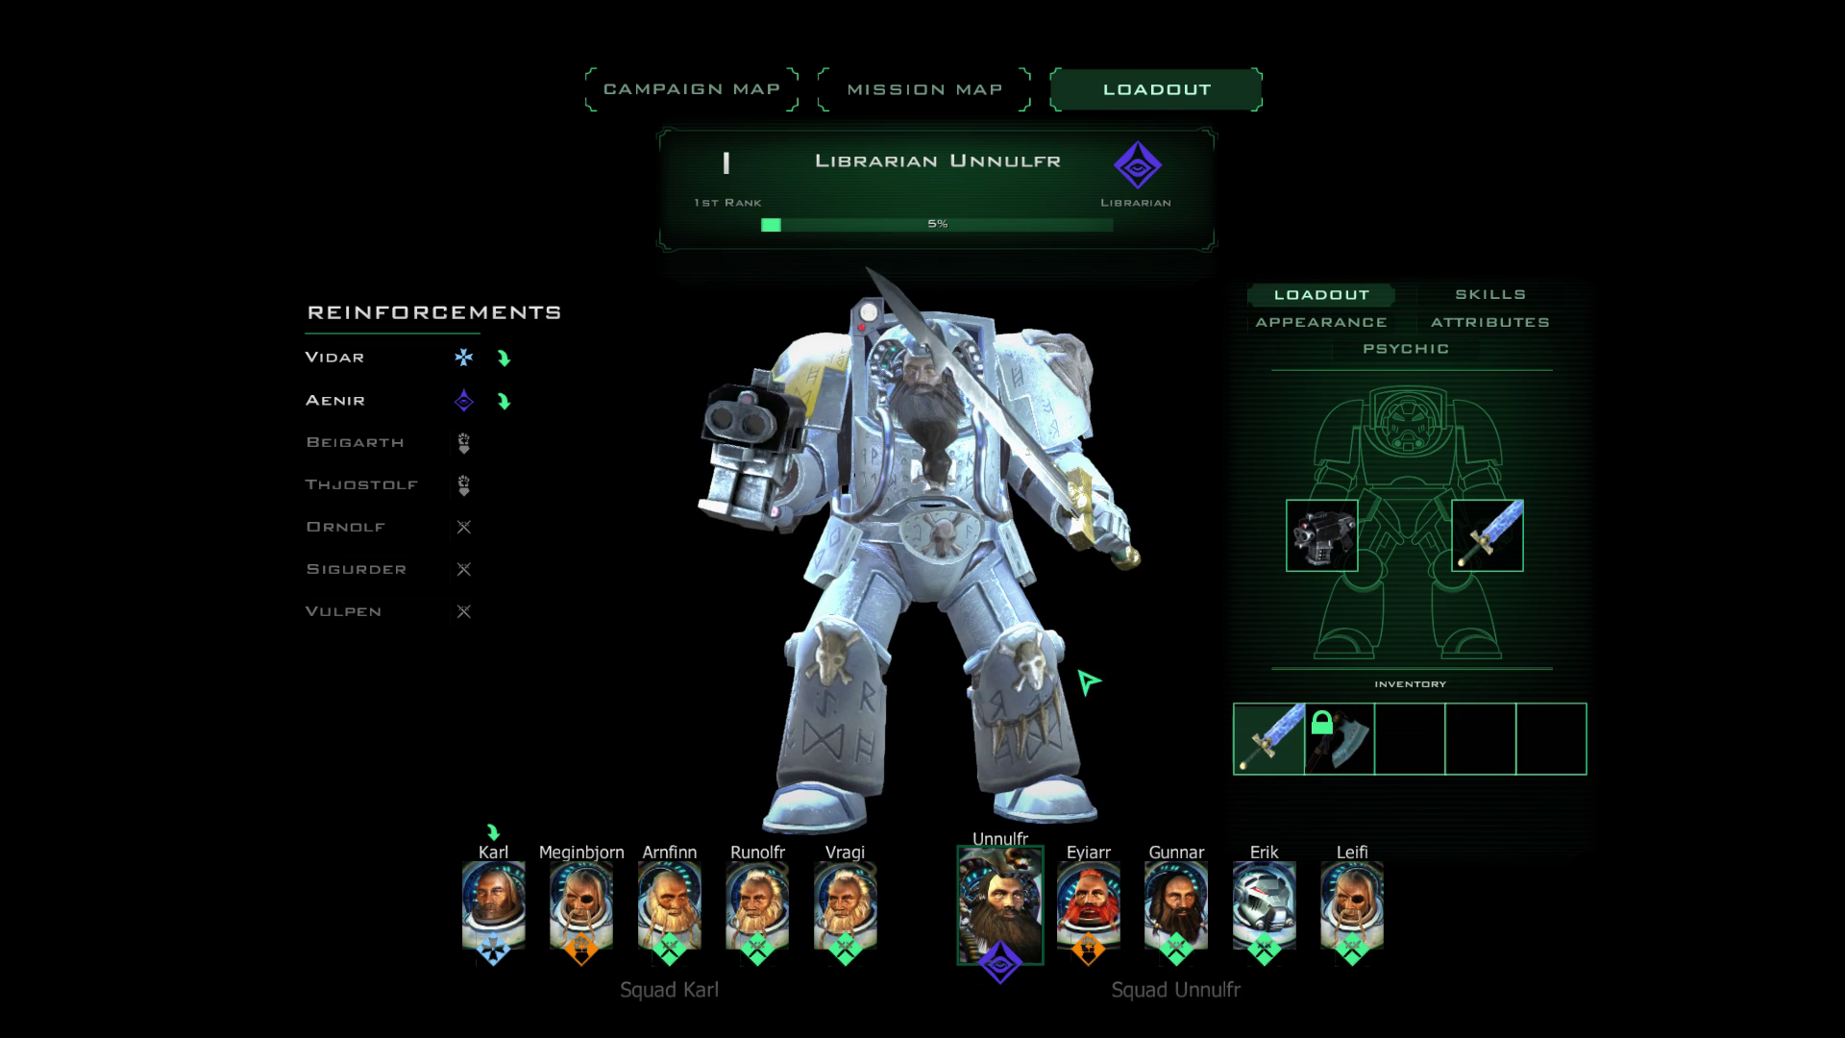
click(1086, 901)
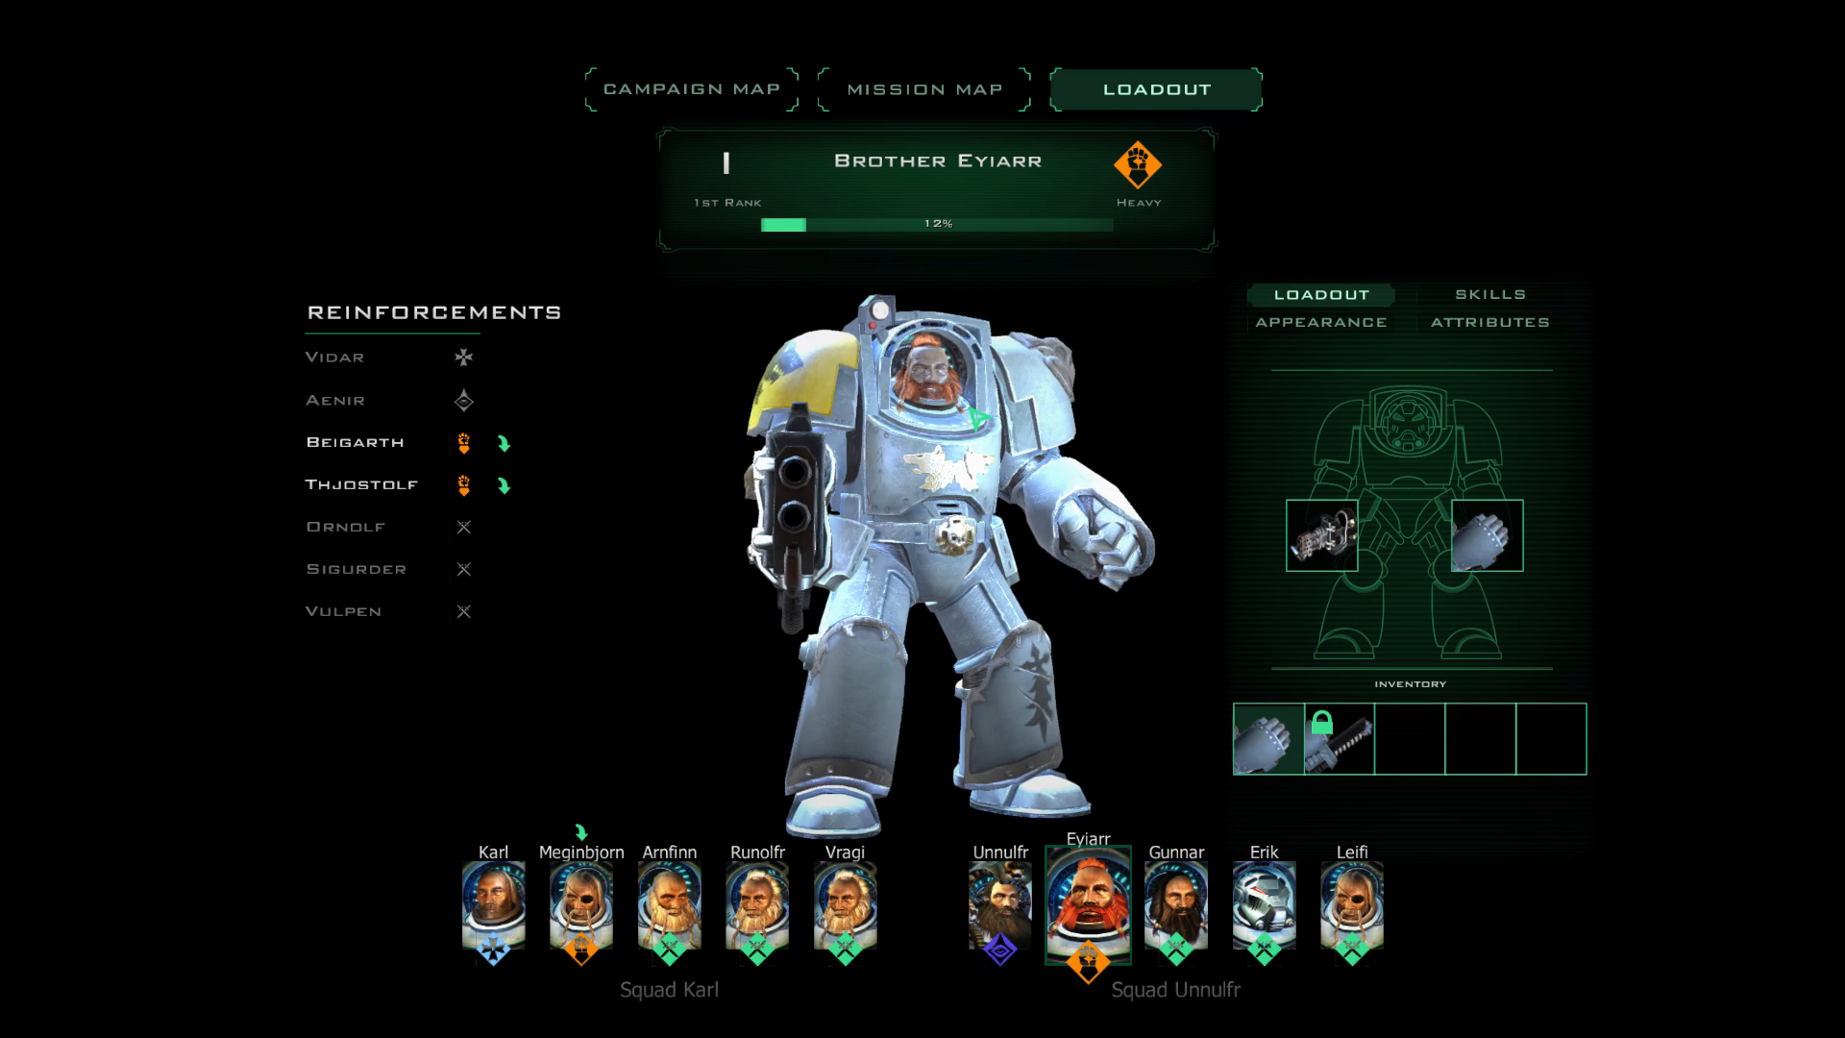
click(1351, 903)
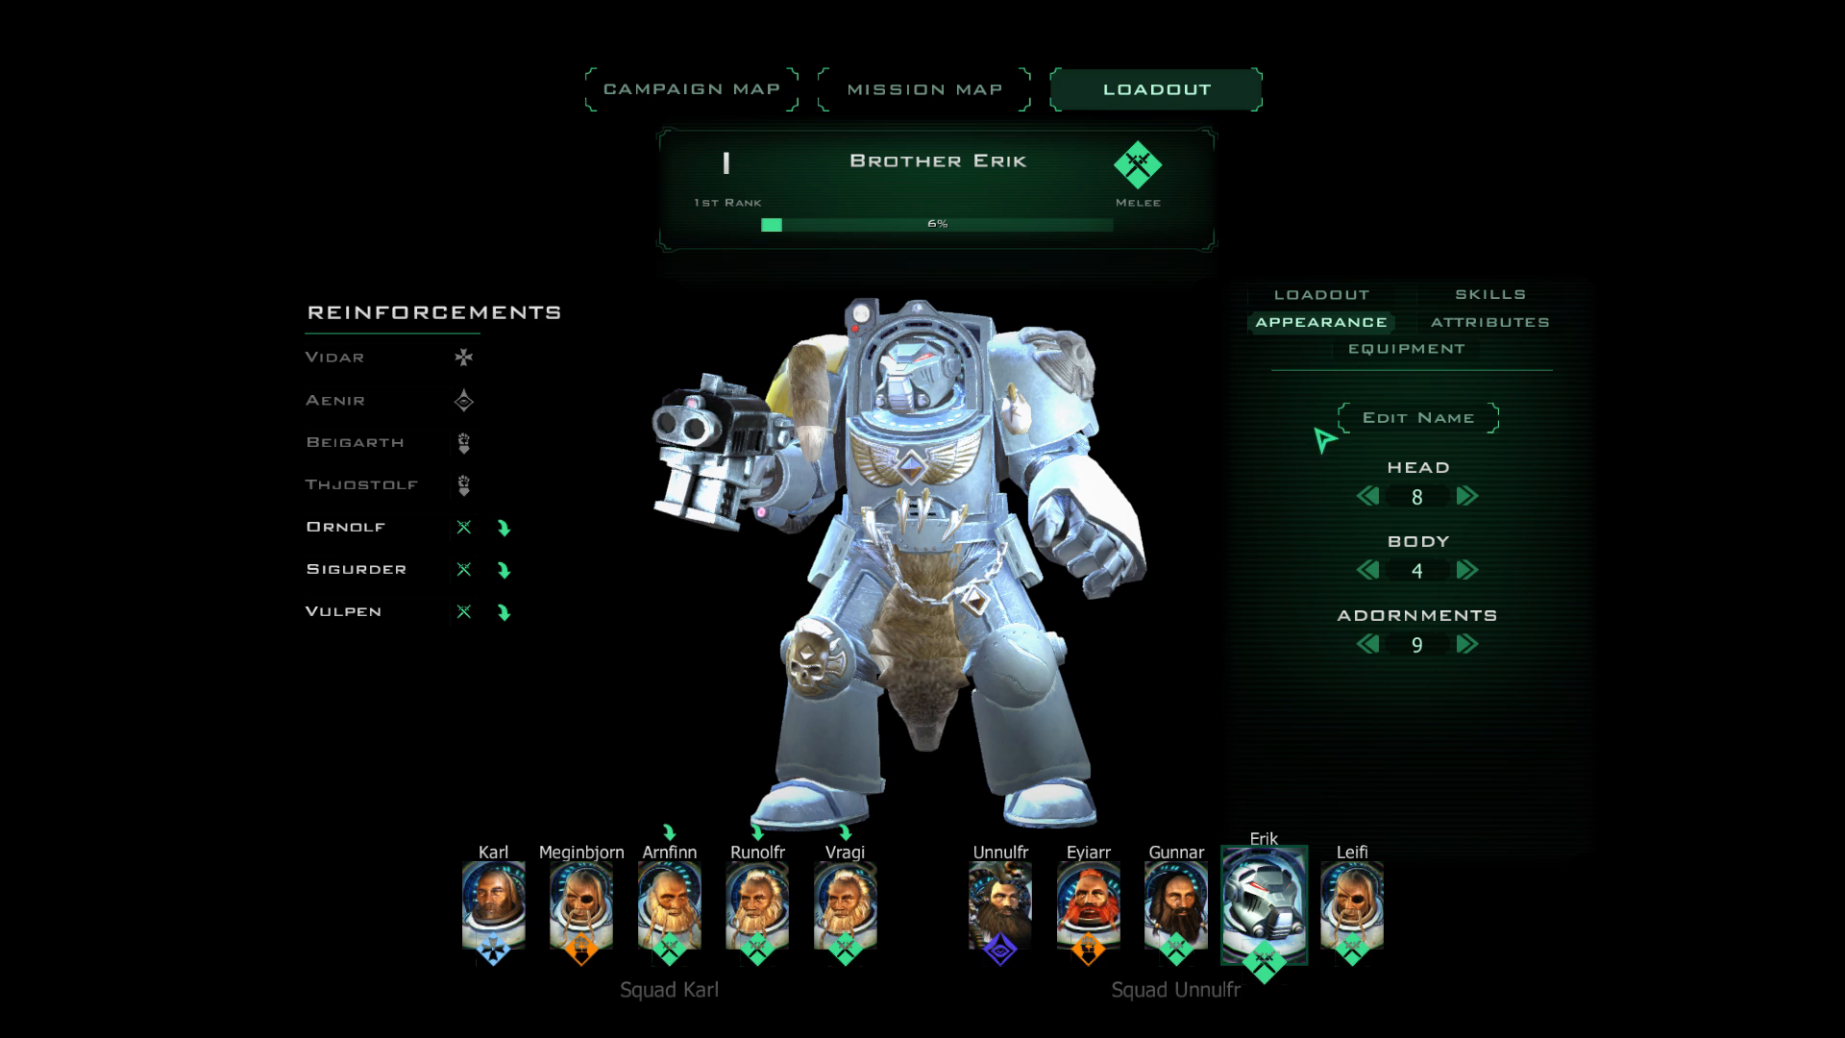
Review Erik's head, Eyiarr's equipment, and Unnulfr's loadout and attributes.
click(1366, 496)
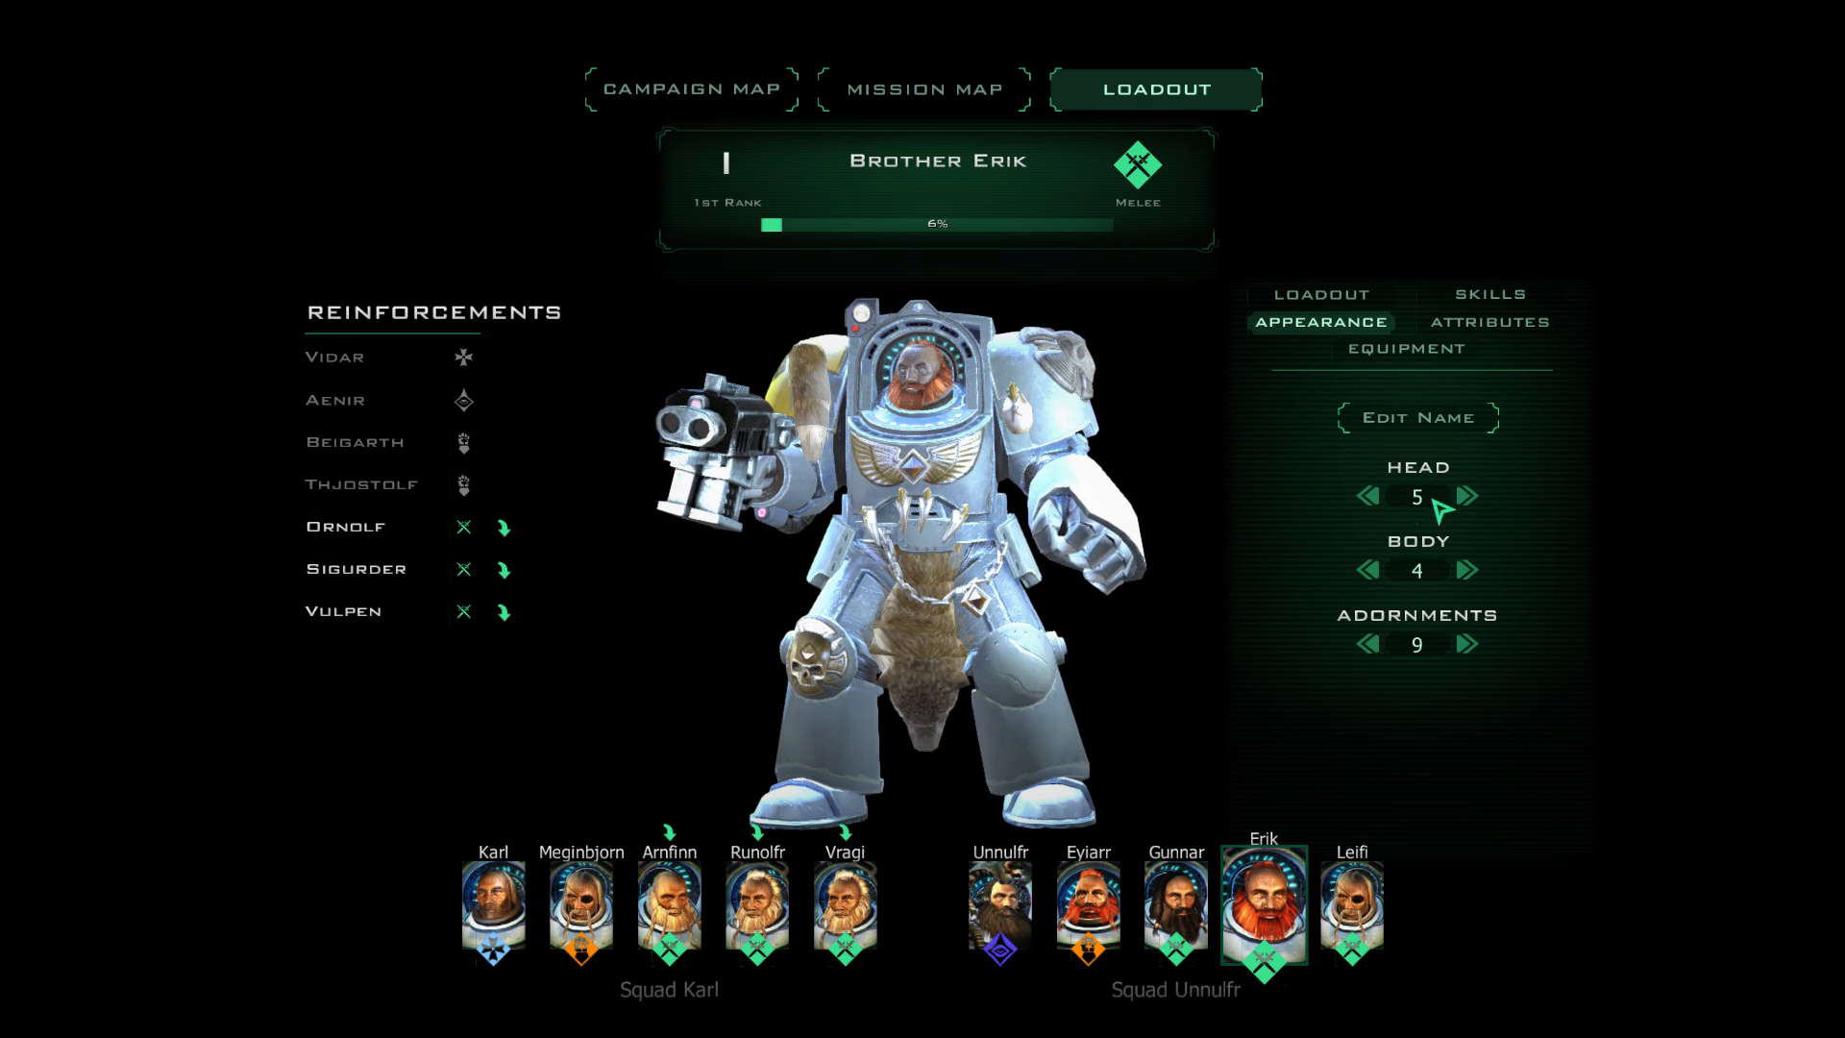
click(1174, 903)
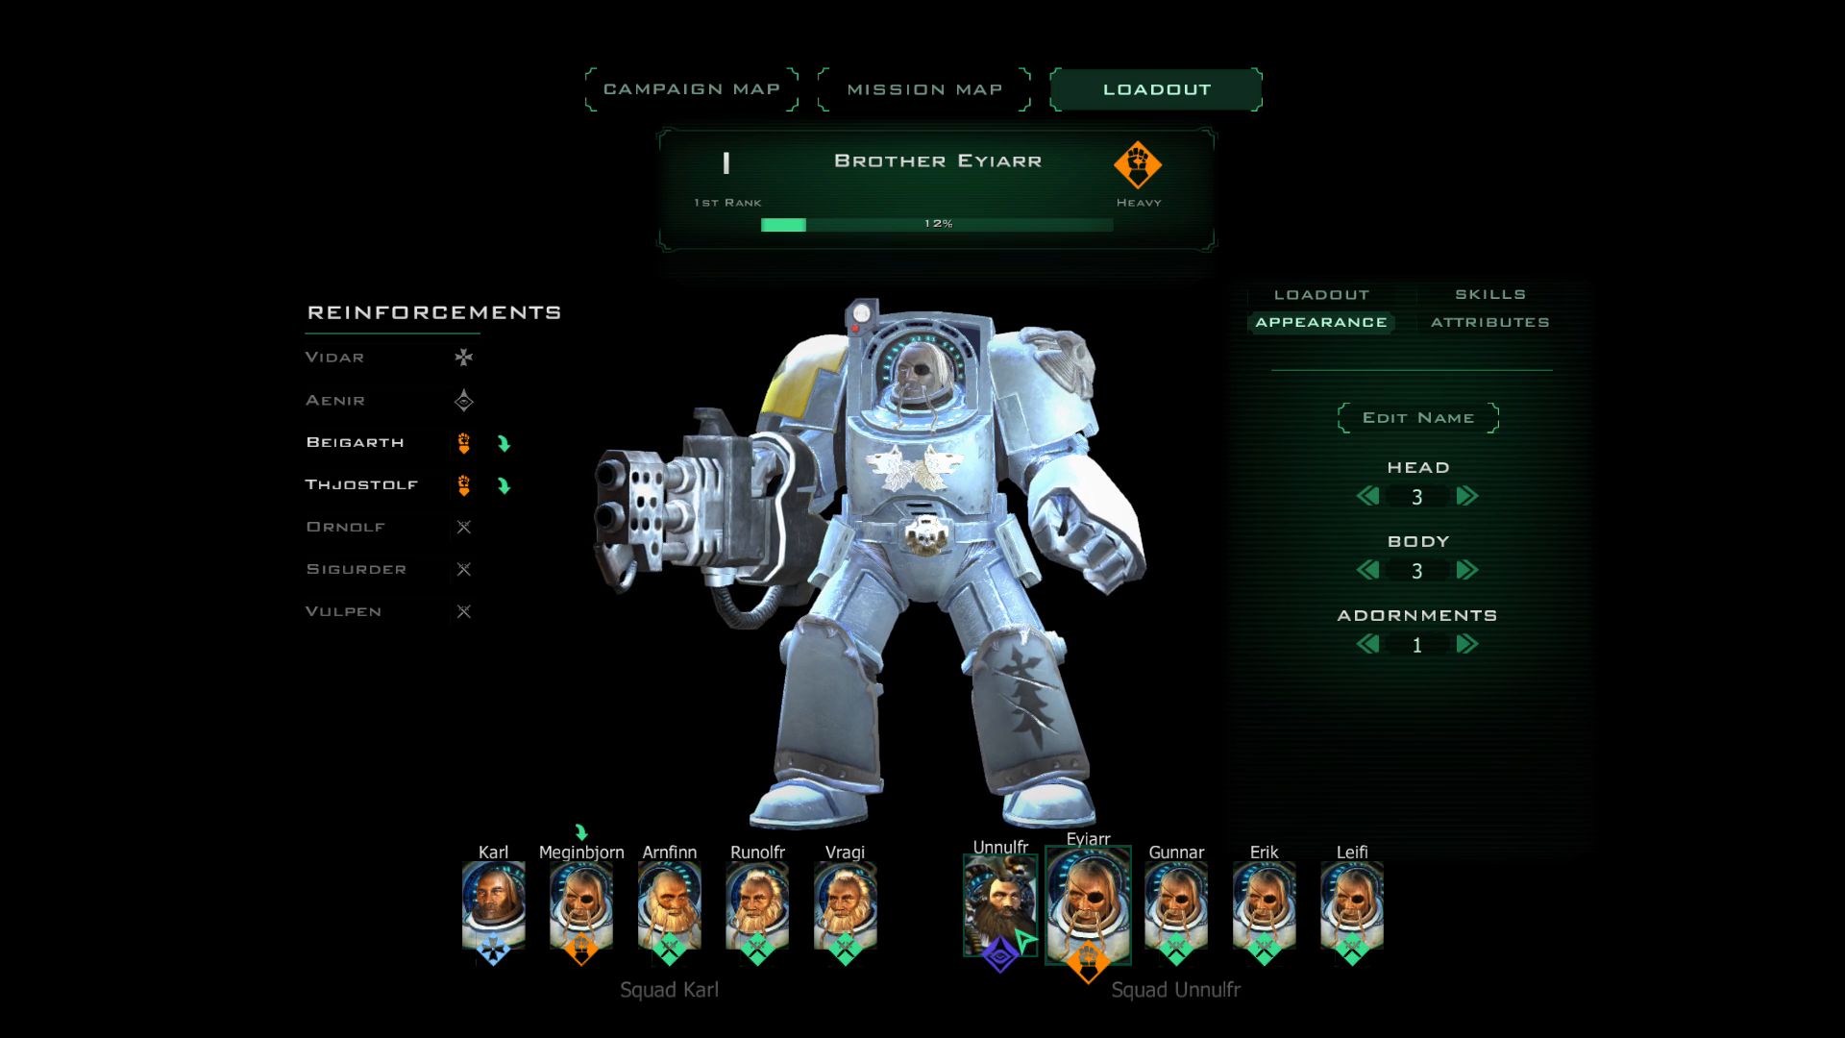
click(999, 903)
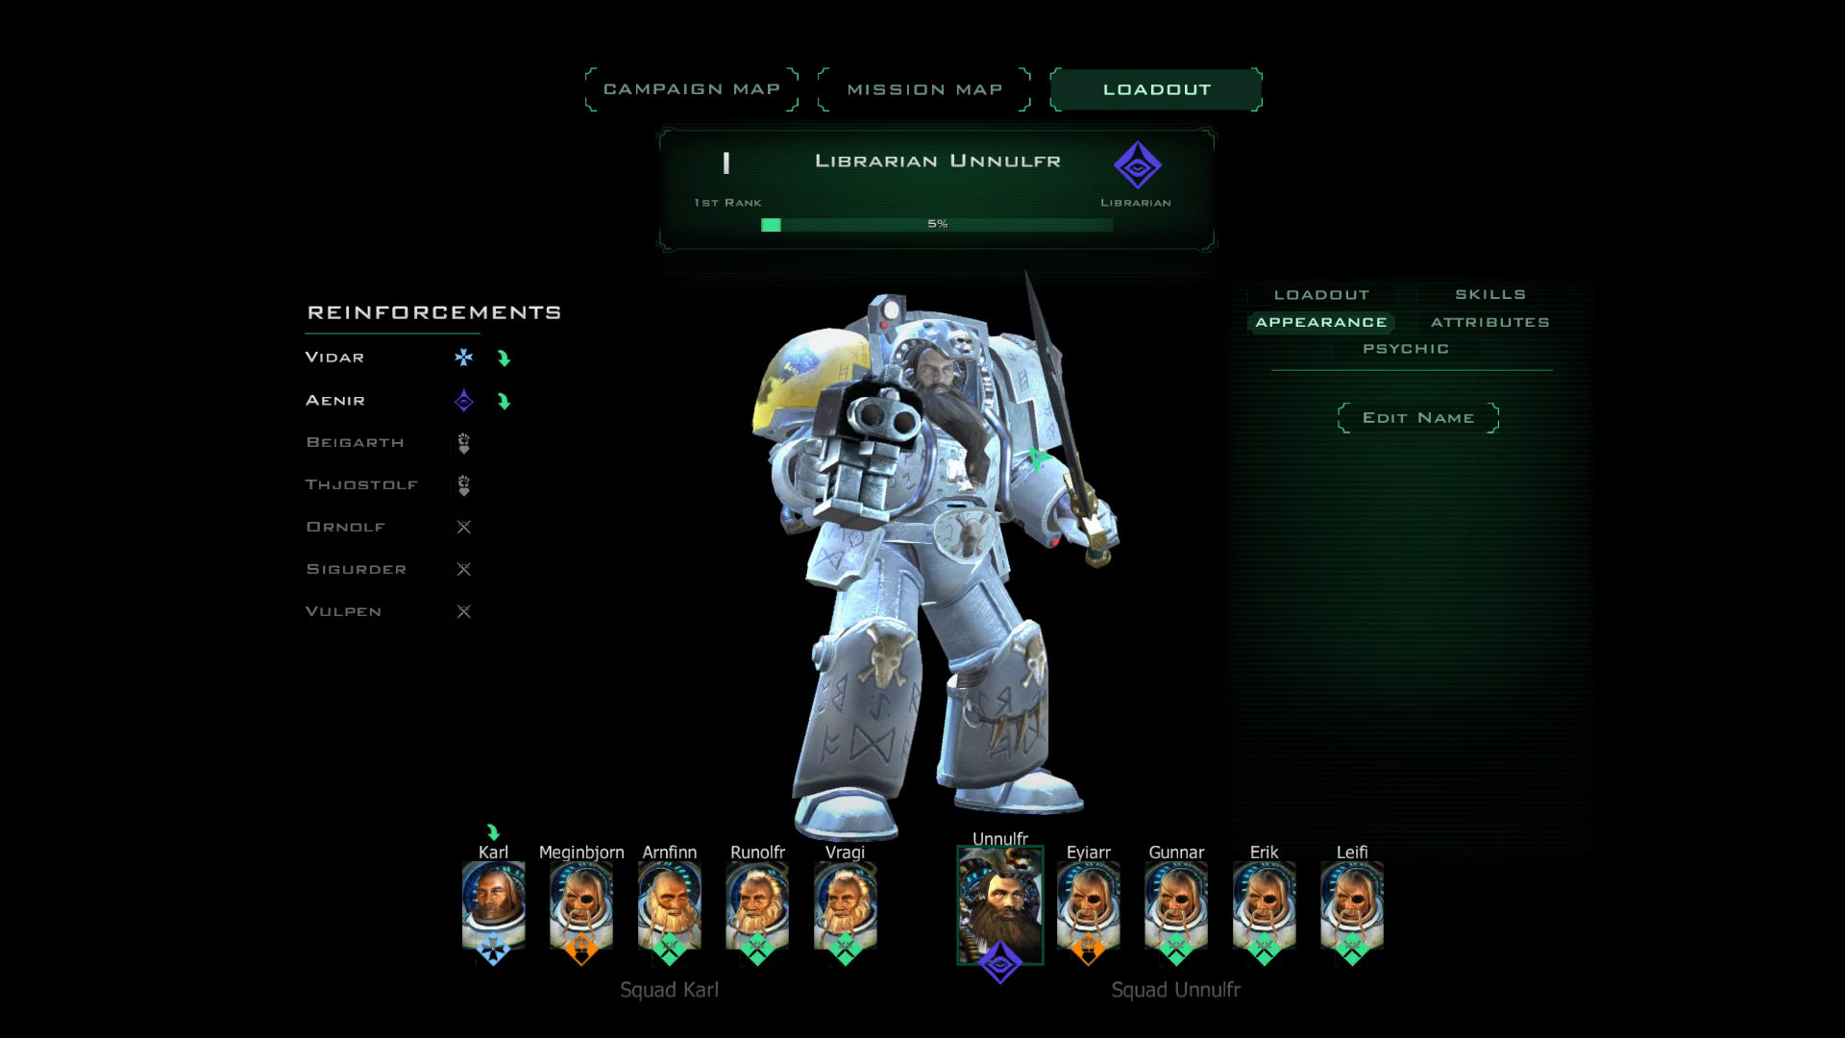
click(1320, 294)
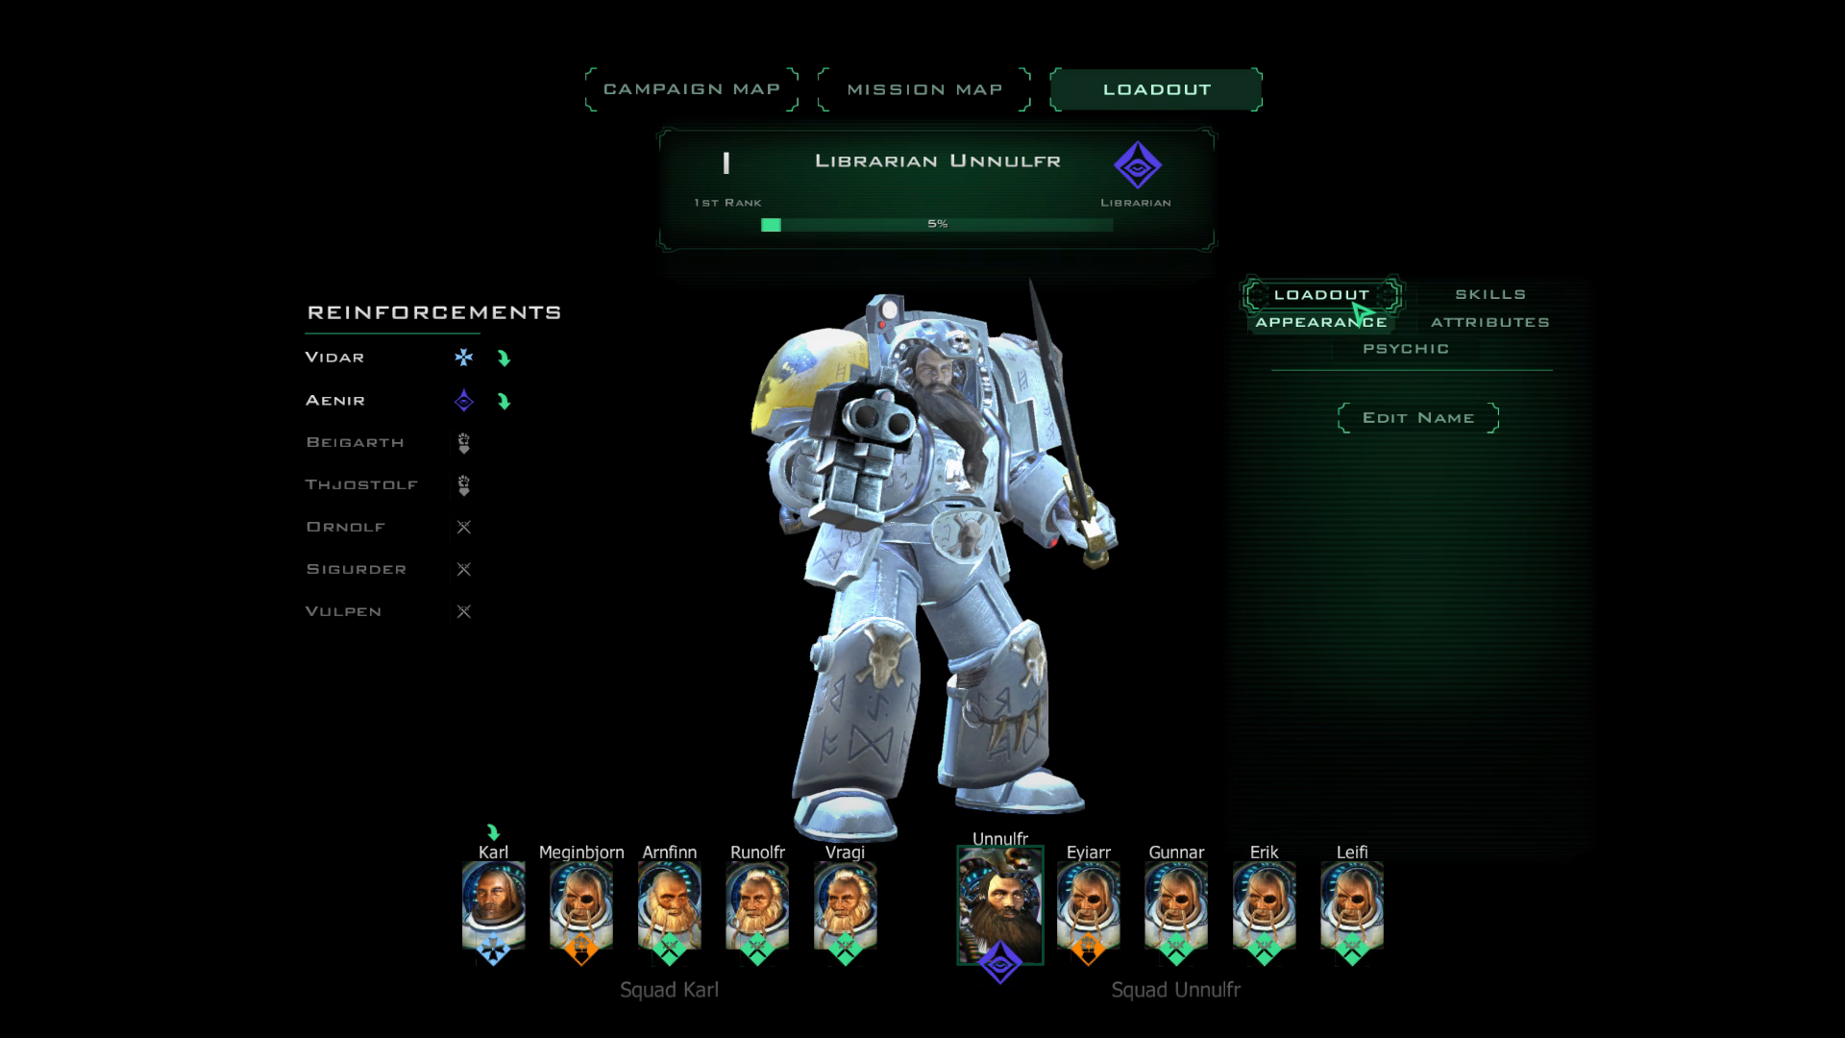
click(1320, 294)
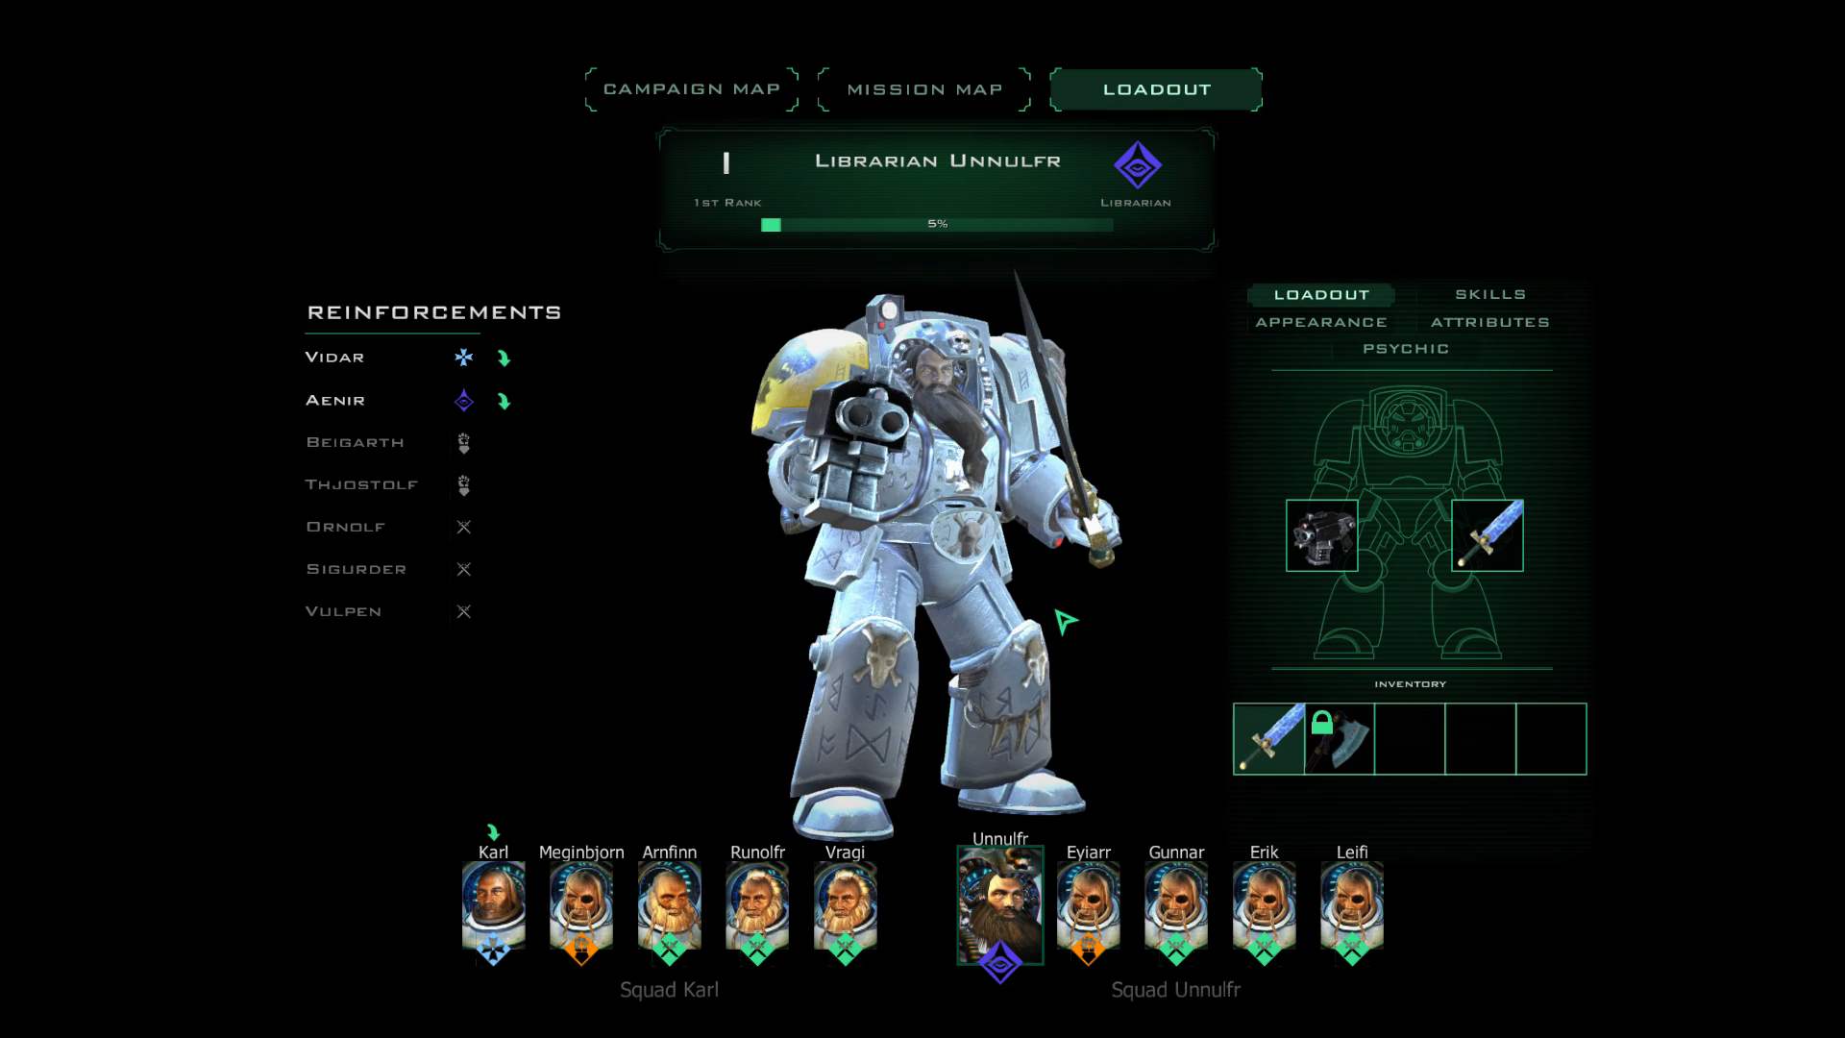
click(492, 905)
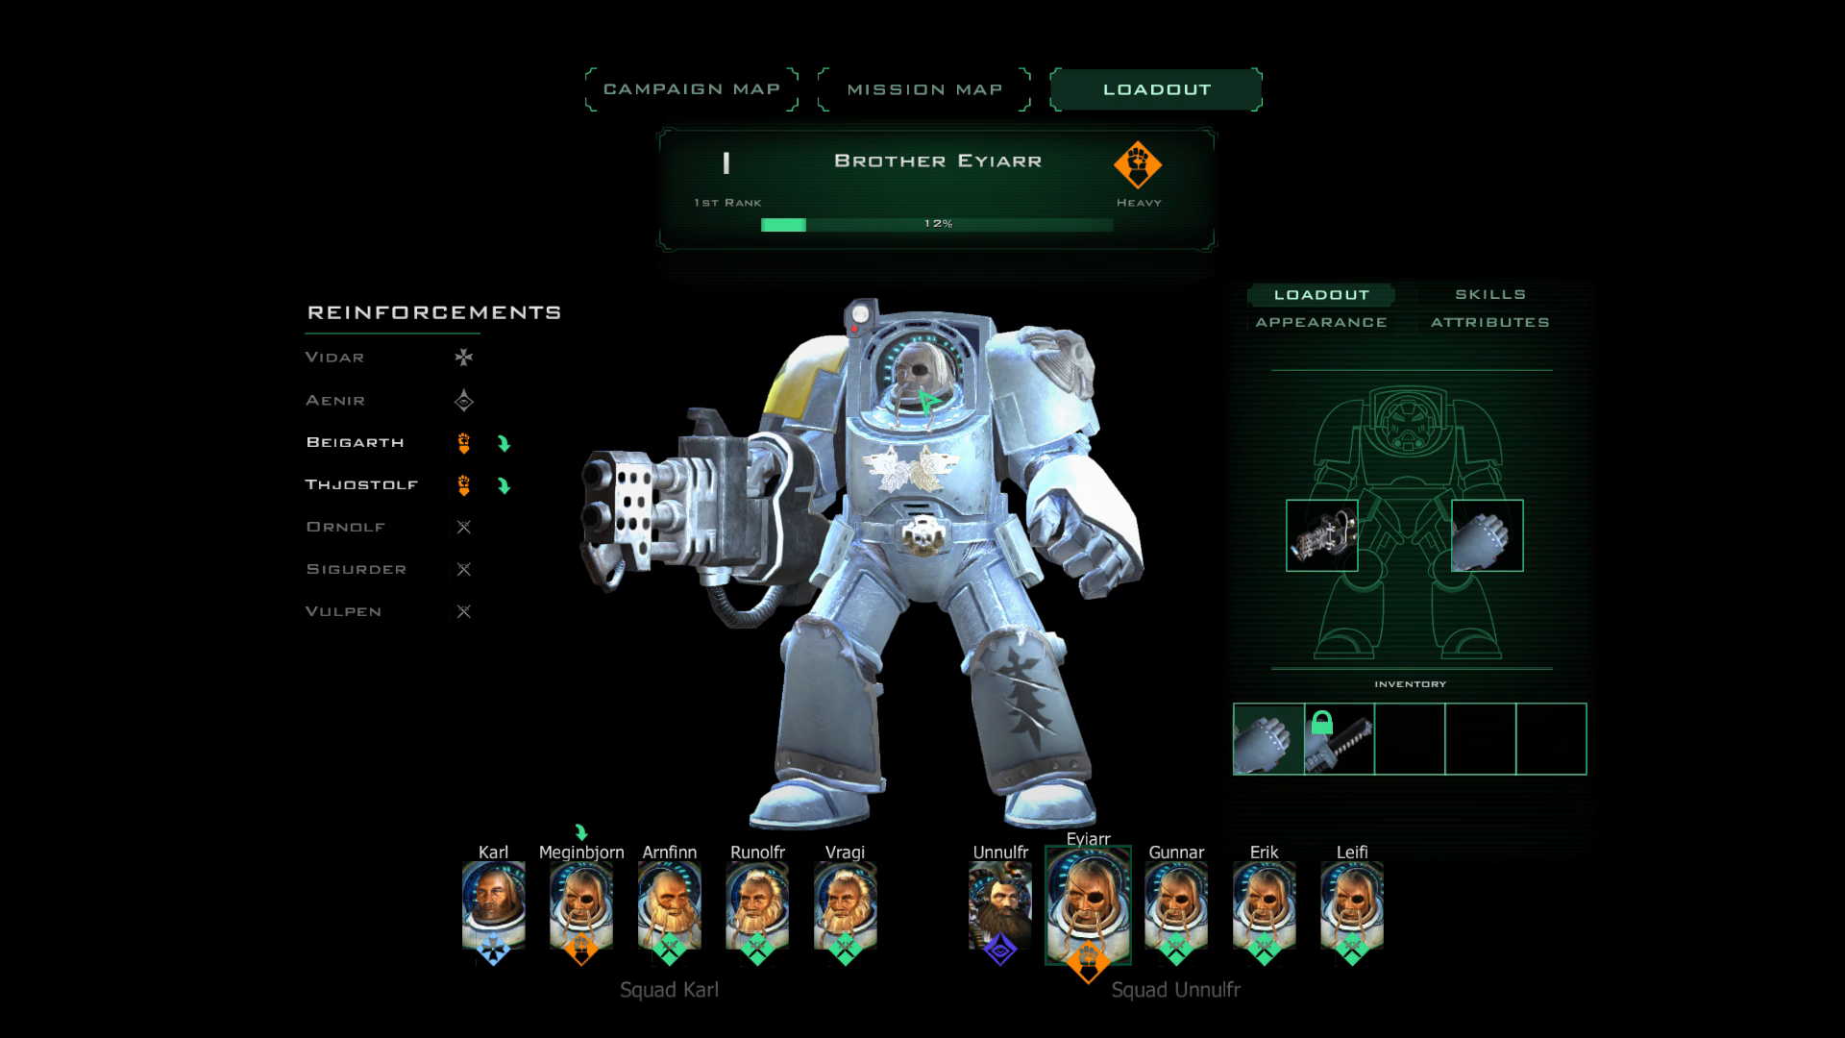
click(999, 906)
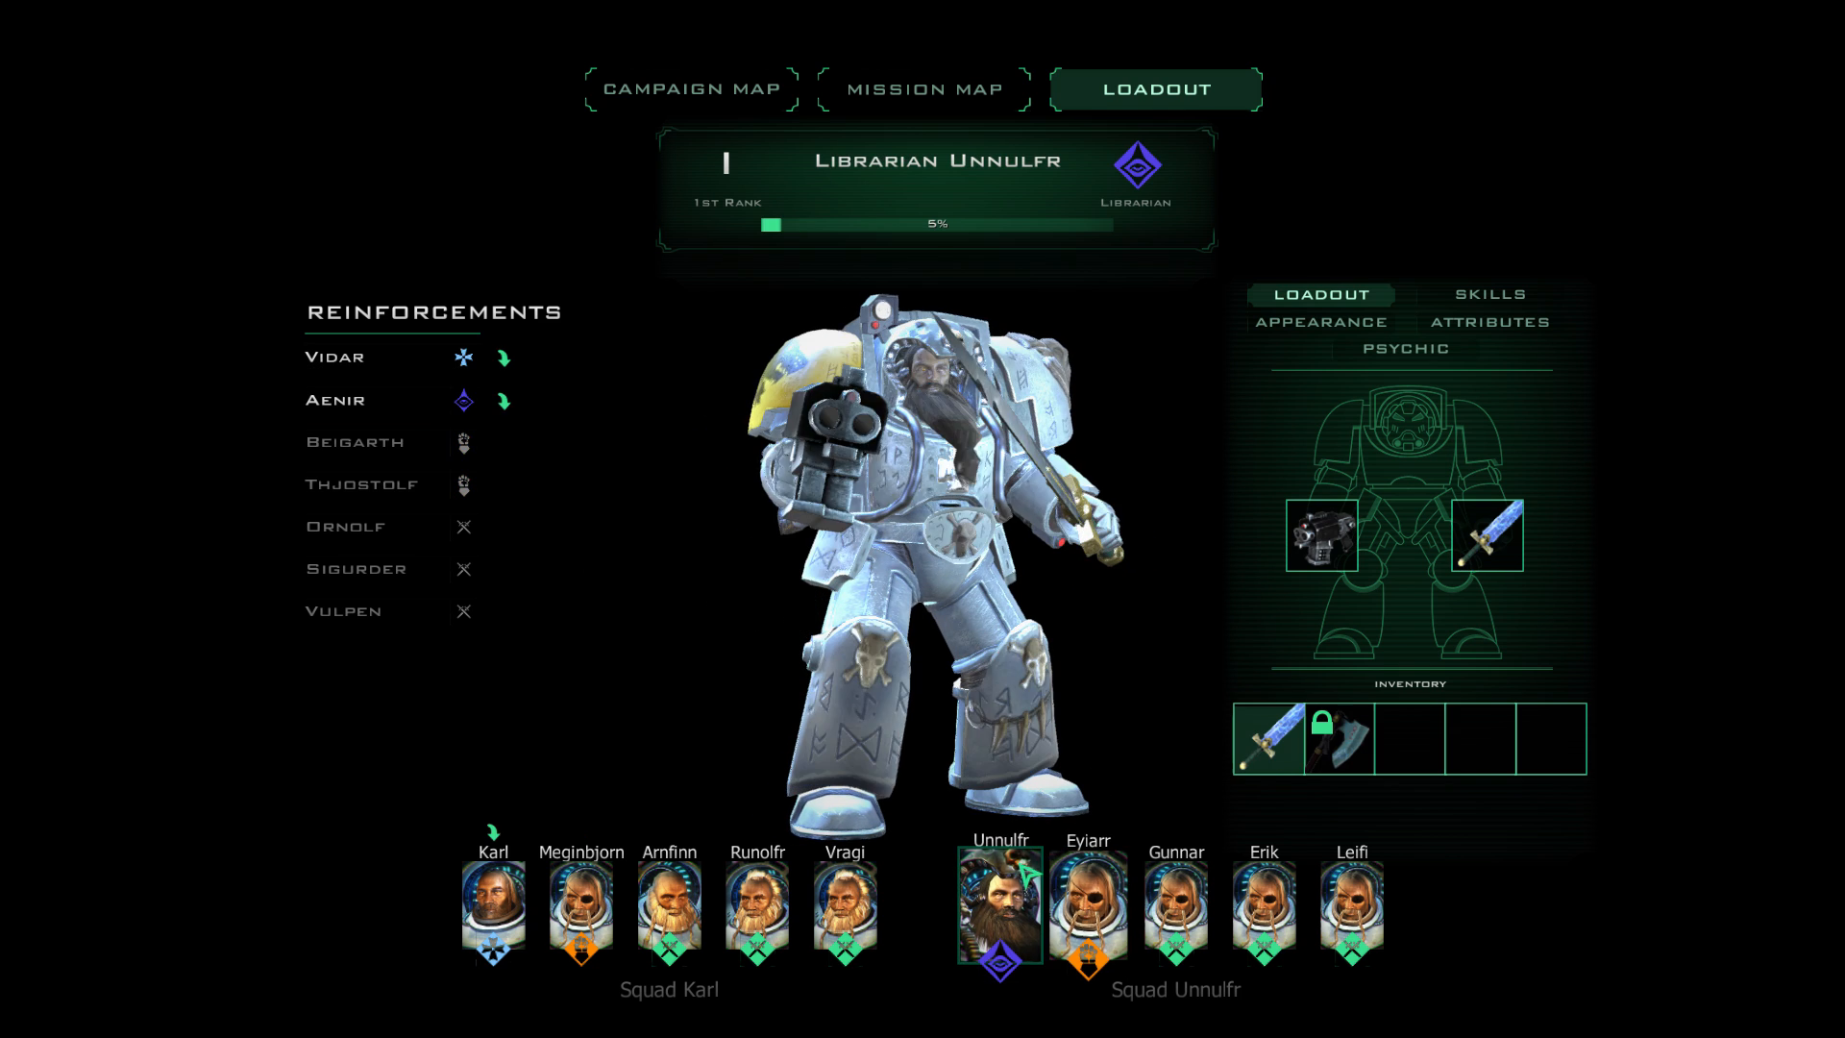
click(1405, 347)
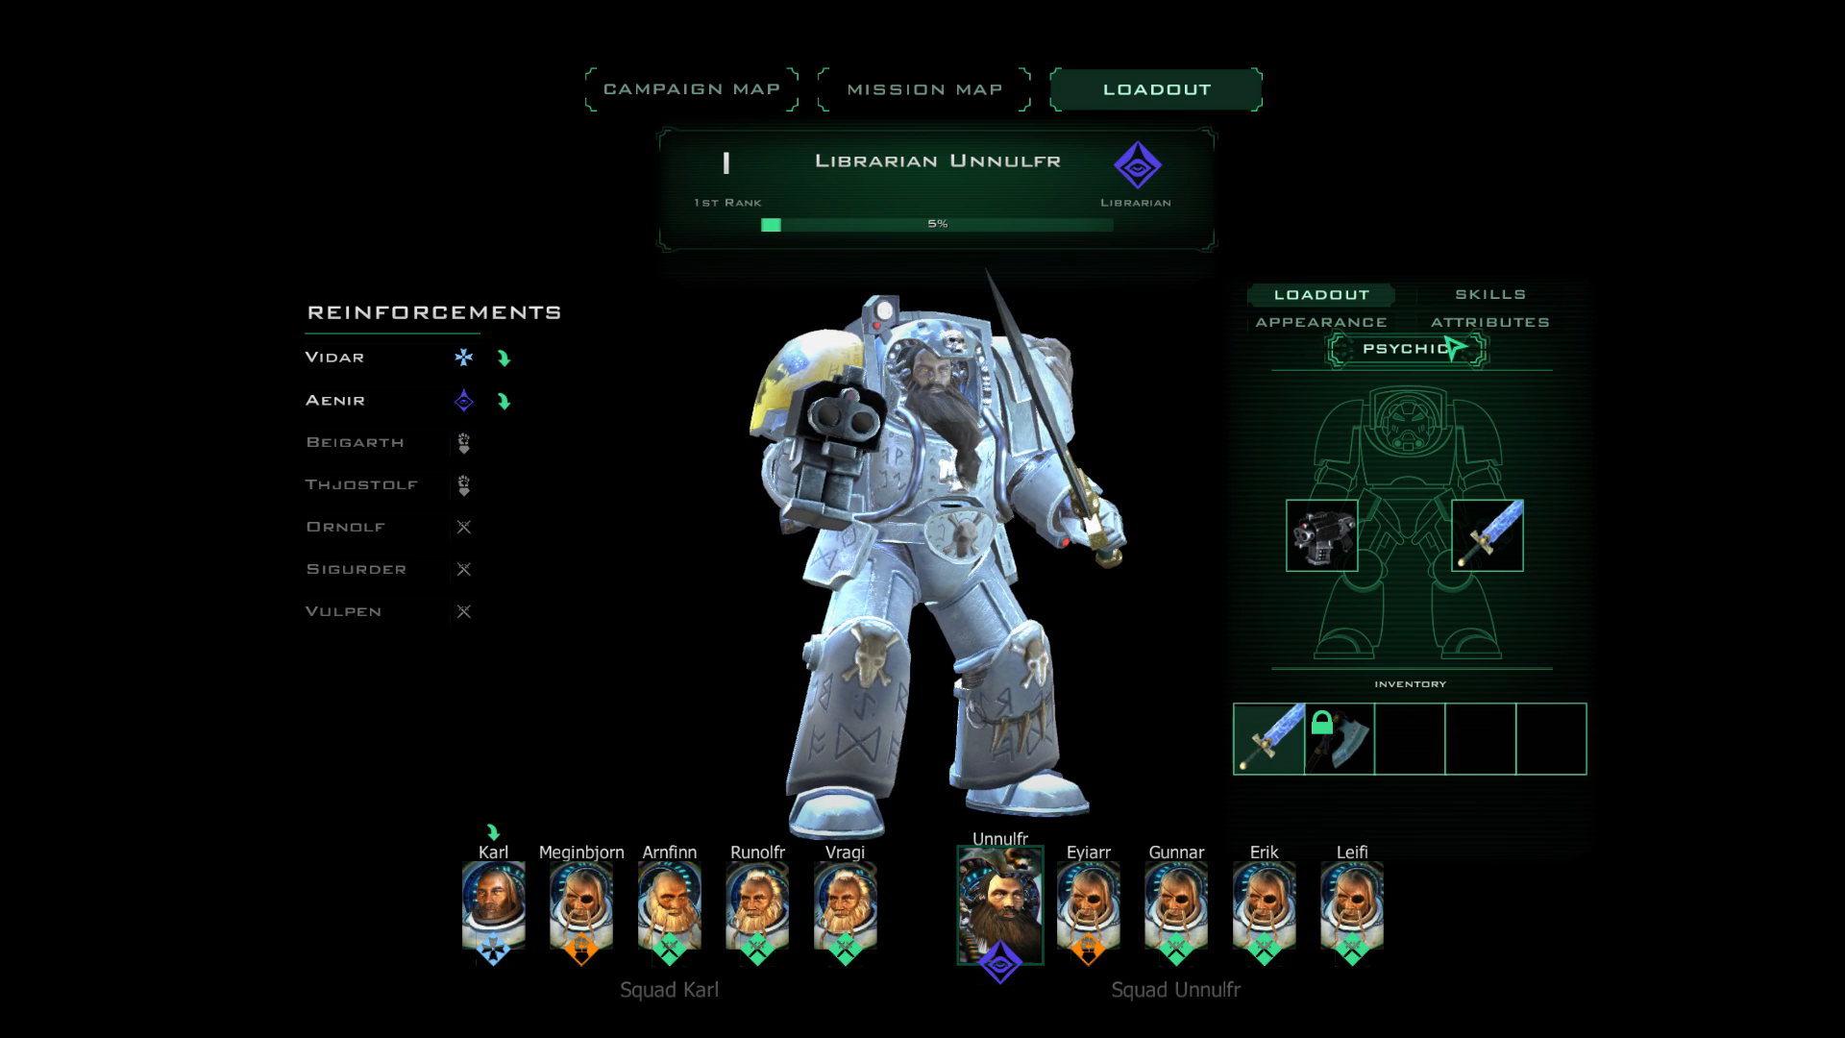
click(1489, 321)
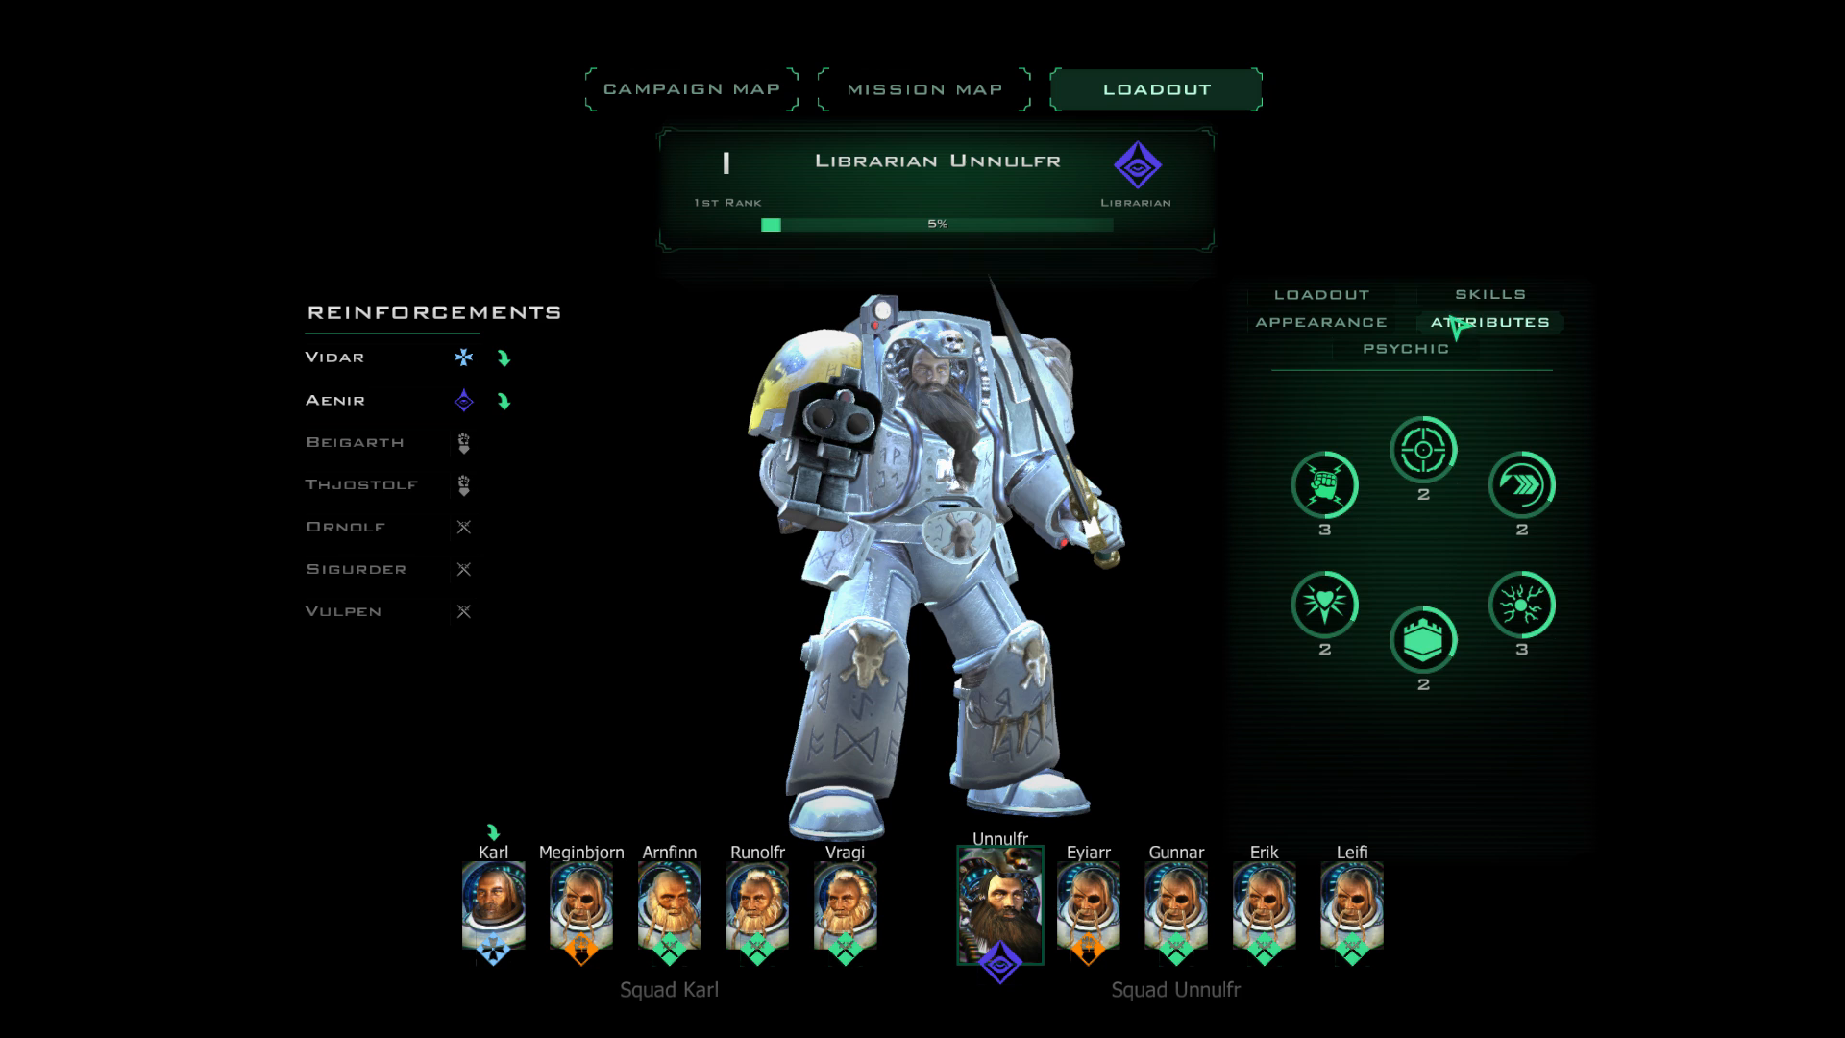
click(1319, 294)
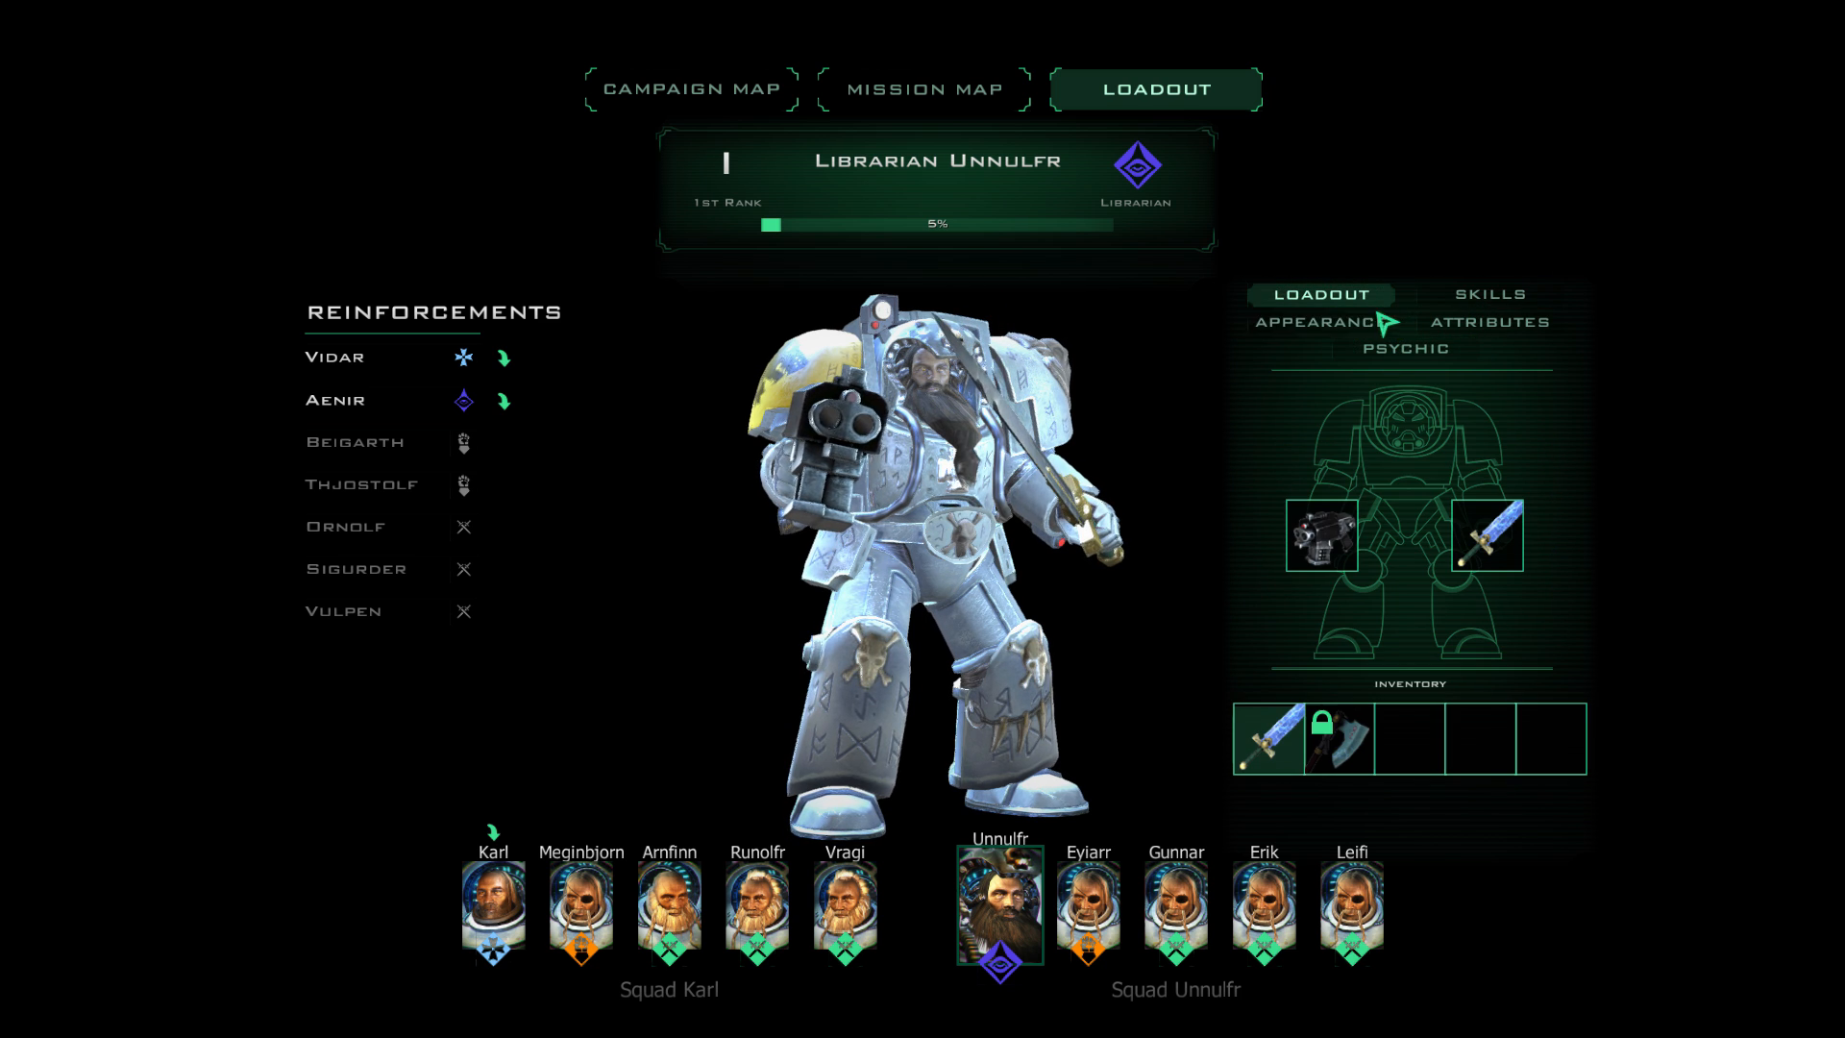
Change Brother Eyiarr's armour adornment and compare Gunnar, Erik and Leifi's appearances.
click(1086, 903)
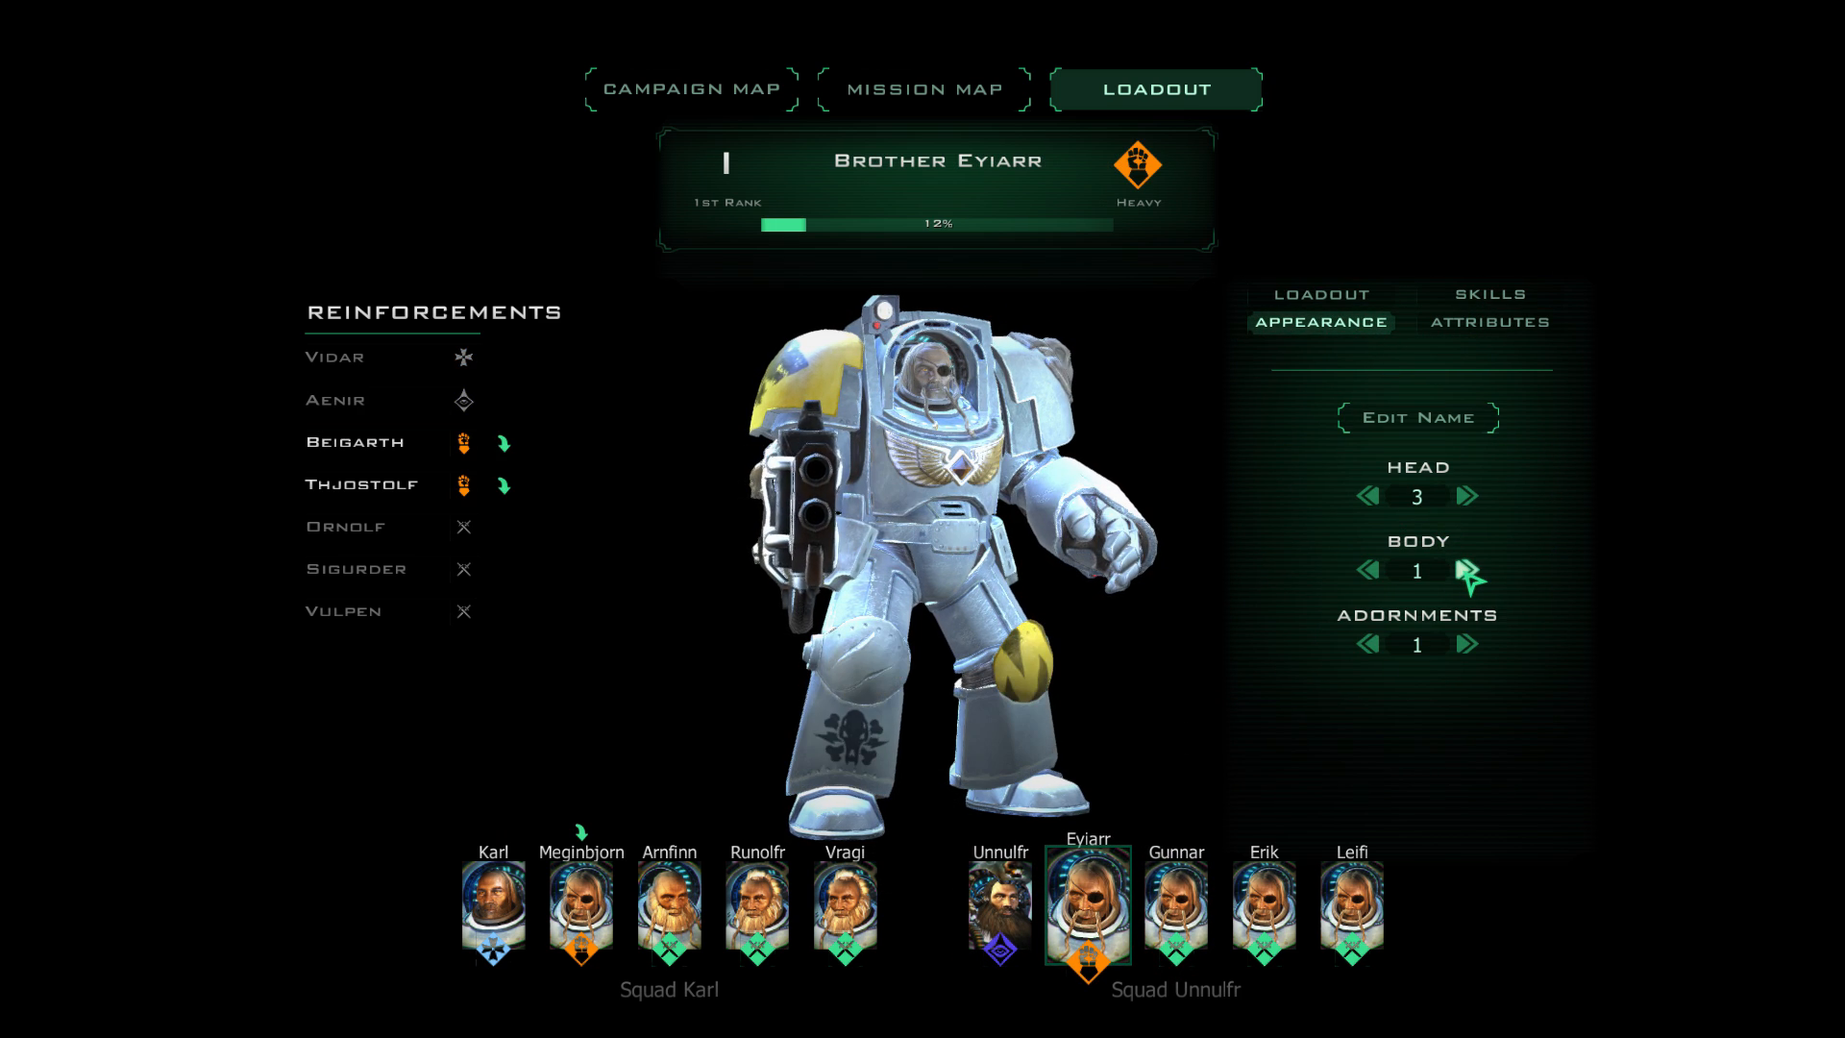
click(1467, 570)
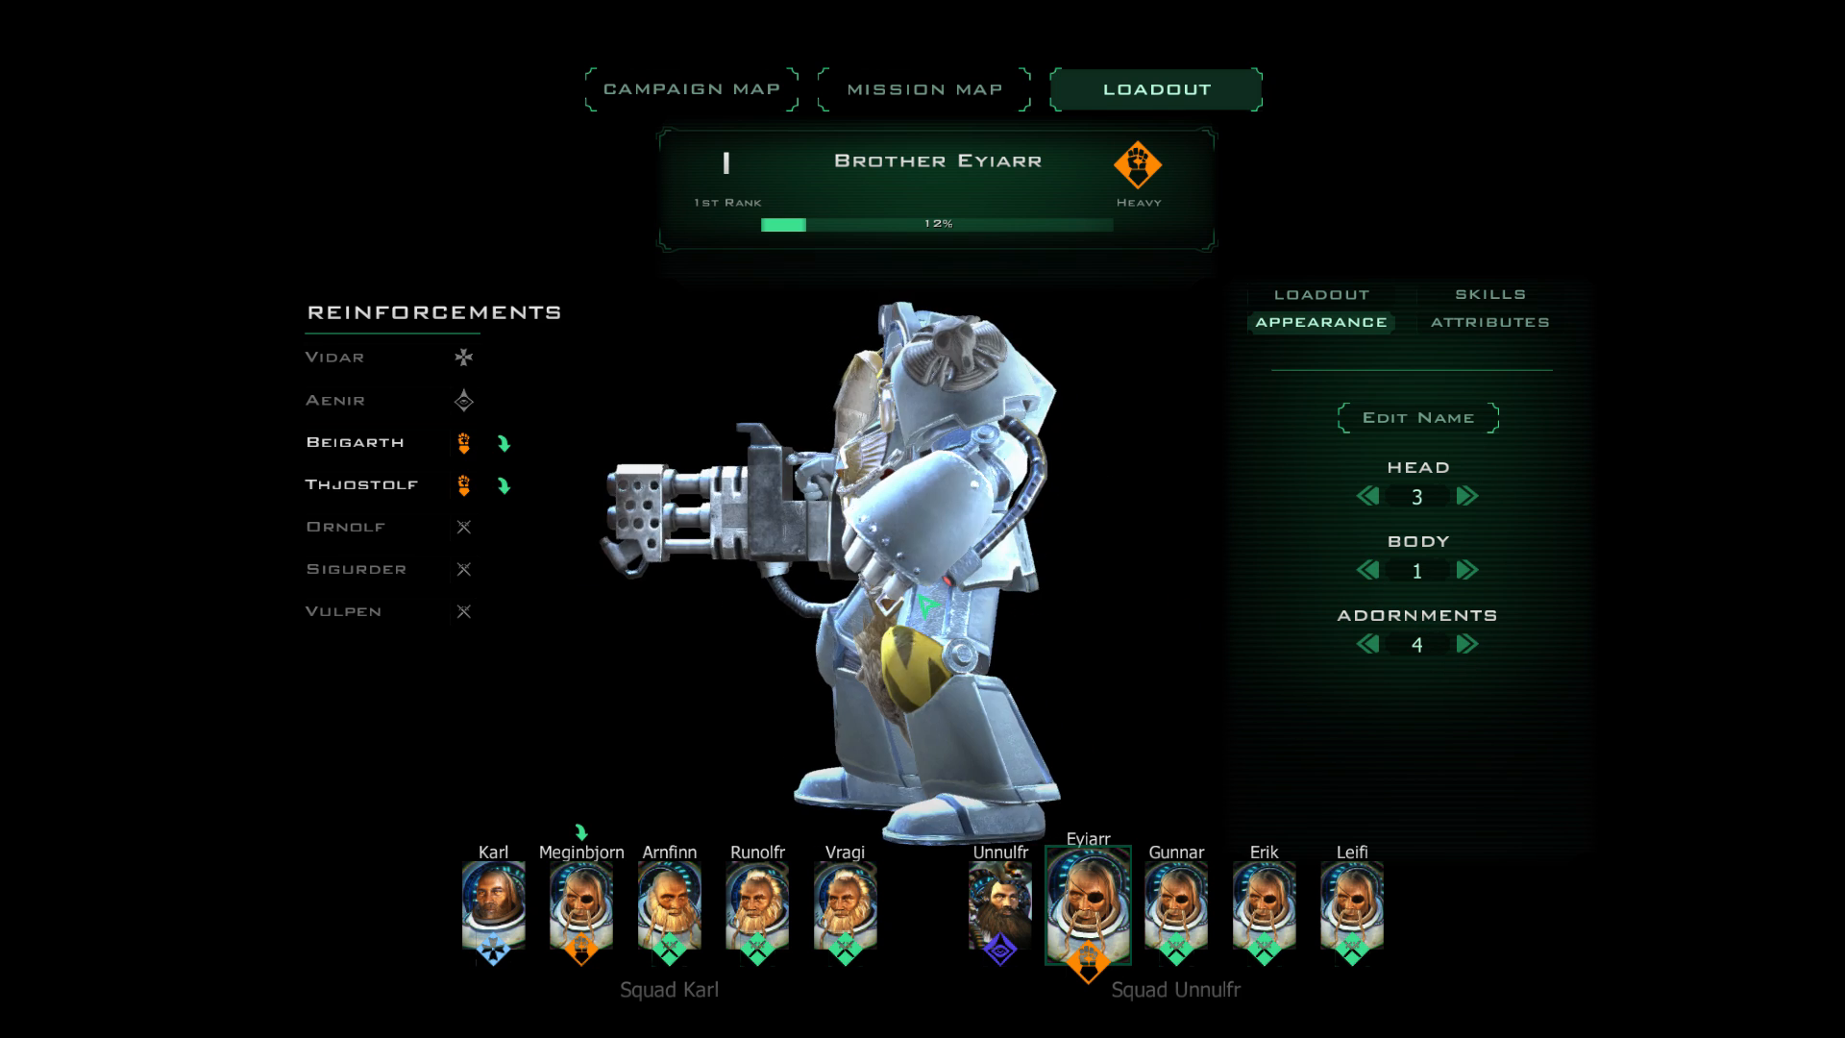
click(1174, 906)
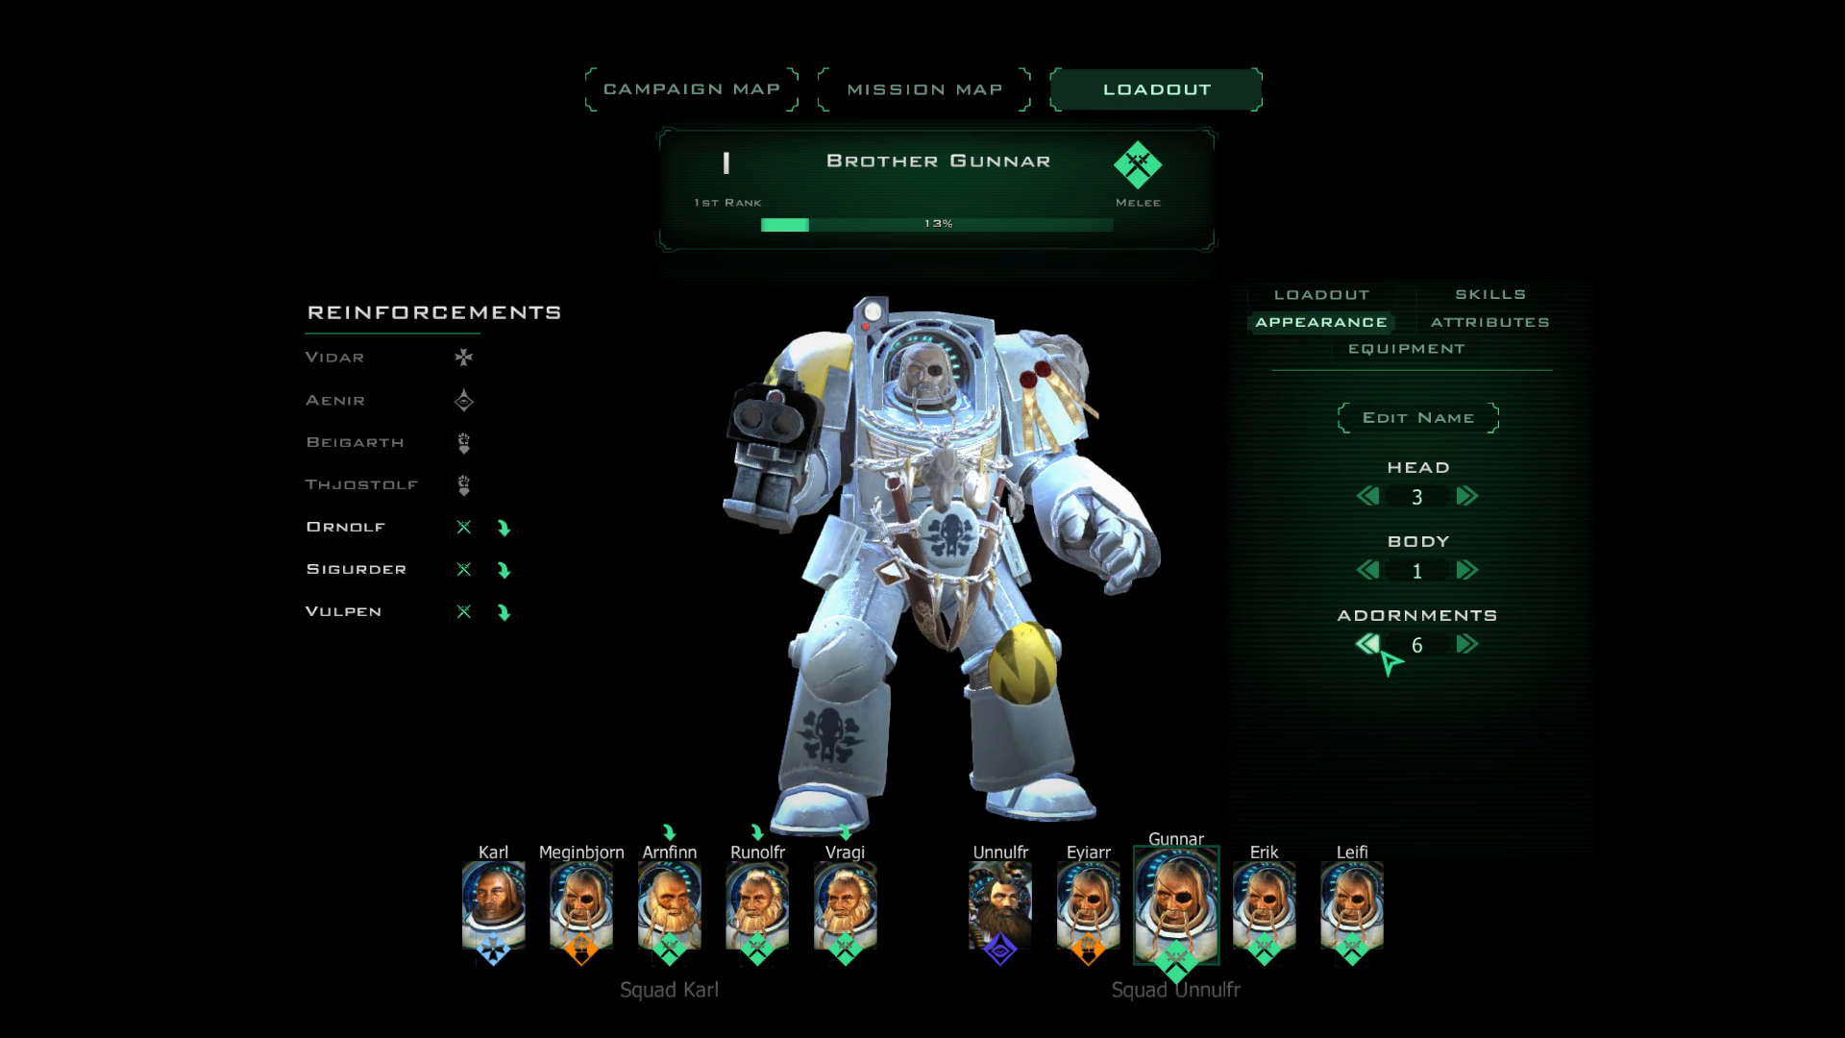
click(1264, 908)
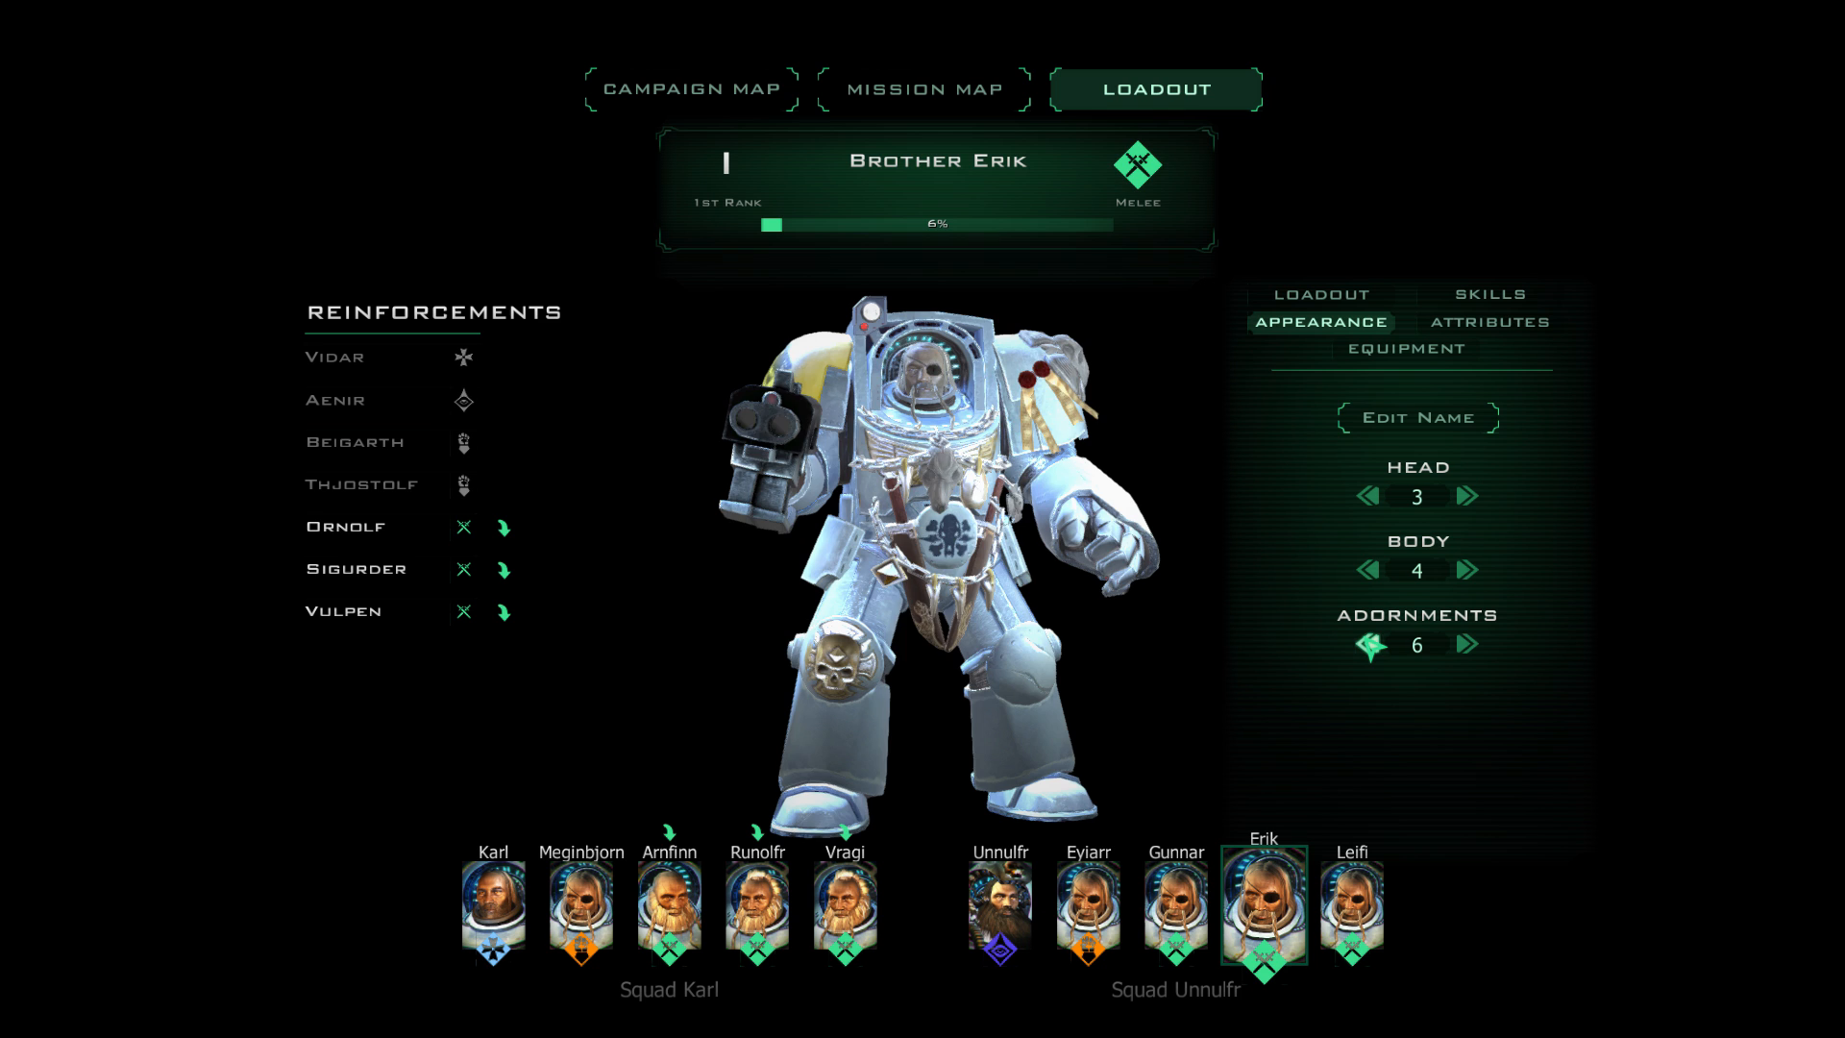
click(1351, 906)
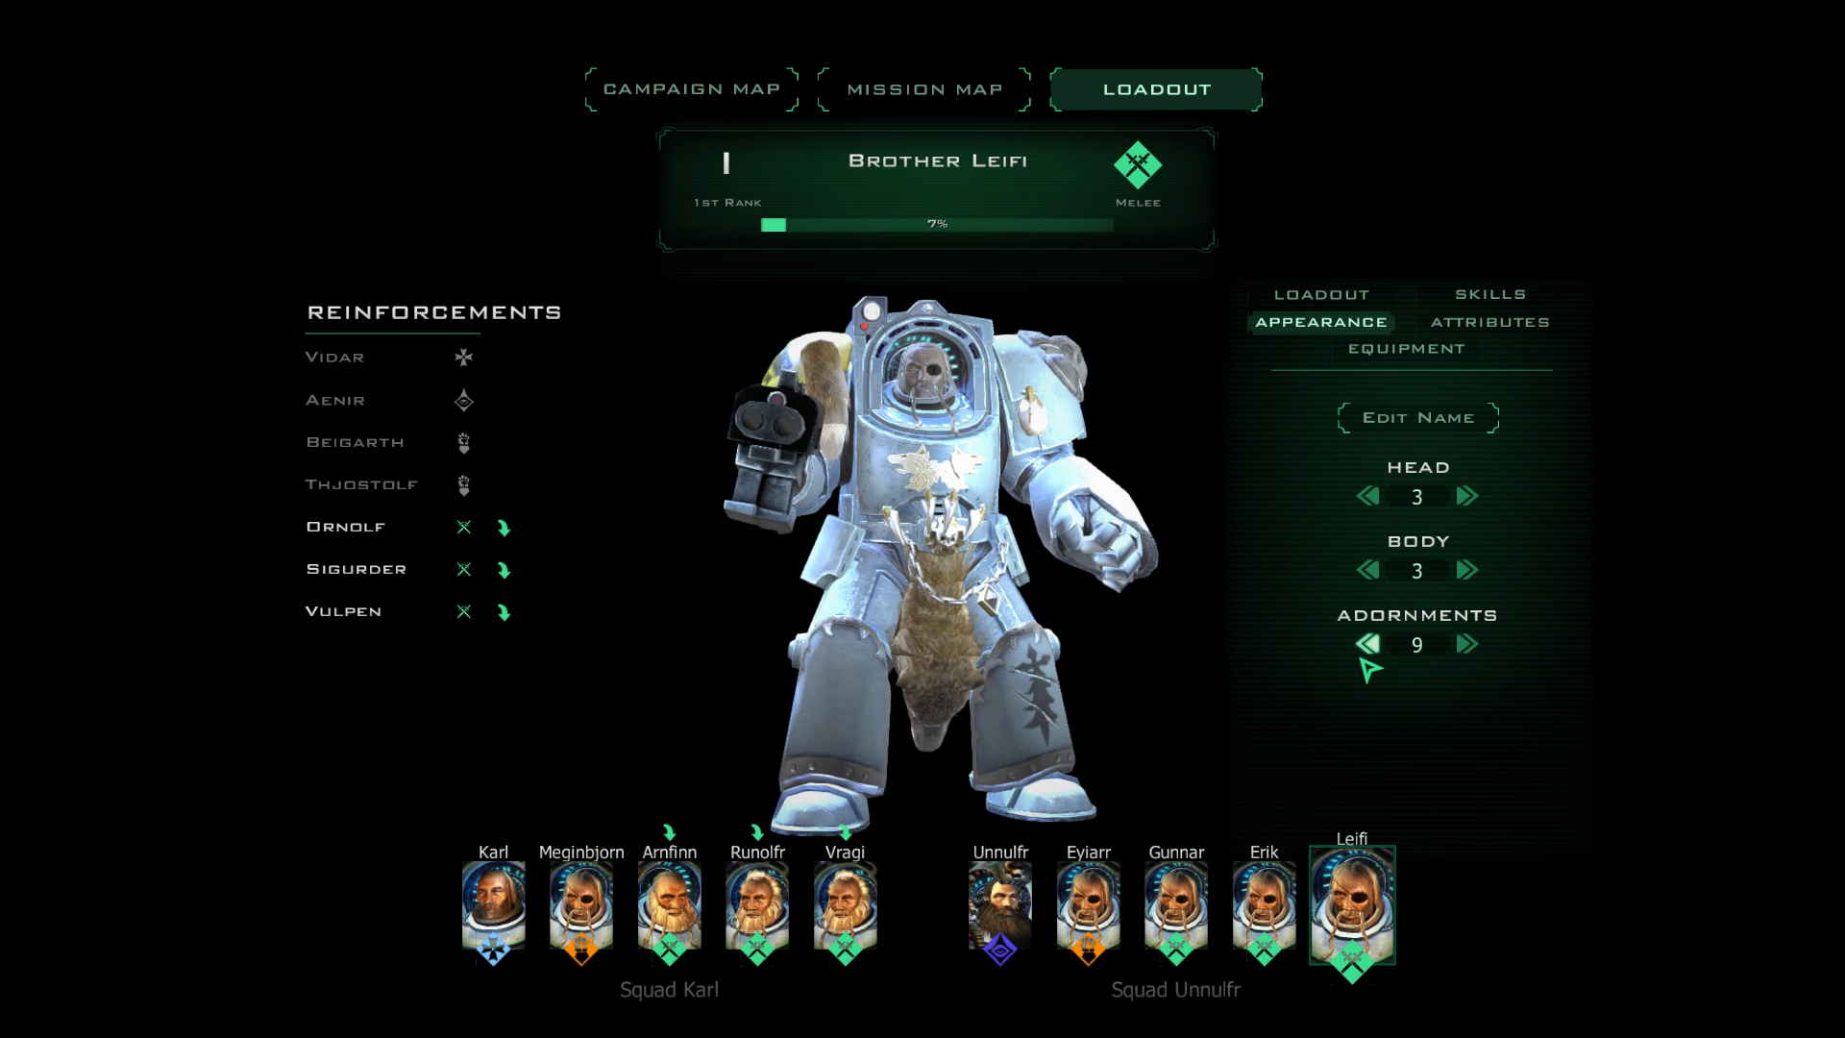
click(1366, 644)
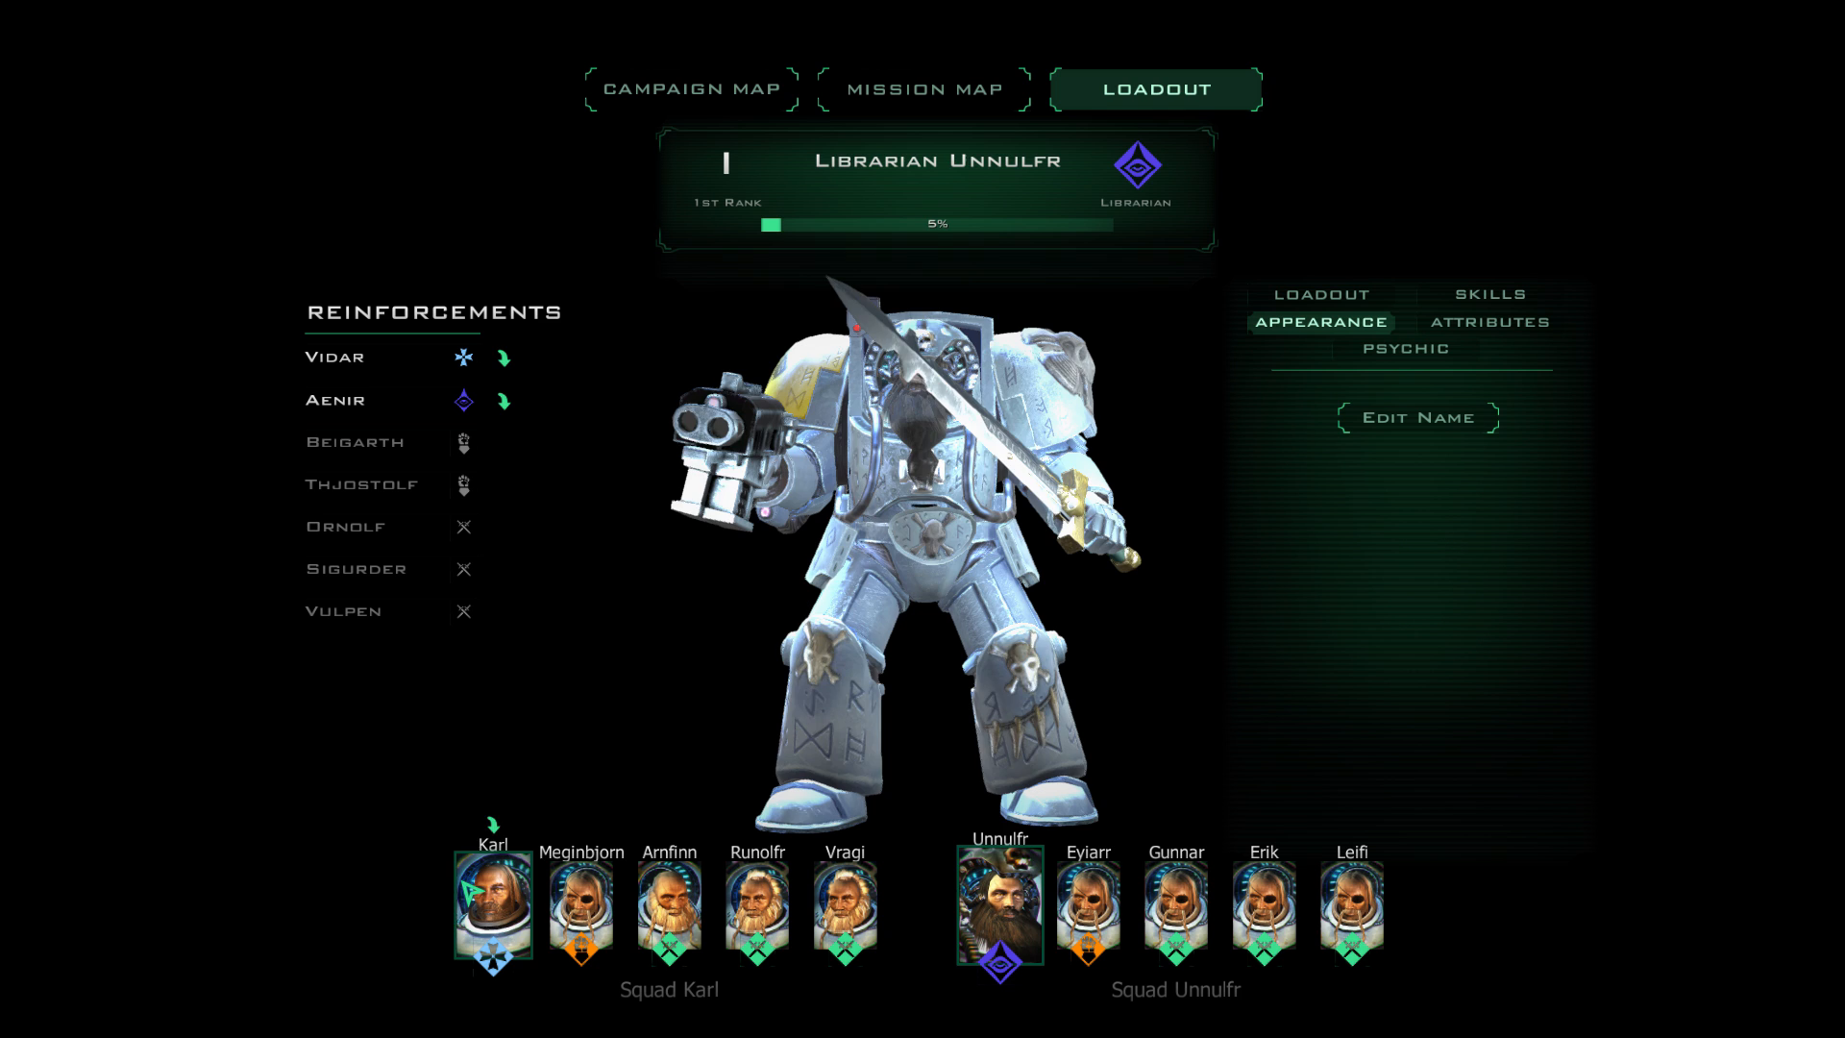
click(669, 903)
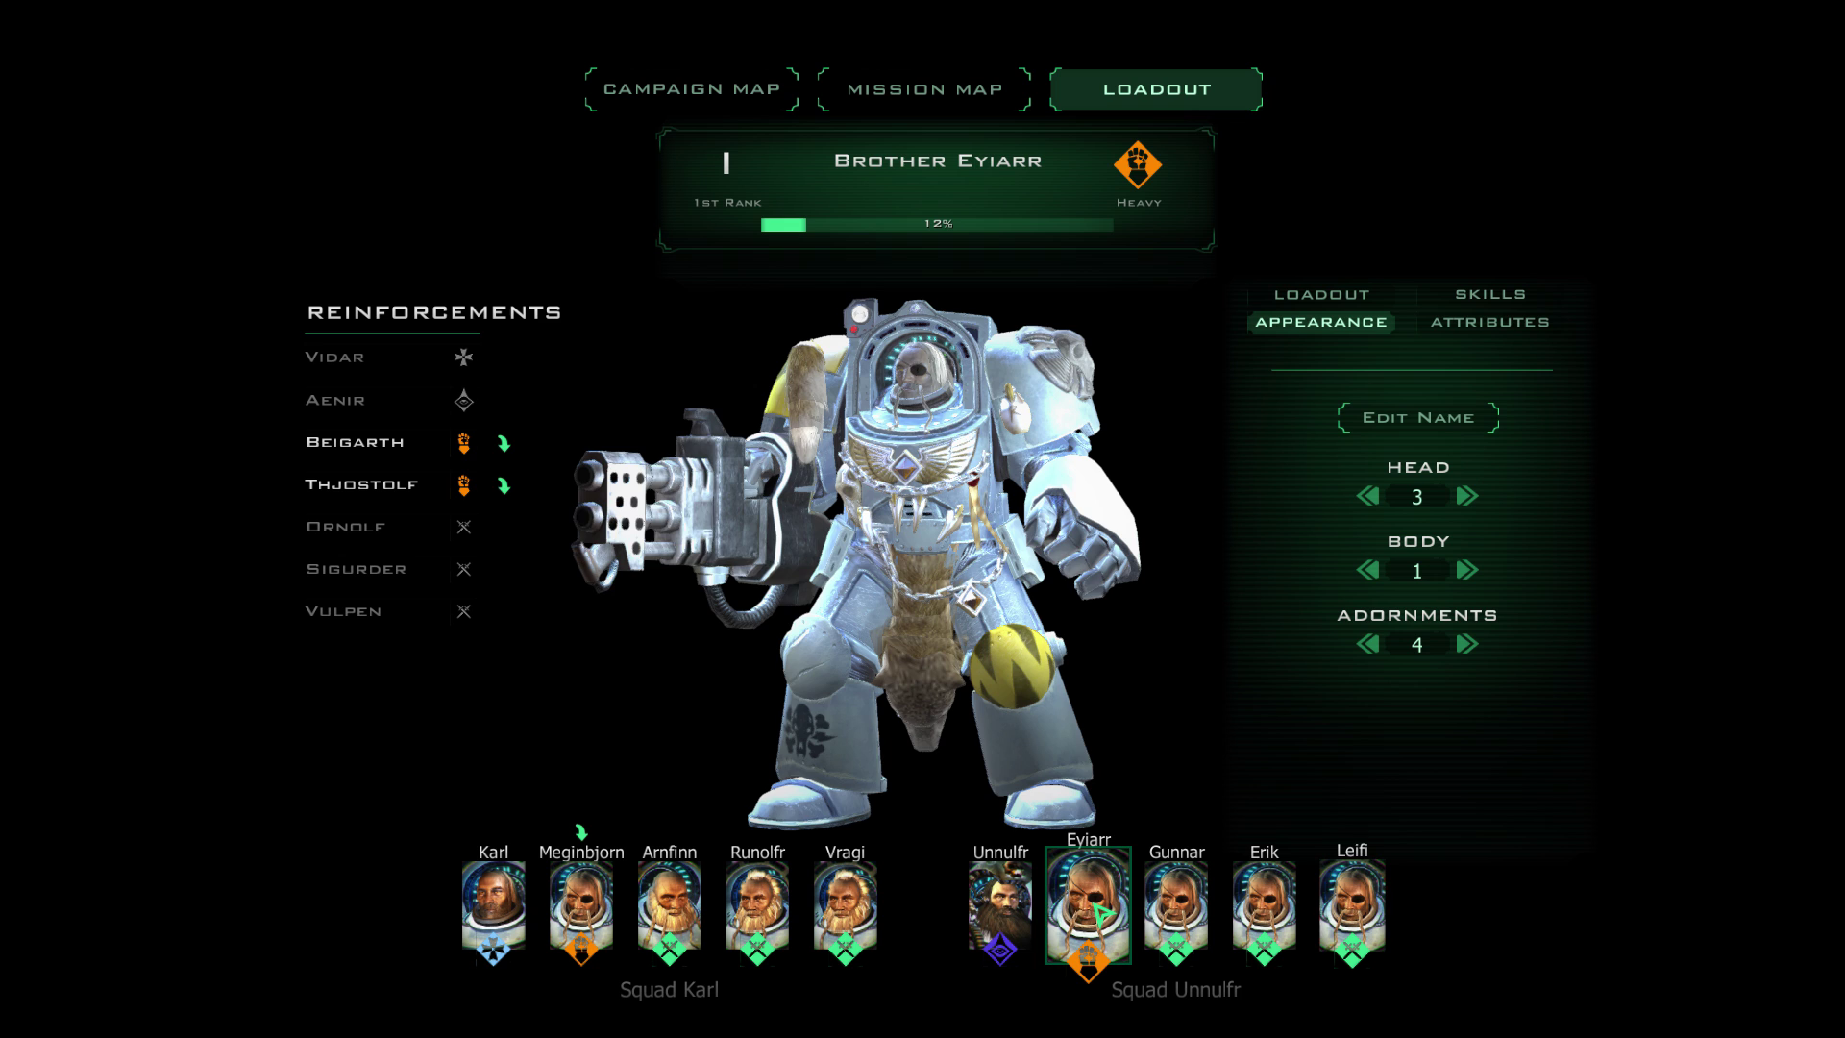
Swap reserve librarian Aenir in, then restore Unnulfr as squad leader.
click(999, 902)
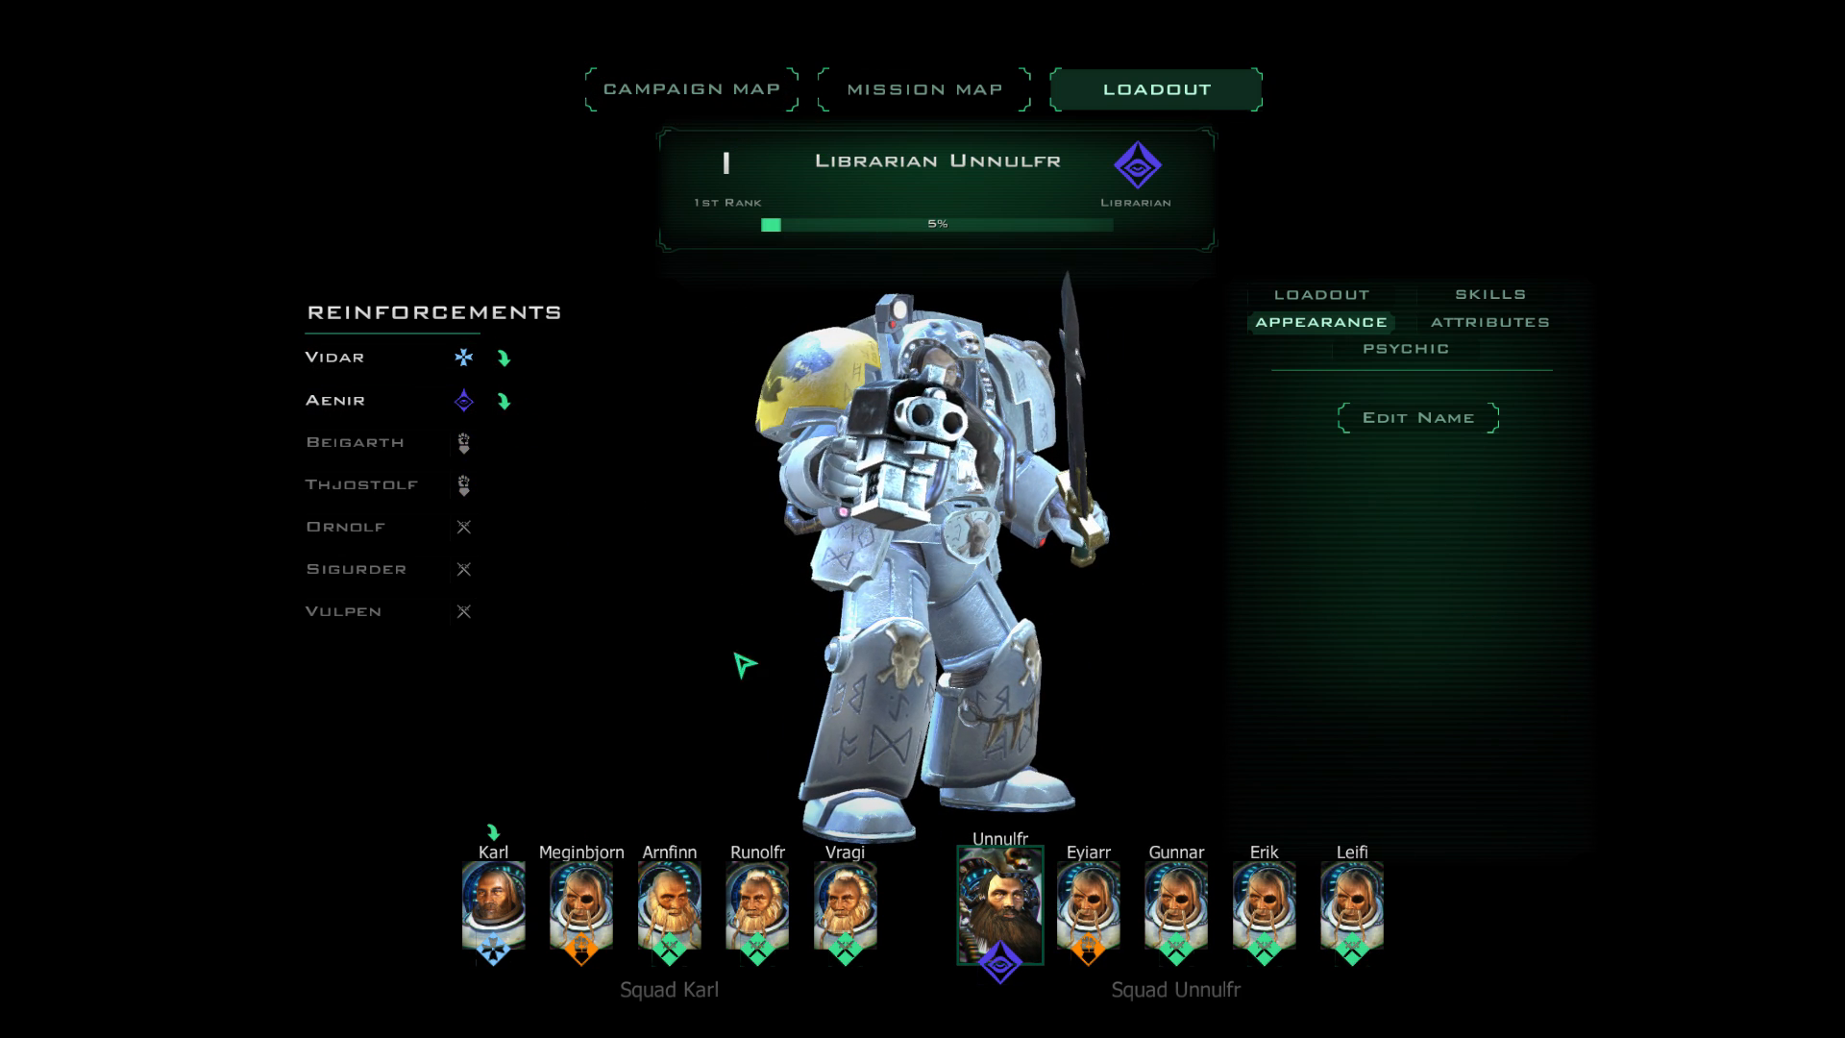
click(503, 400)
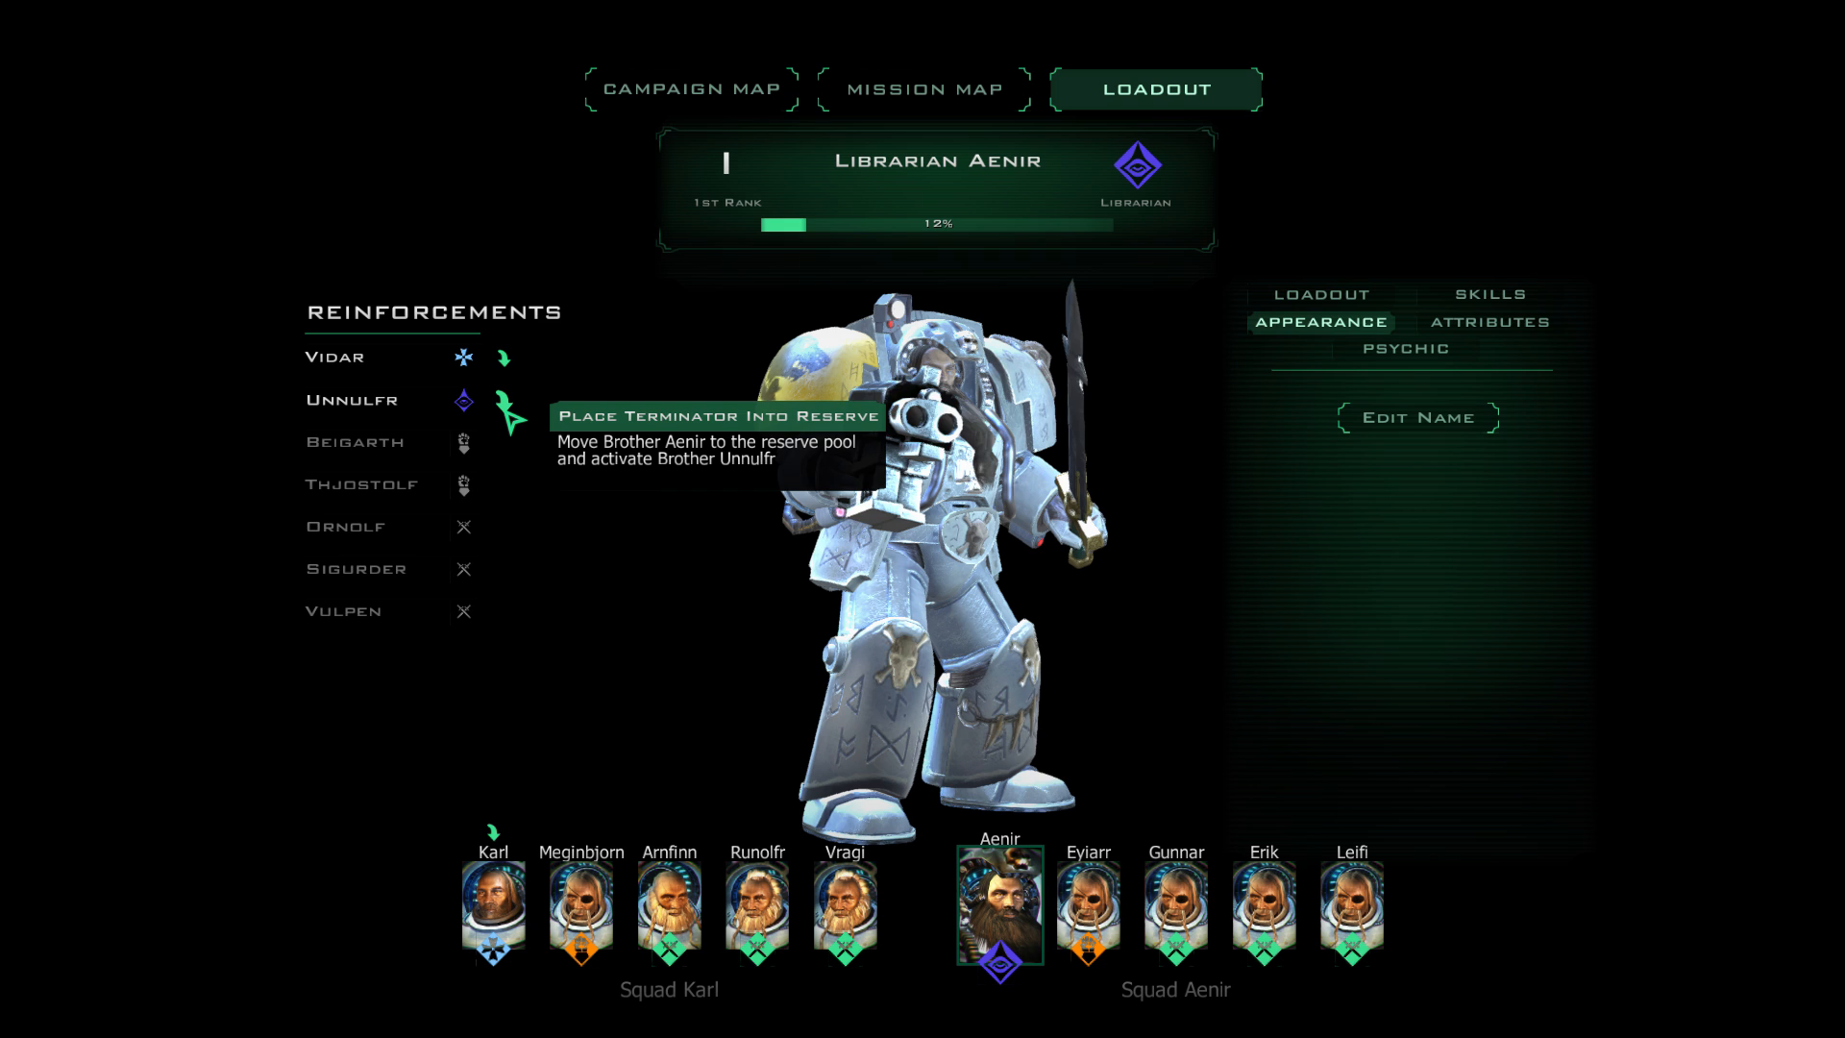
click(1320, 294)
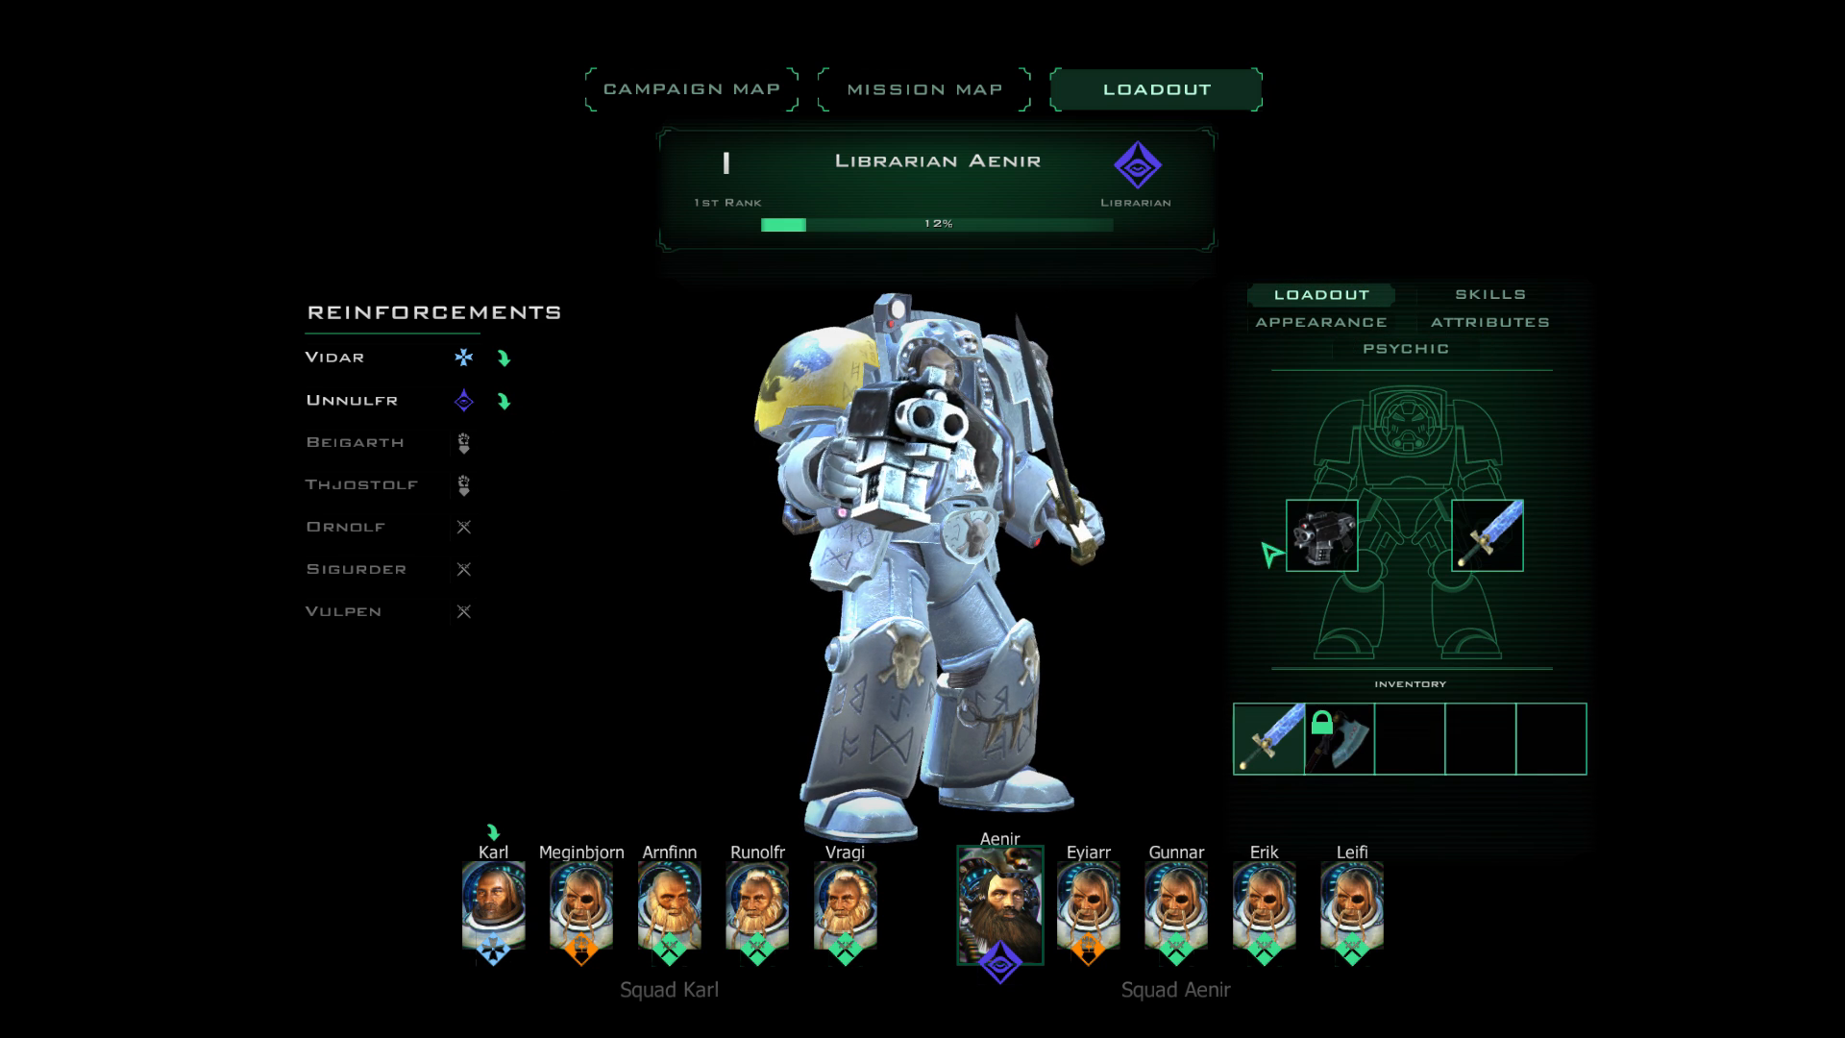
mouse_move(503, 399)
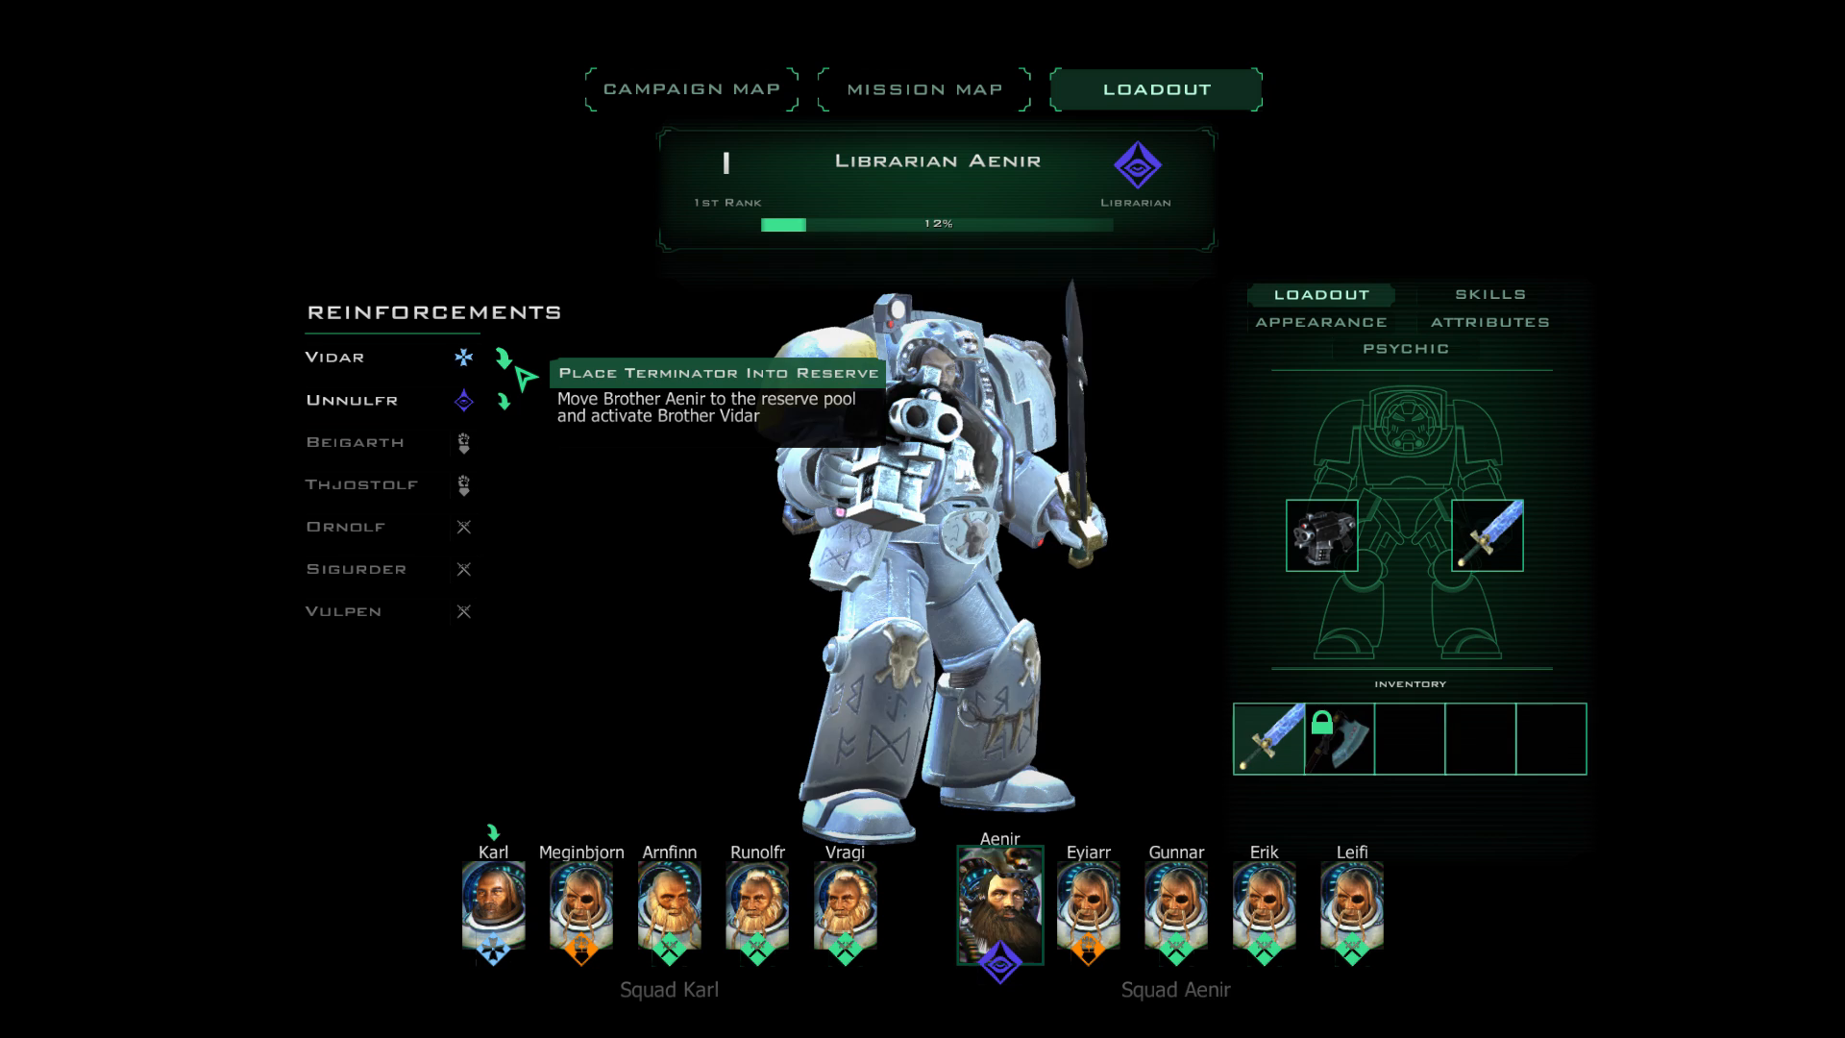
click(504, 360)
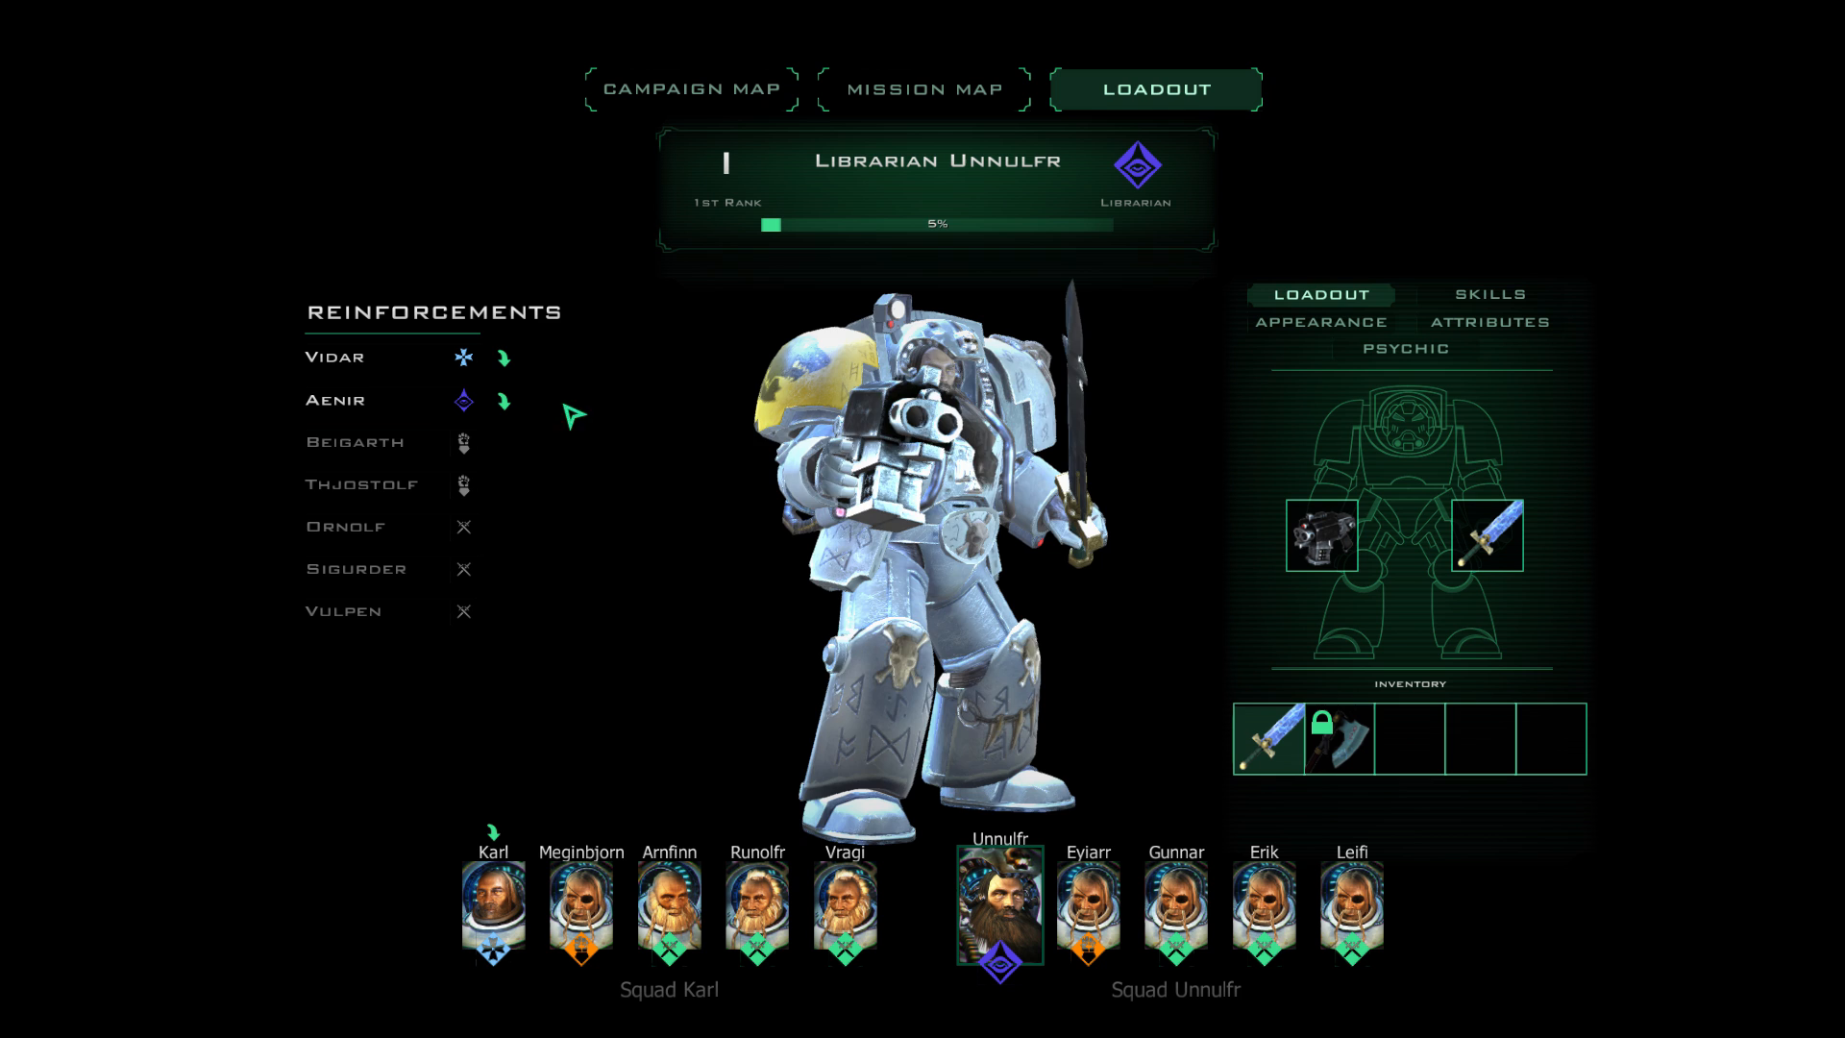
click(1319, 321)
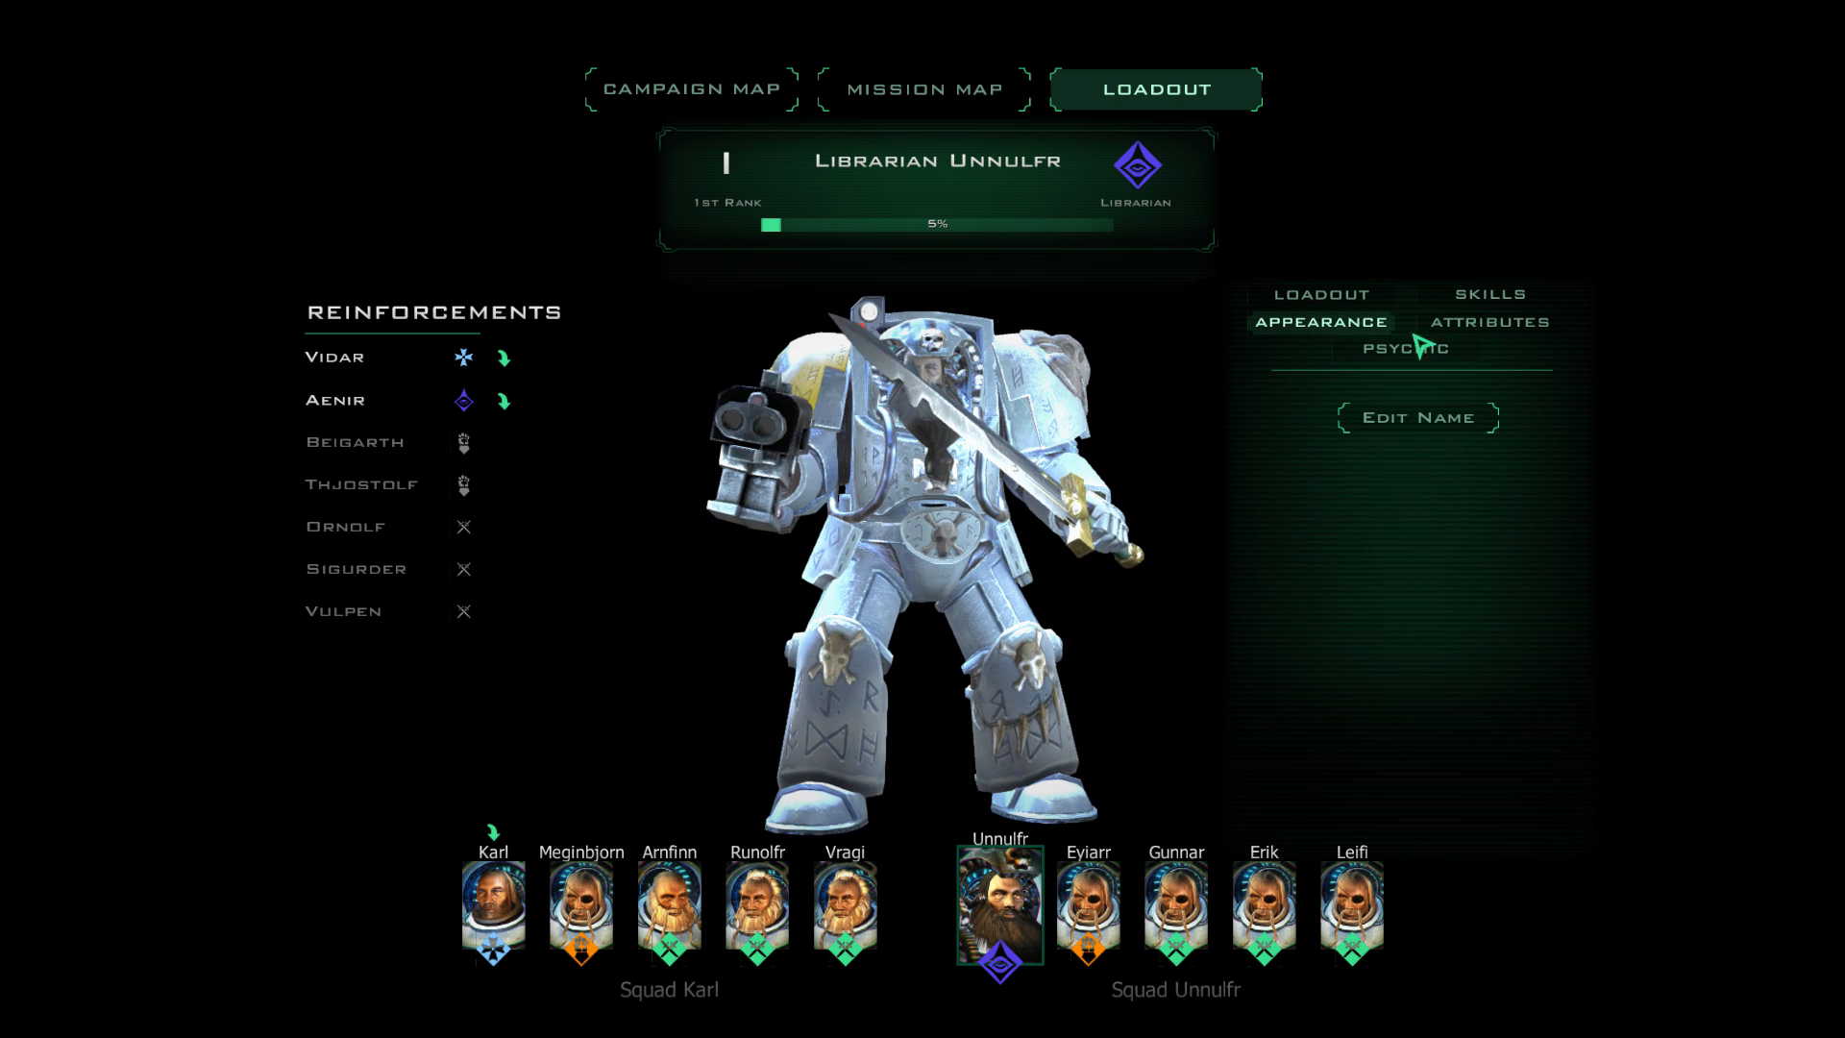
click(922, 88)
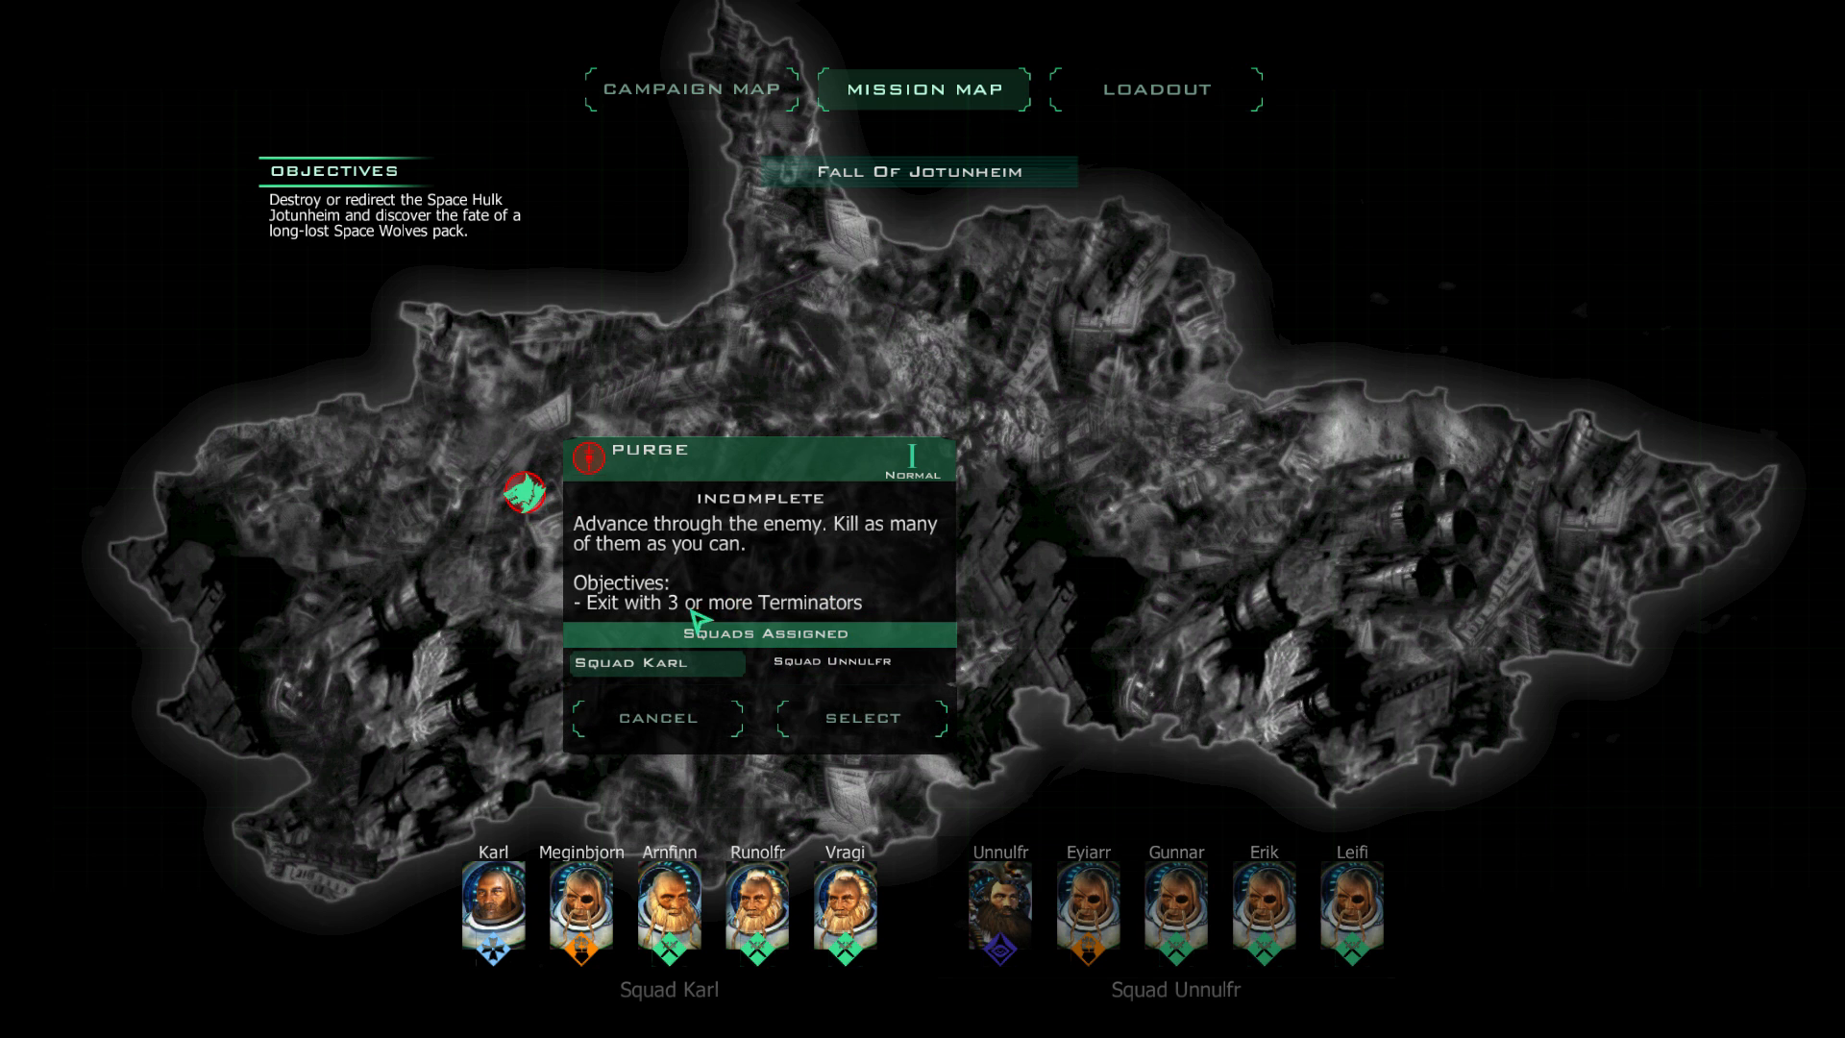
mouse_move(775, 640)
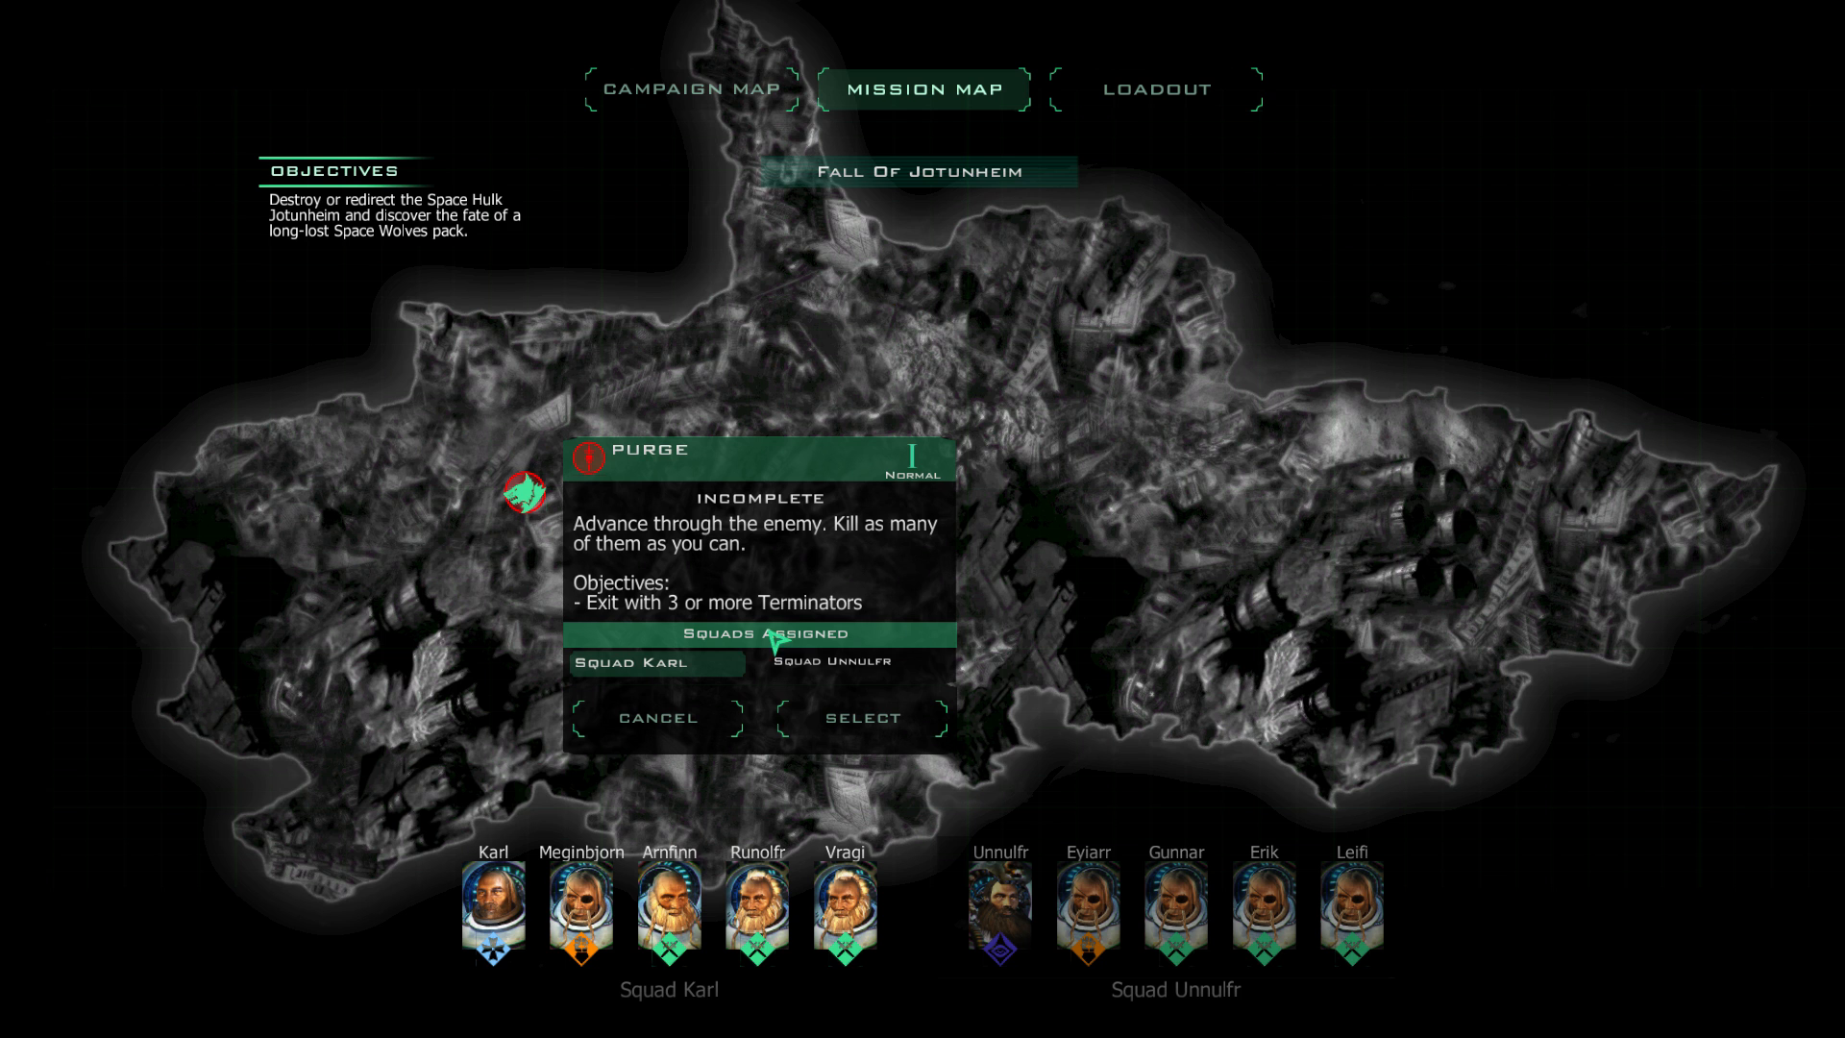
Assign Squad Unnulfr to the Purge mission and select it.
click(836, 661)
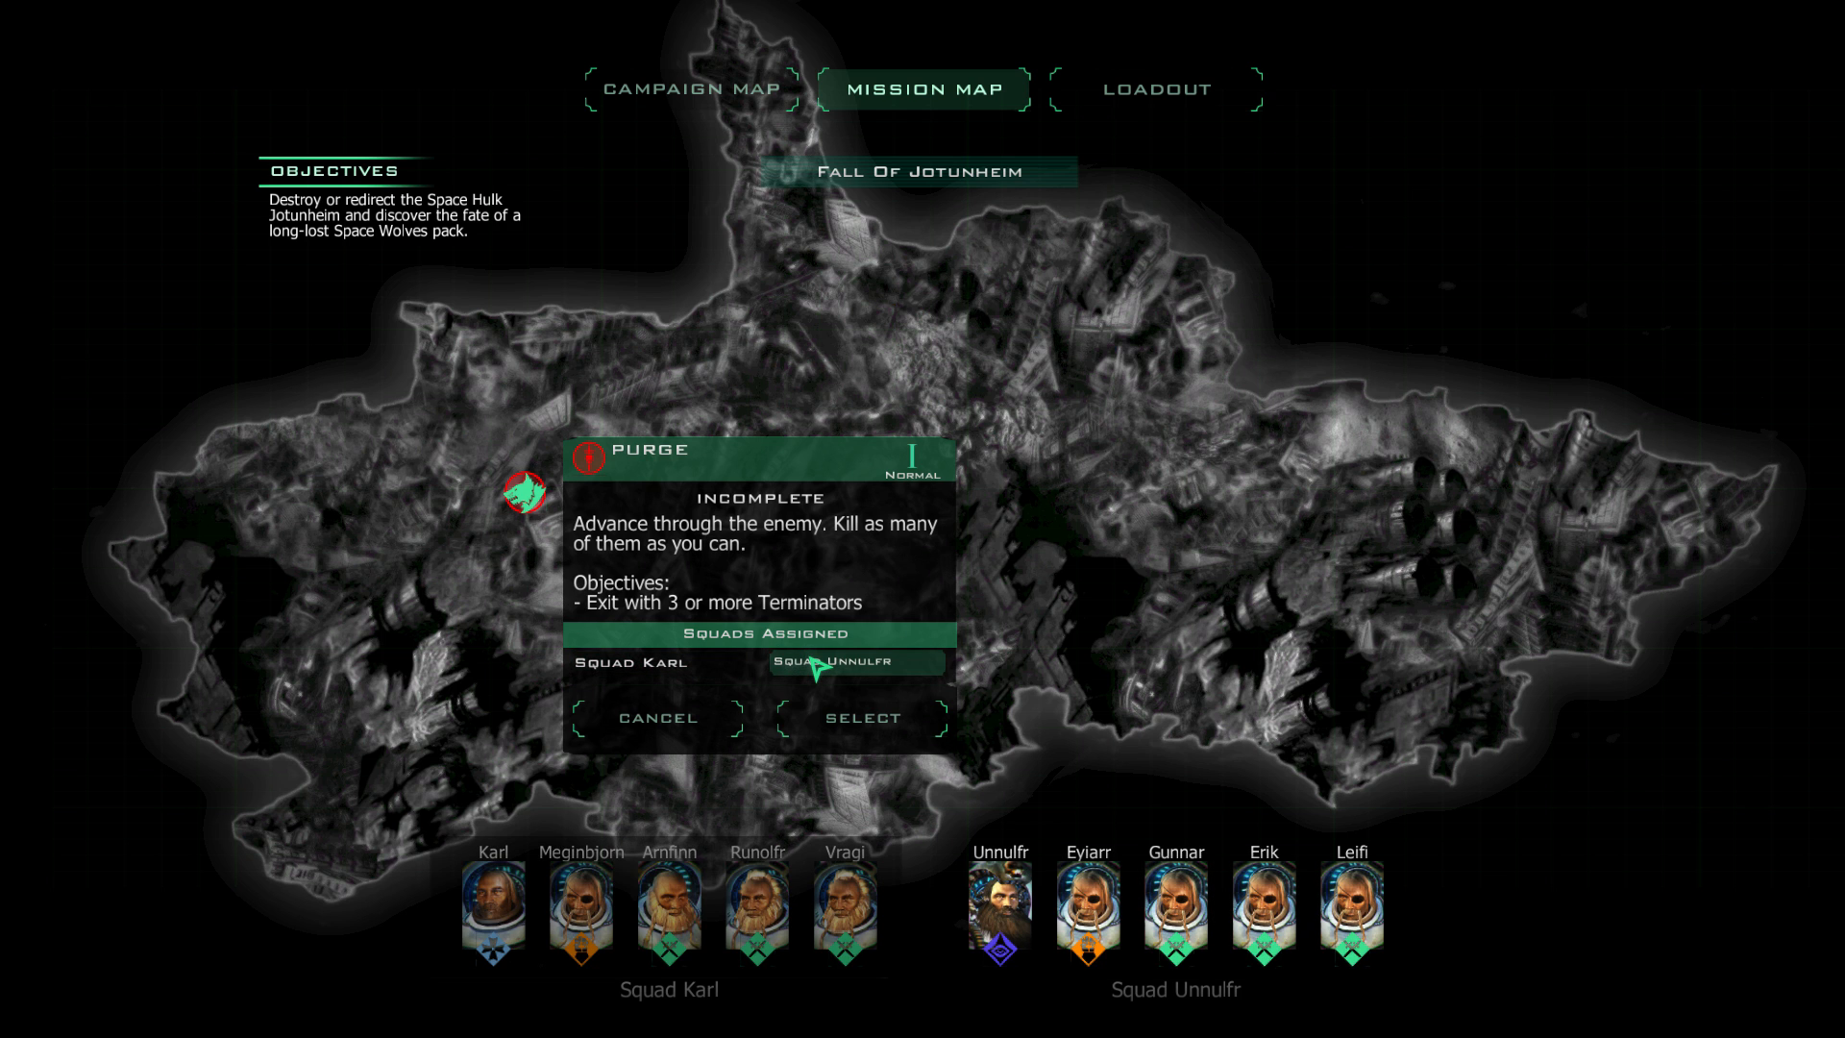
click(656, 718)
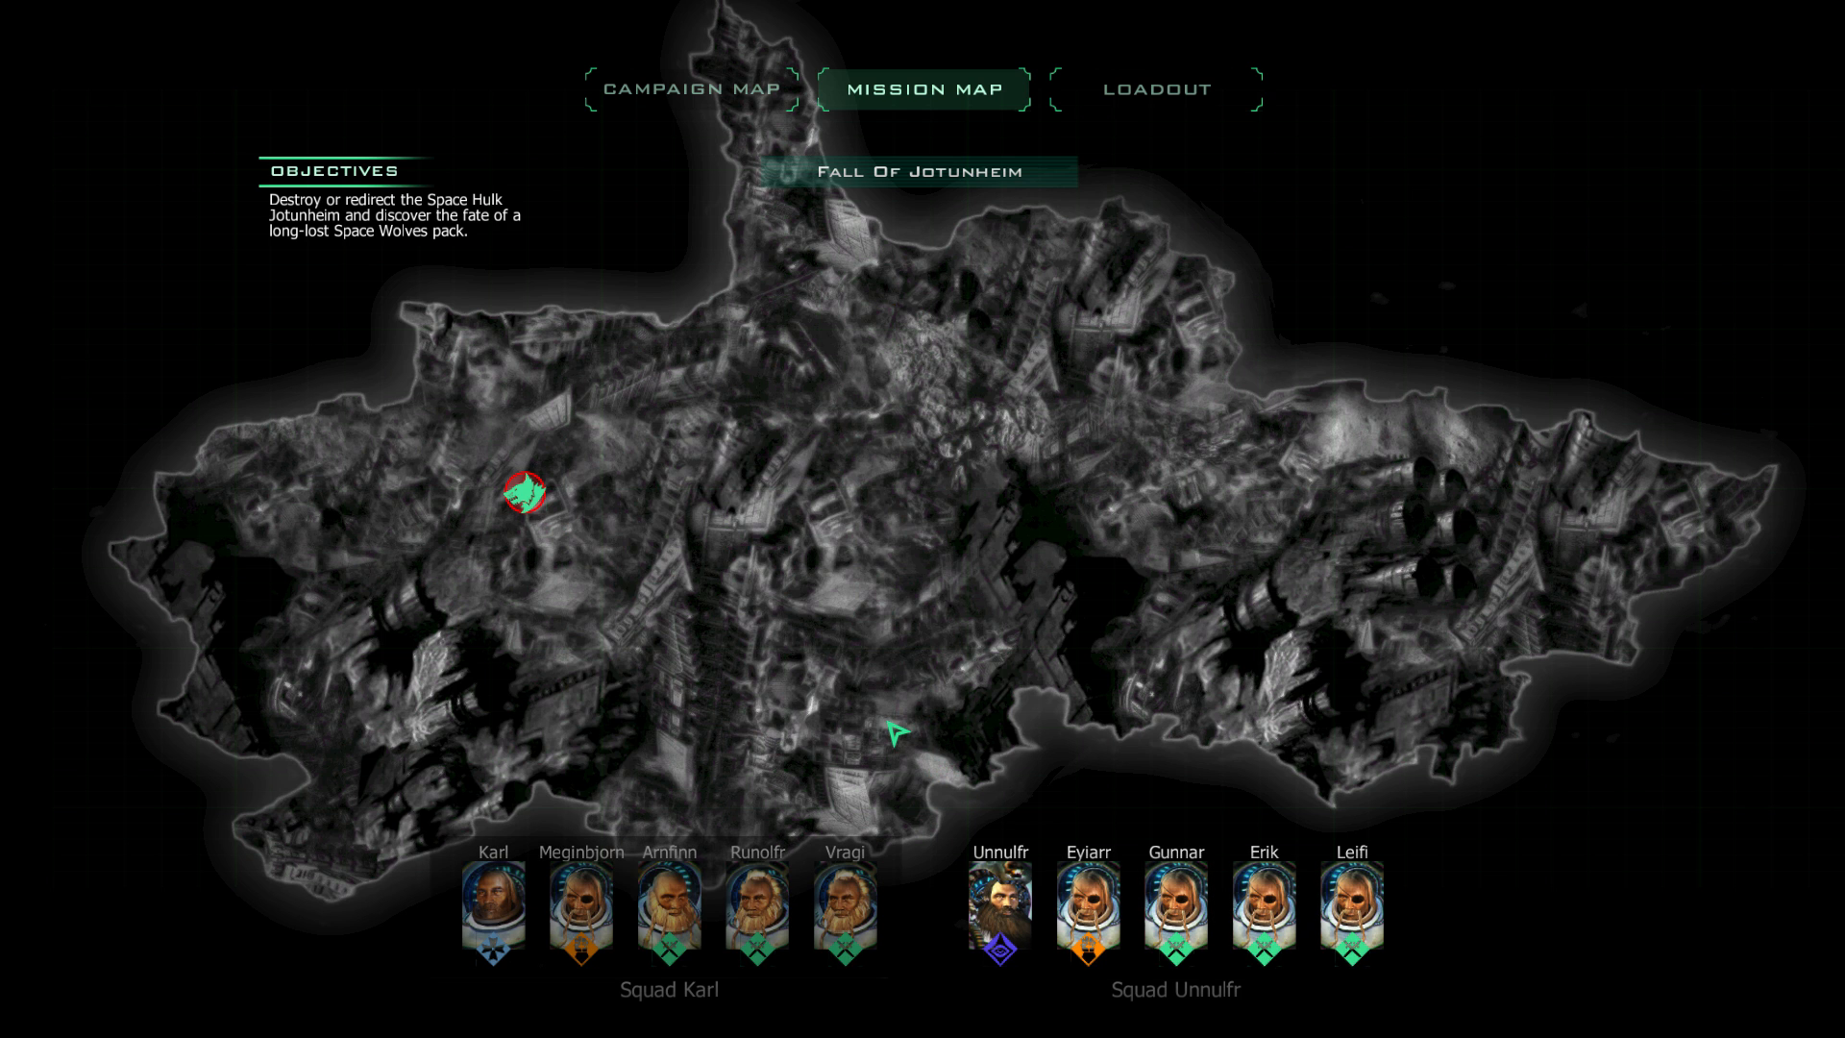
click(523, 491)
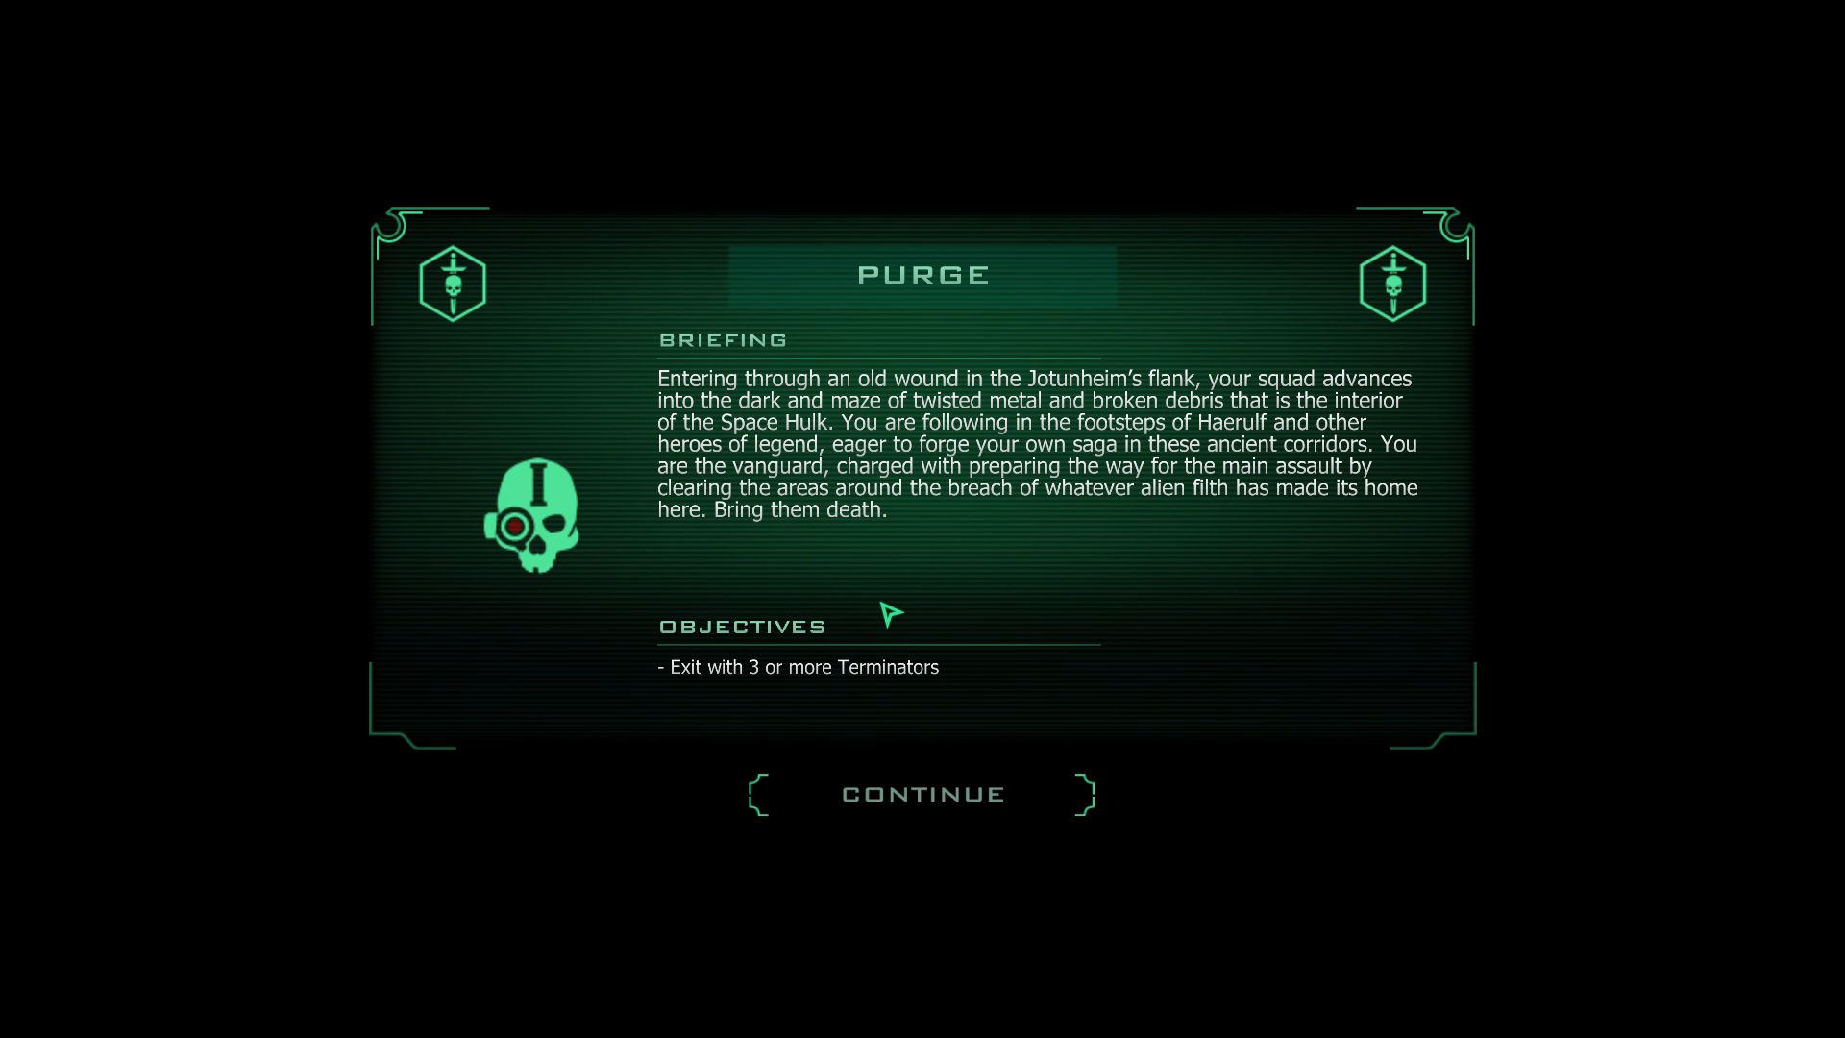
Continue past the Purge briefing and proceed to deployment.
click(922, 792)
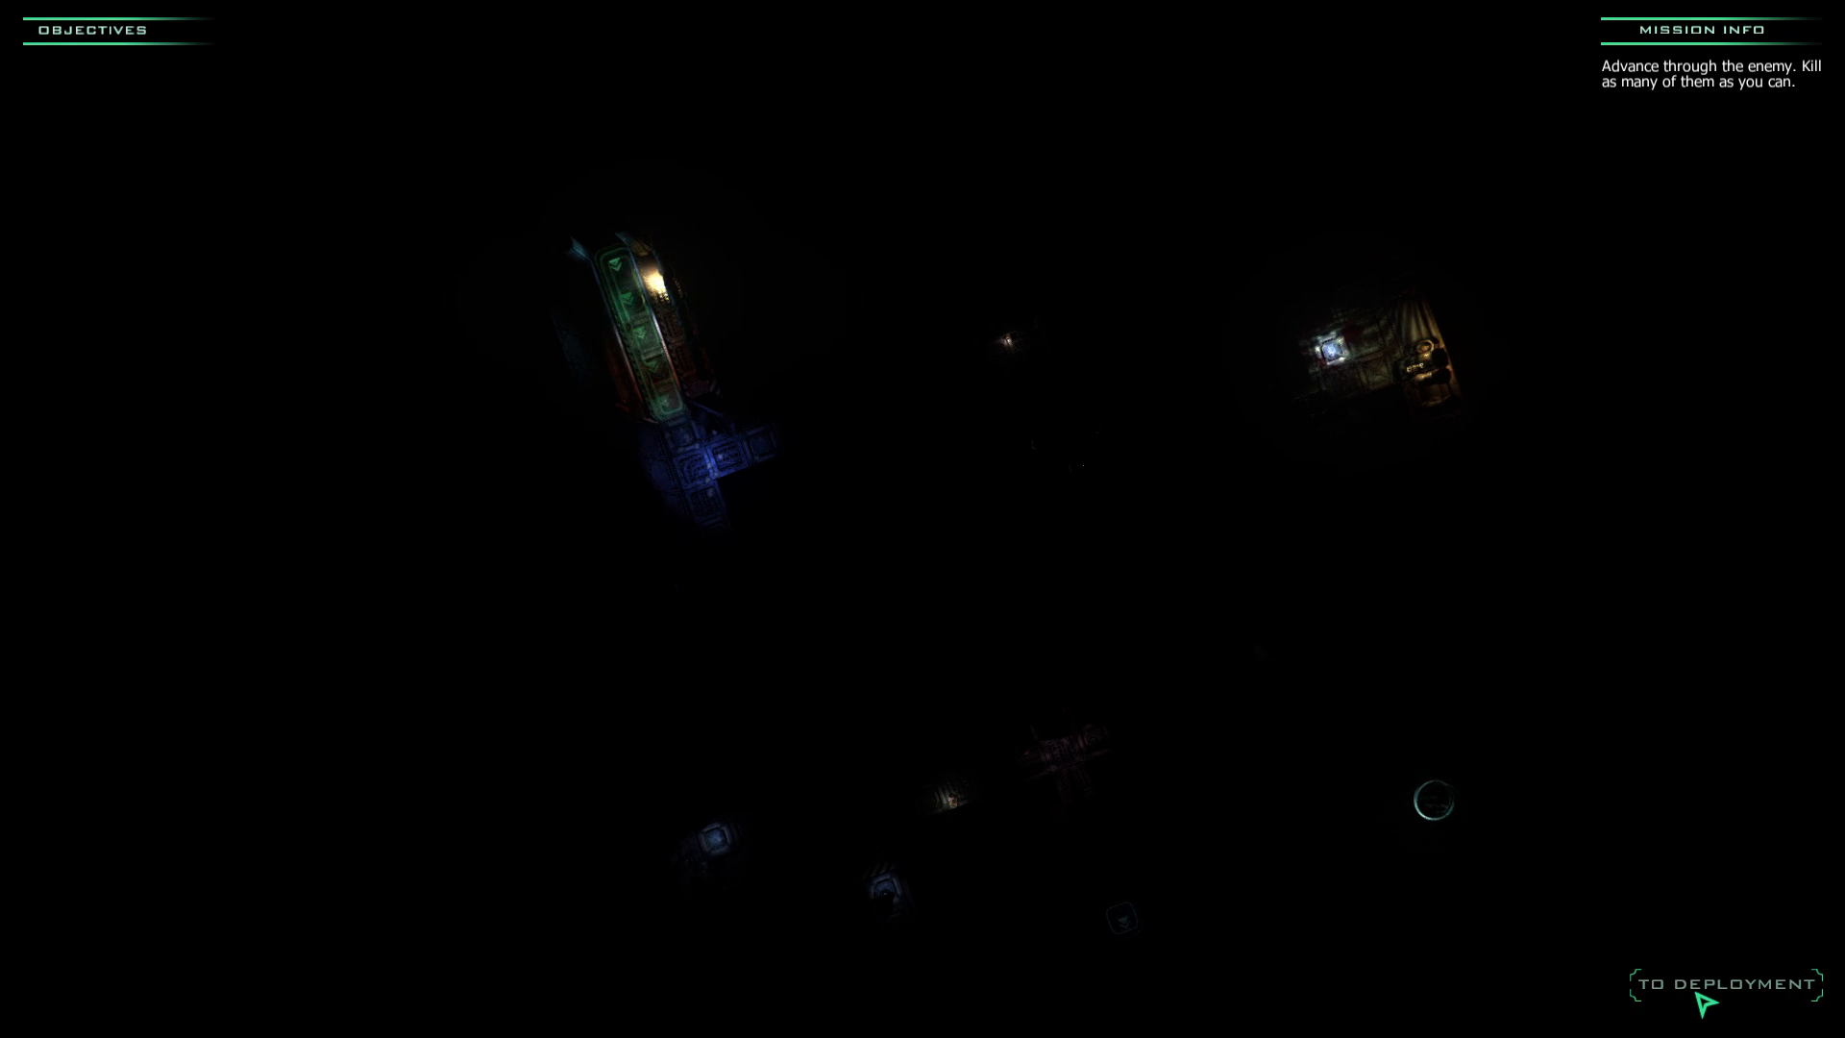
click(1718, 984)
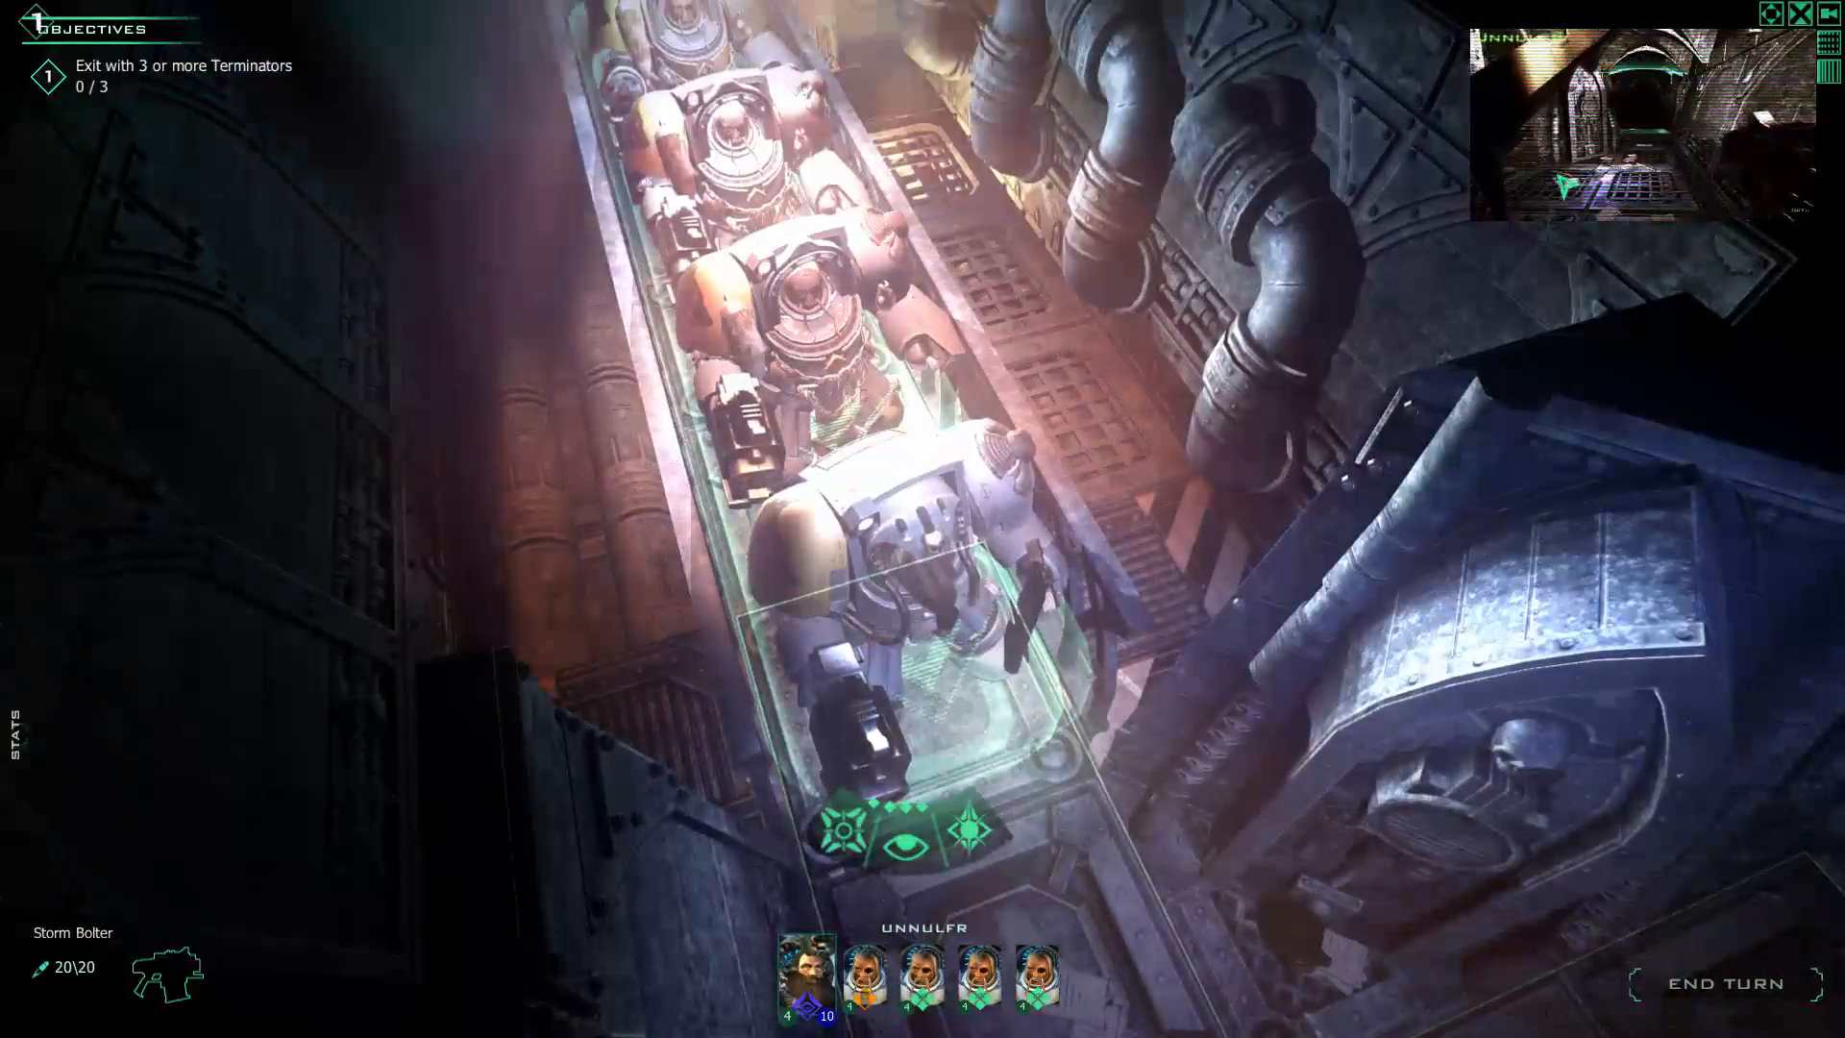
Advance the terminators down the long corridor to the T-junction and end the turn.
click(864, 975)
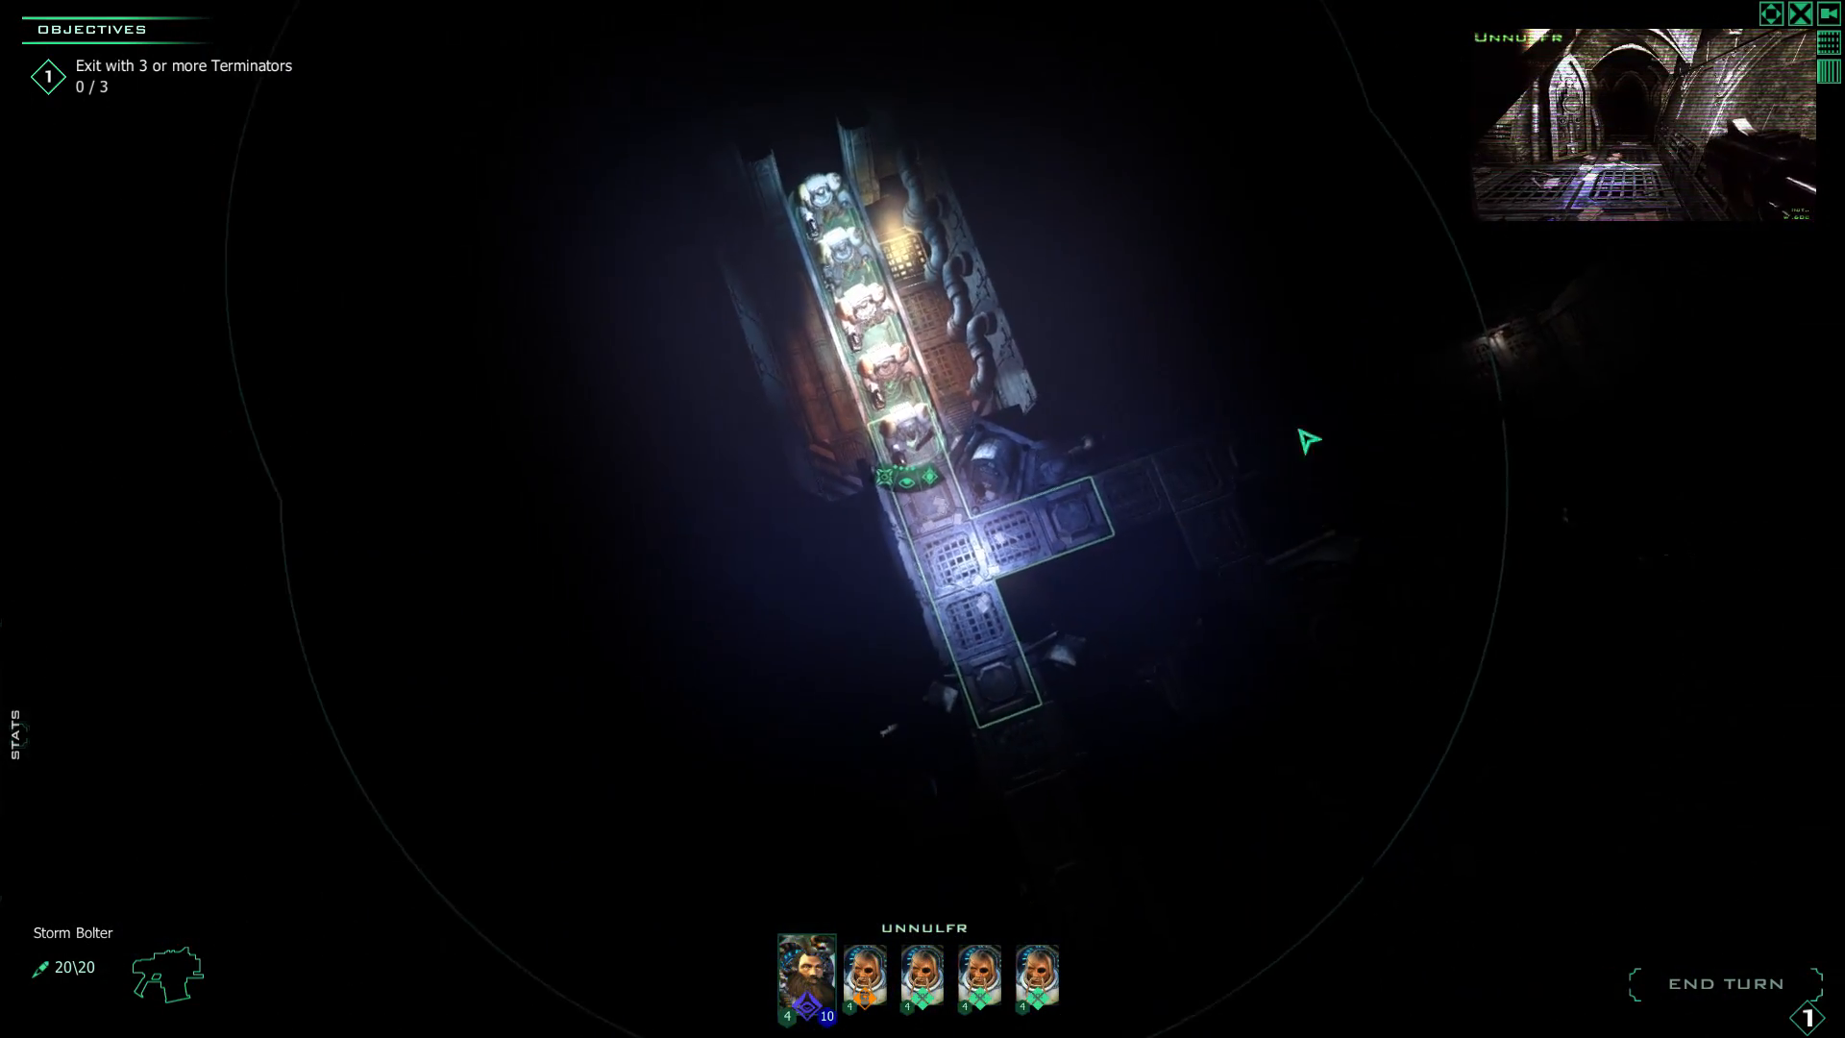
click(1065, 399)
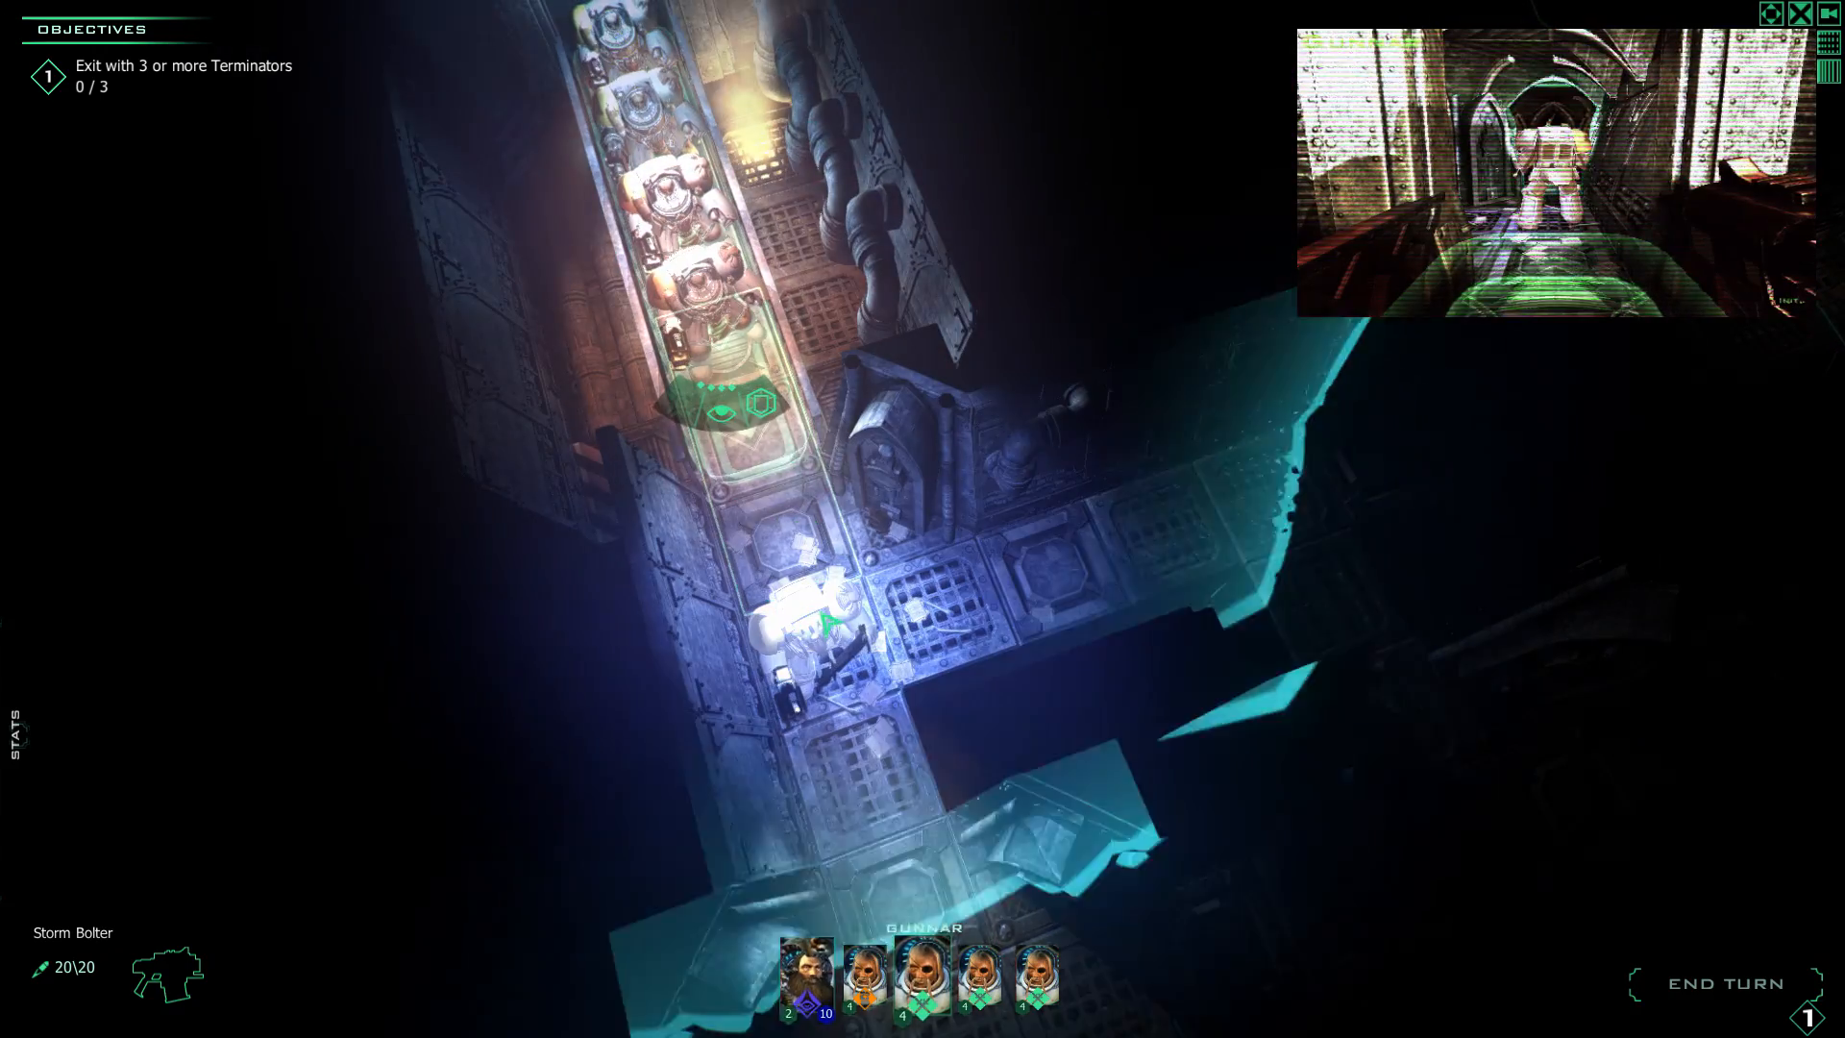
click(921, 979)
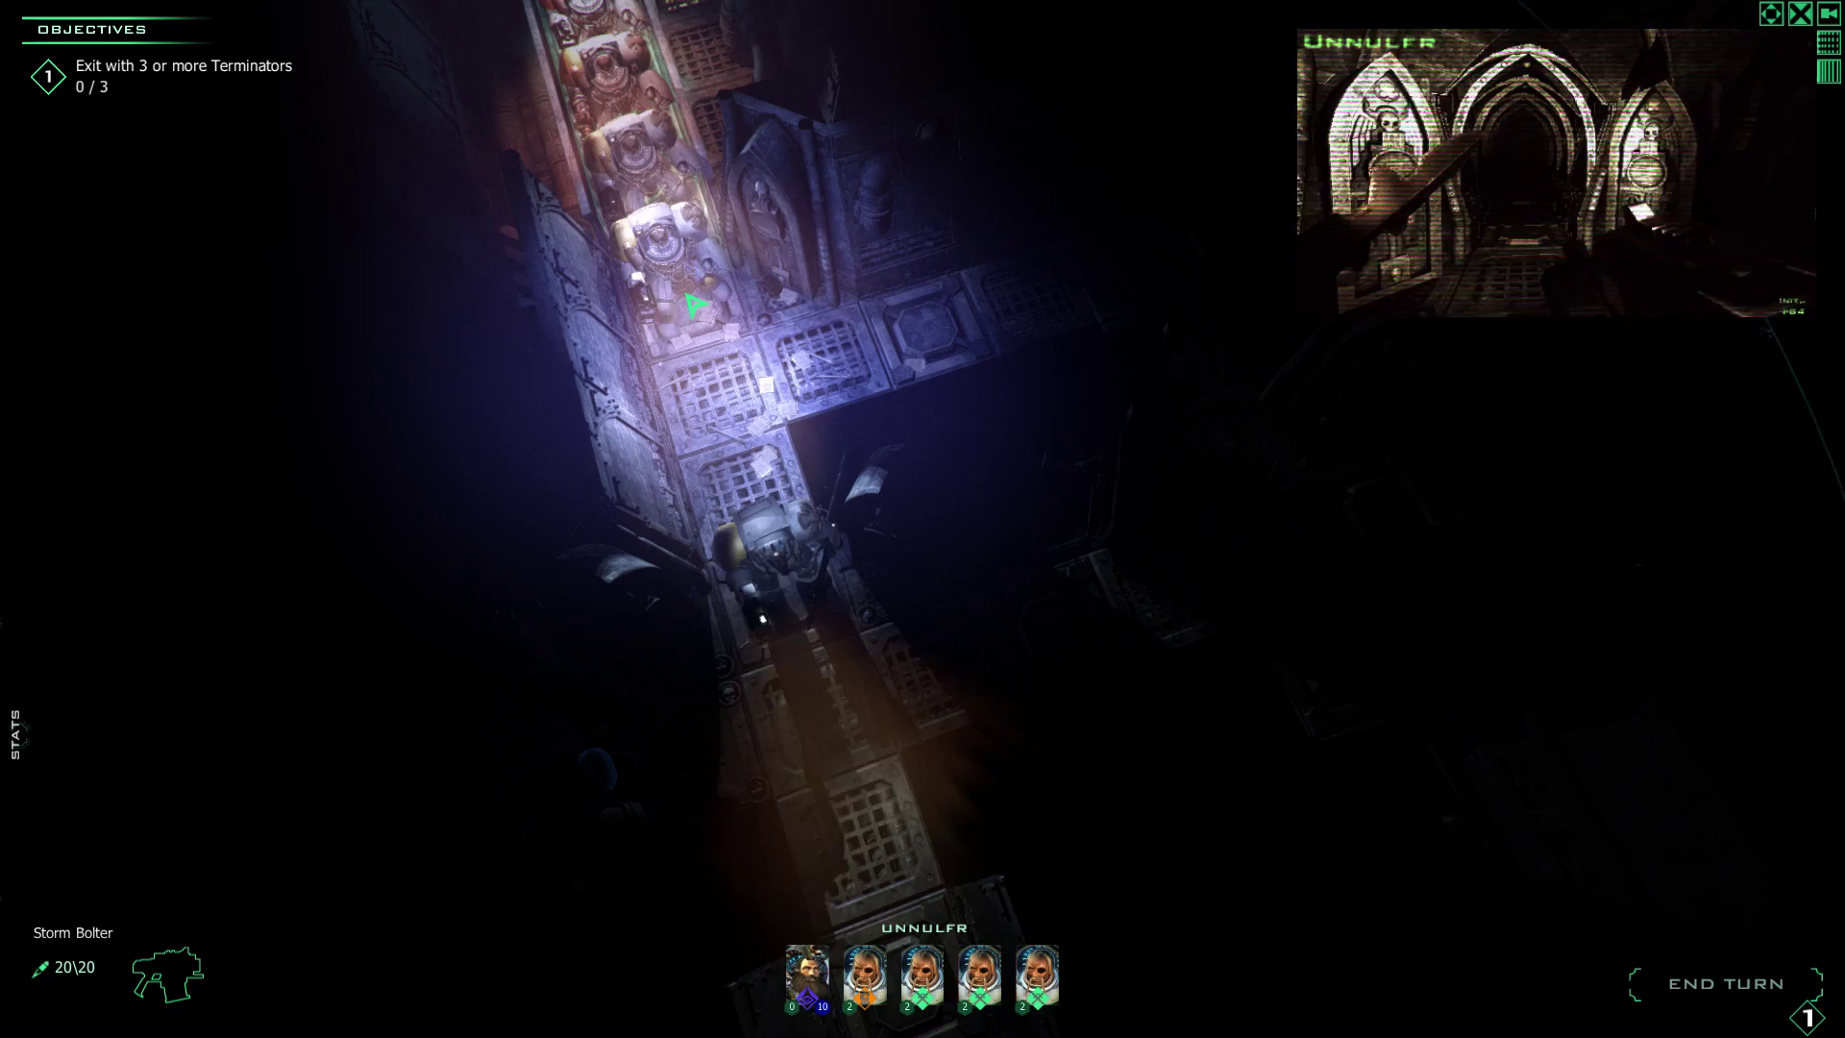
click(921, 978)
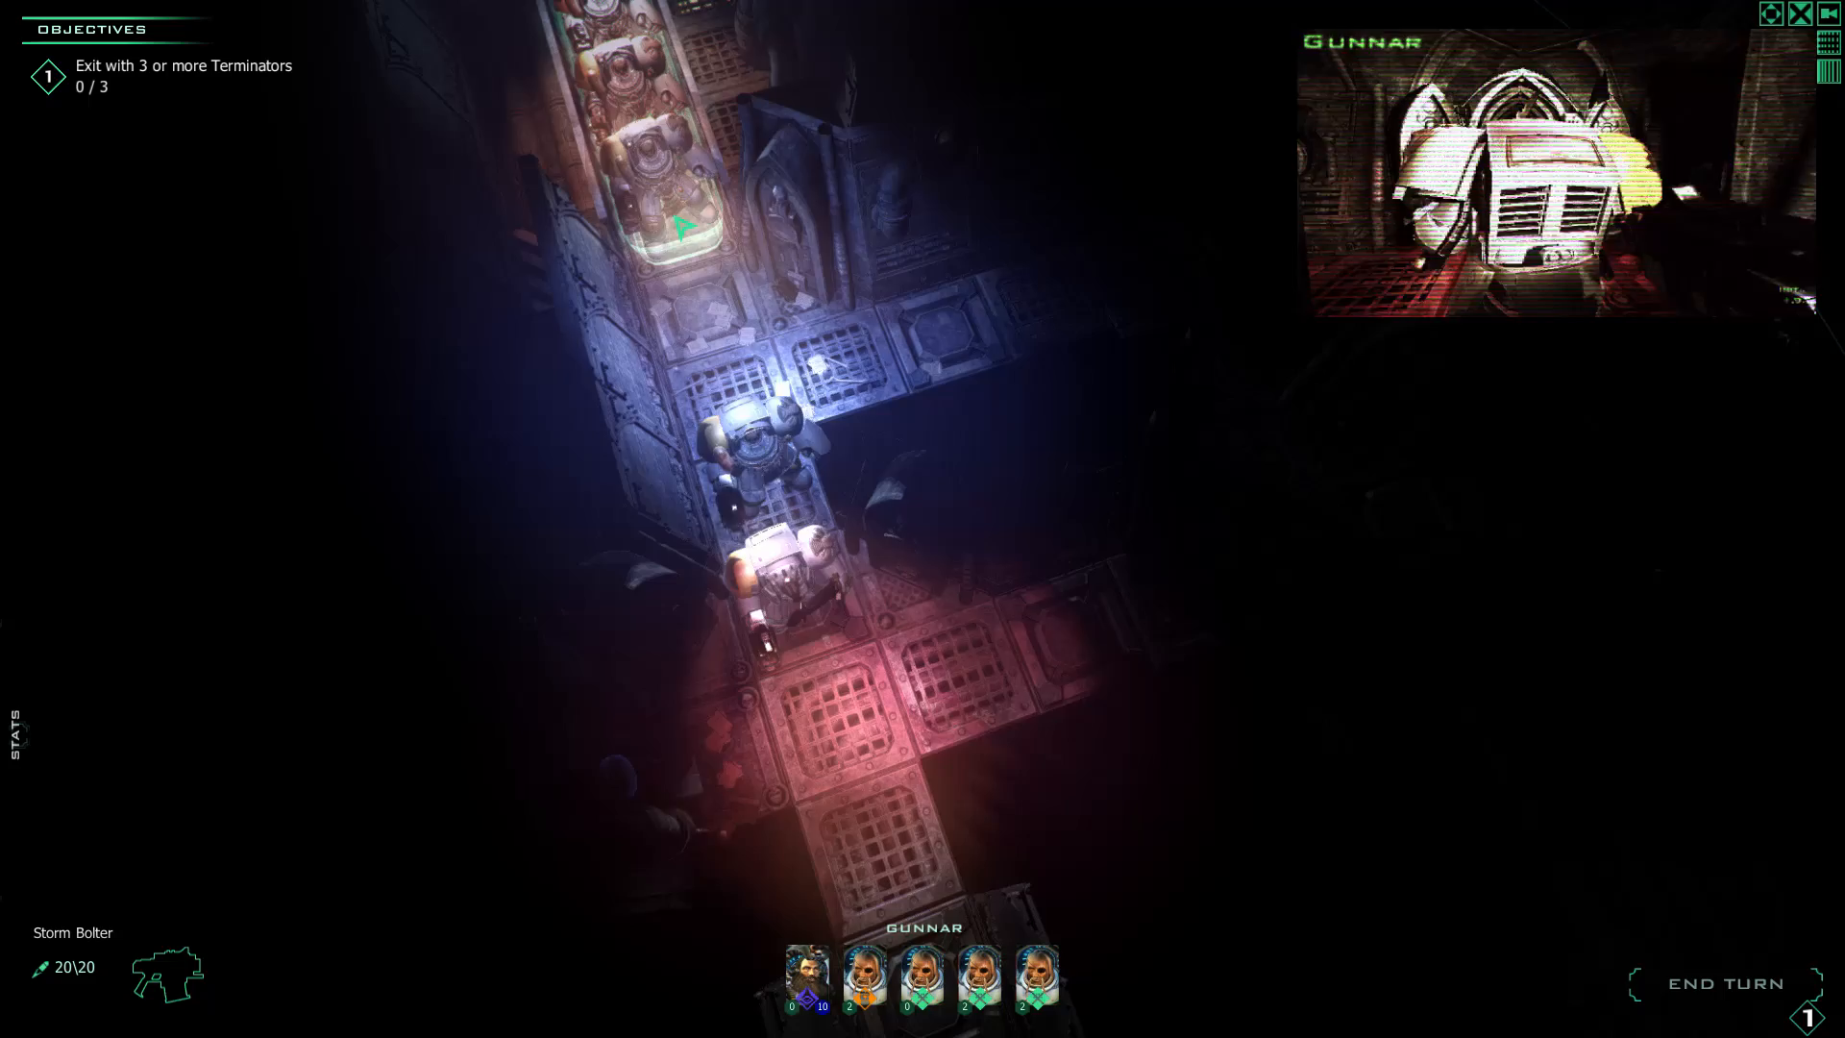
click(921, 977)
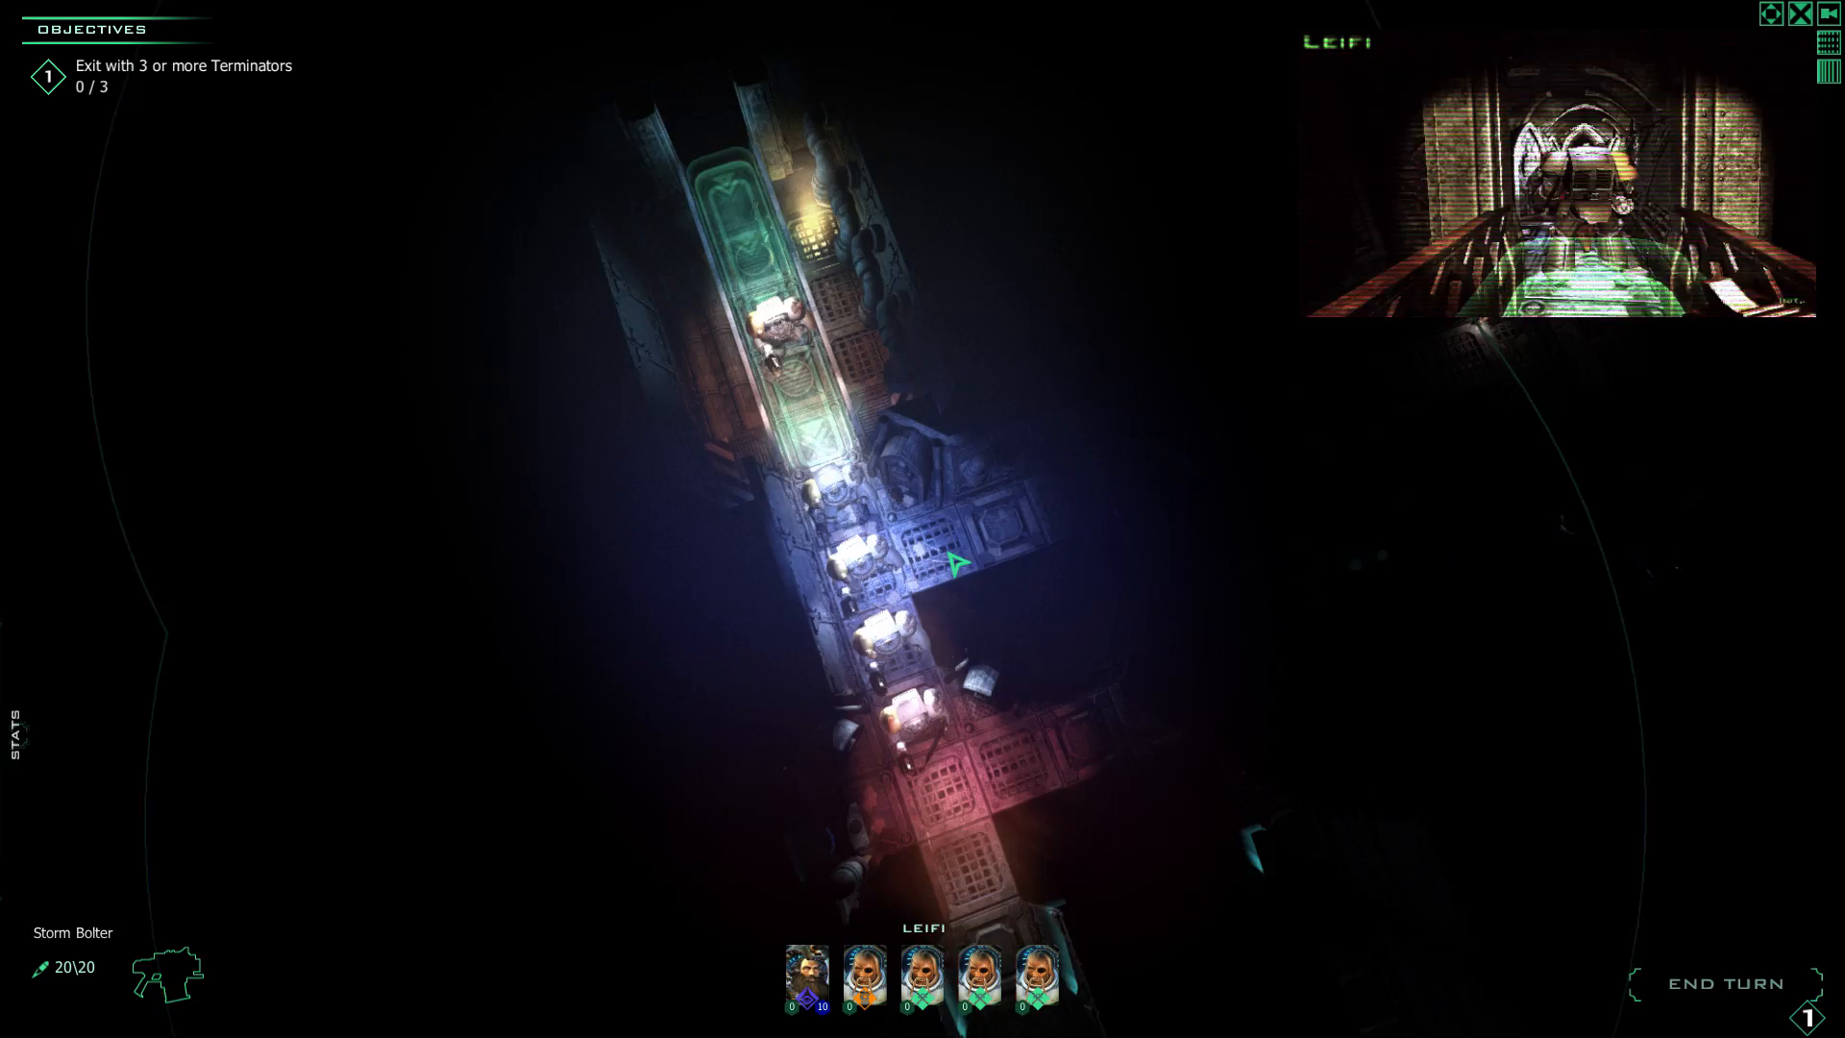
click(808, 980)
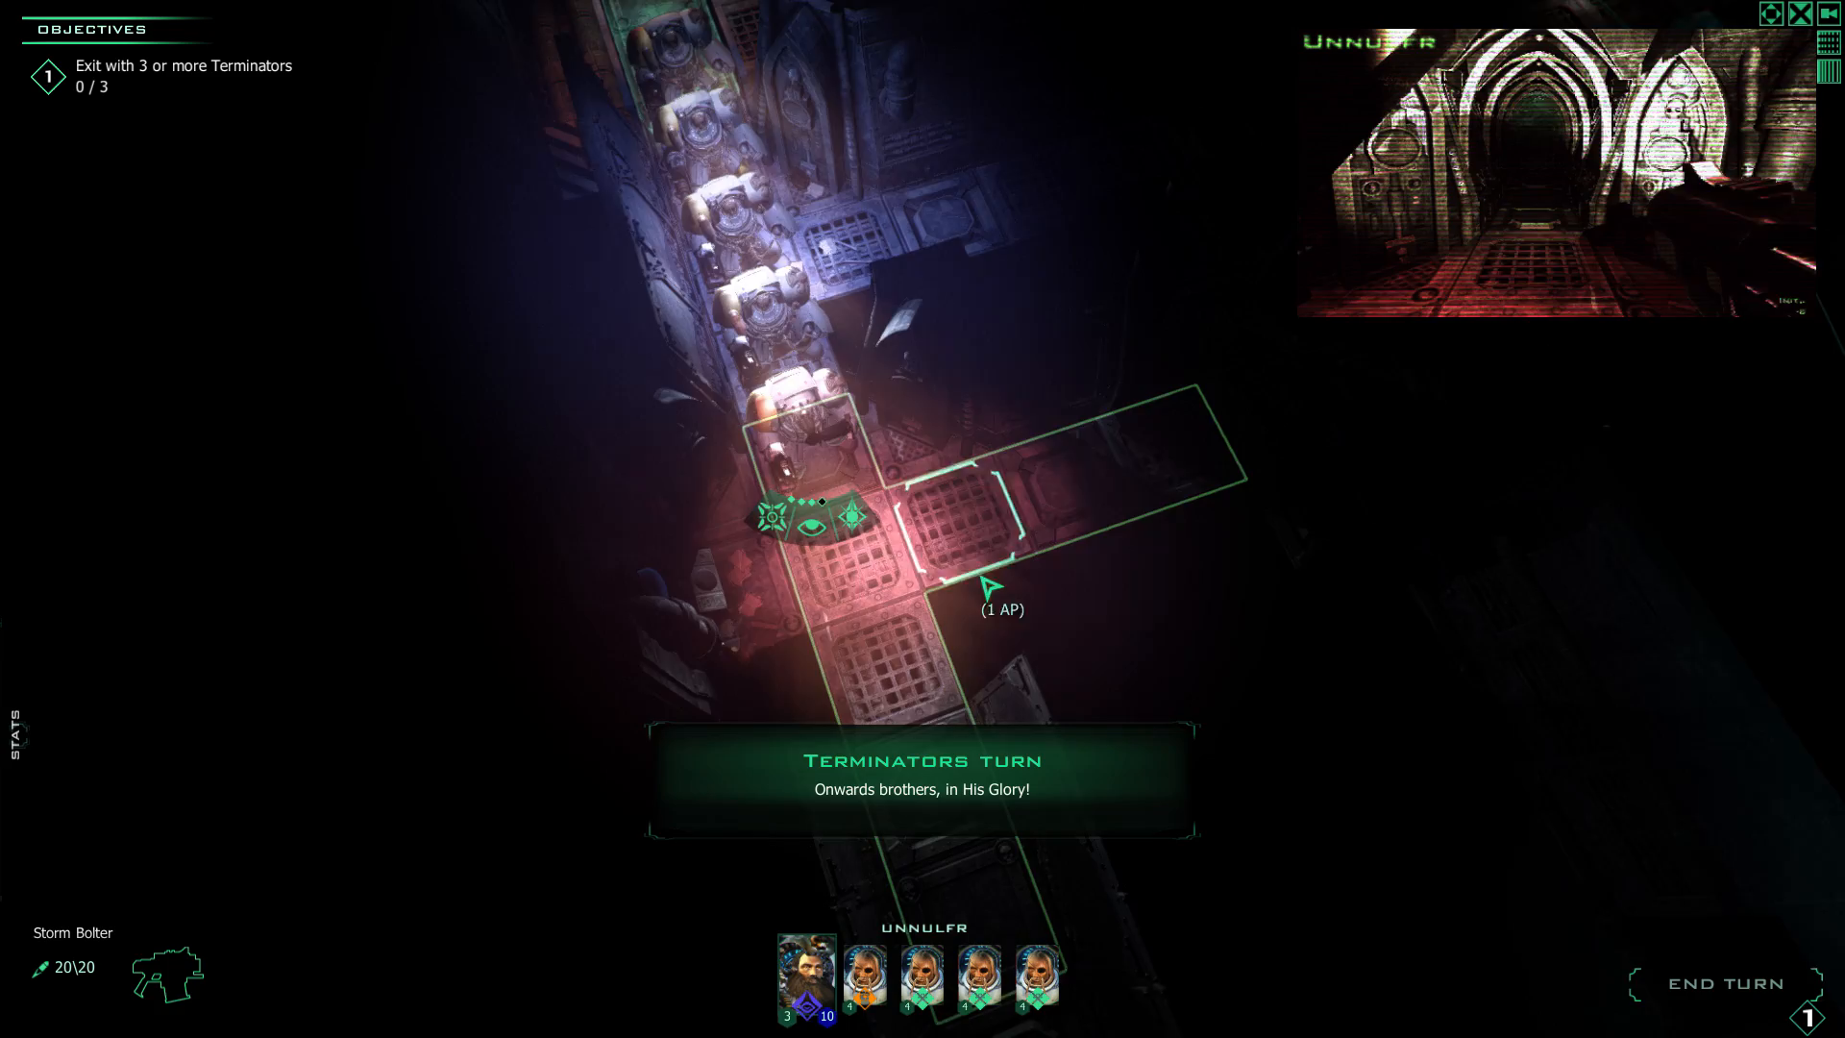
Step Unnulfr forward, arrange the squad at the junction with overwatch, and end turn.
click(998, 588)
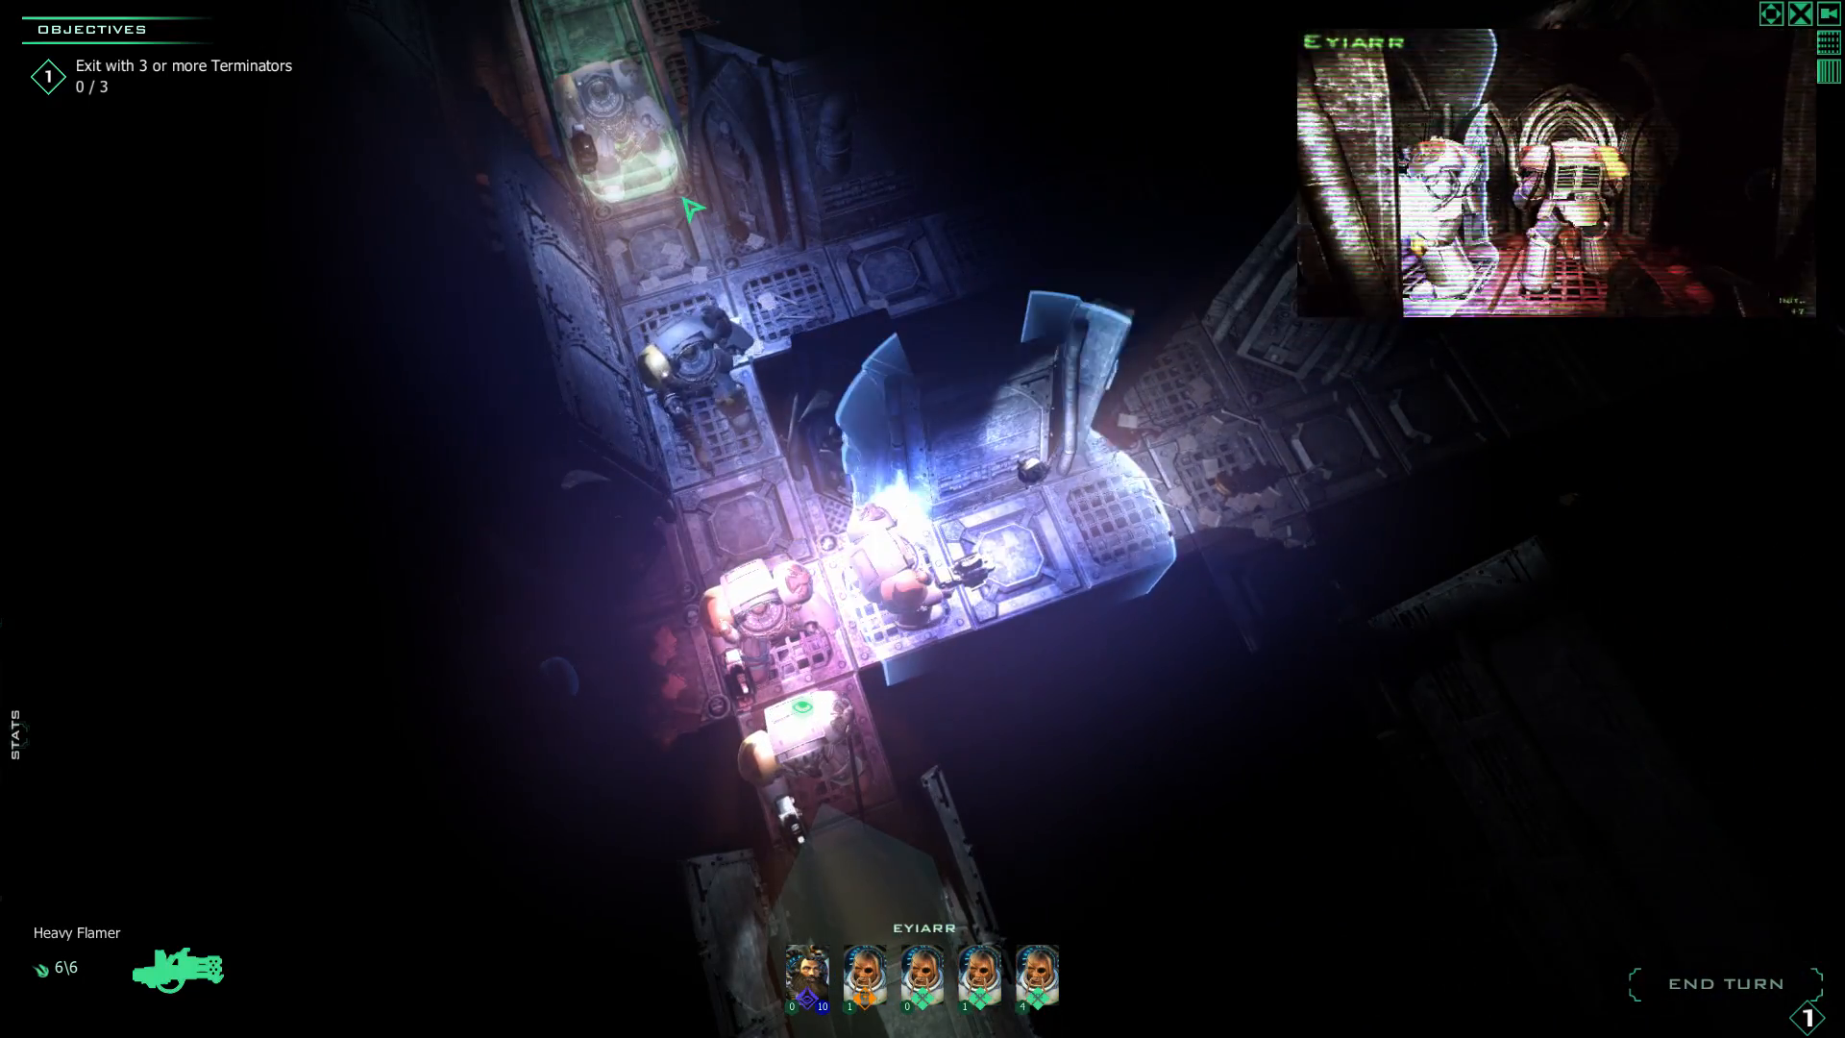
click(1036, 978)
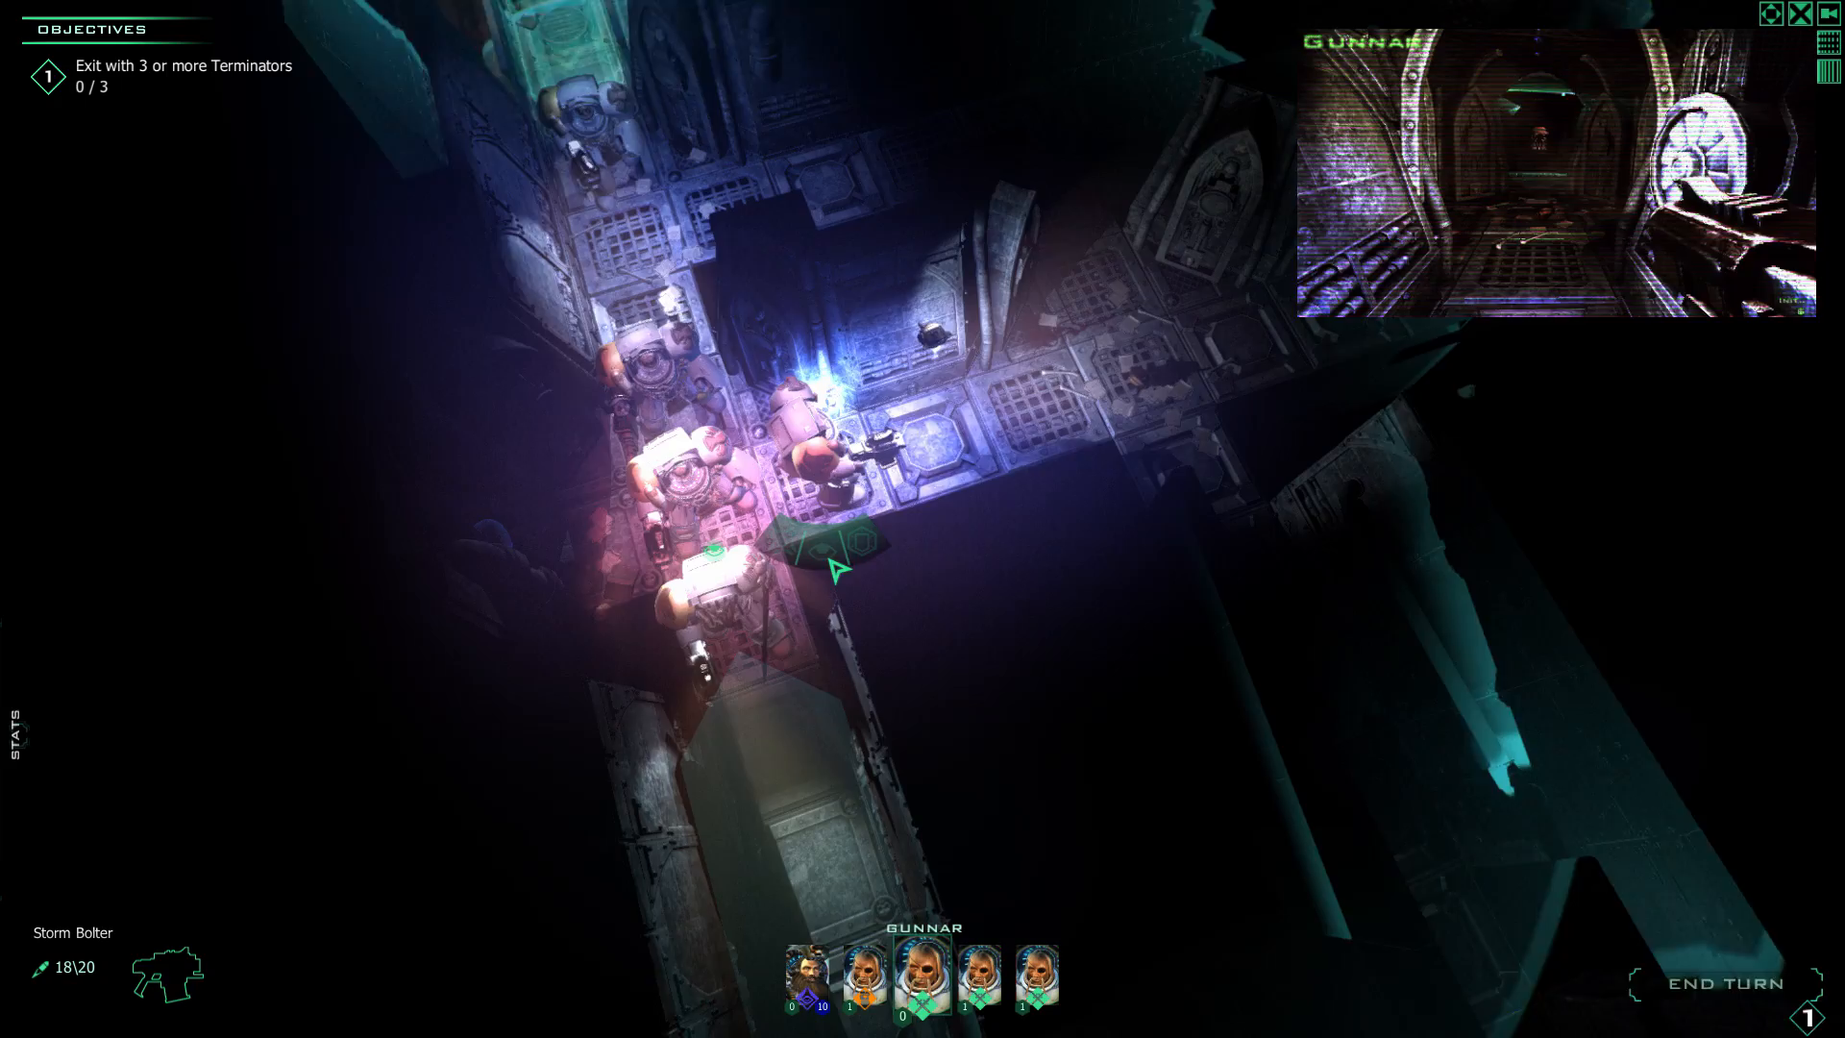
mouse_move(1223, 318)
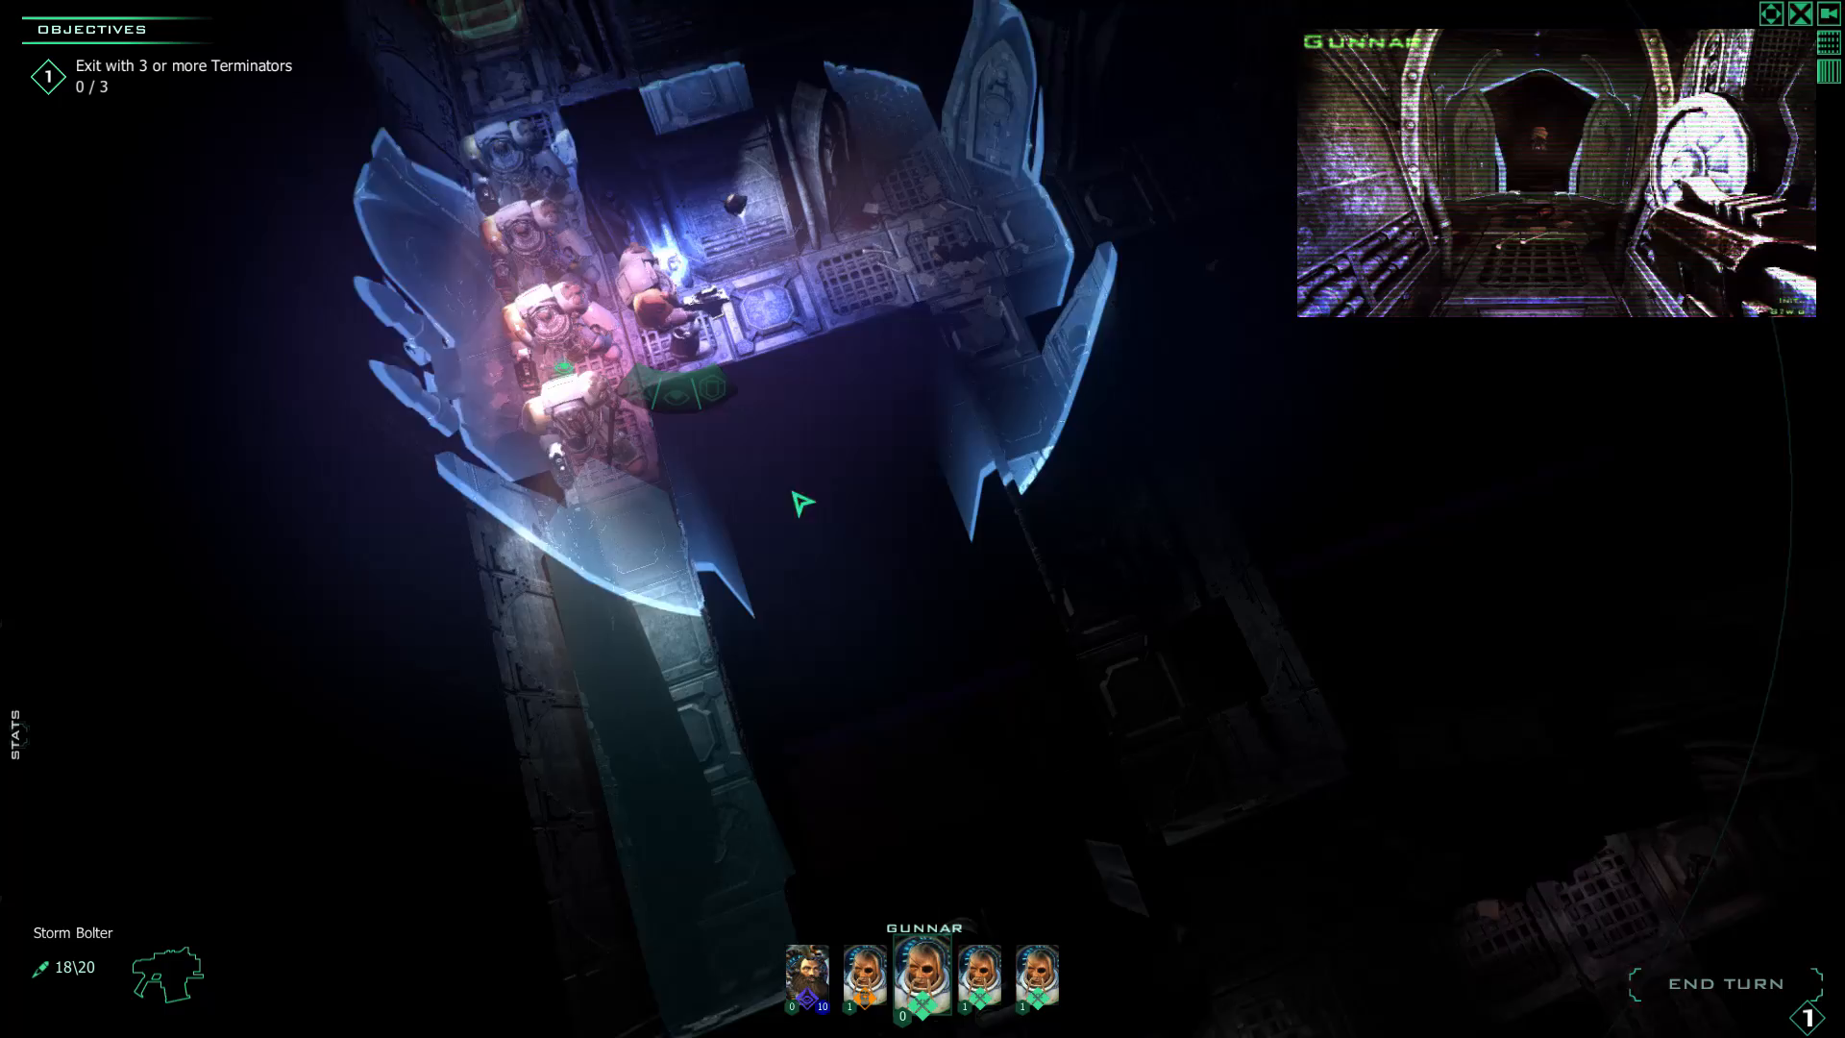
click(1727, 984)
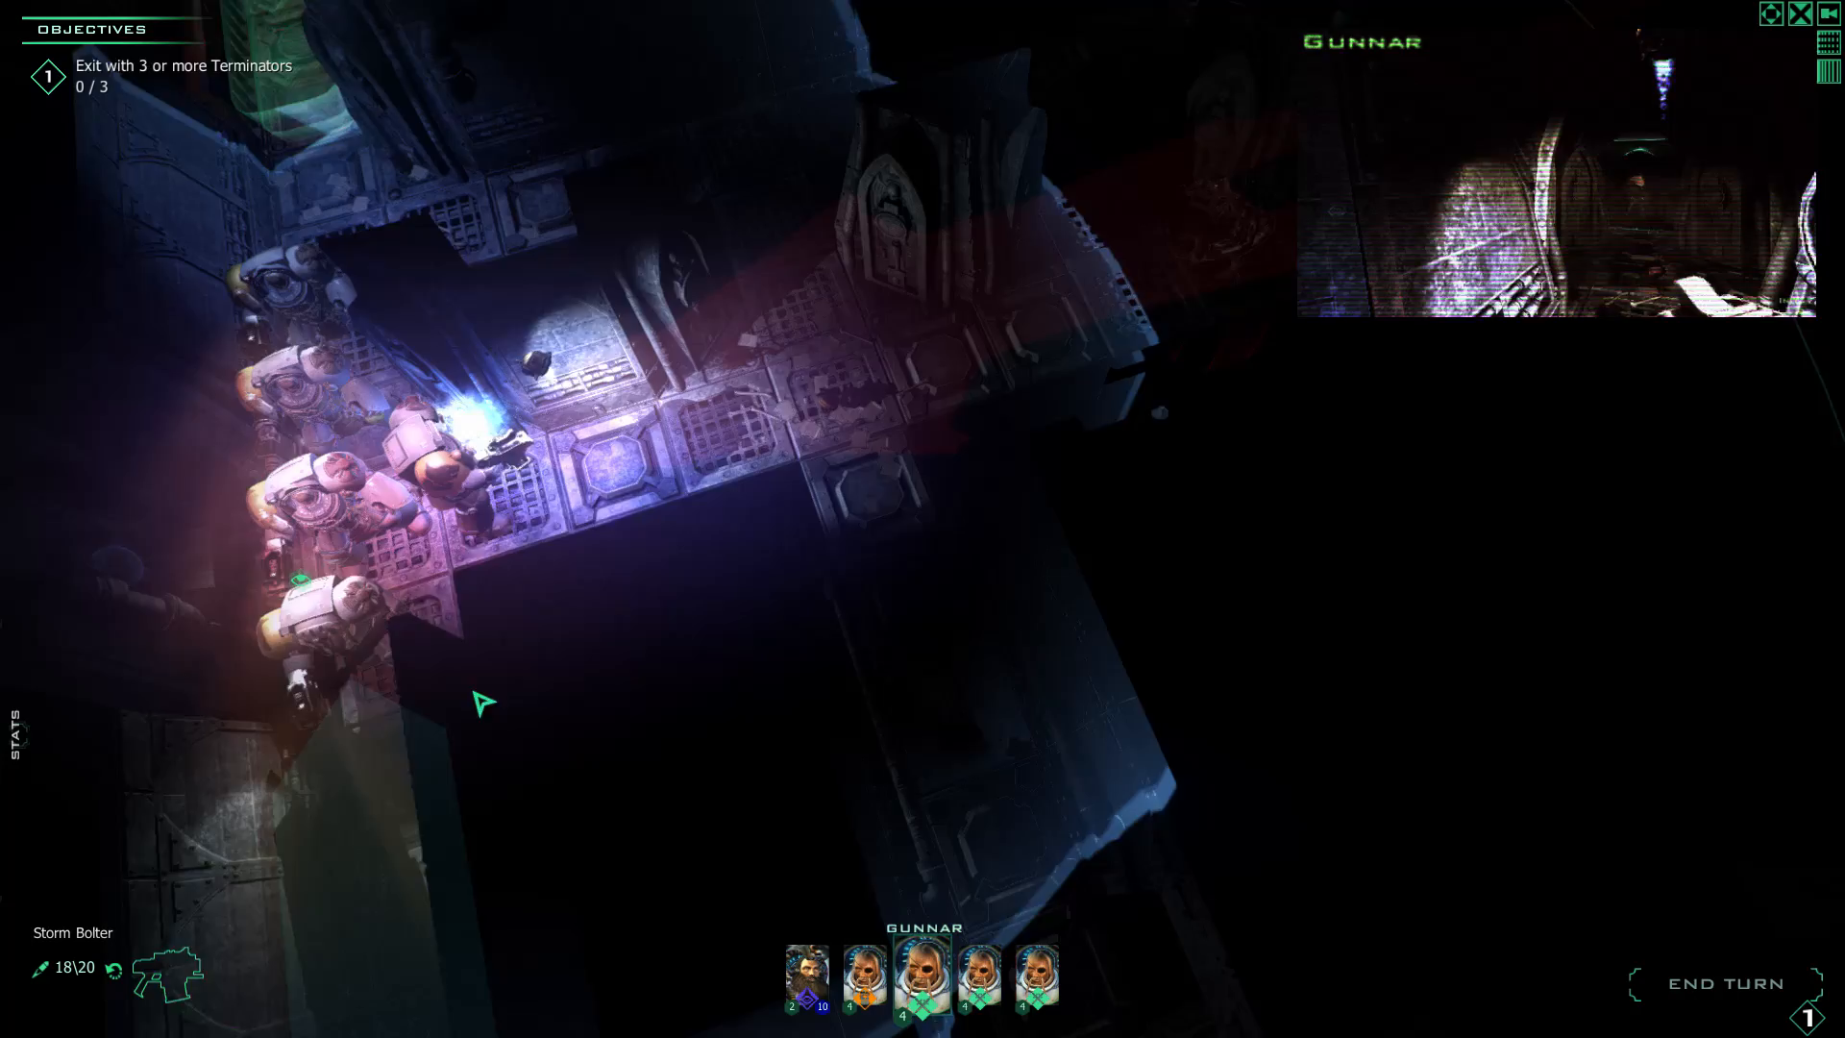
click(807, 978)
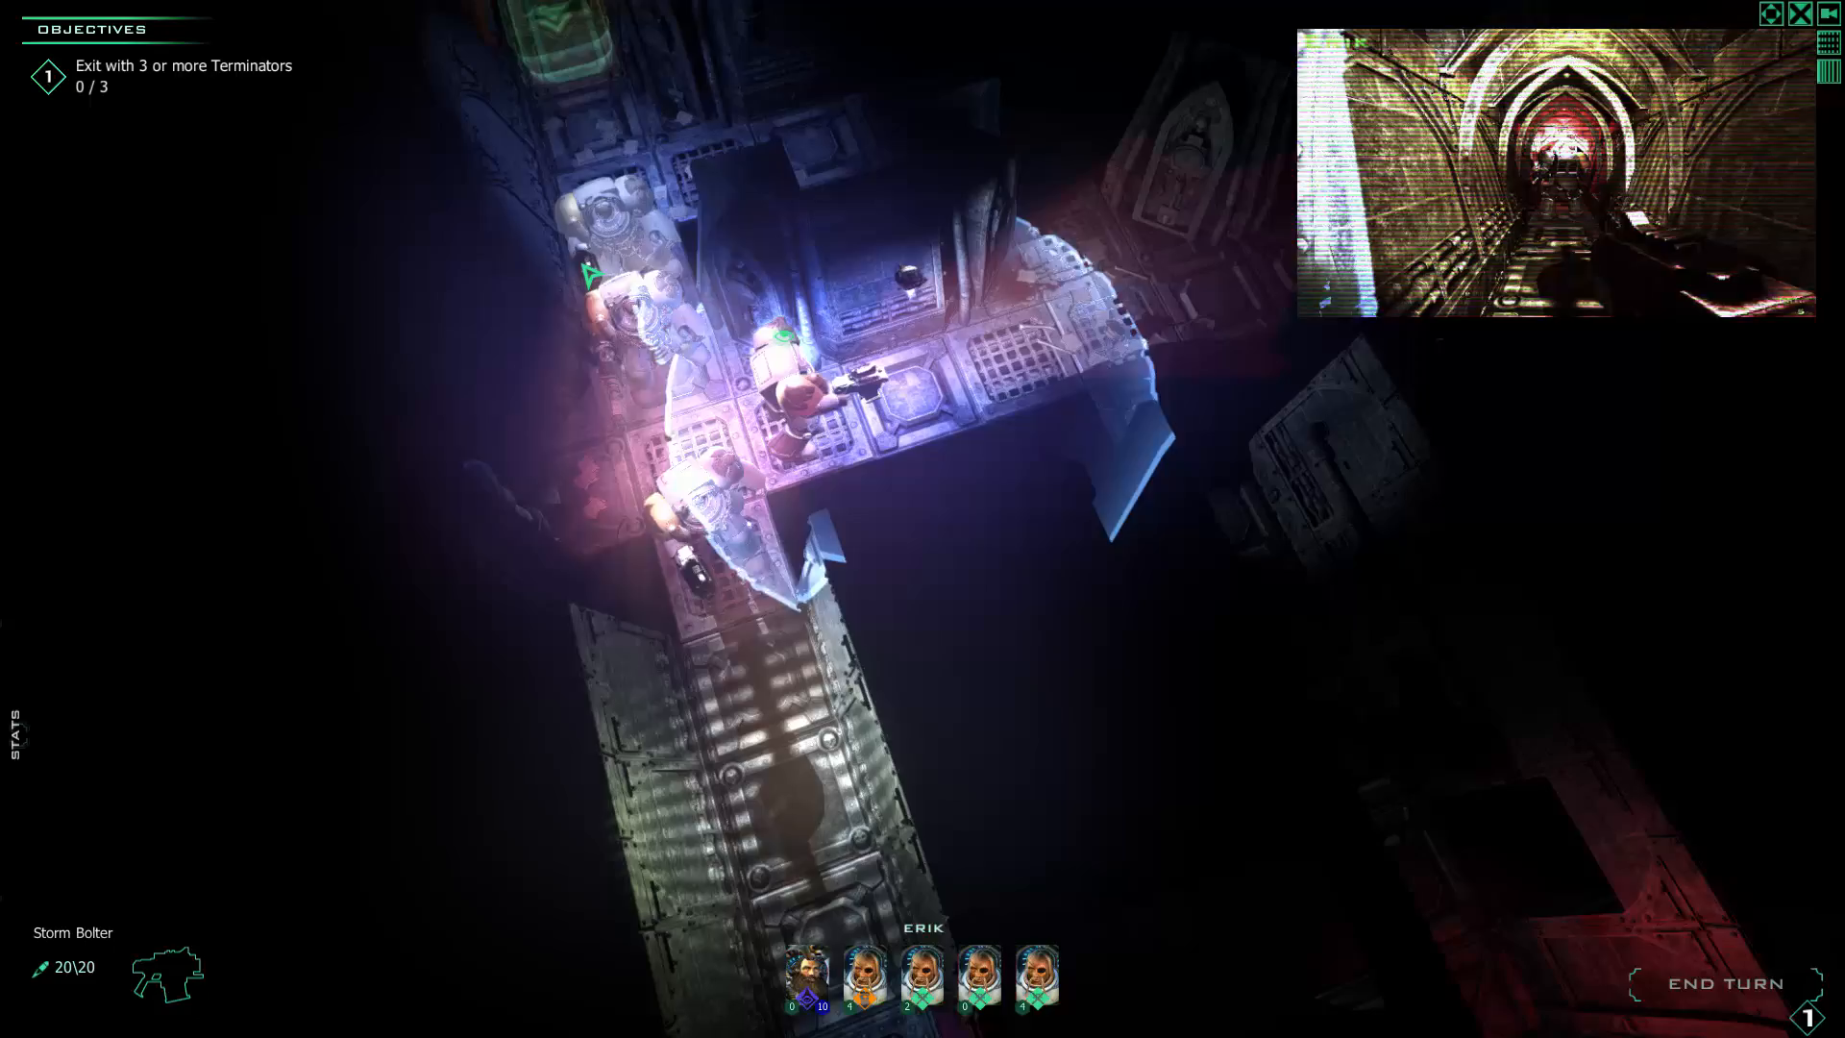
click(861, 978)
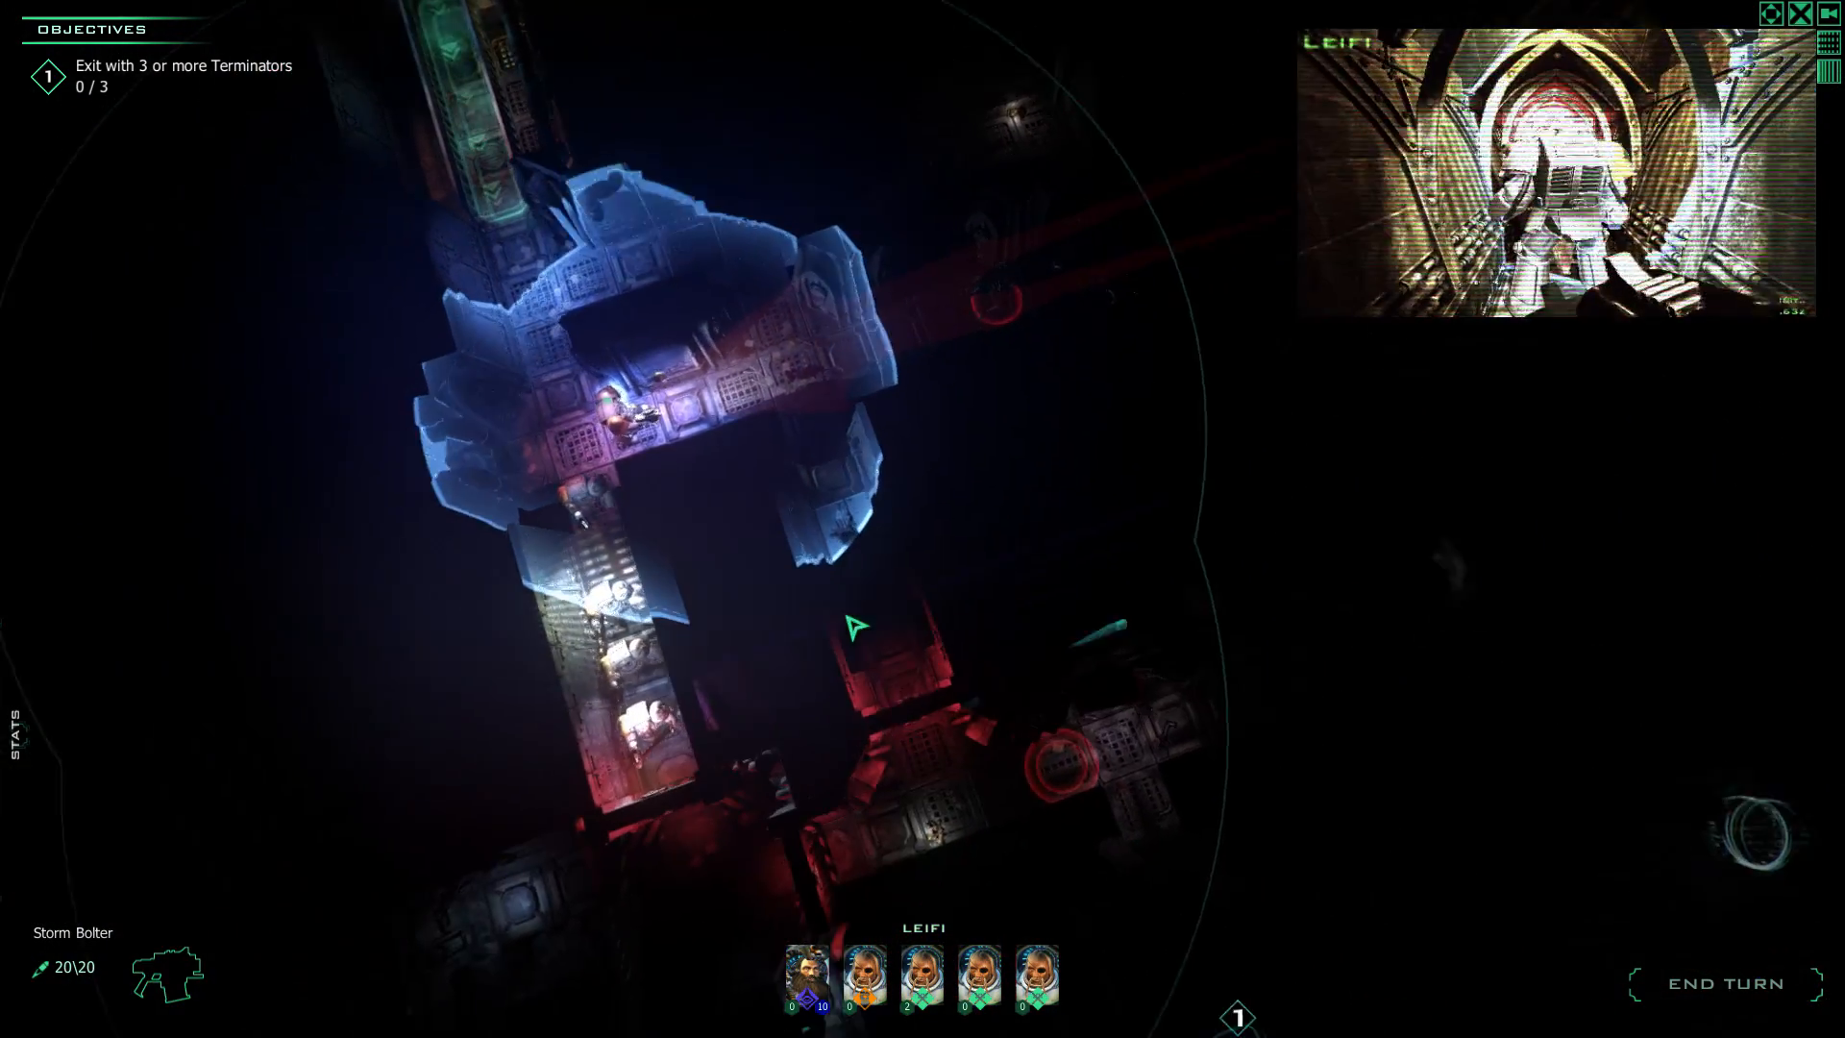
click(1715, 982)
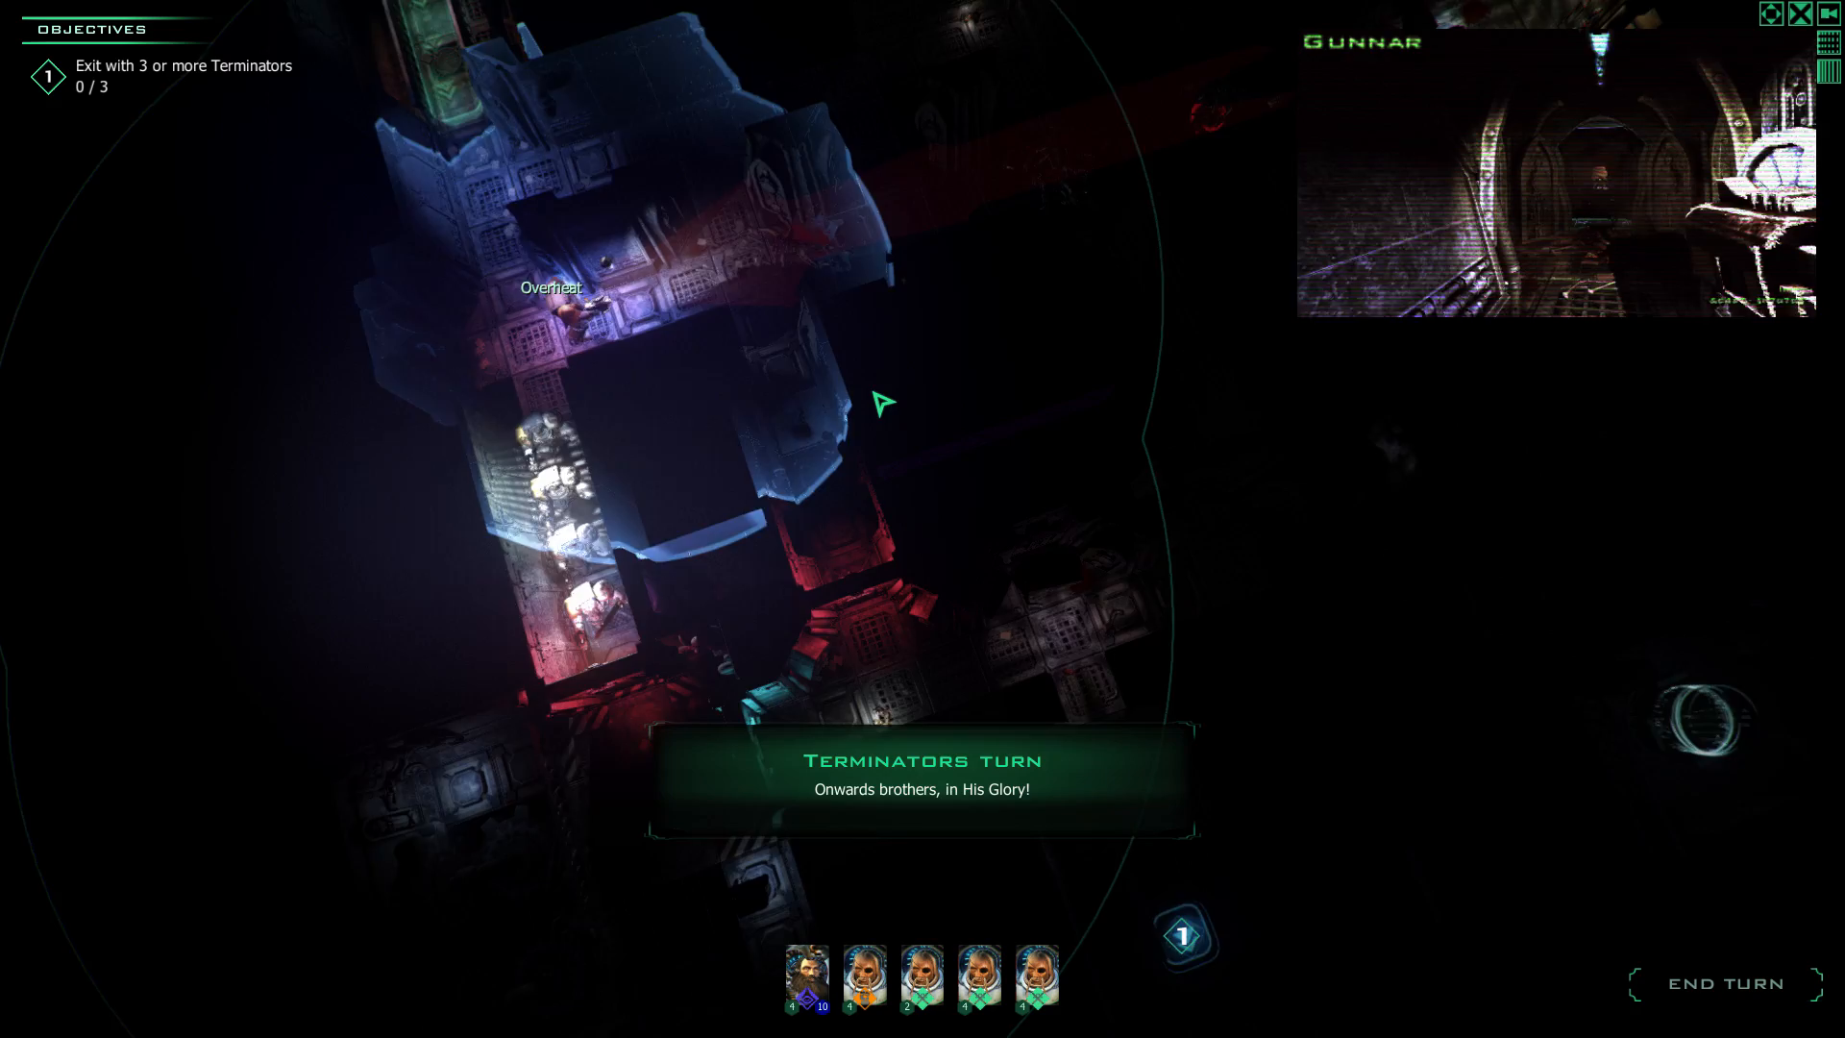
Have Unnulfr open the door for 1 AP and move two squares into the room.
click(865, 978)
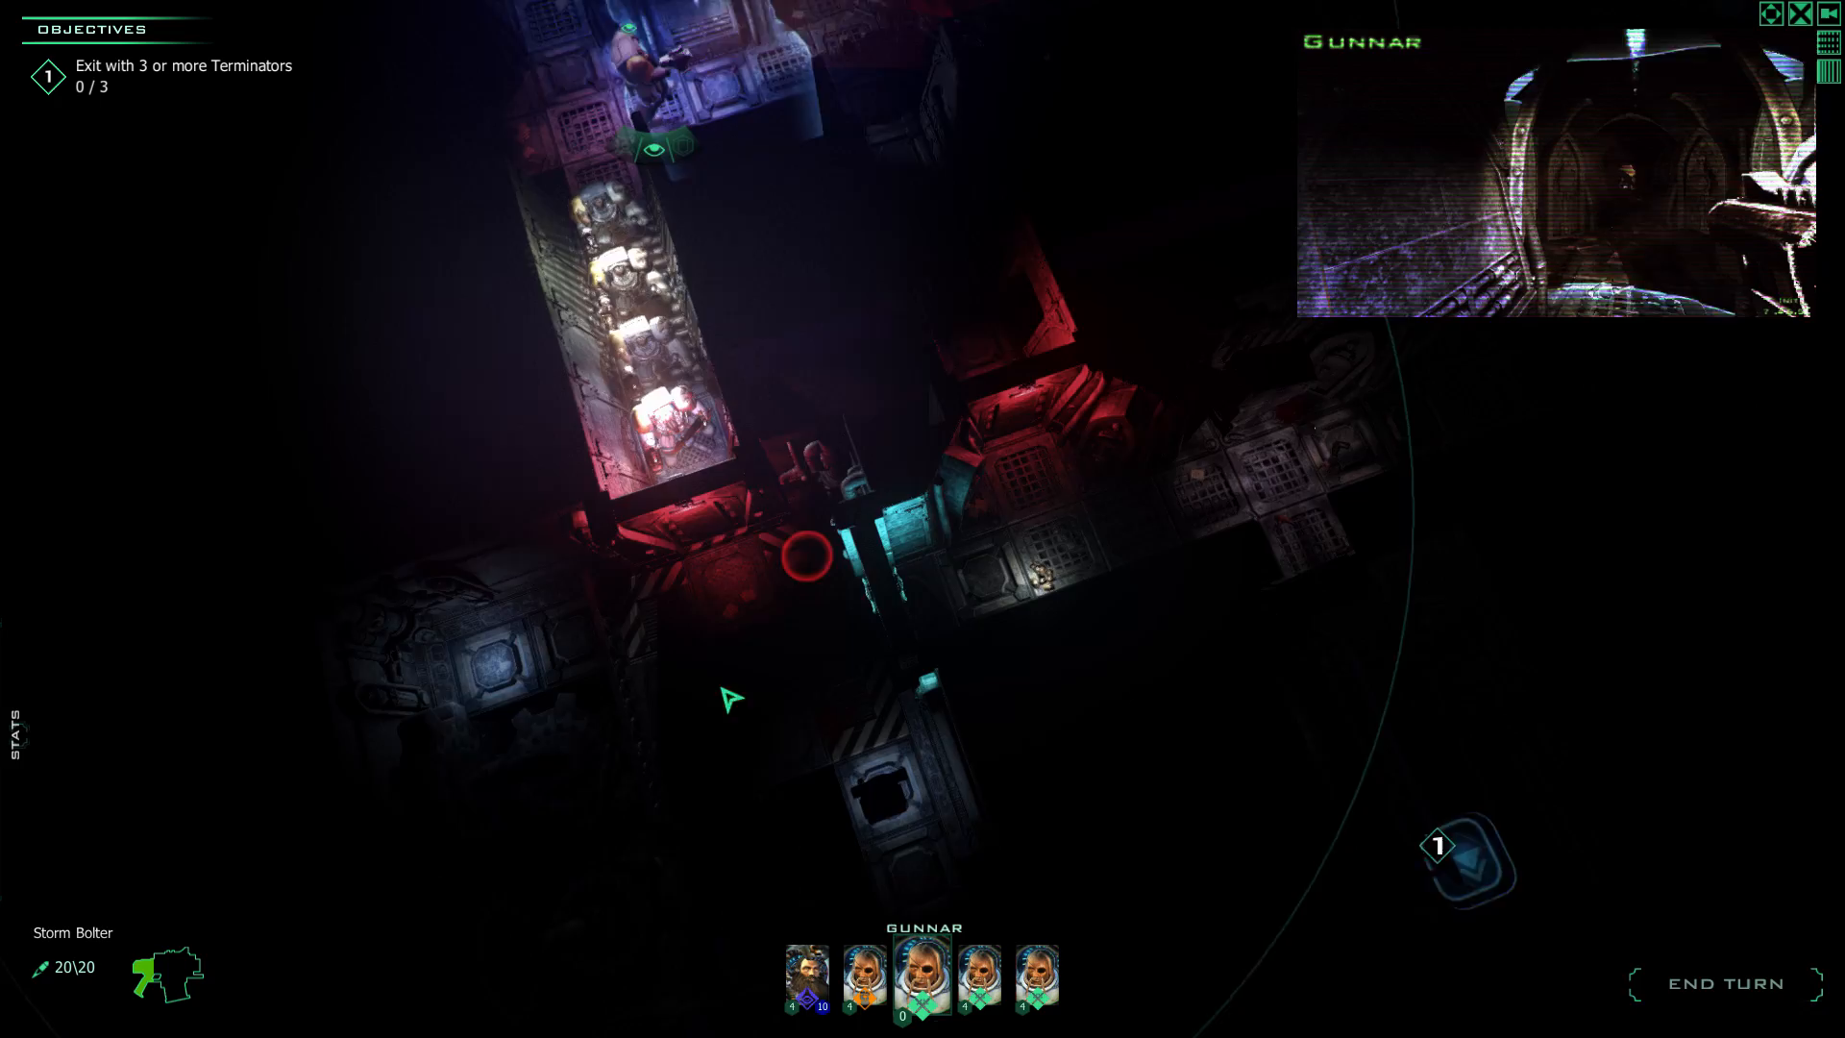
click(808, 979)
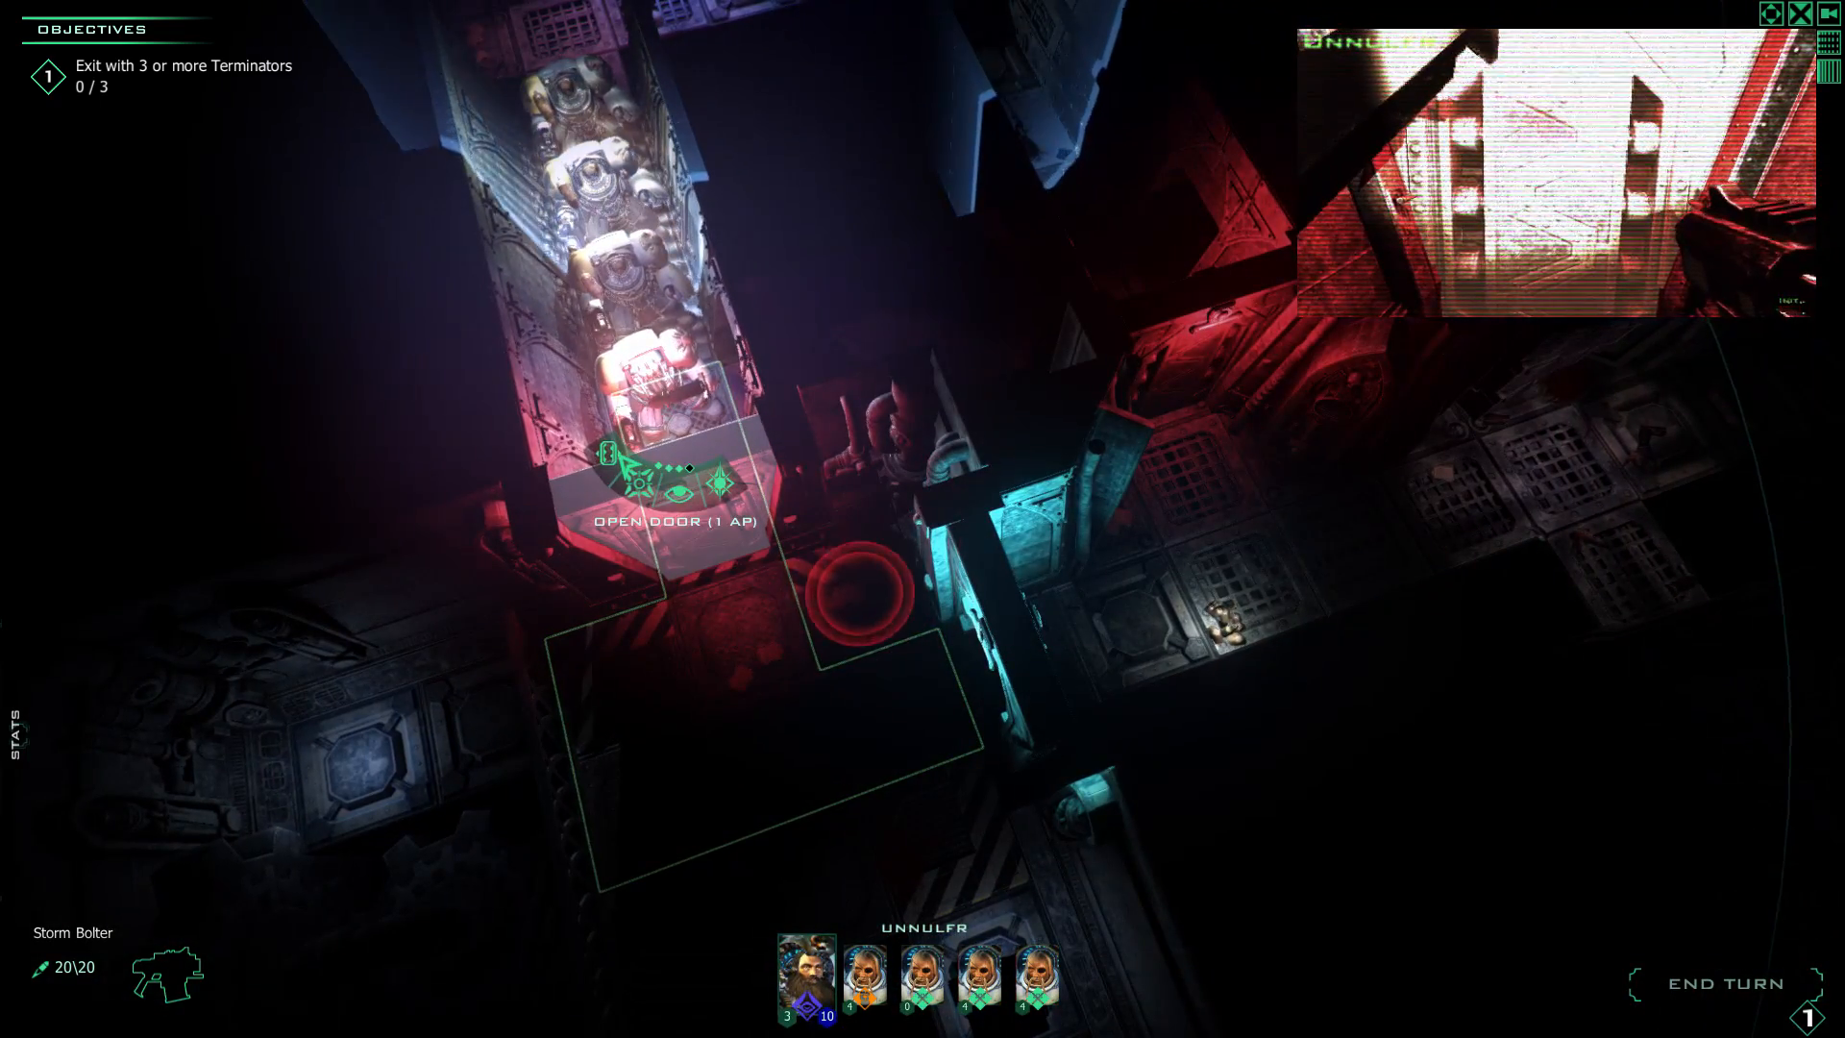
click(672, 482)
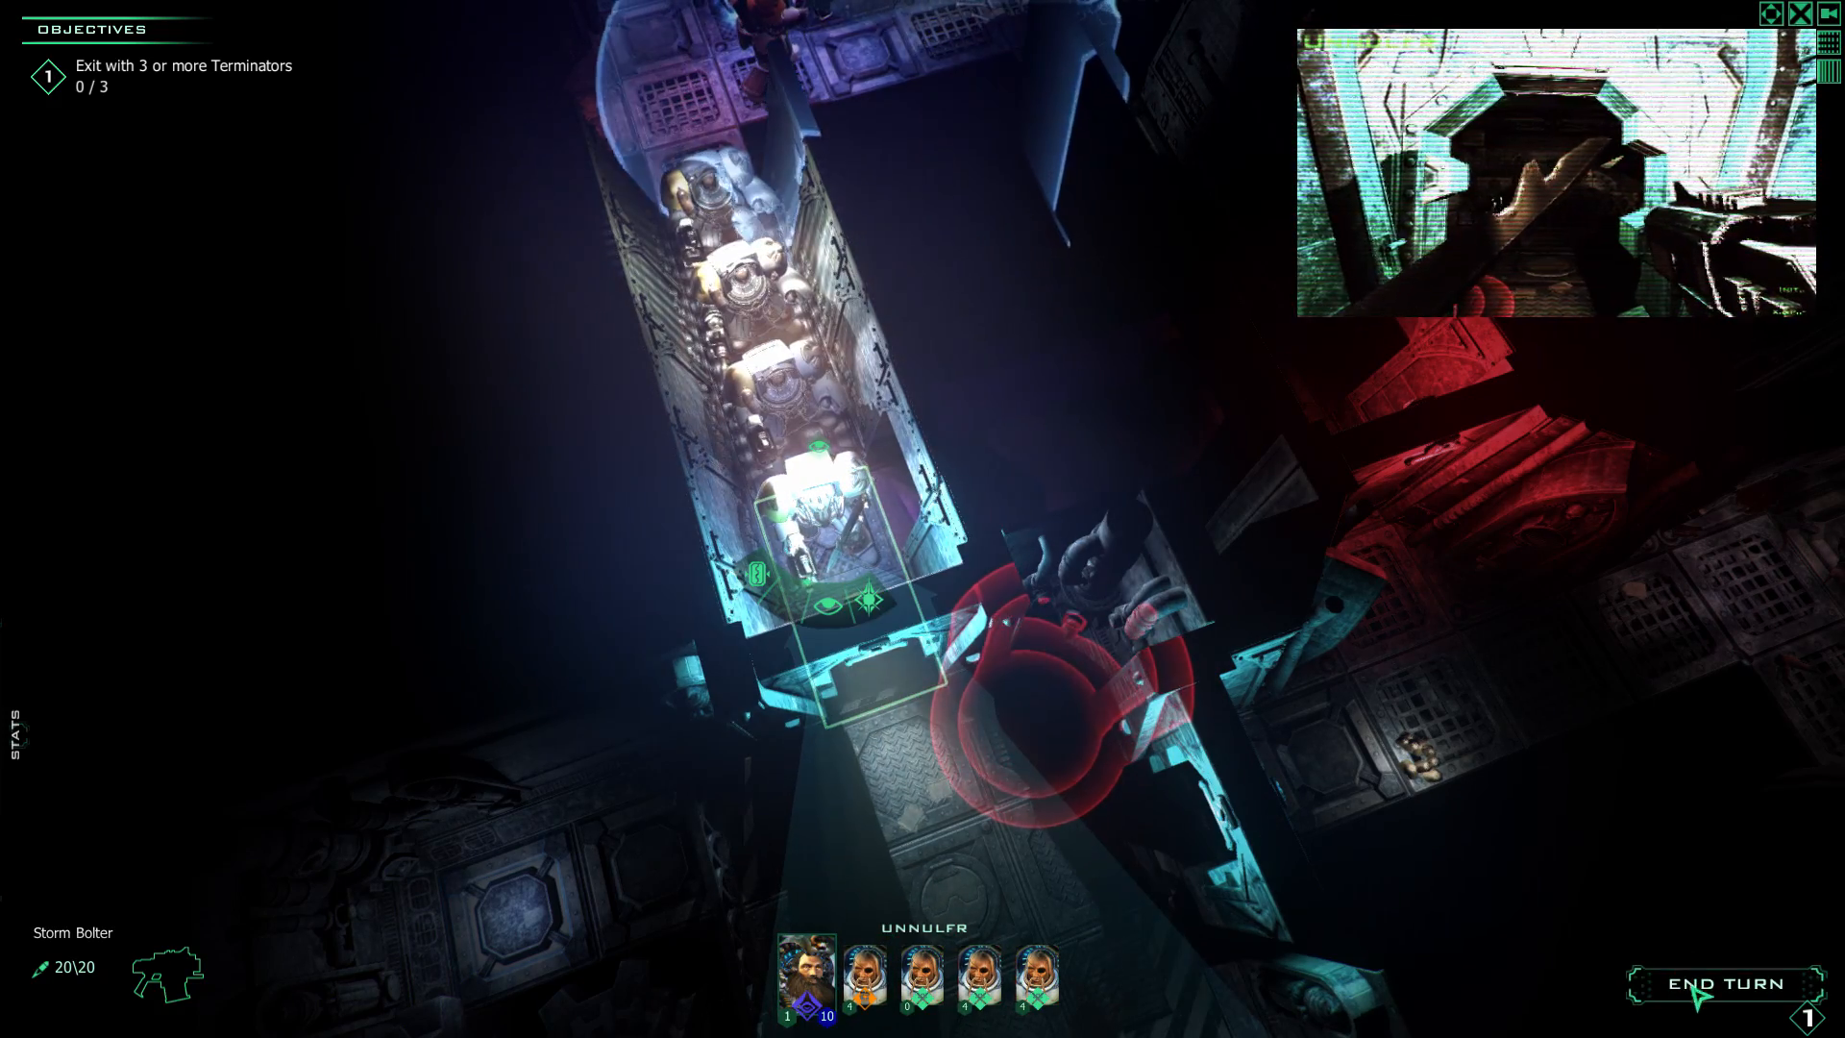
click(1727, 984)
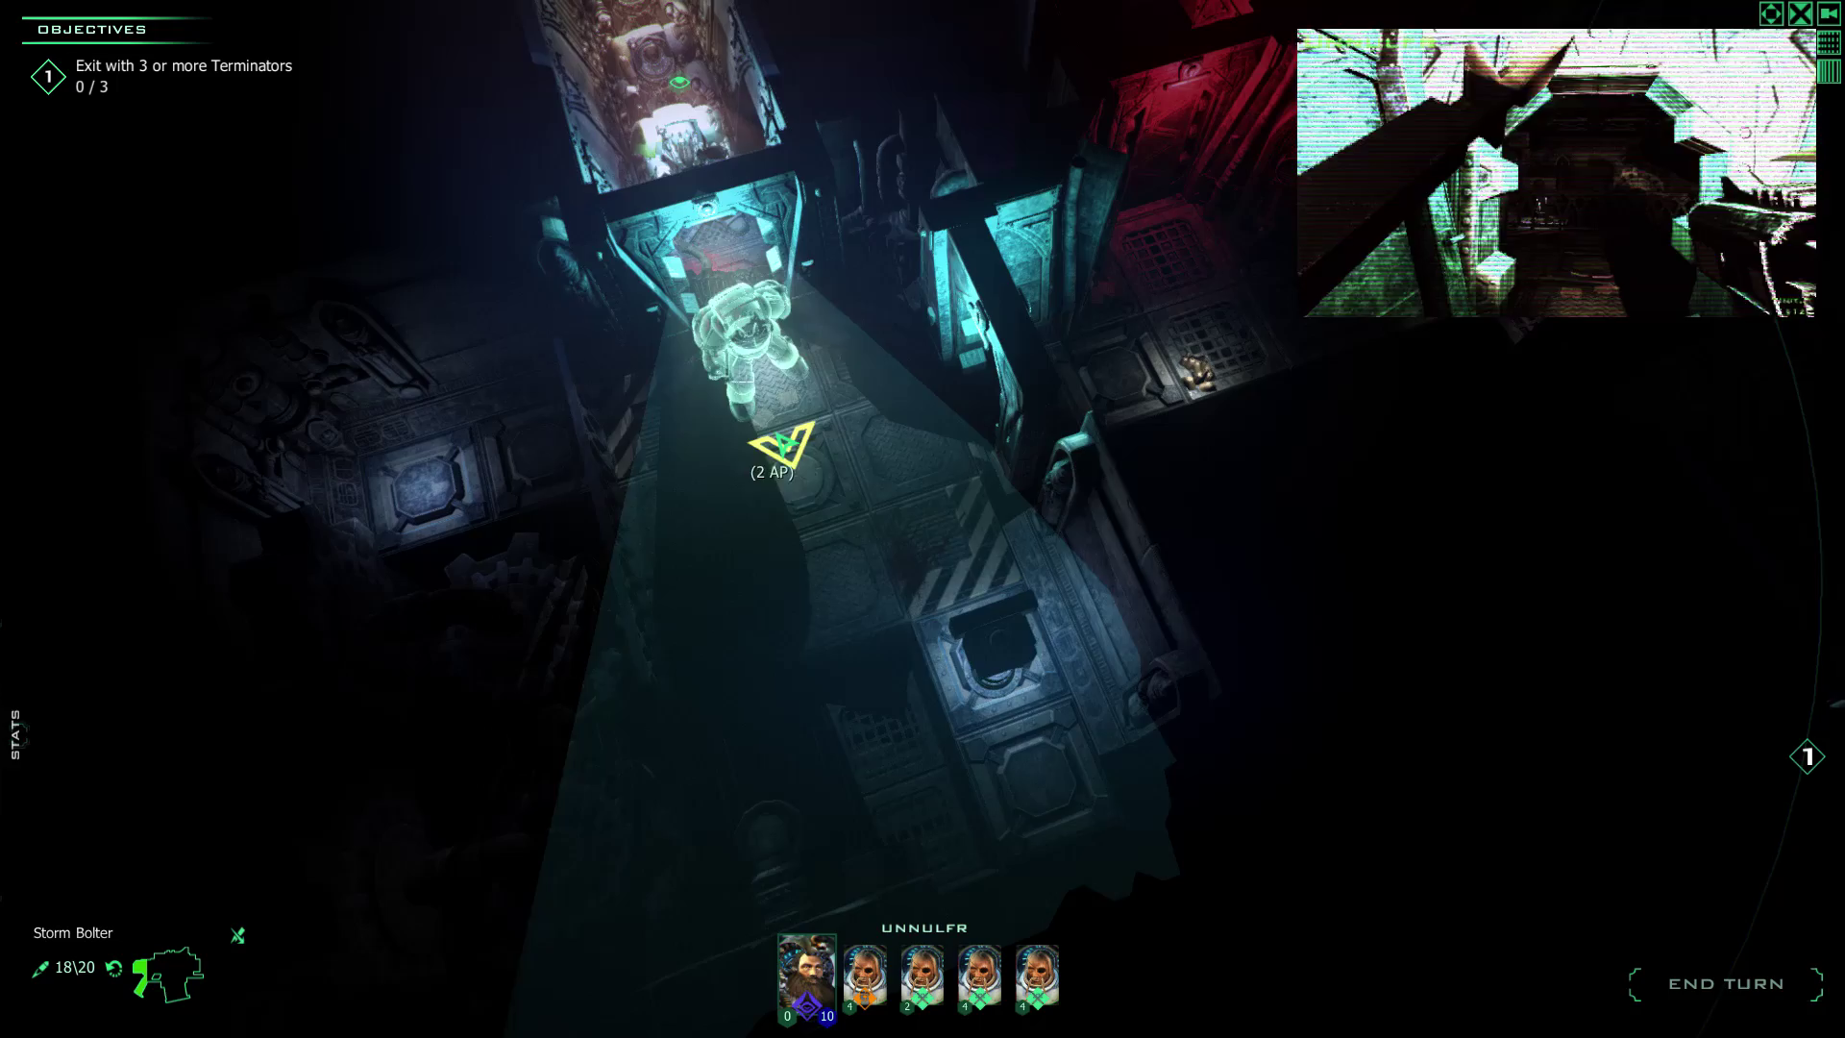
click(771, 452)
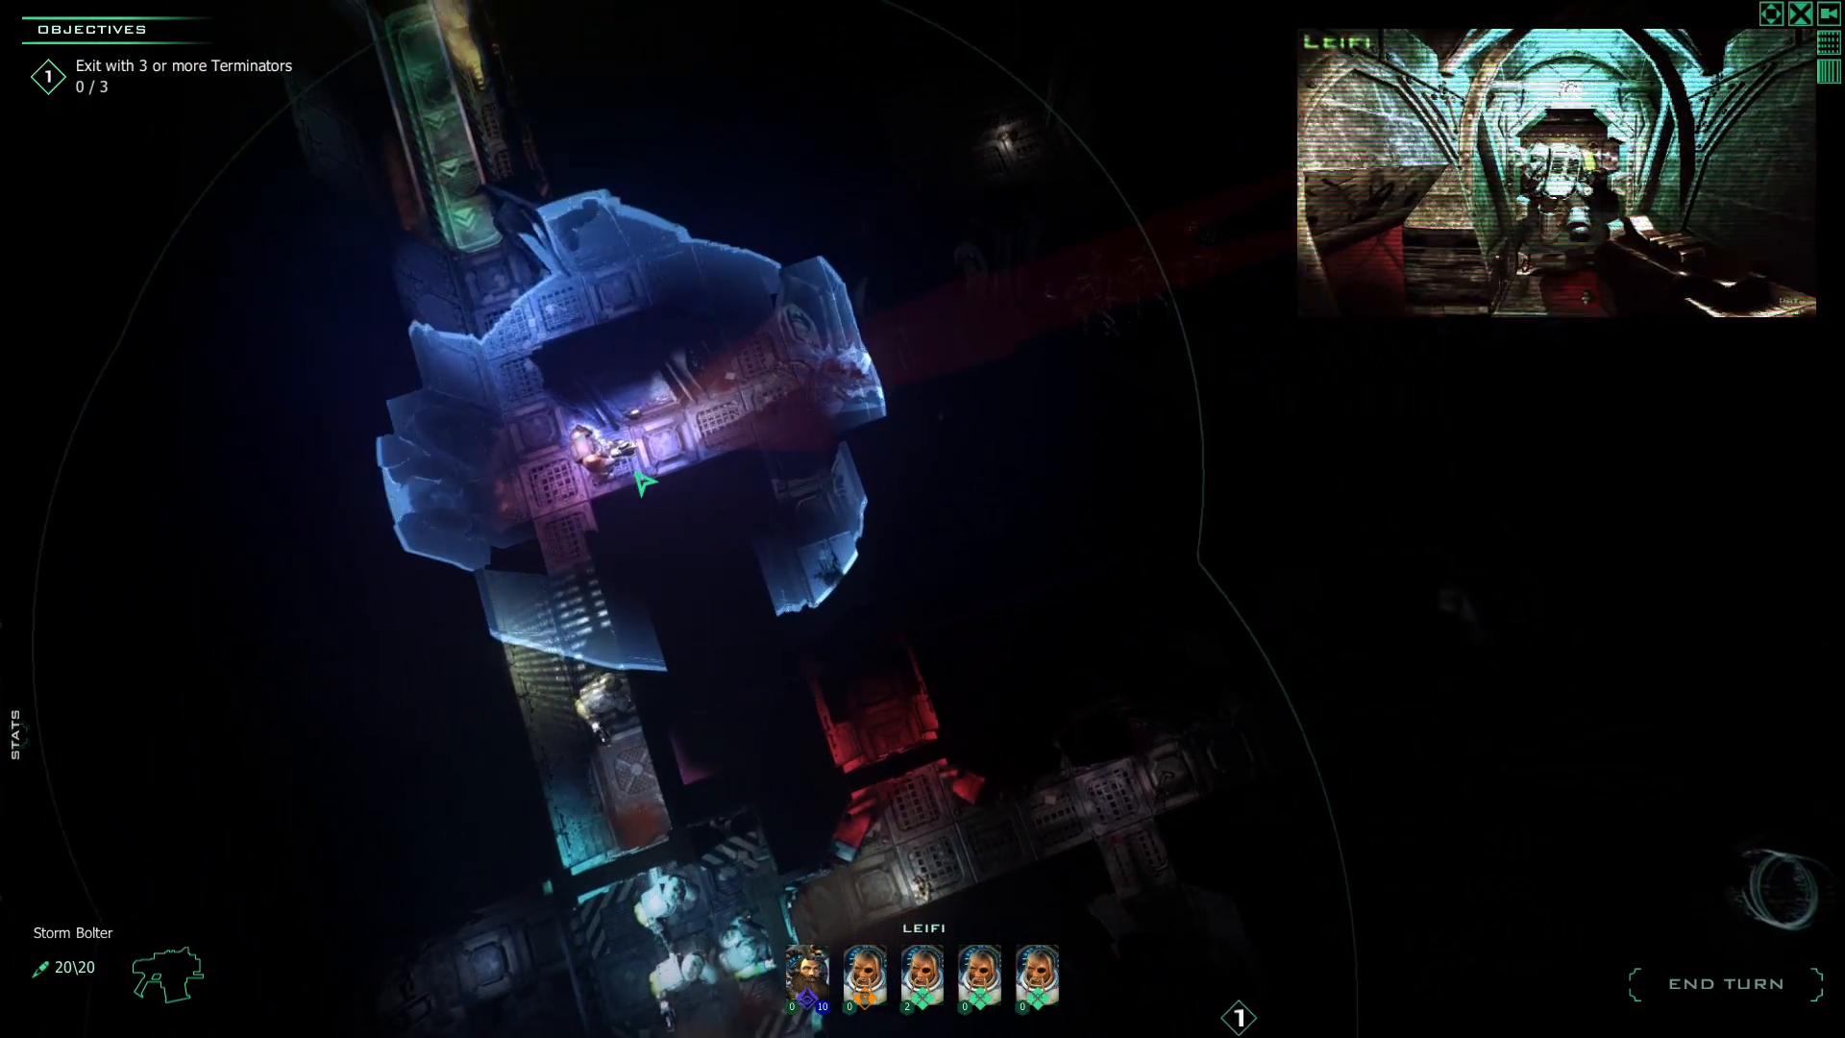
click(921, 976)
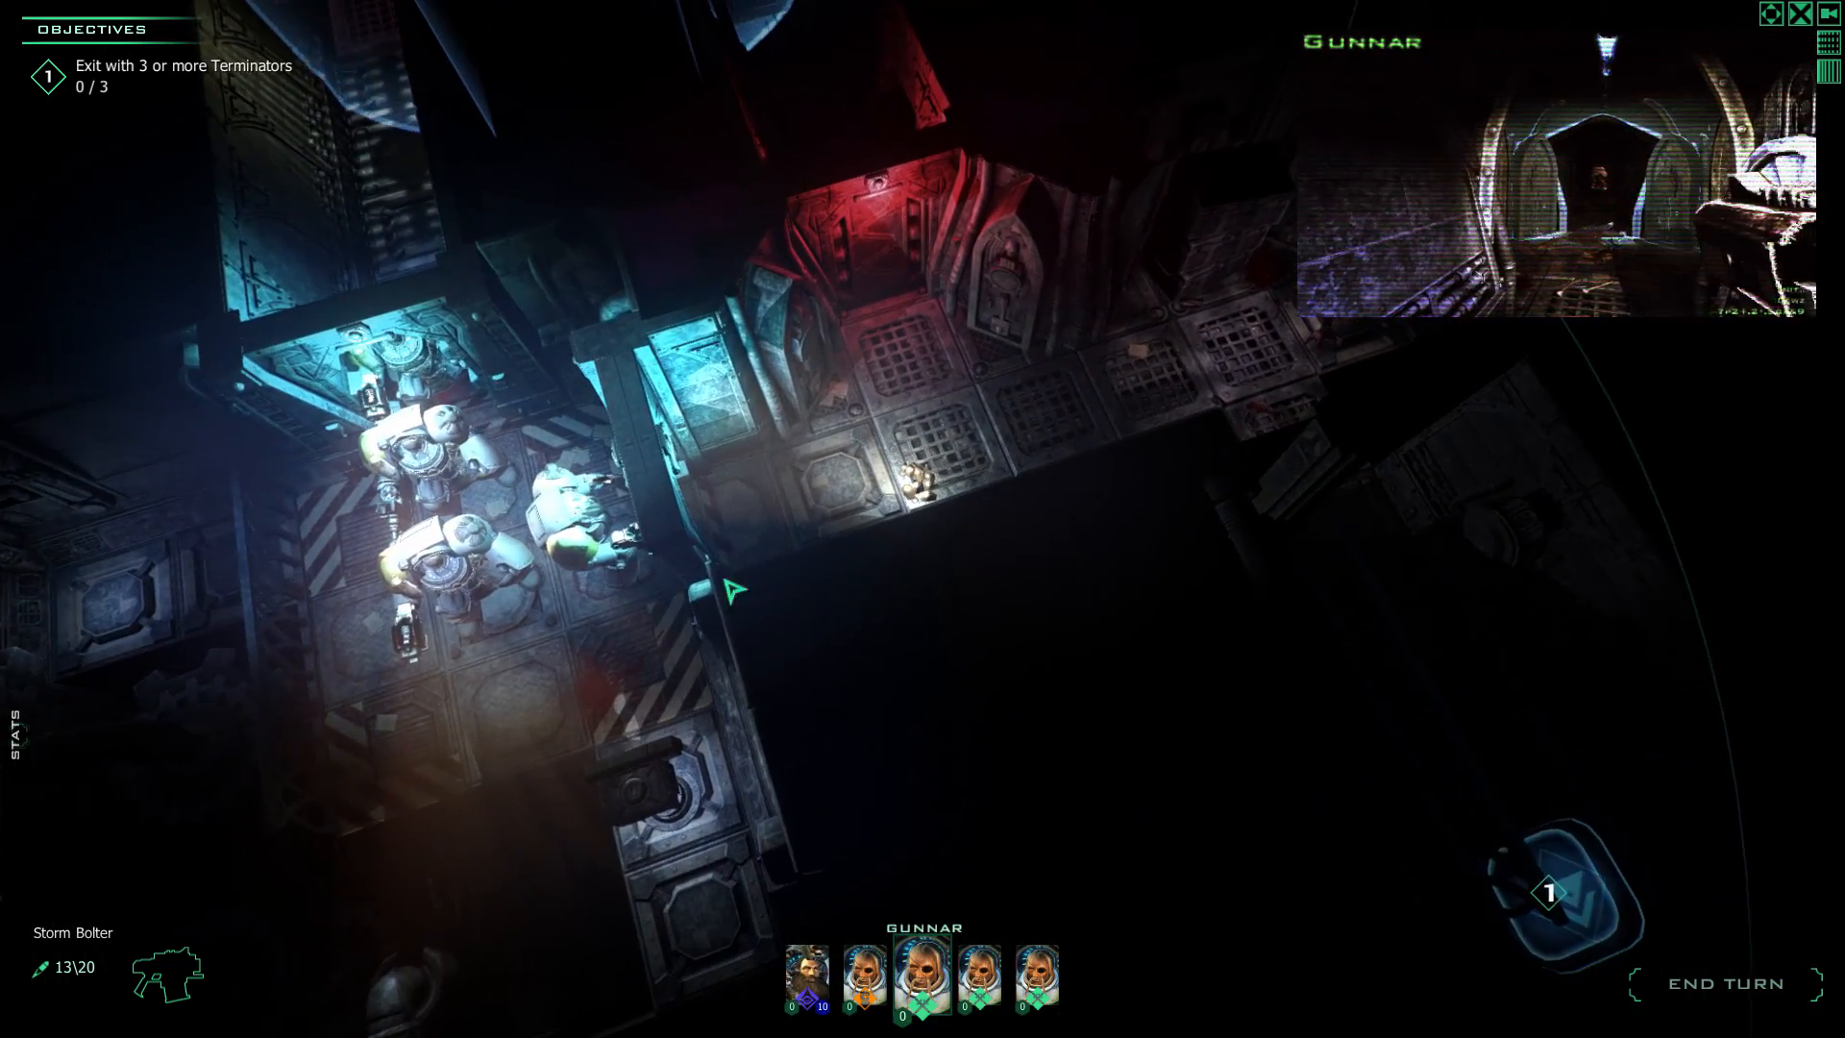
Select Unnulfr inside the hazard-striped room and end the Terminators' turn.
click(806, 978)
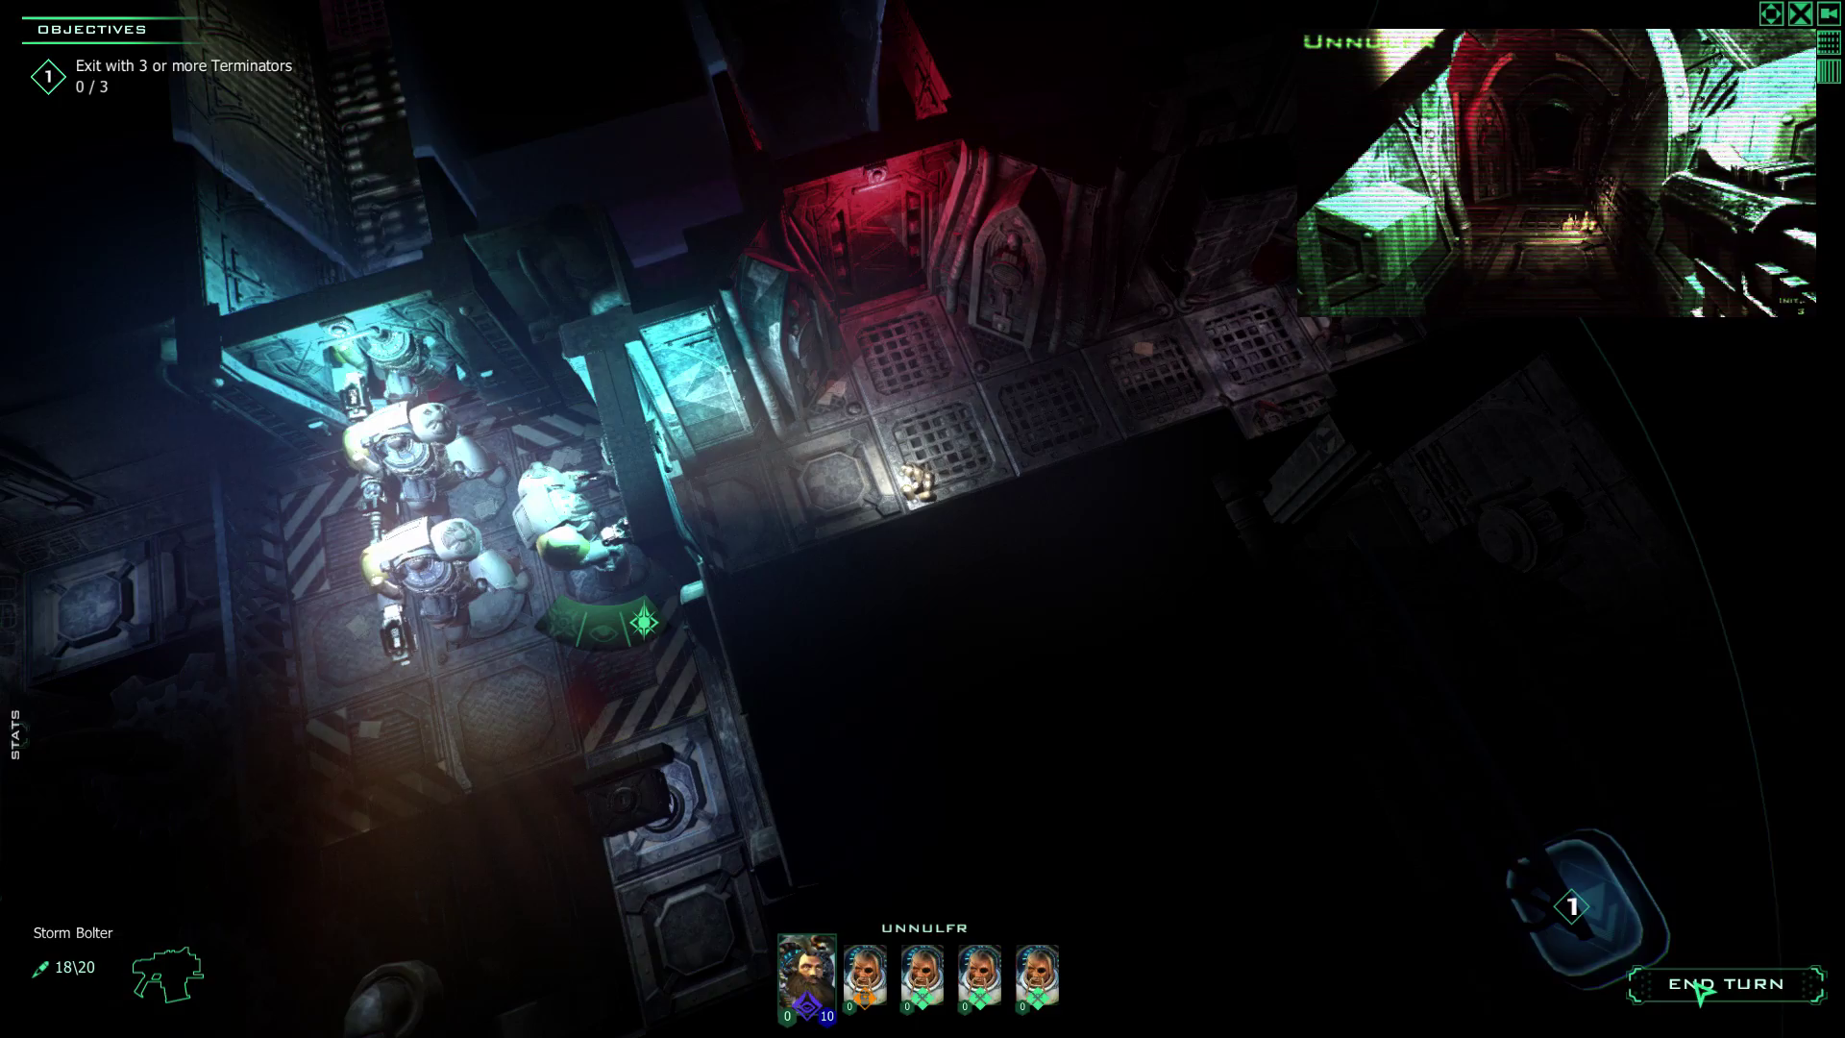
click(1725, 984)
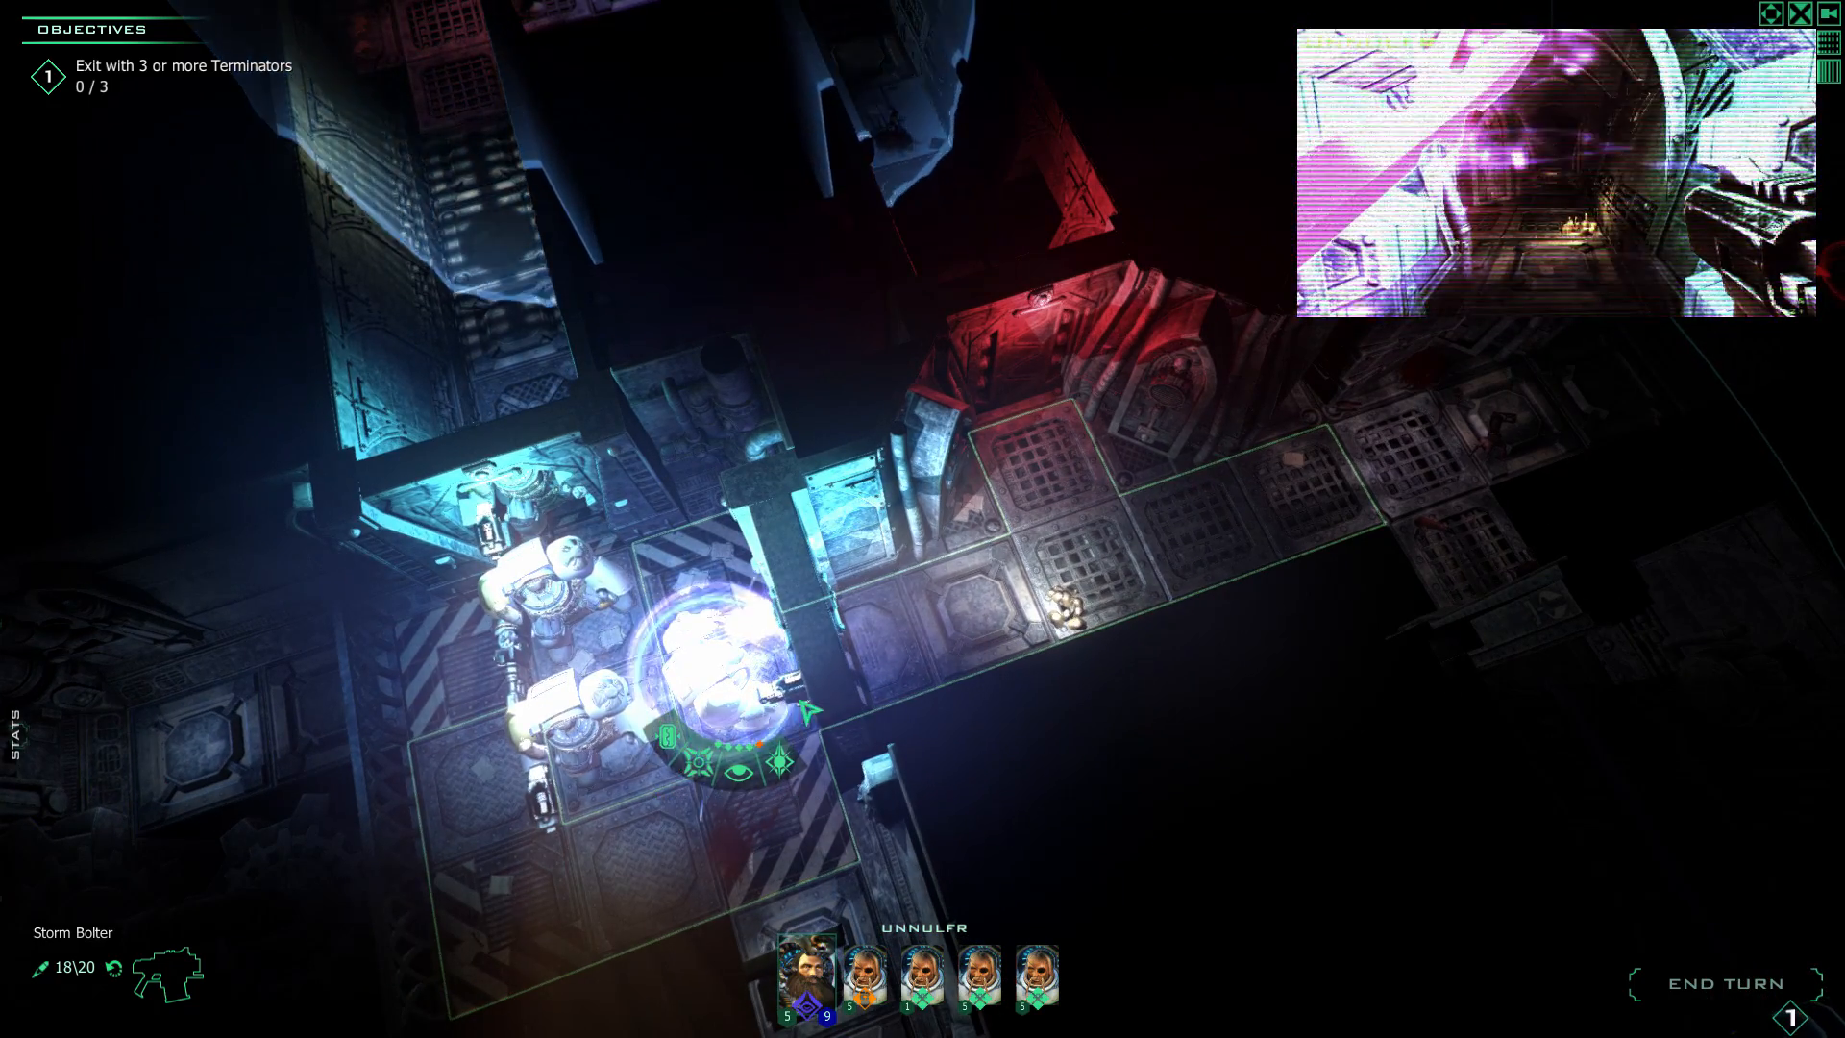
Move Unnulfr to the doorway facing the right-hand corridor.
click(1059, 623)
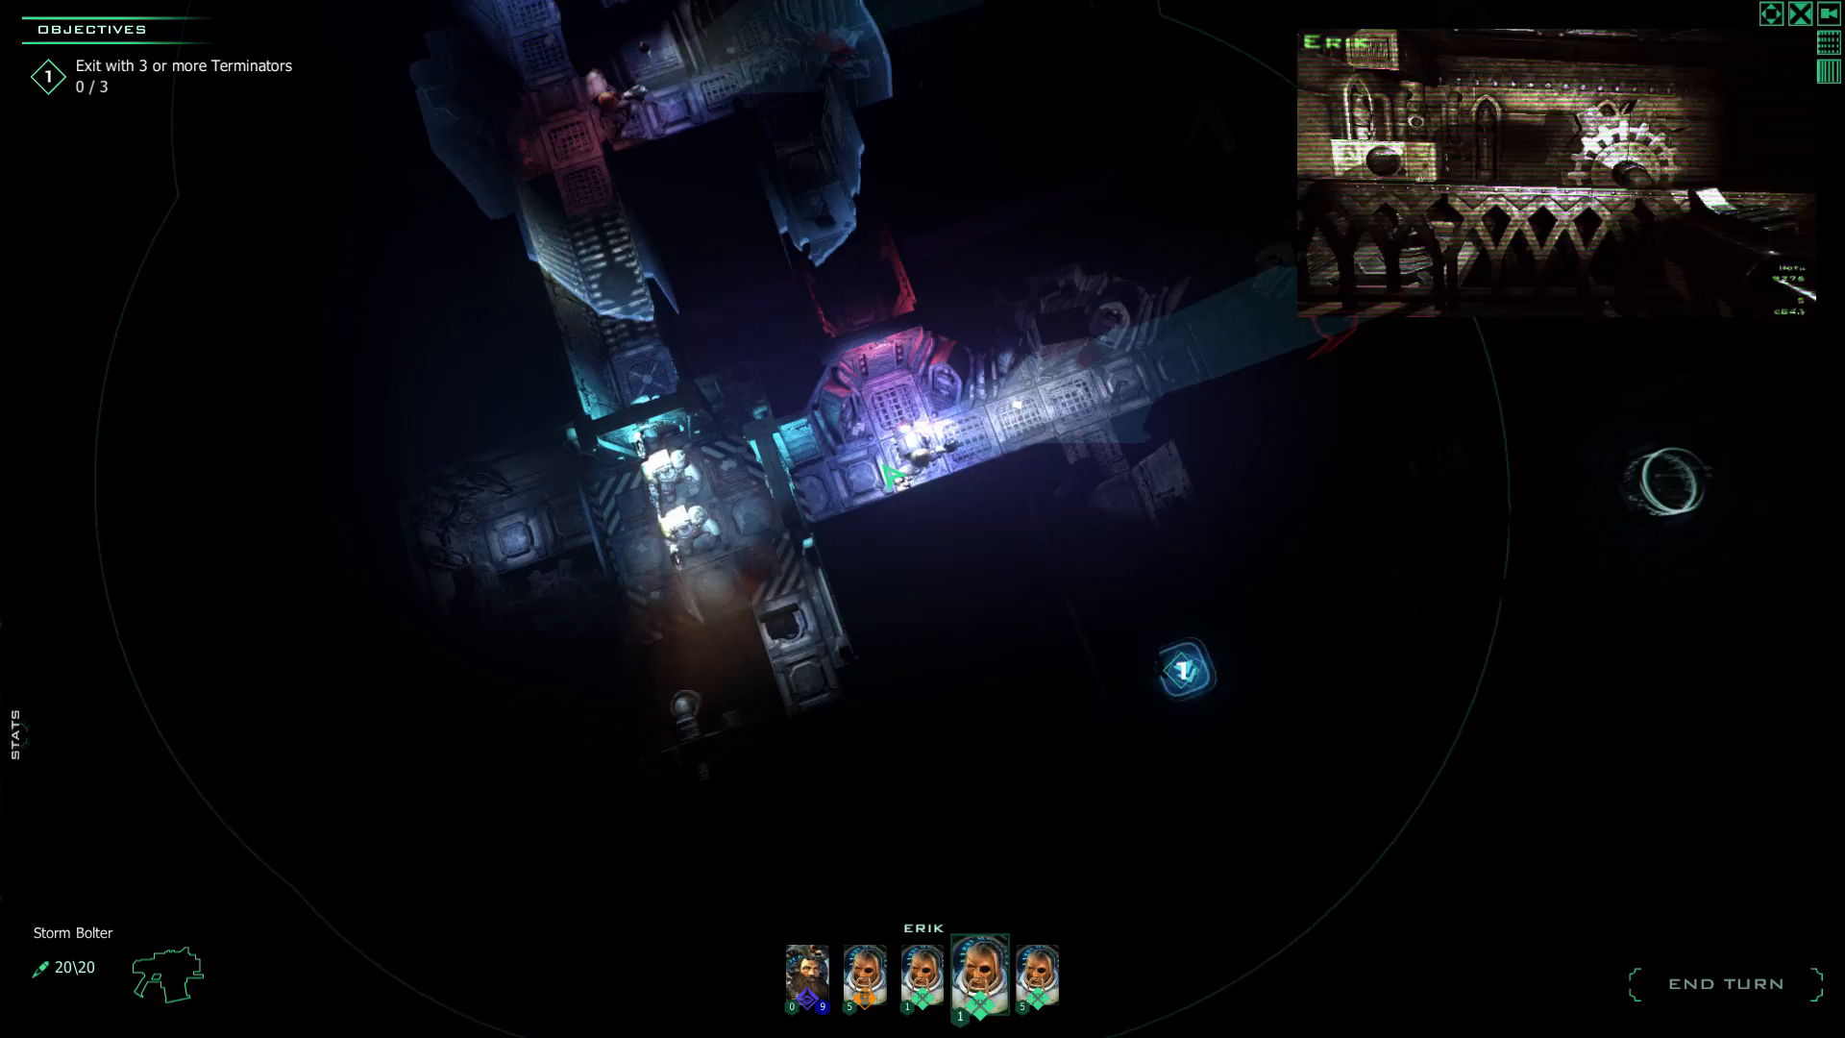
Advance Eyiarr through the right-hand doorway, end the turn, and select the next terminator.
click(864, 981)
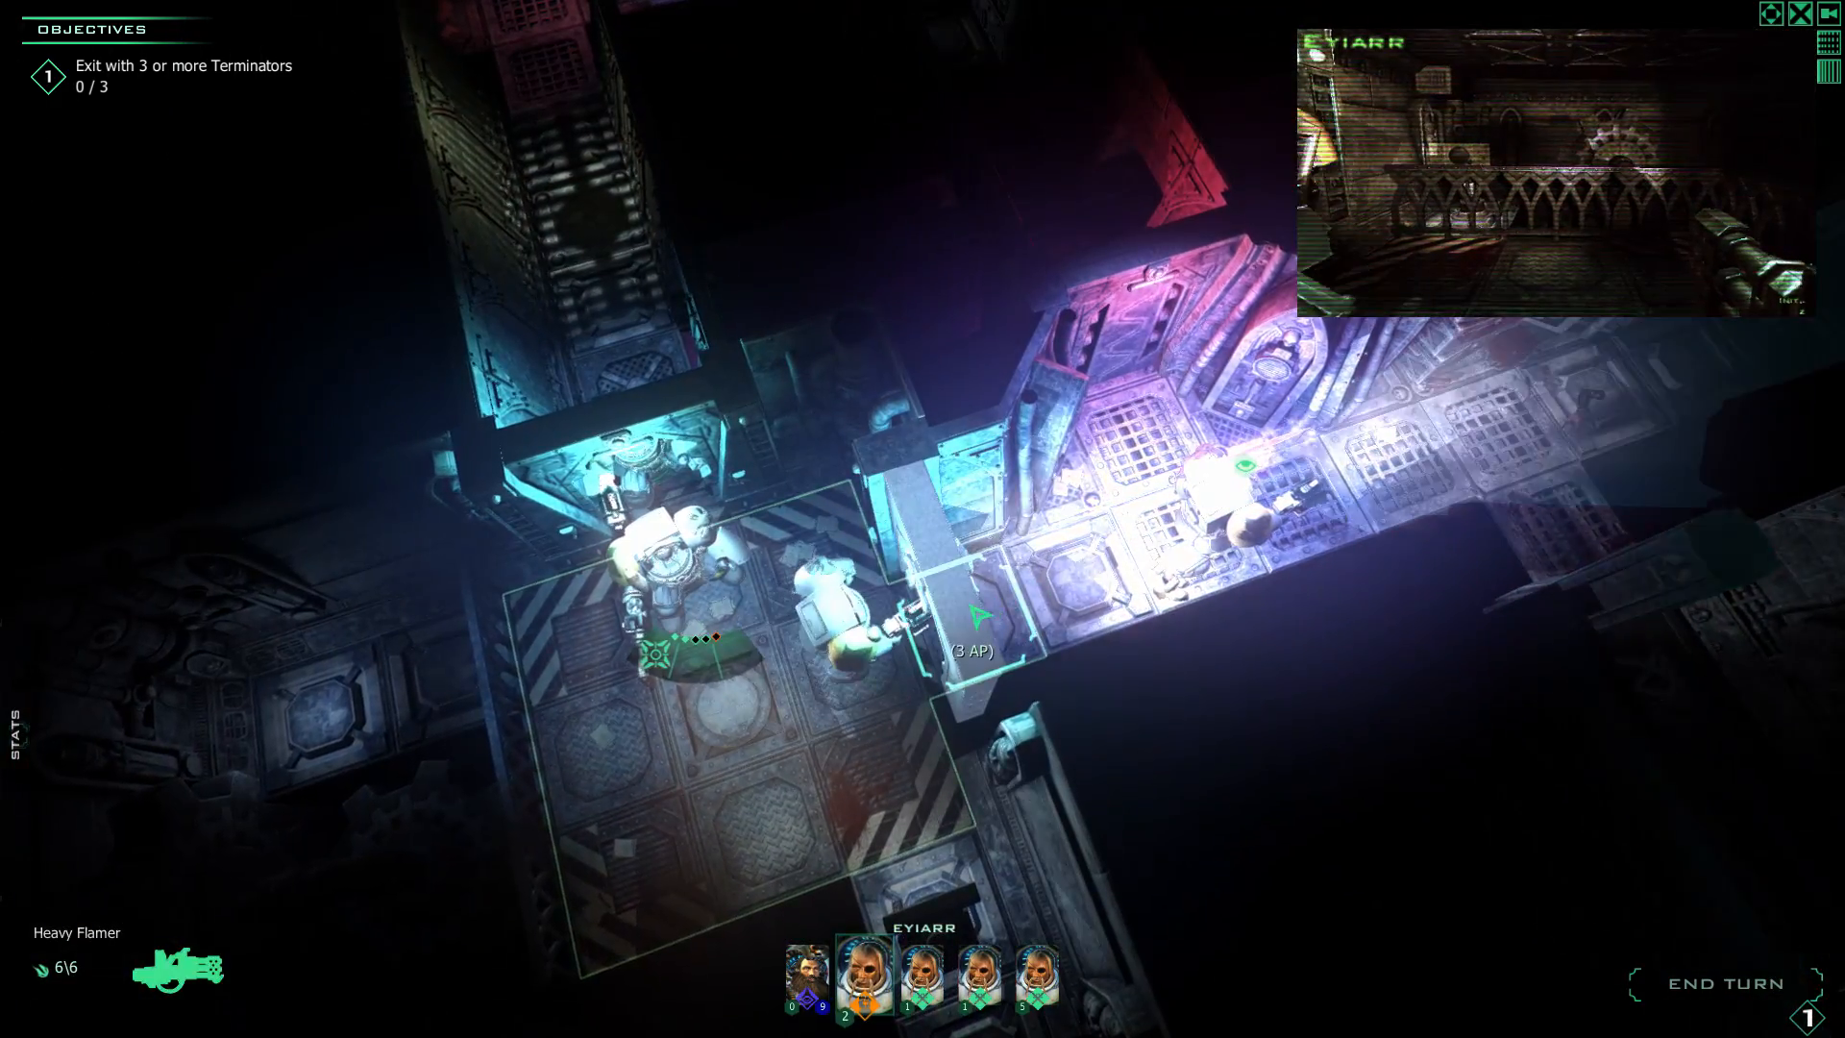
click(1034, 980)
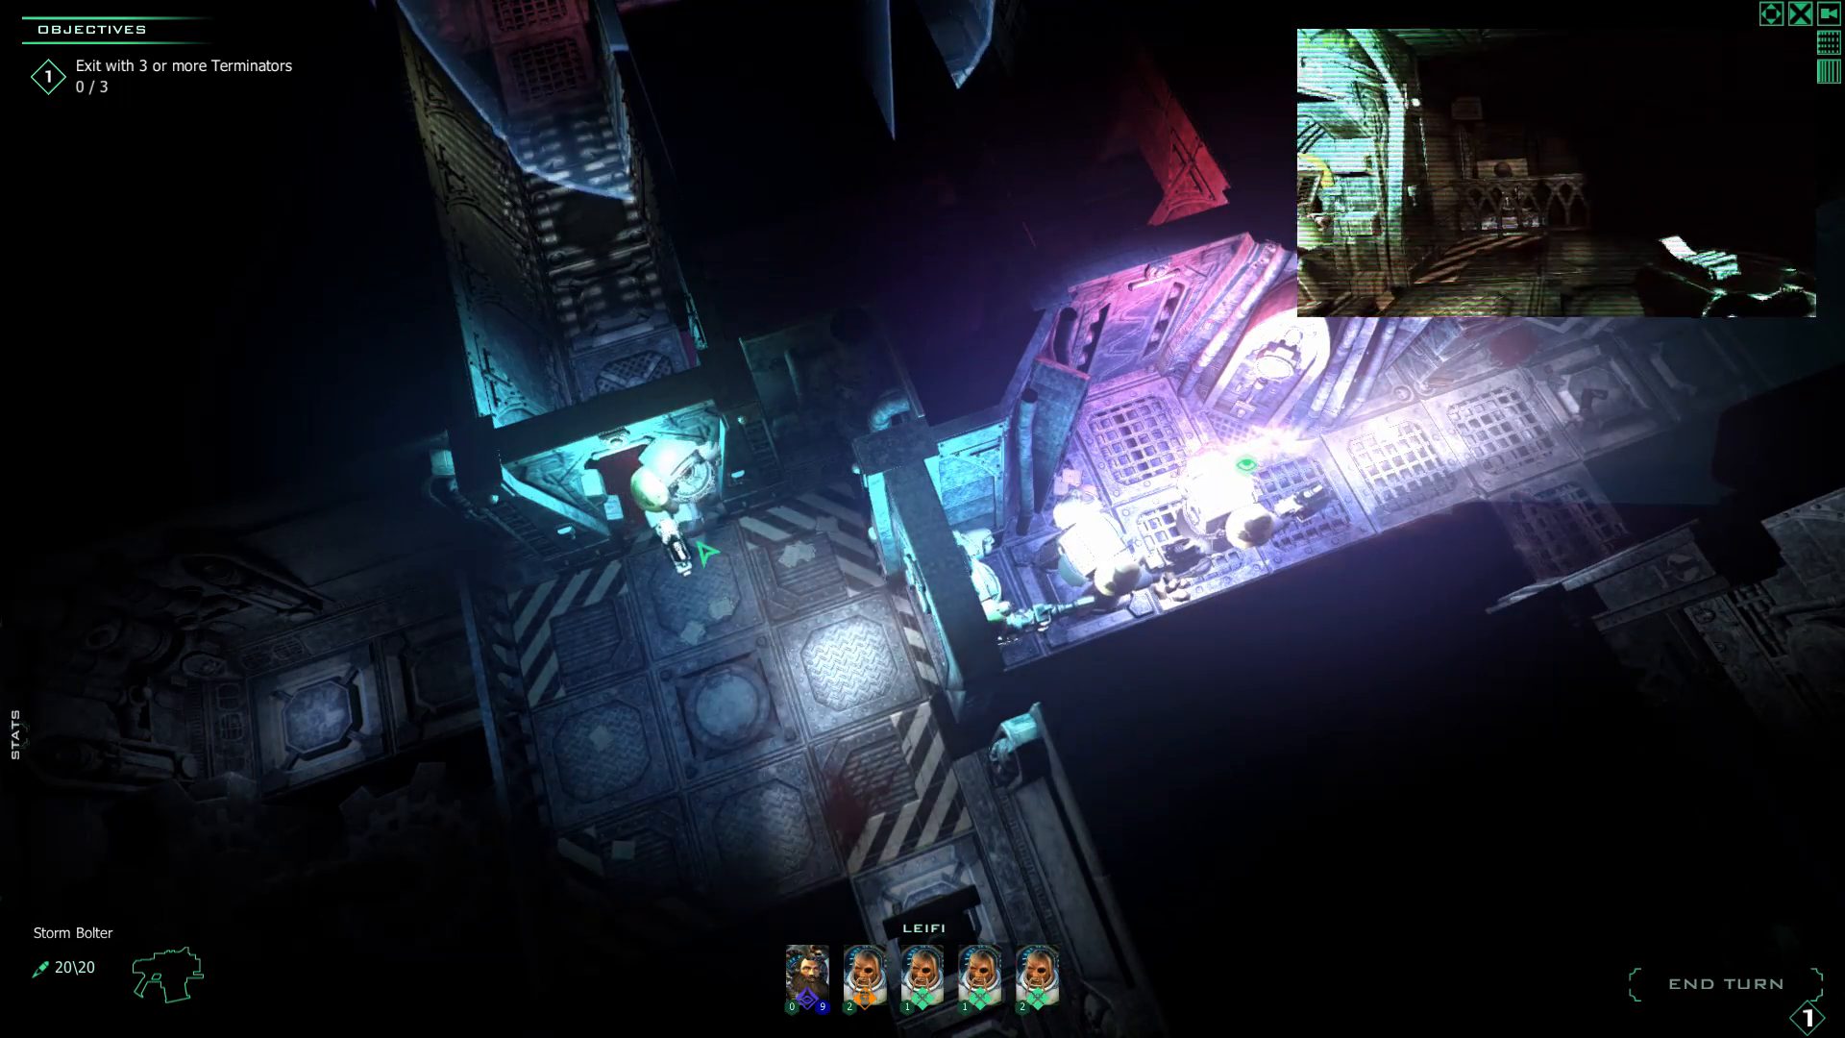
click(922, 978)
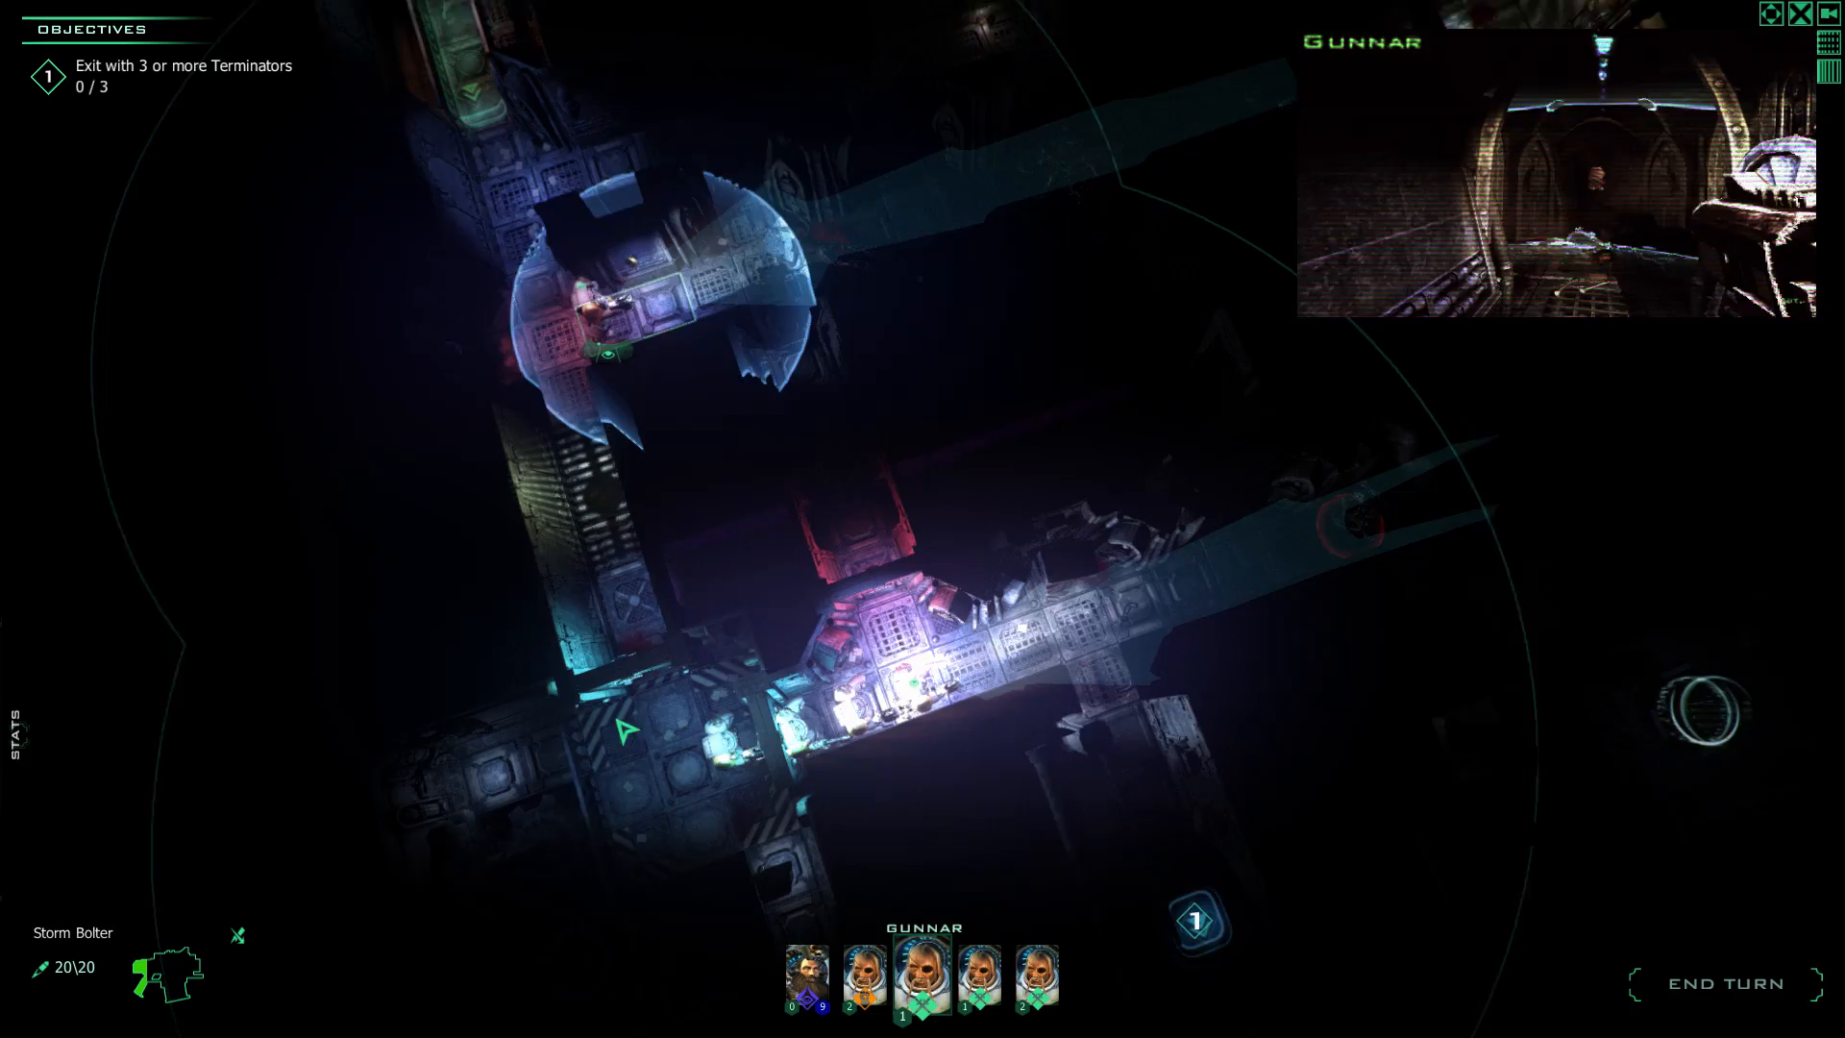
click(1725, 984)
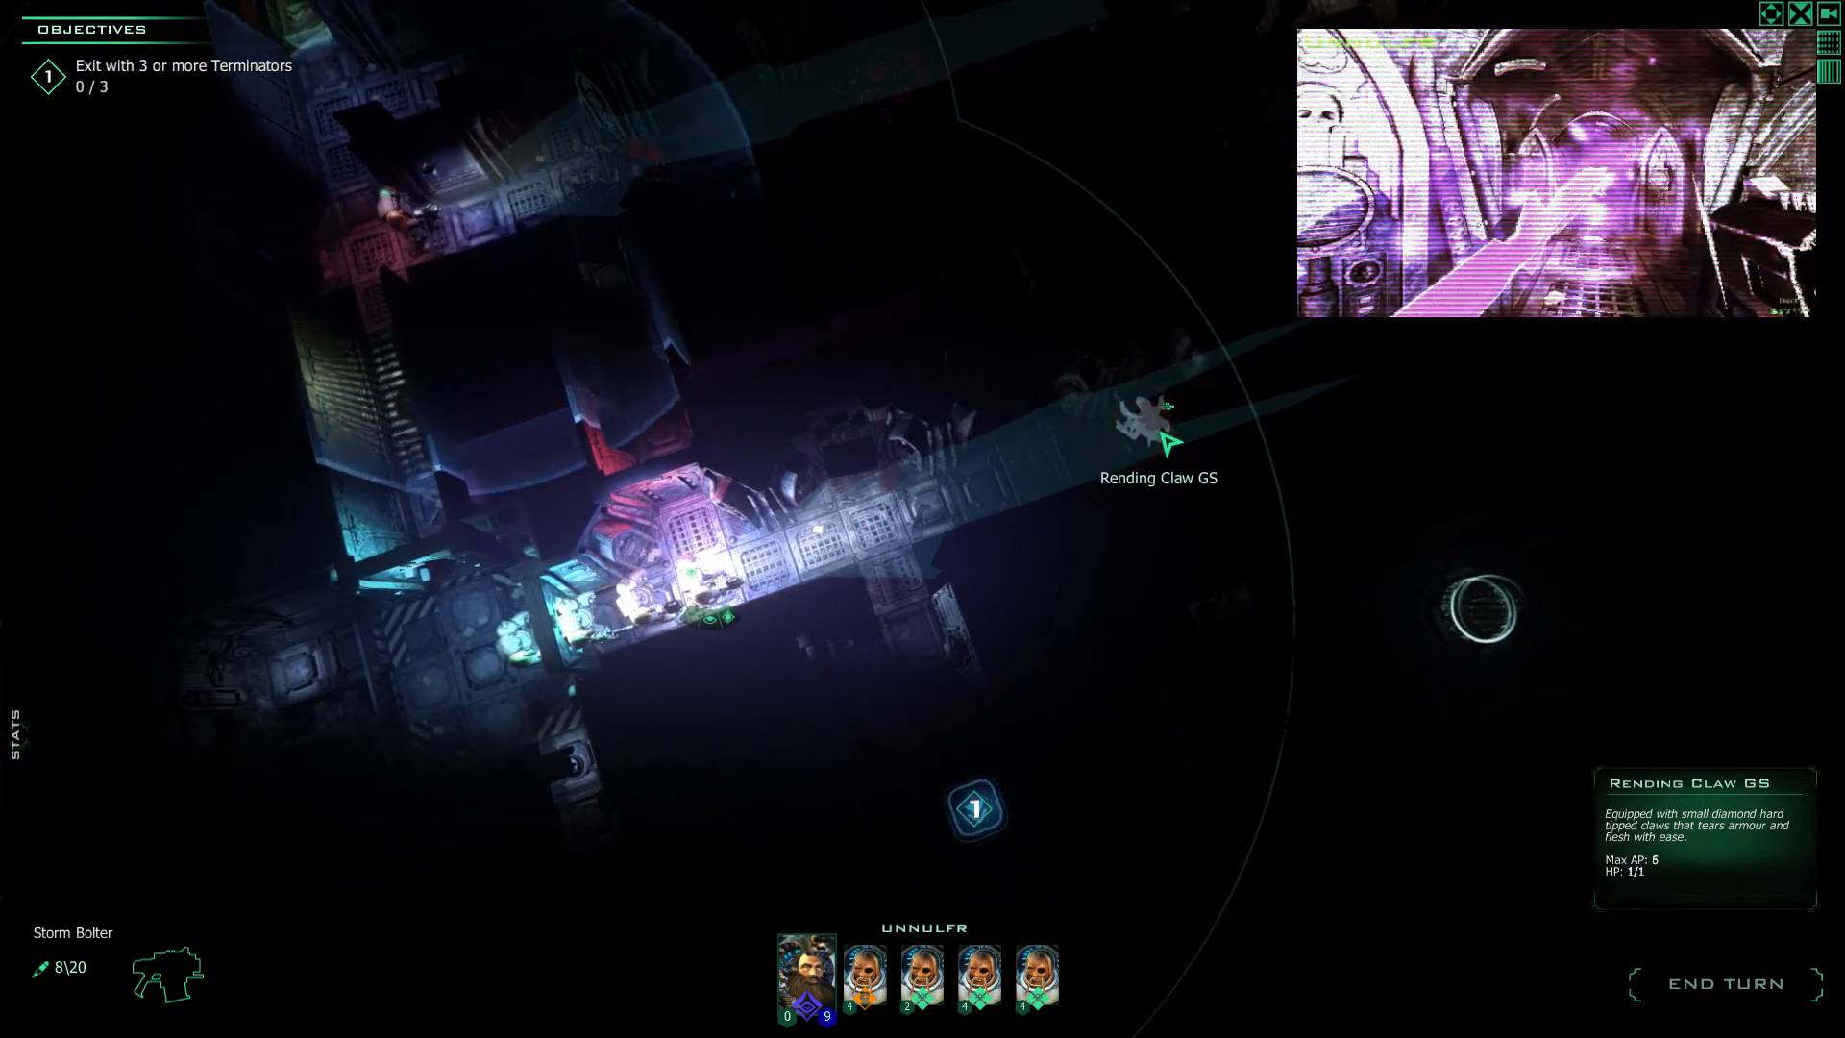
click(865, 977)
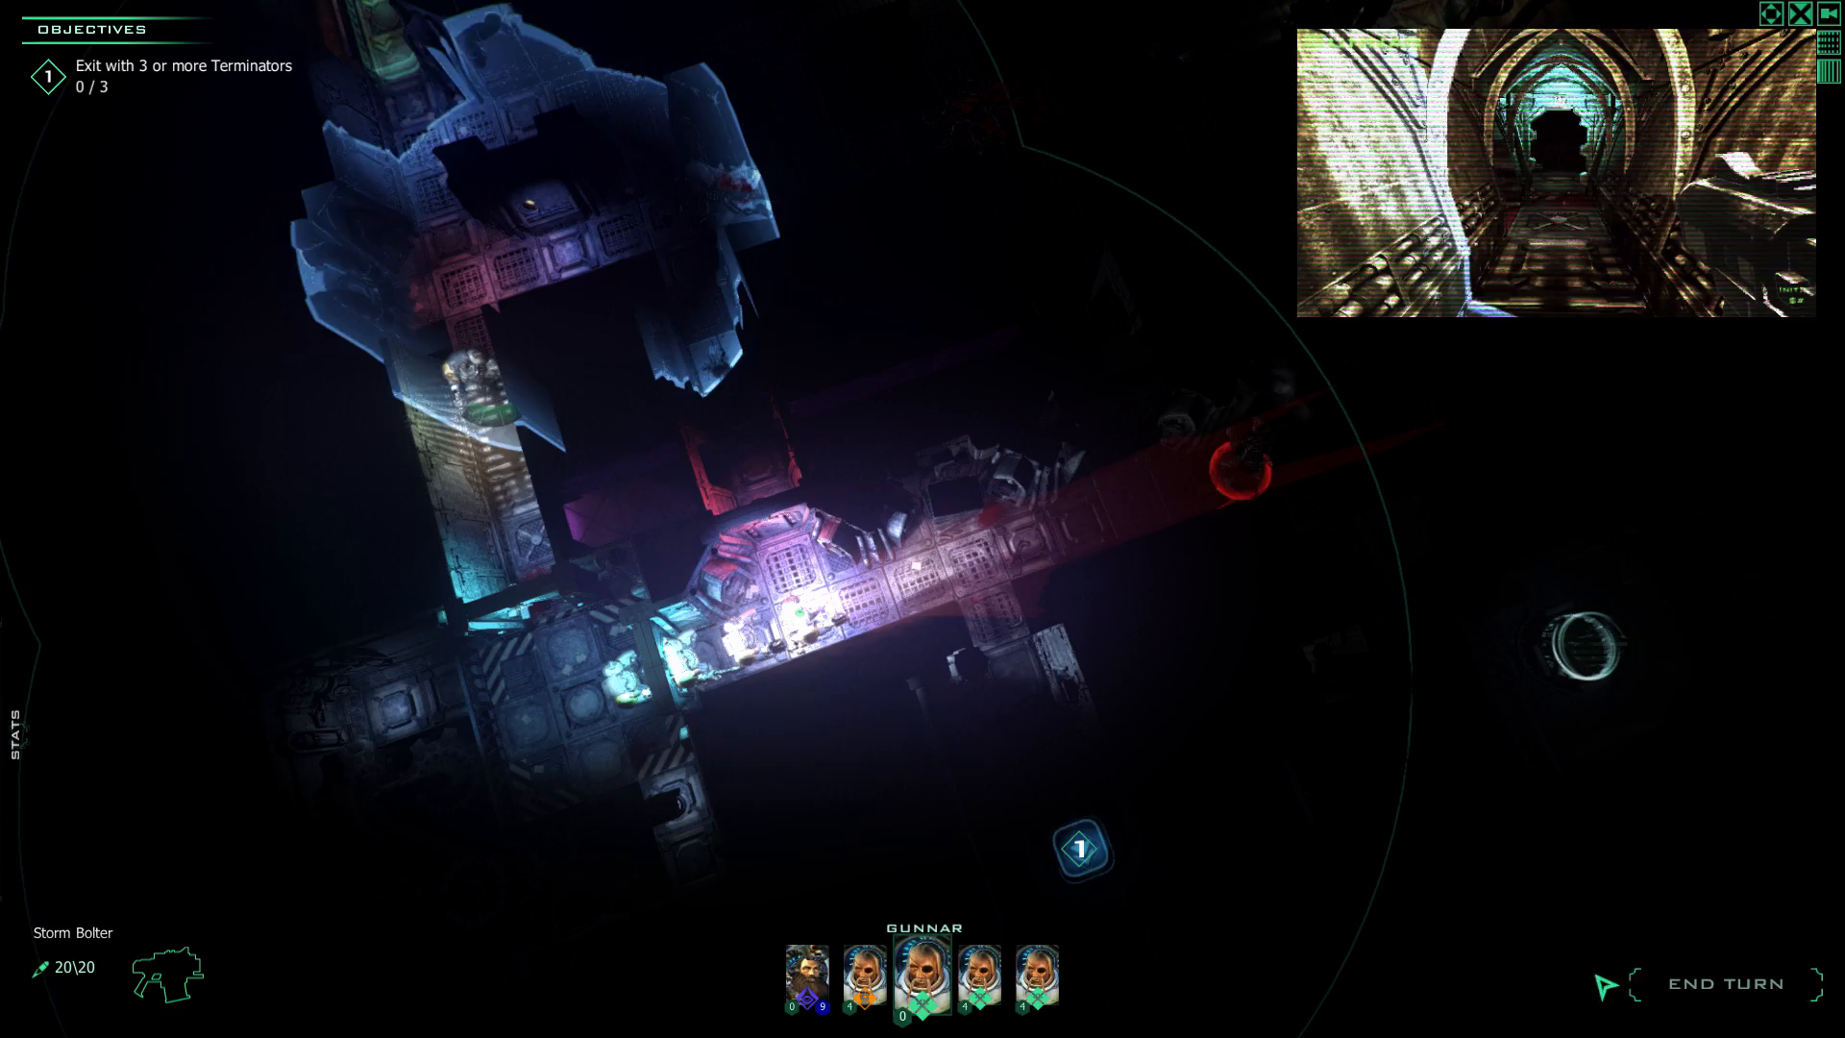
End the turn and put Unnulfr back in command.
click(1724, 984)
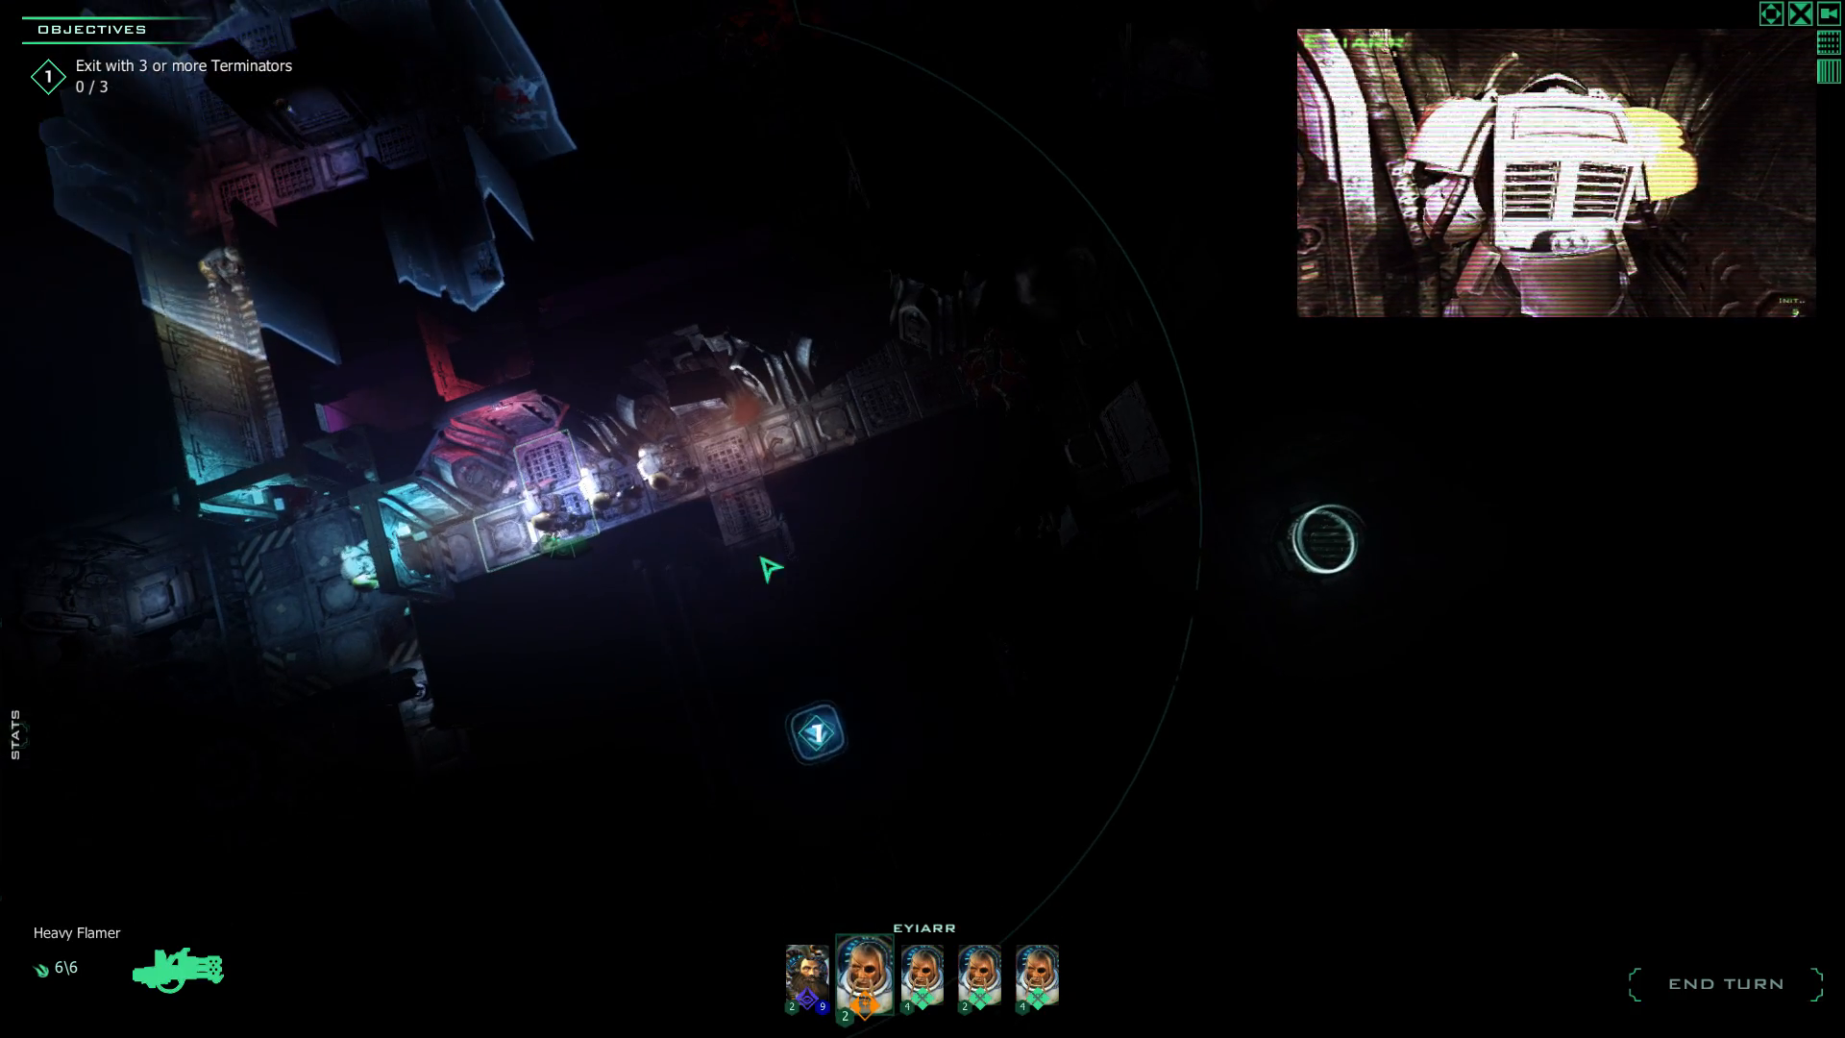
click(807, 979)
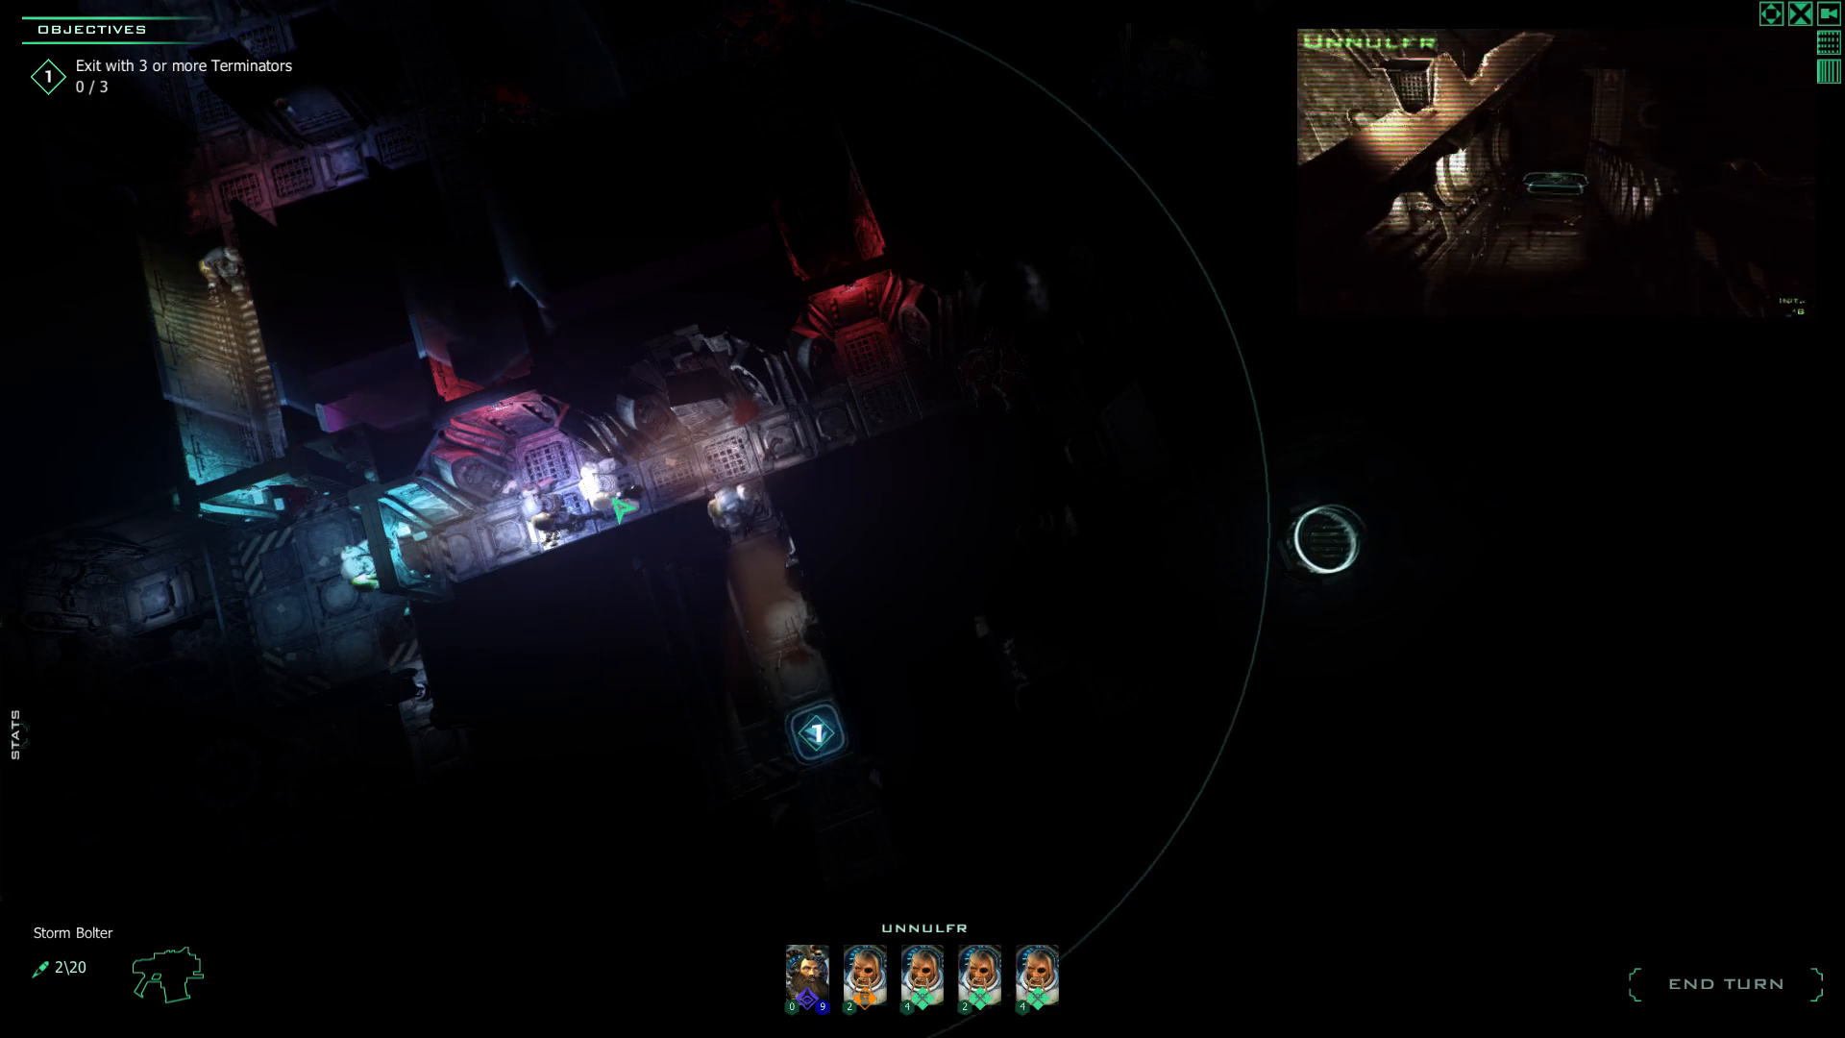
Command Erik and Eyiarr, end the turn, then send Erik down the corridor to exit.
click(979, 978)
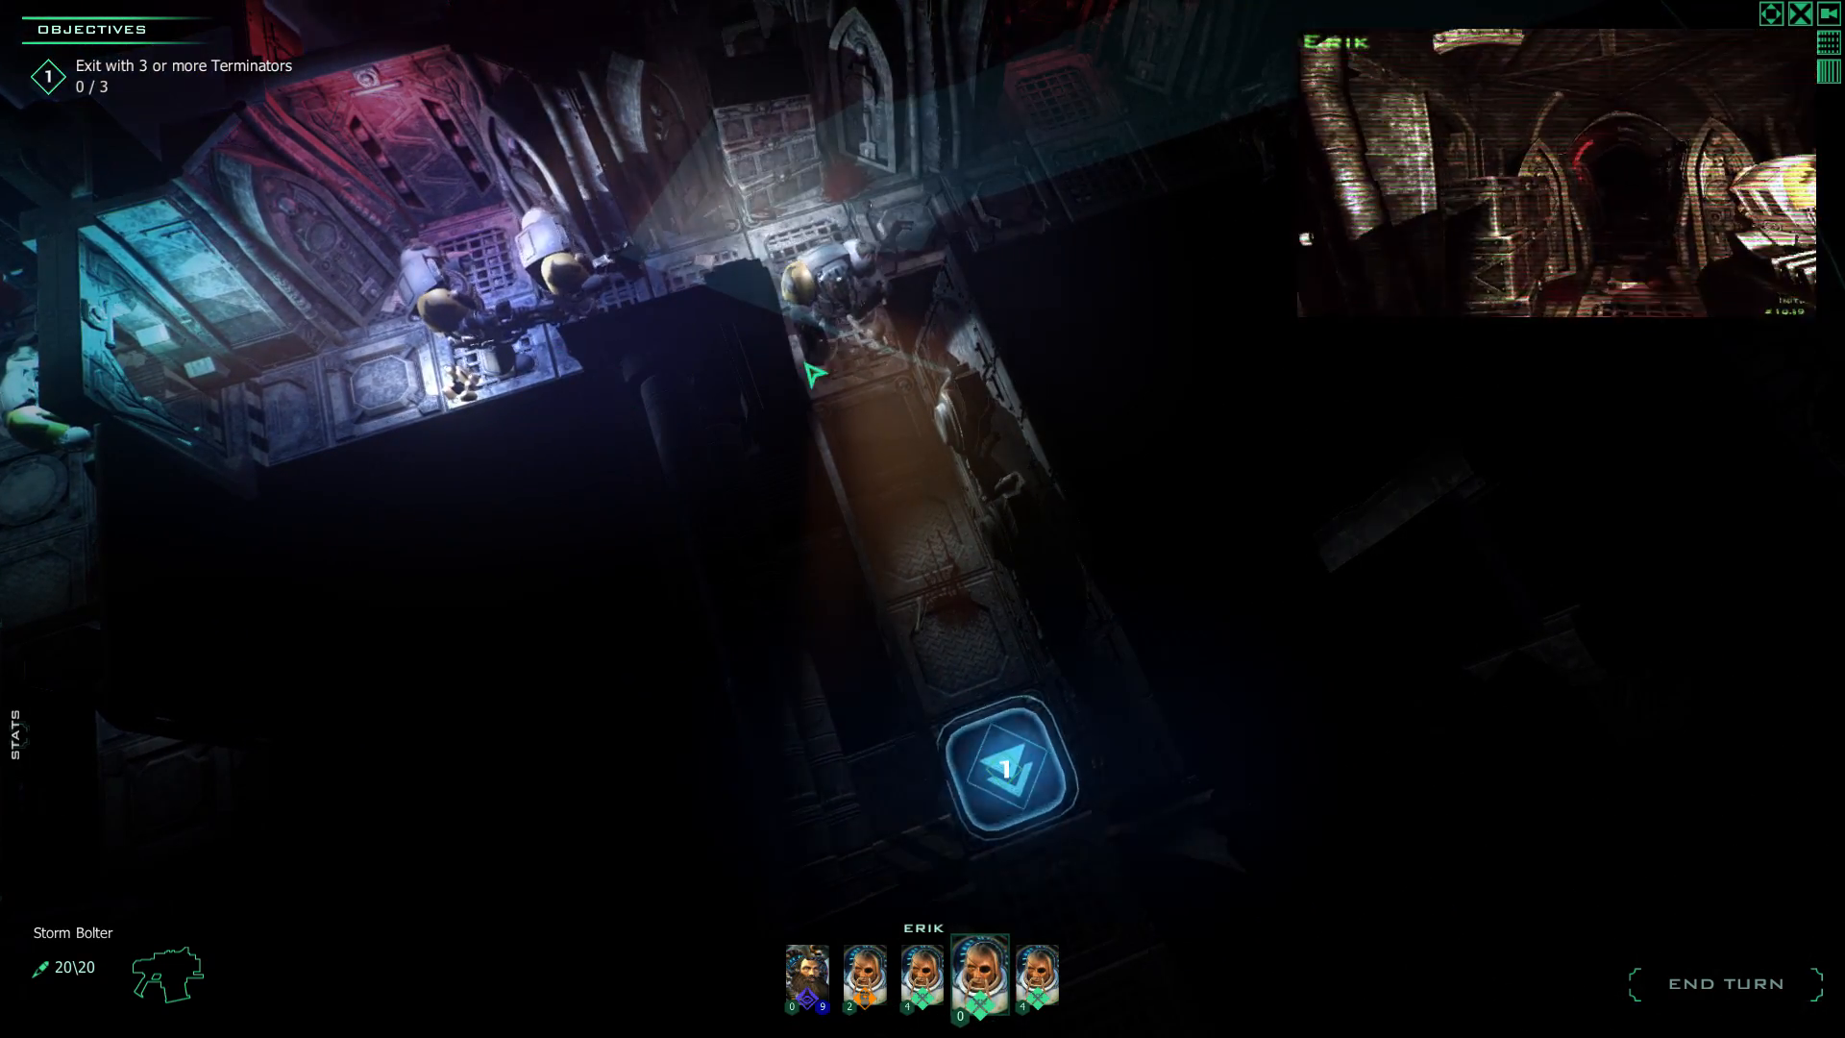
click(865, 978)
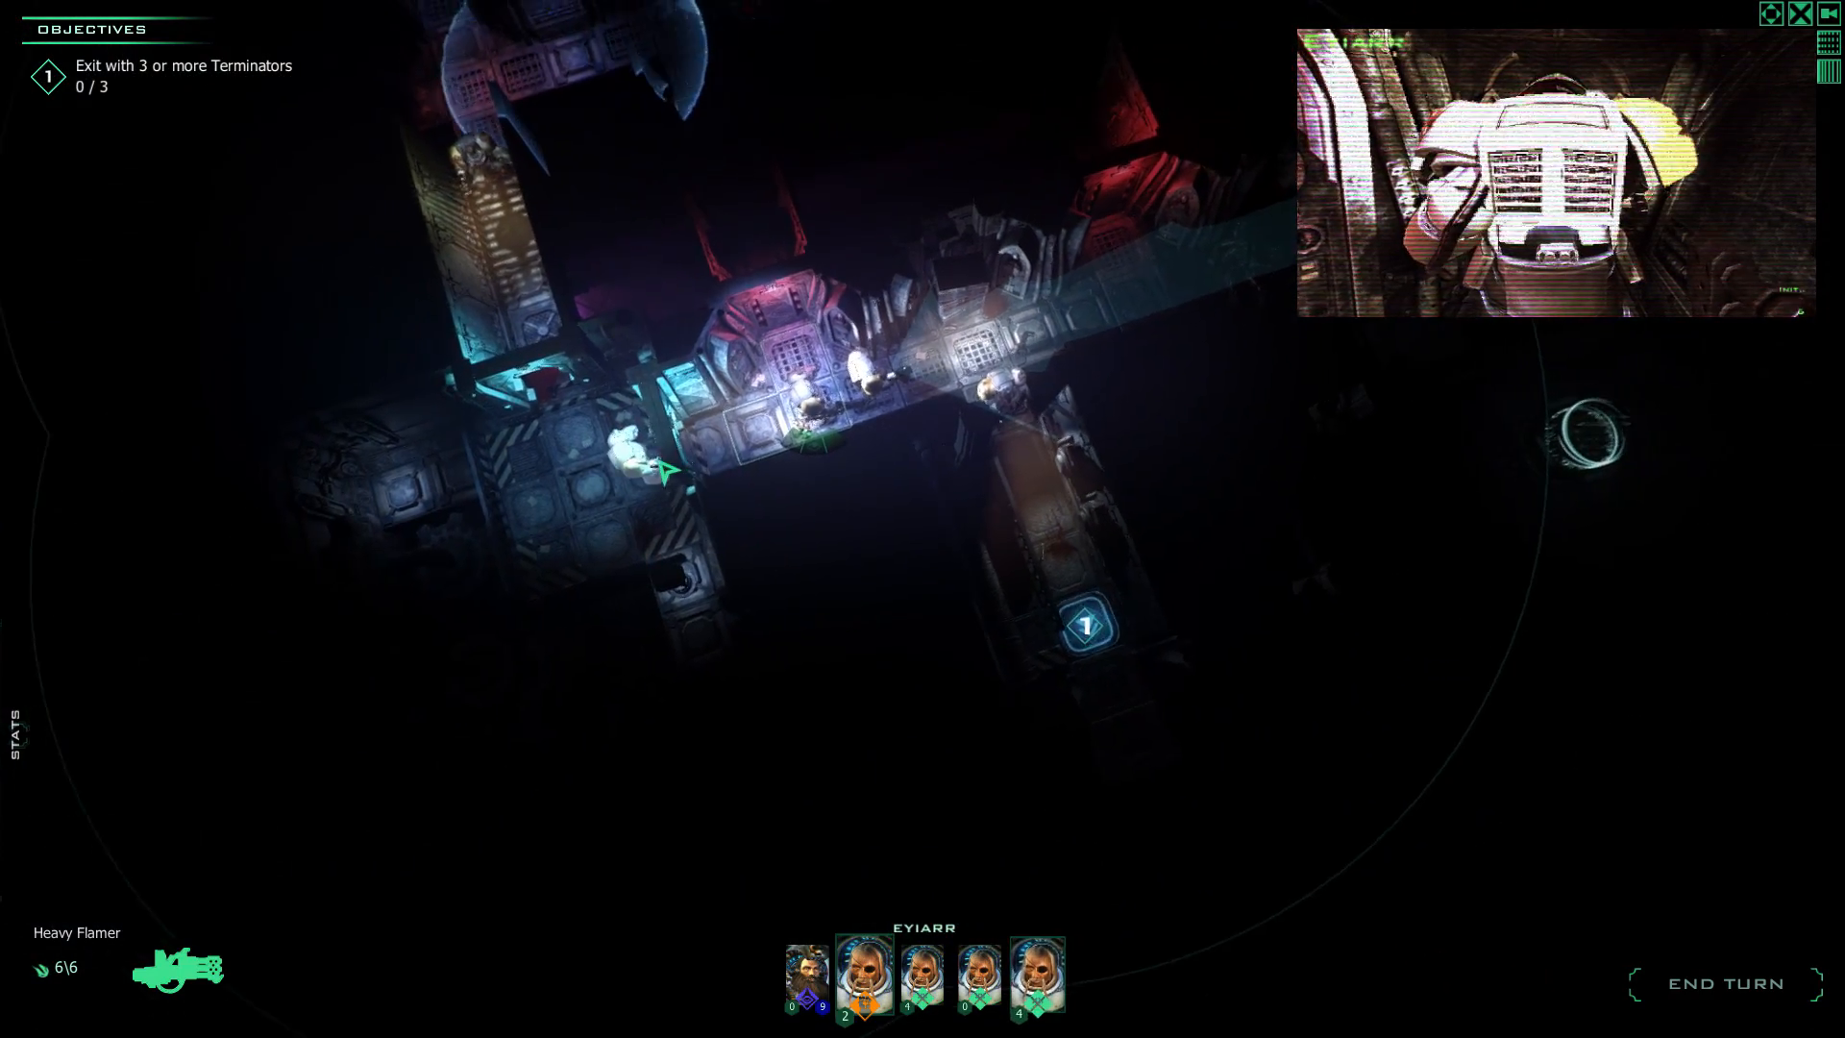
click(922, 978)
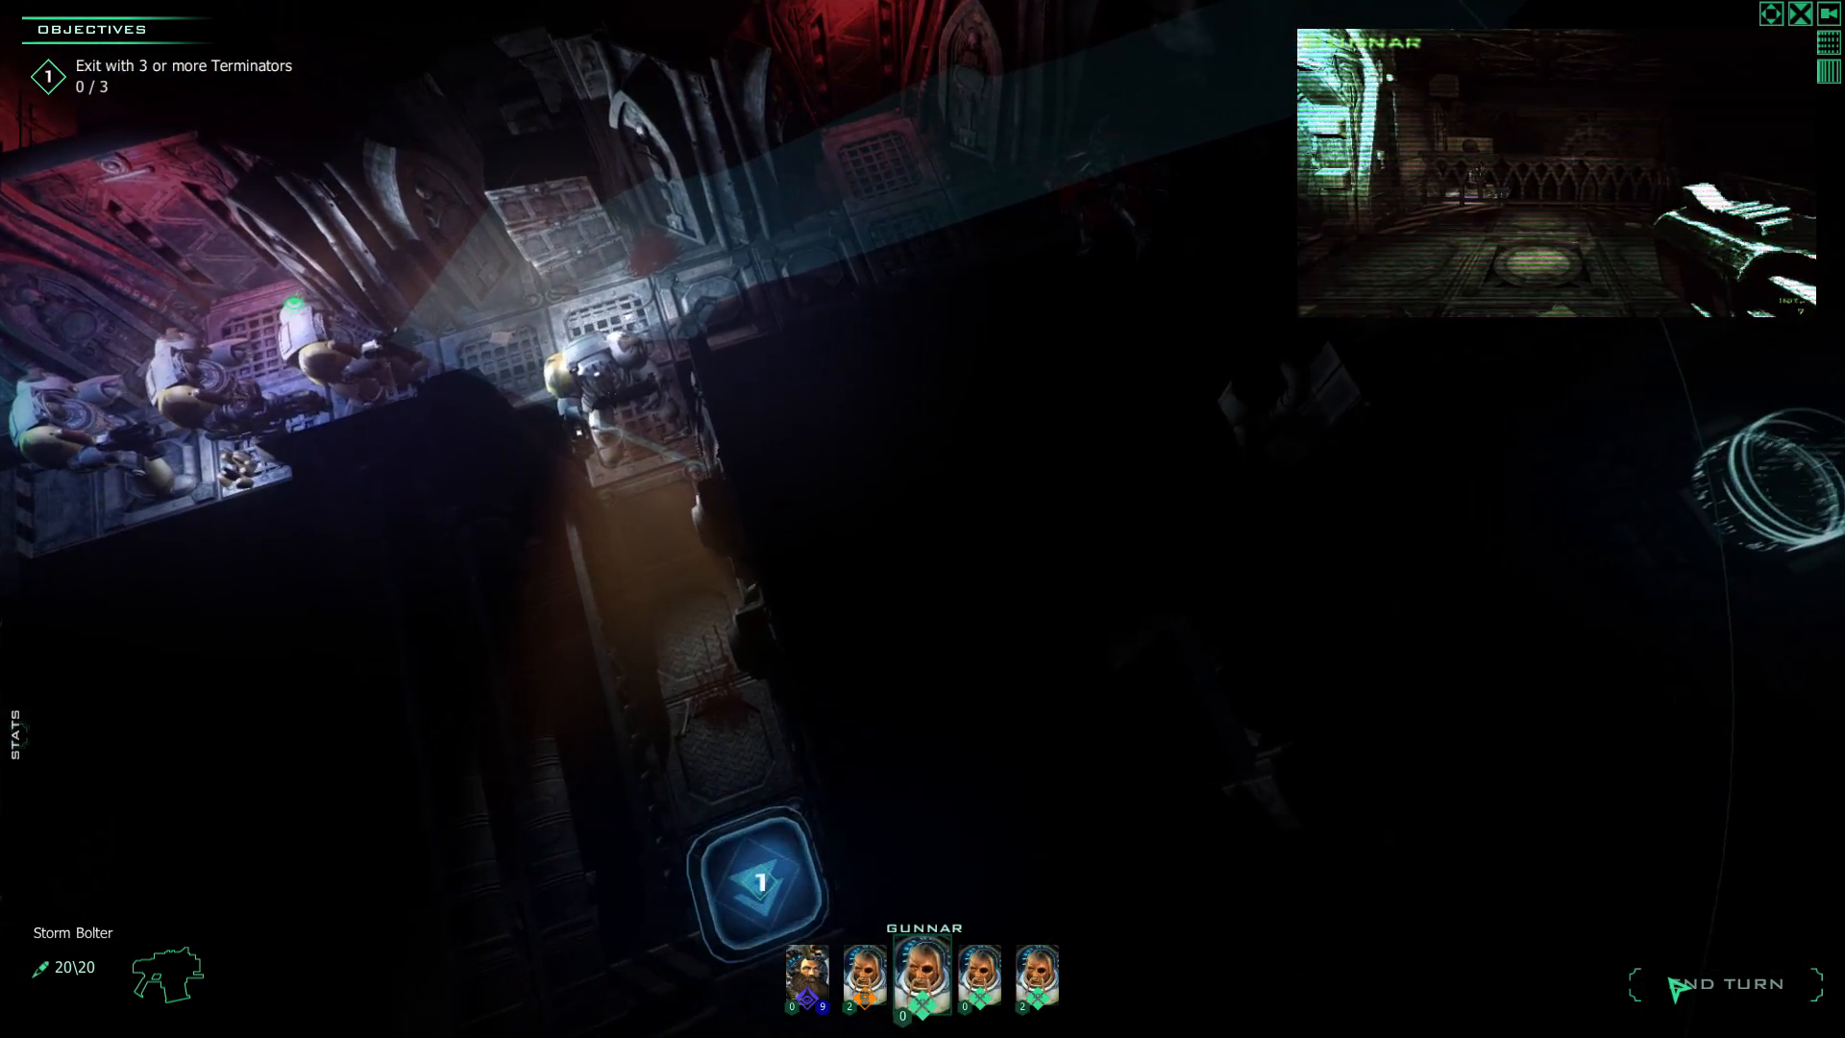
click(1727, 984)
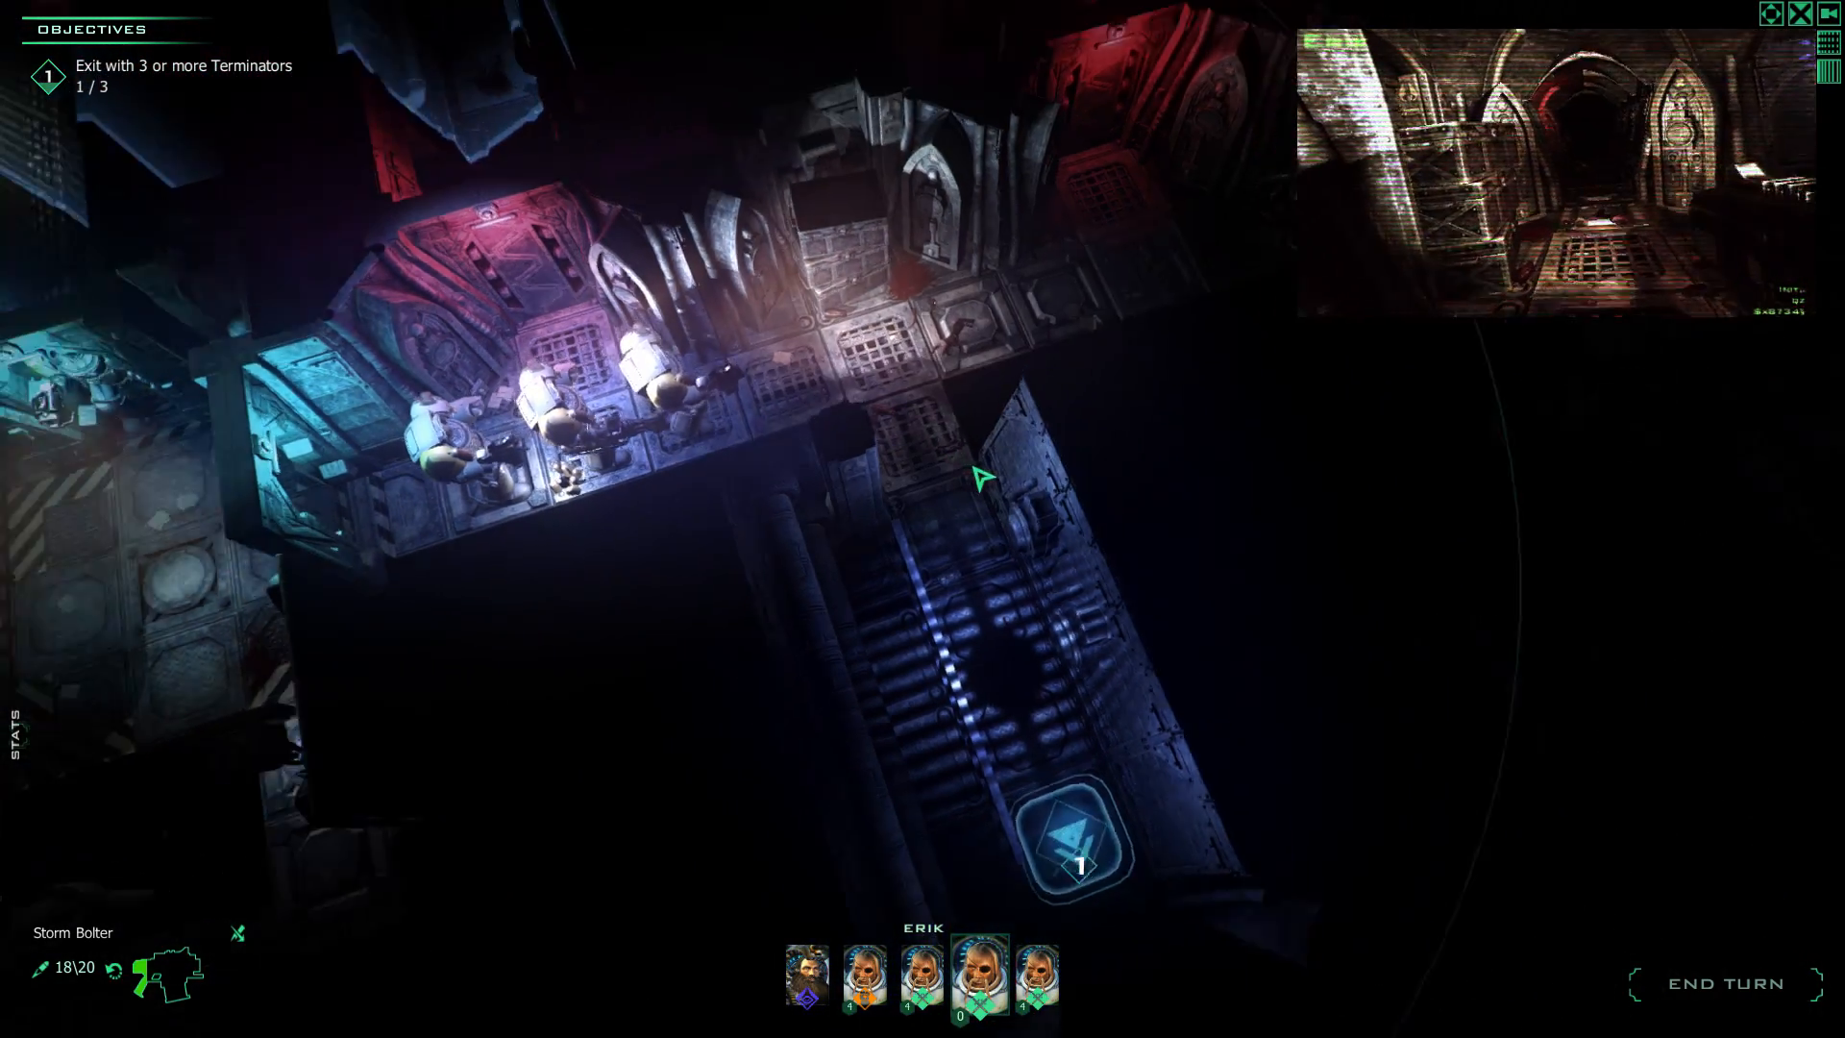
click(864, 979)
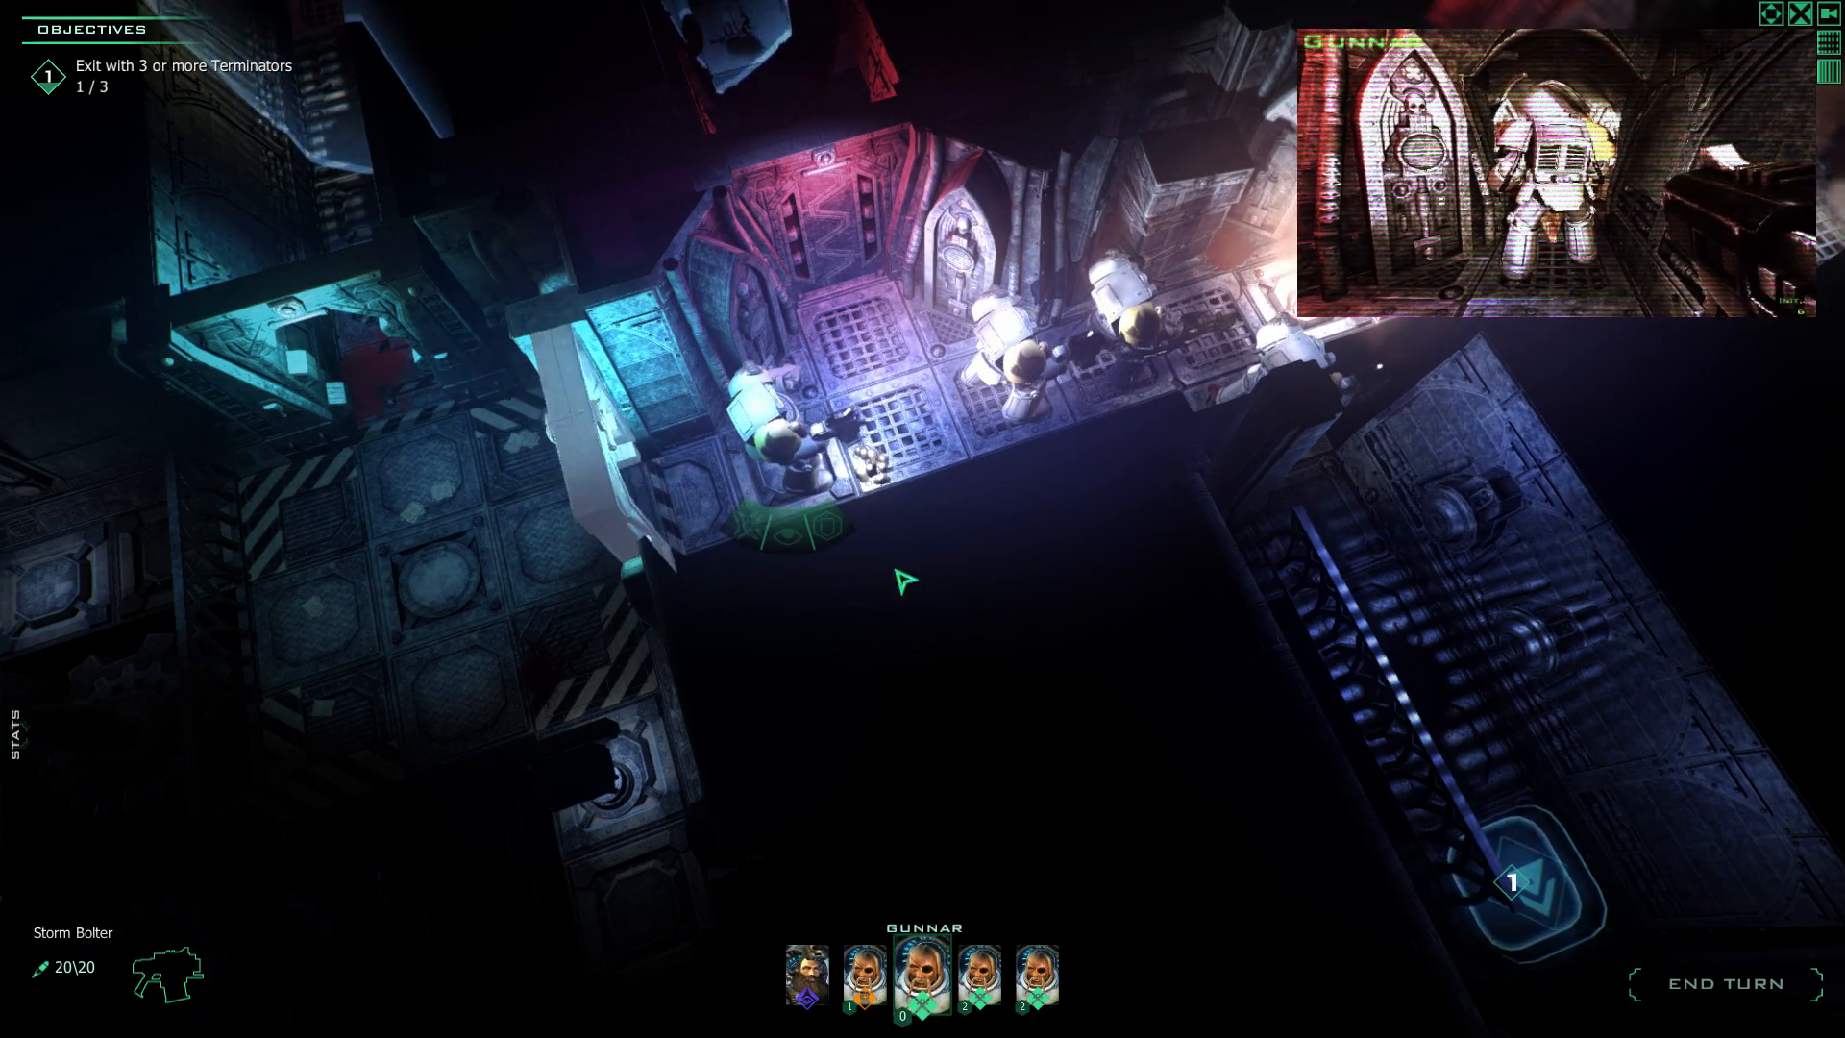
Start the new turn and move Erik down the stairs toward the exit.
click(1730, 984)
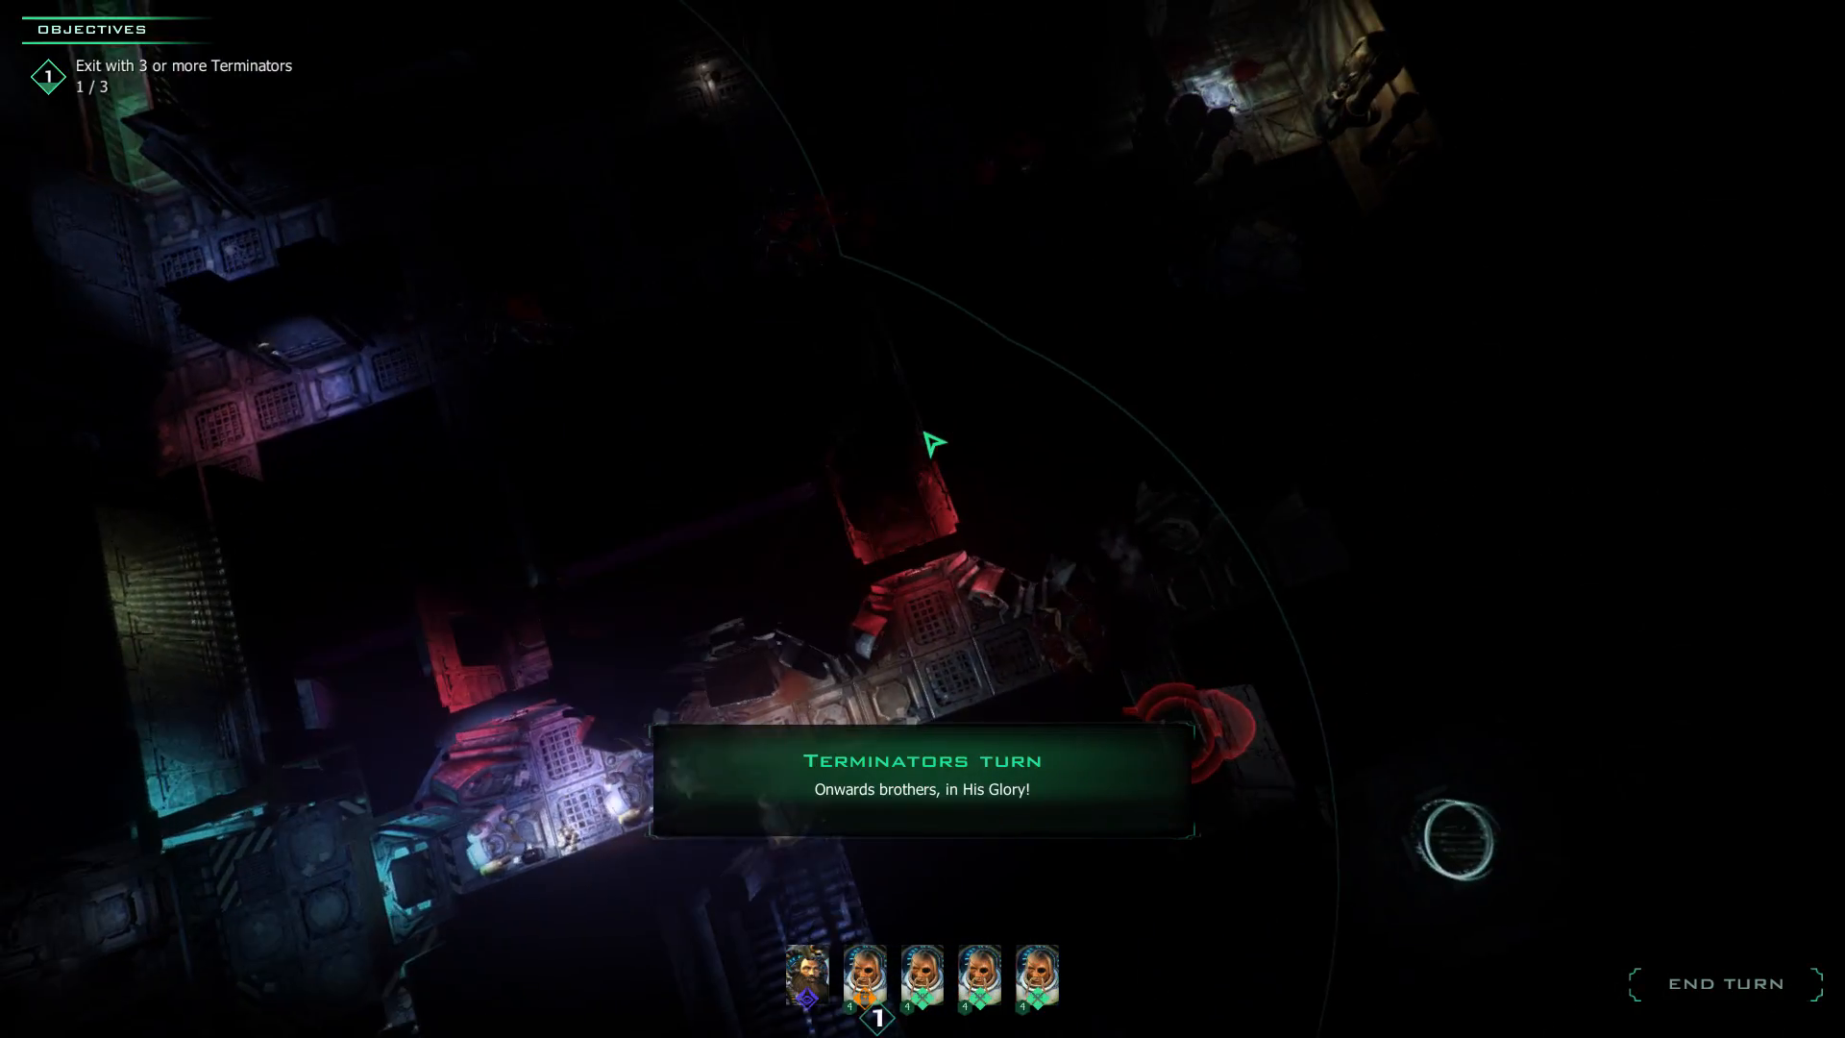
click(978, 978)
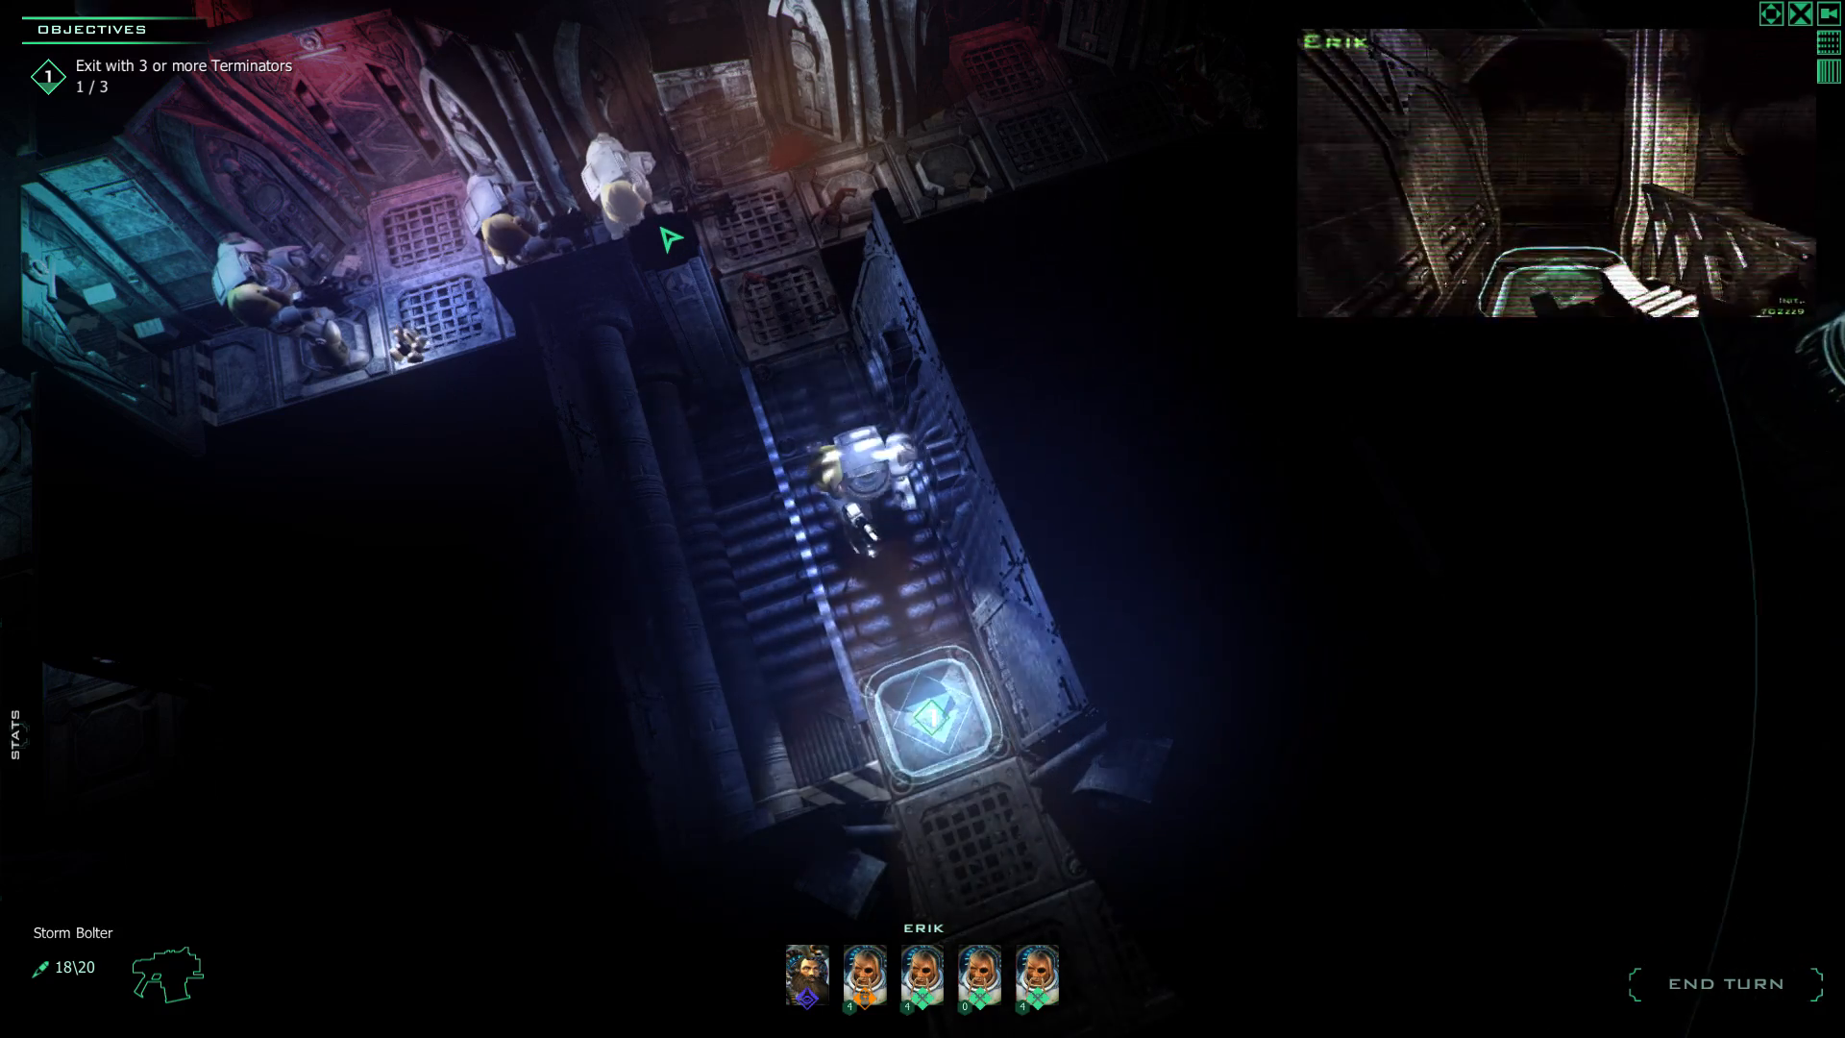
click(933, 729)
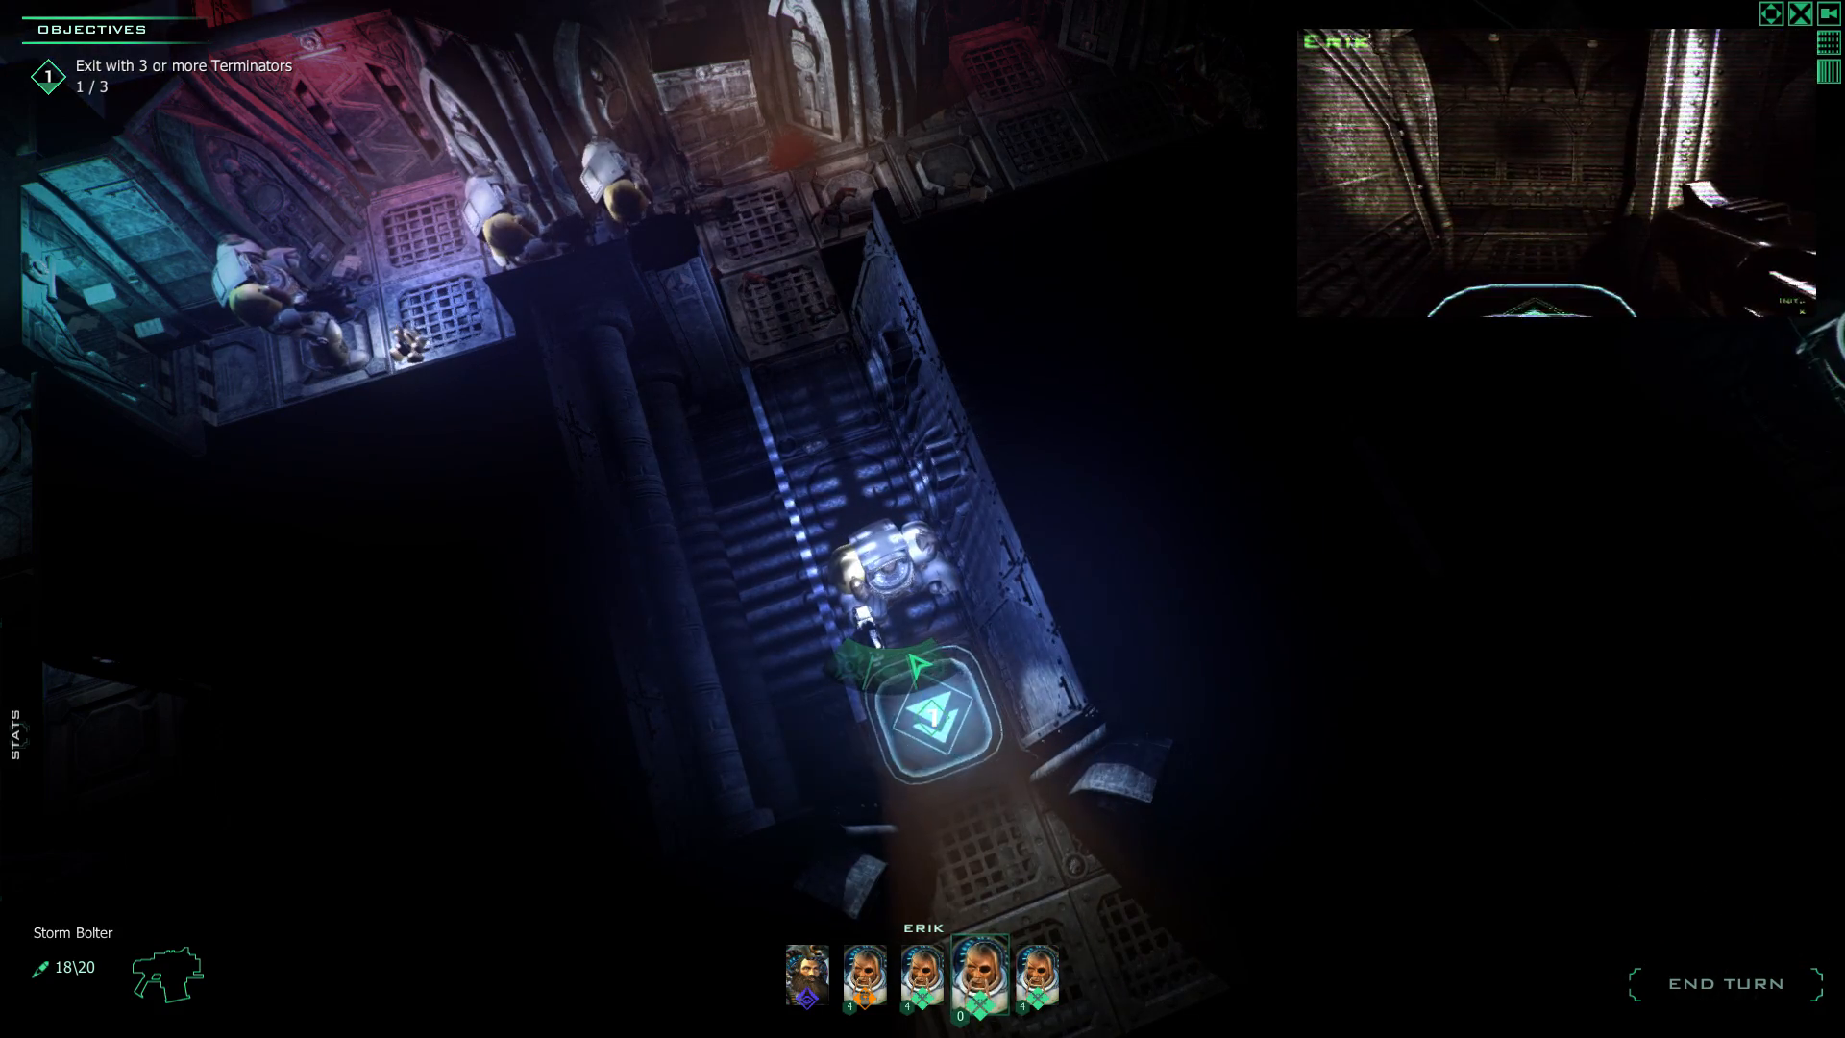
click(865, 976)
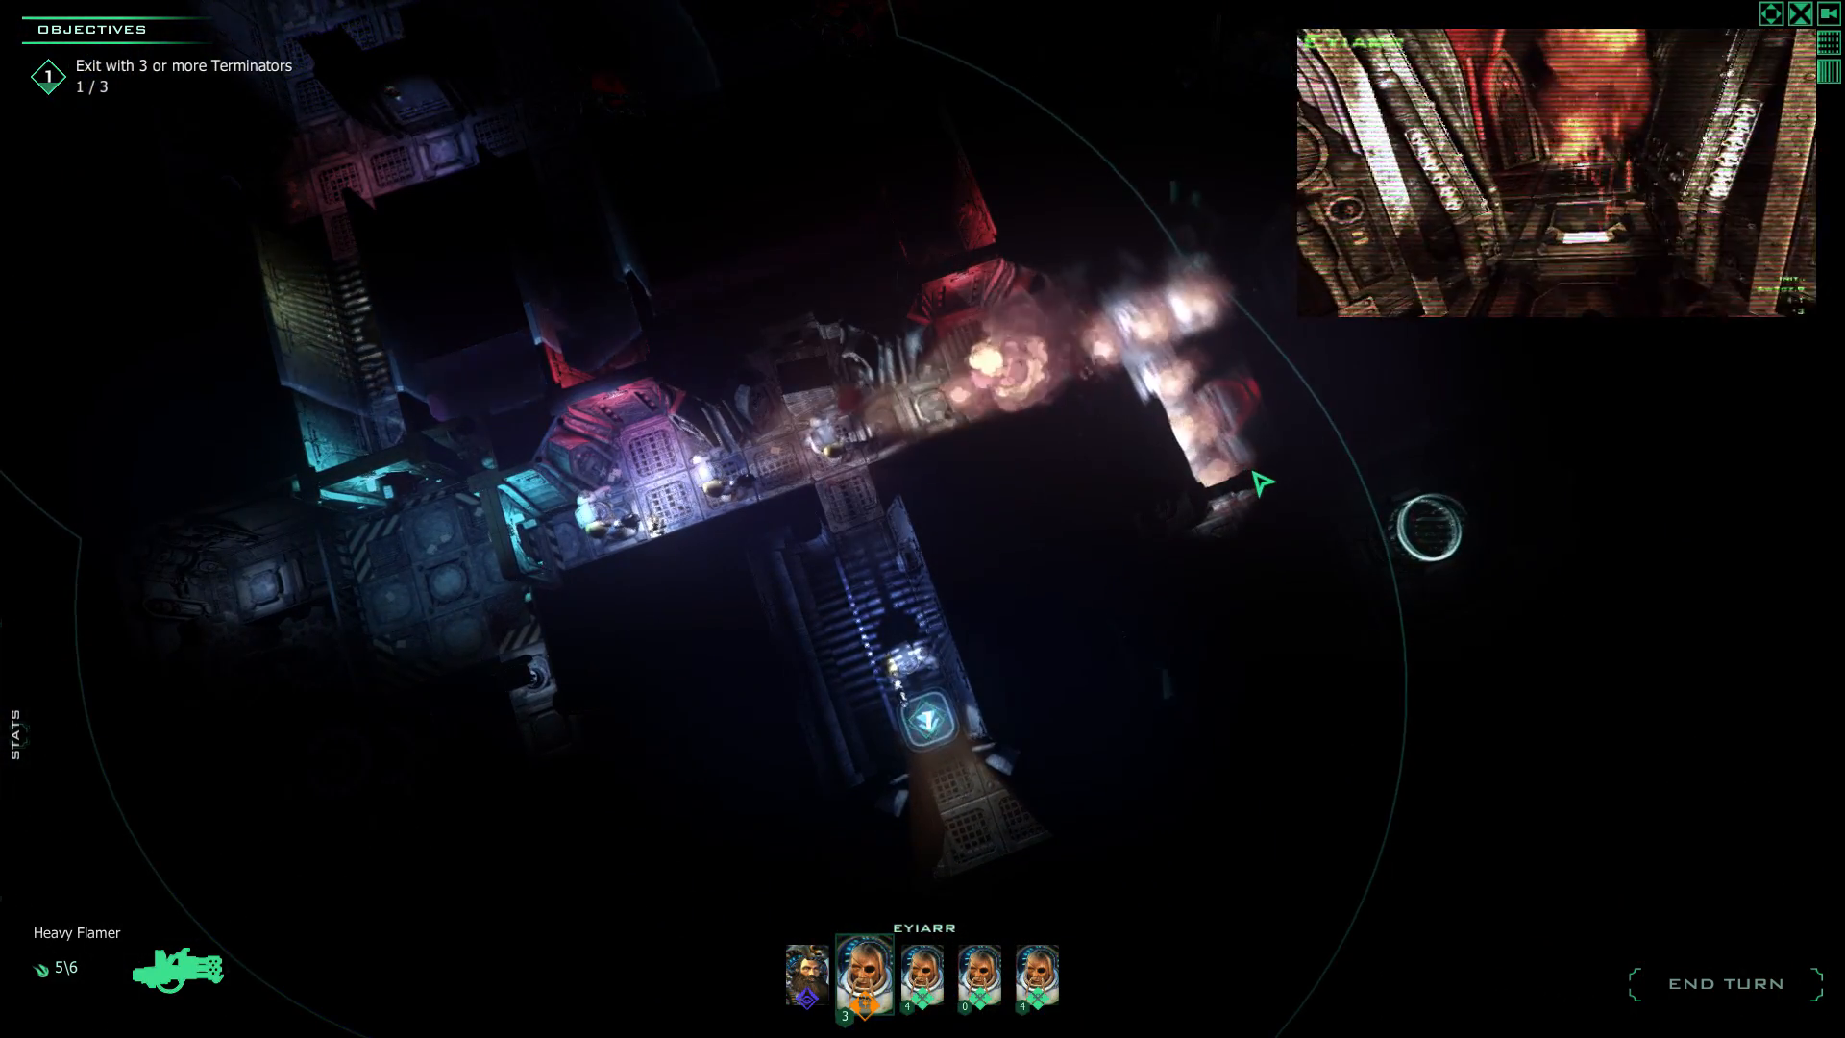
Fire Eyiarr's heavy flamer down the corridor, move Leifi toward the exit, and end the turn.
click(876, 452)
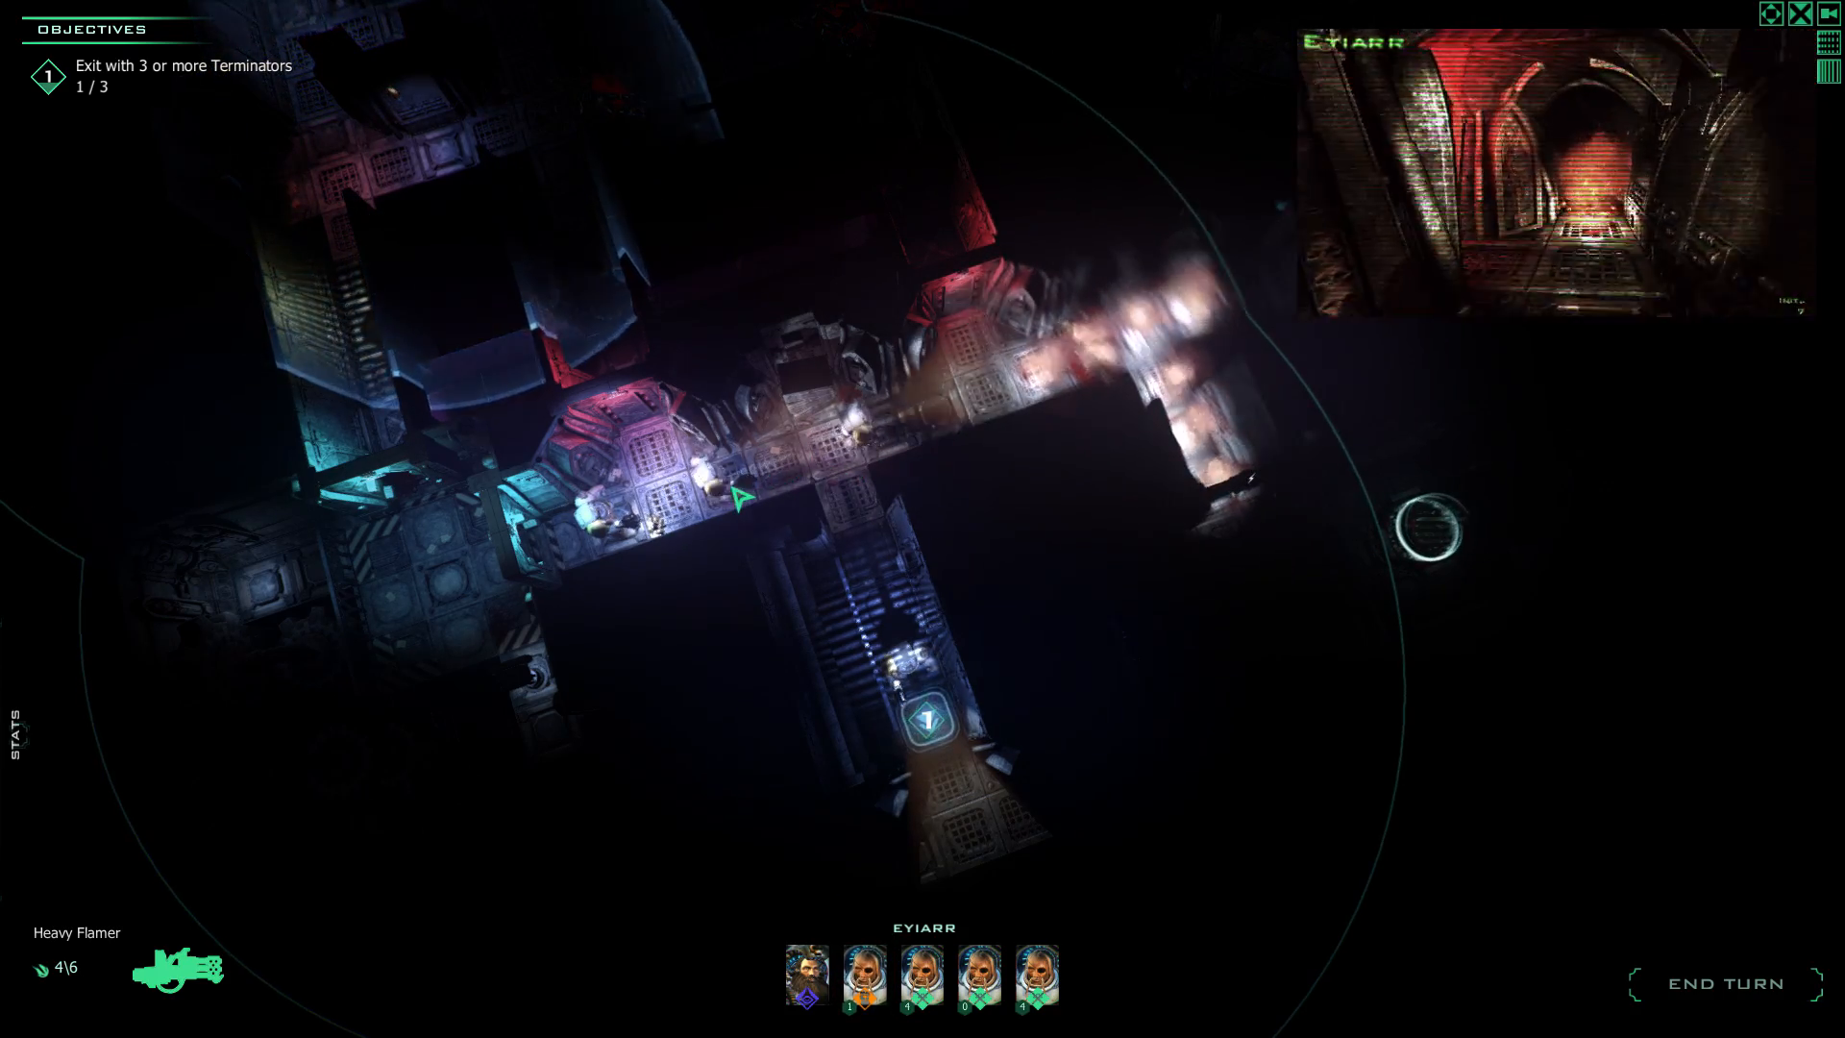
click(1035, 977)
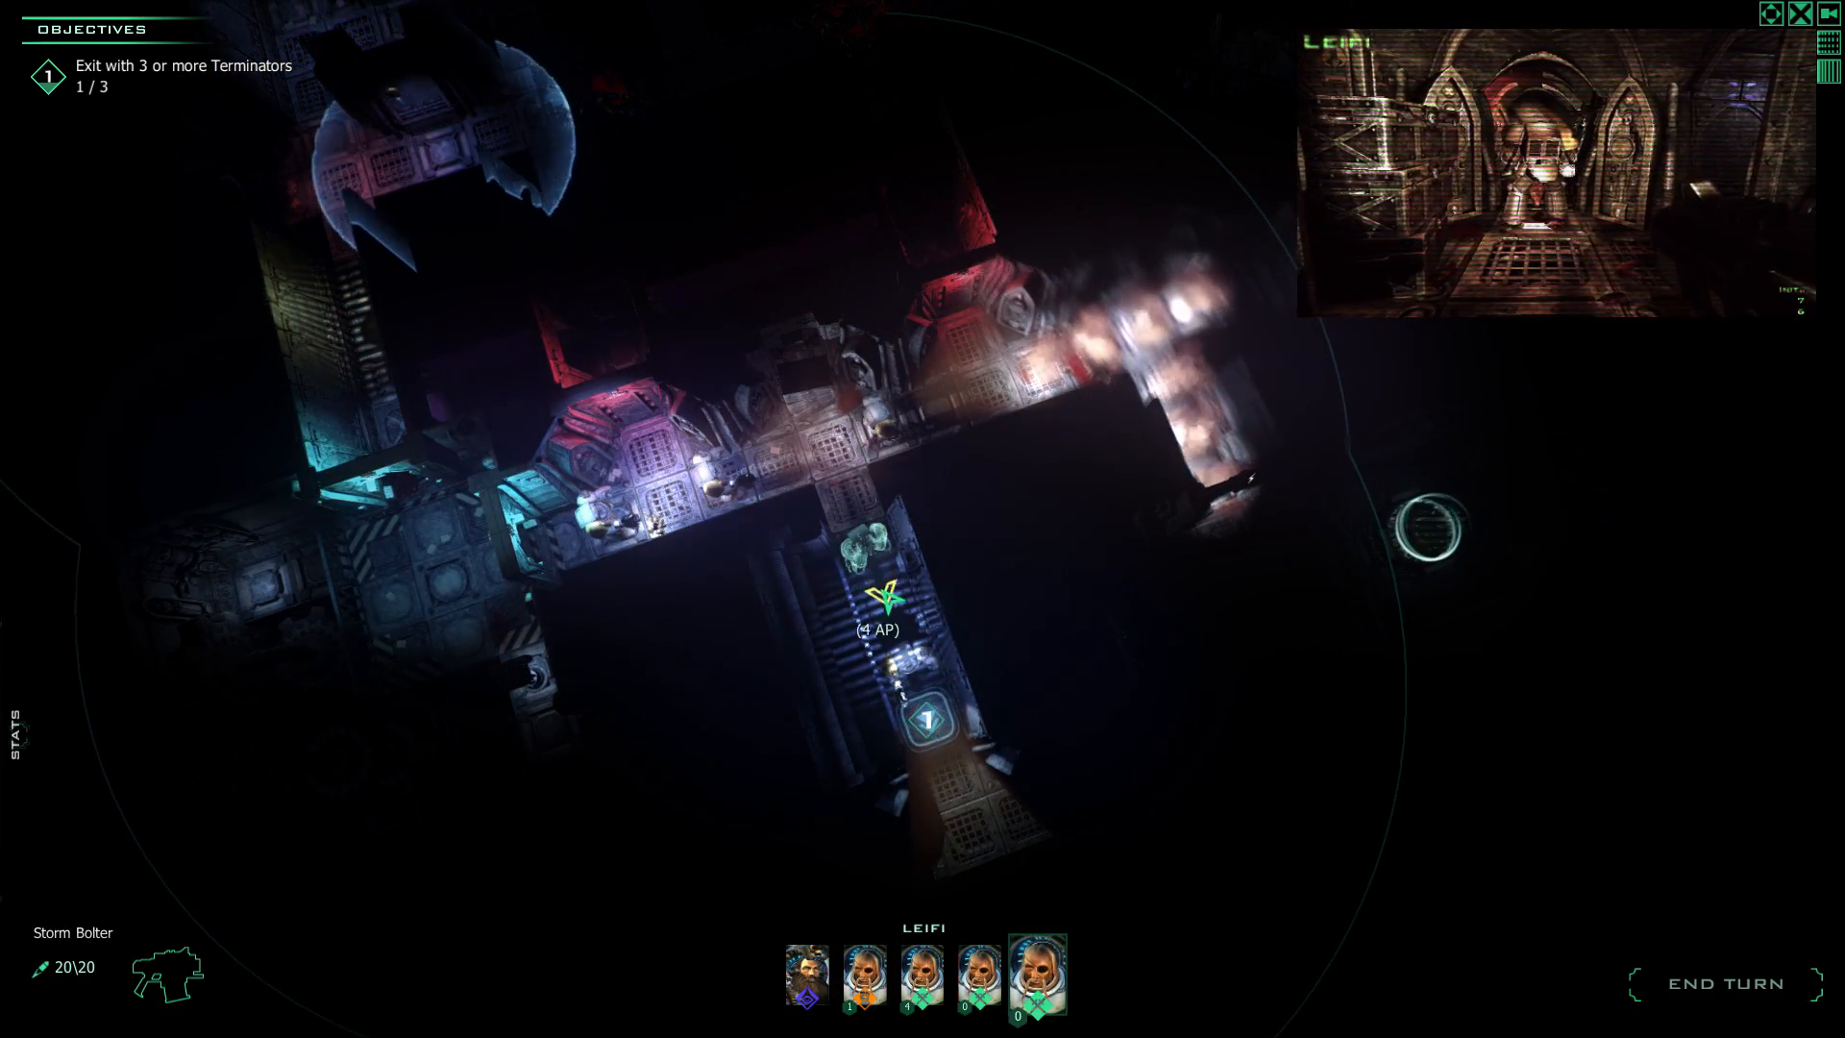
click(865, 977)
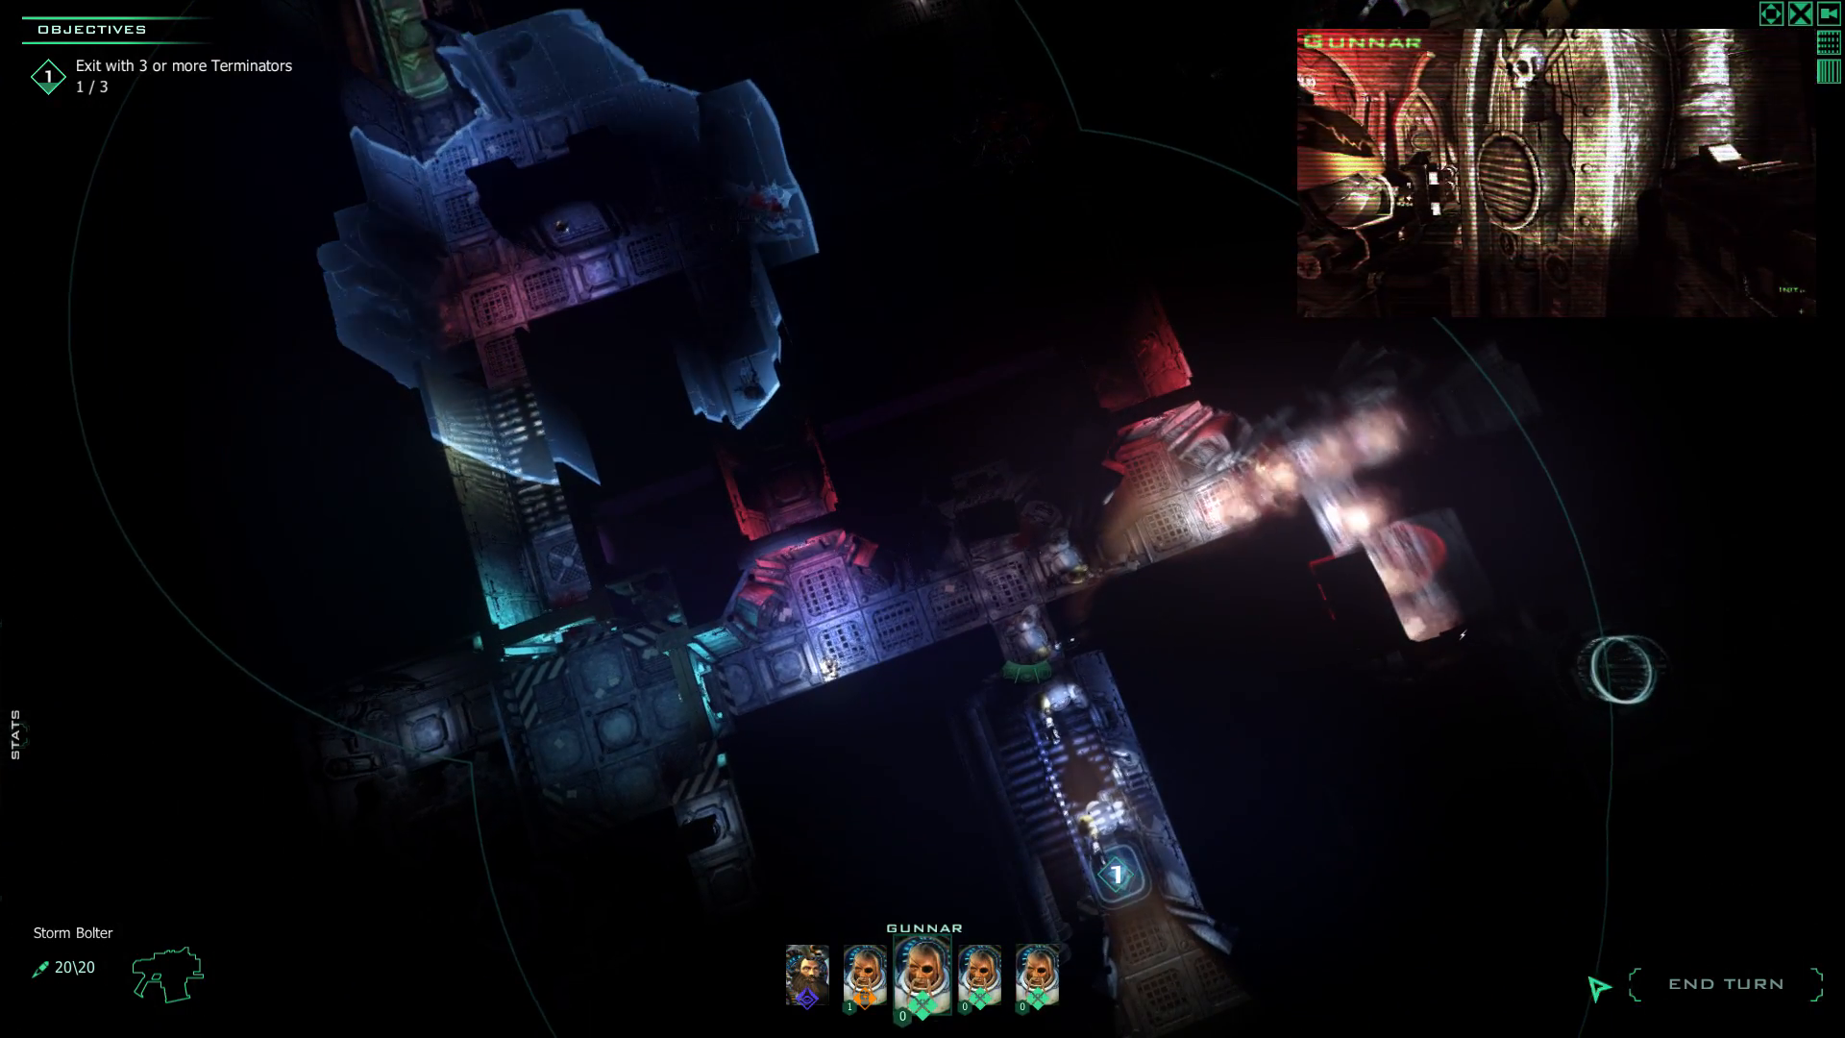
click(1725, 984)
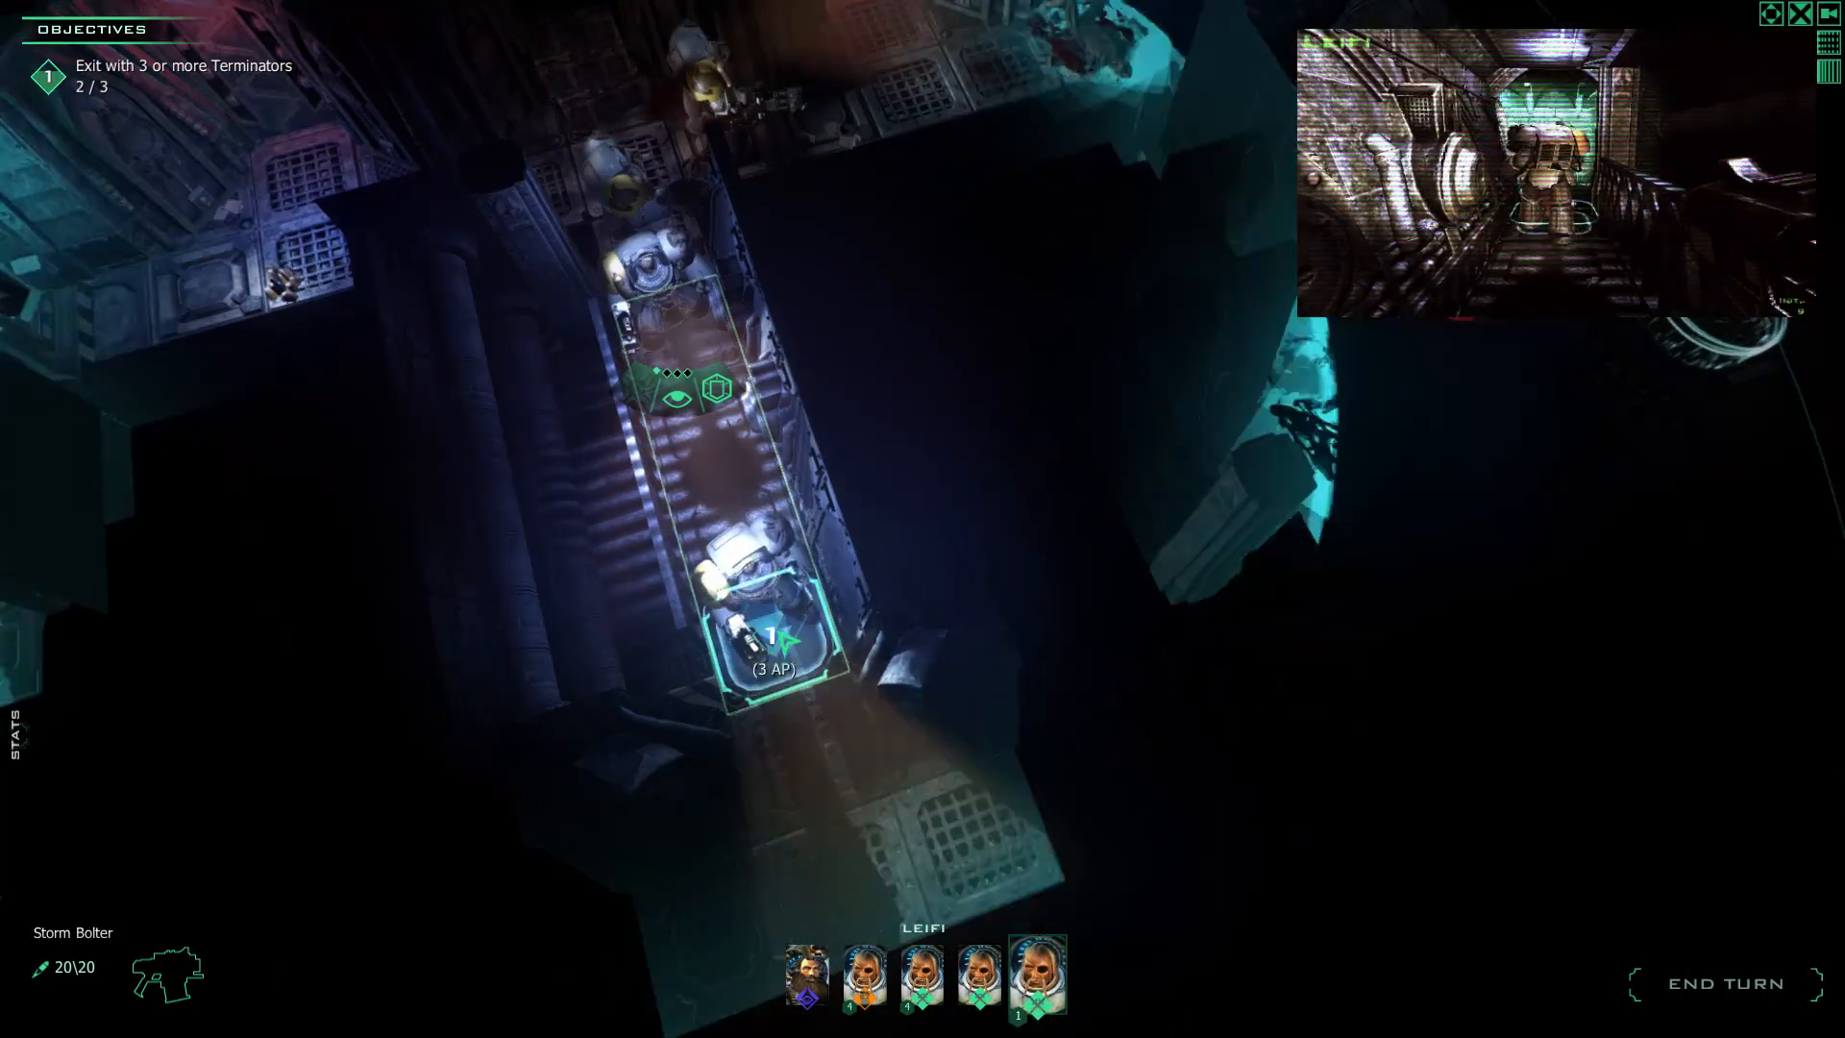
Walk Leifi onto the exit tile, move Gunnar toward it, and end the turn.
click(774, 641)
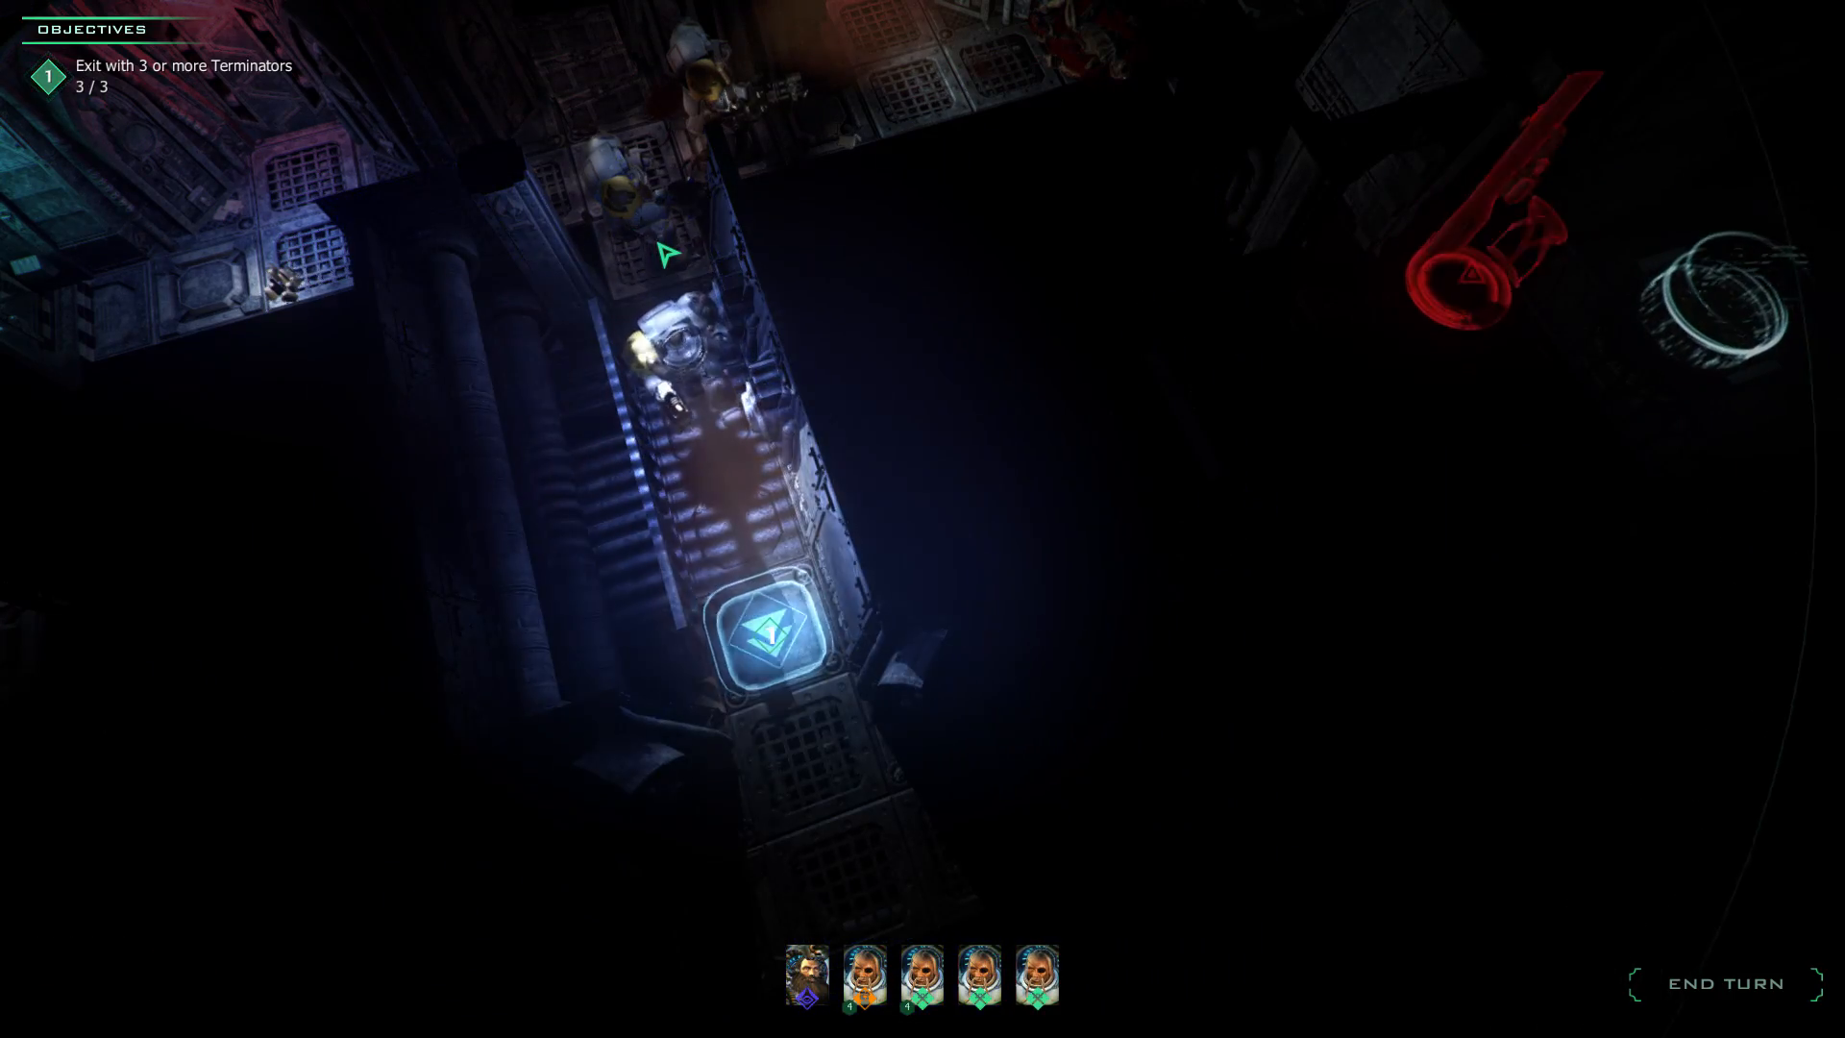
click(921, 976)
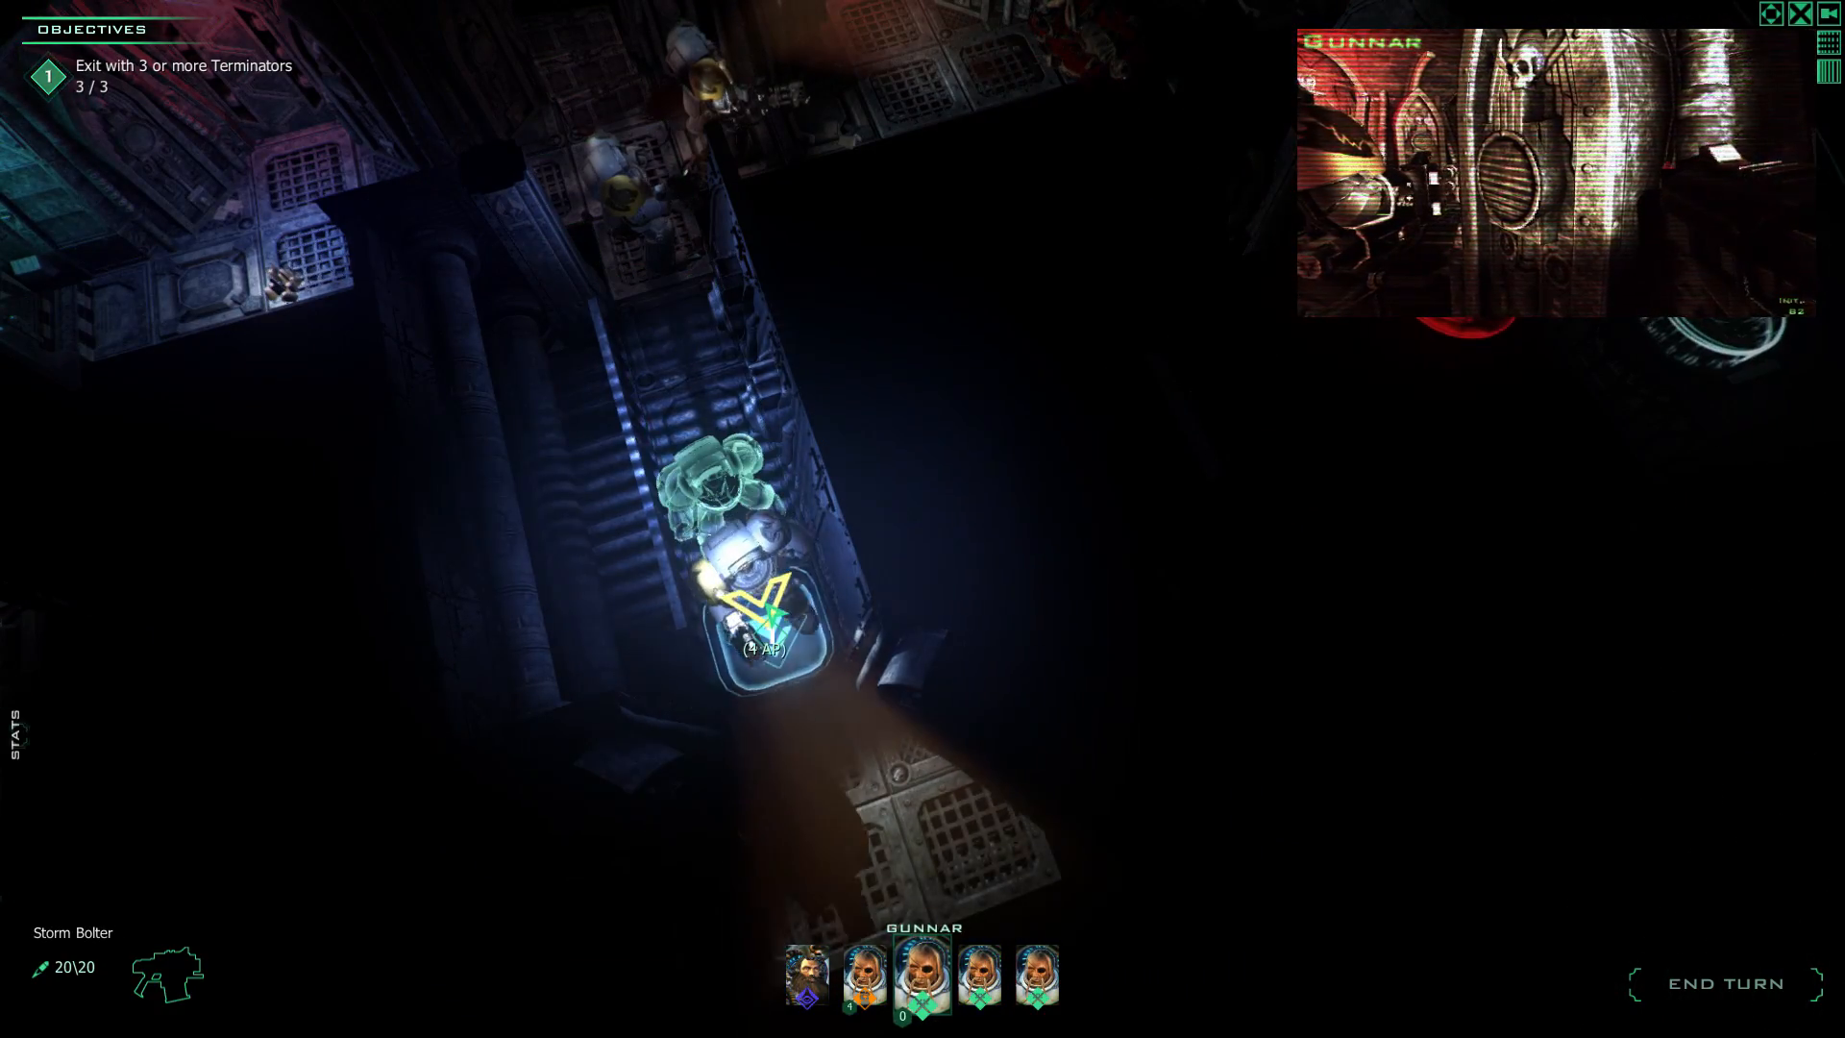
click(865, 978)
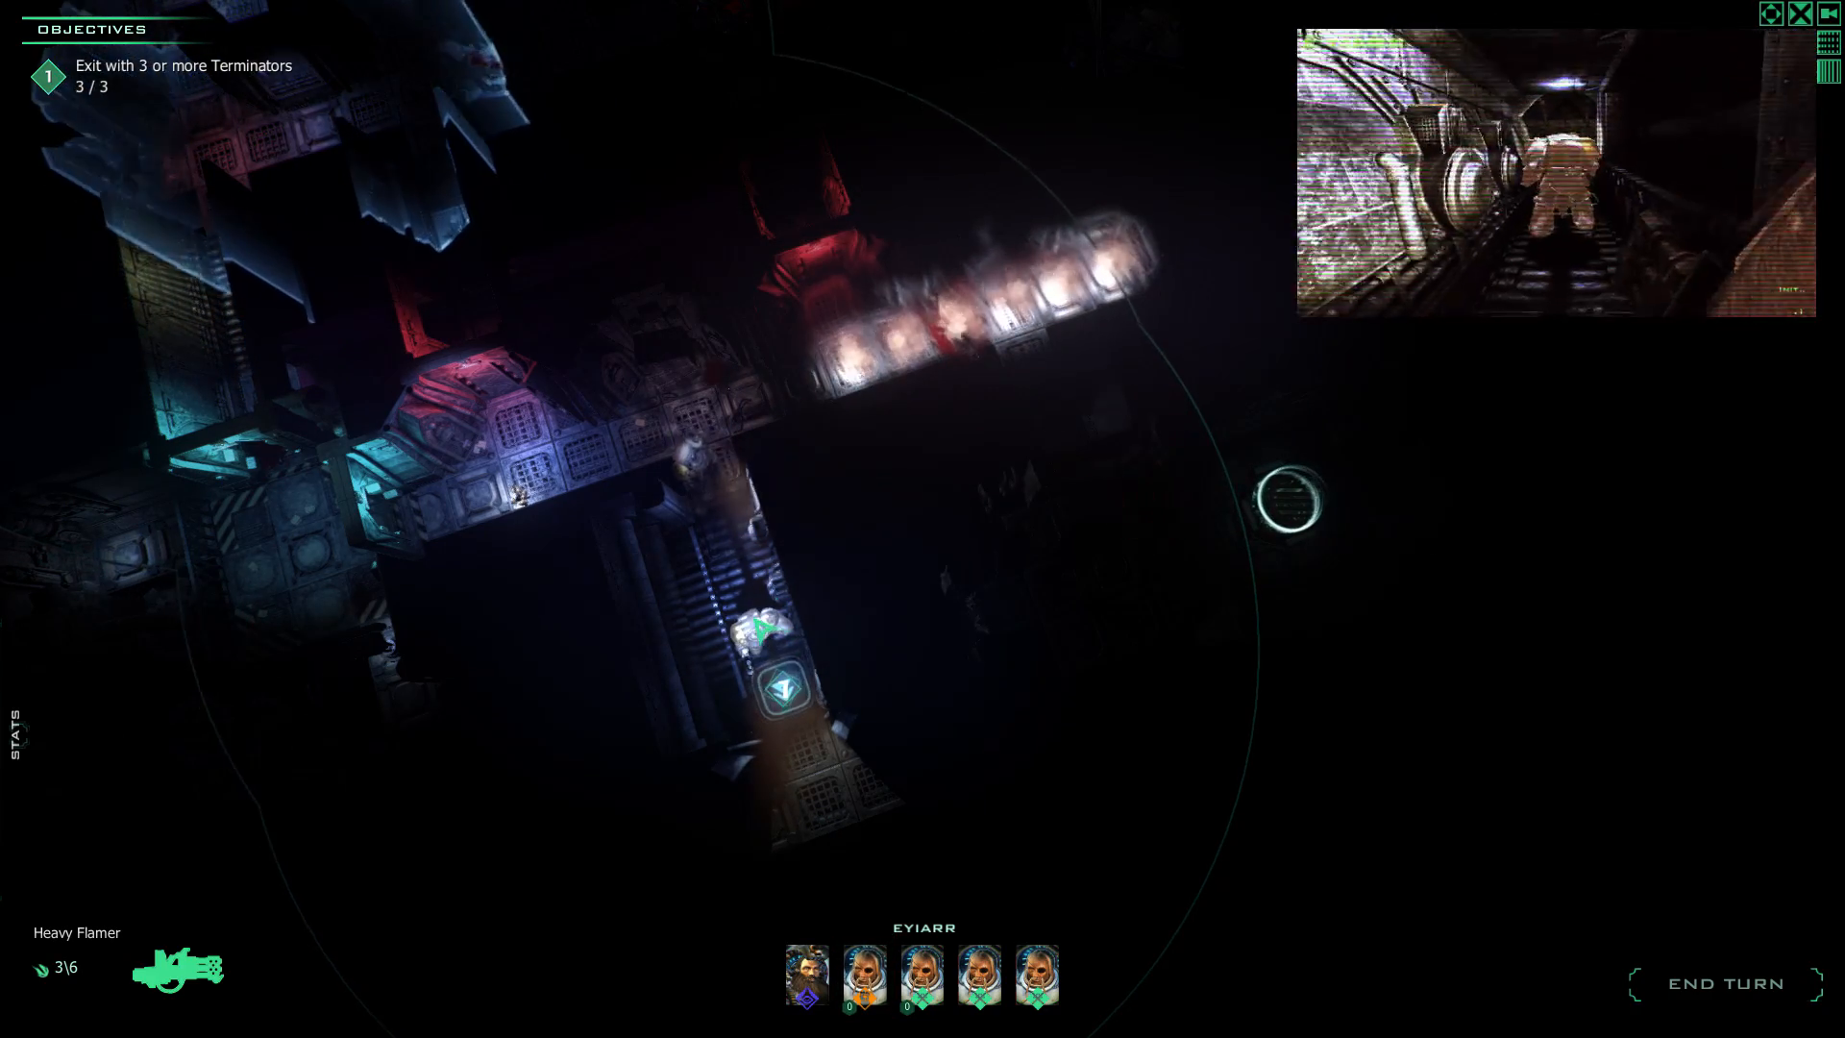
click(1728, 984)
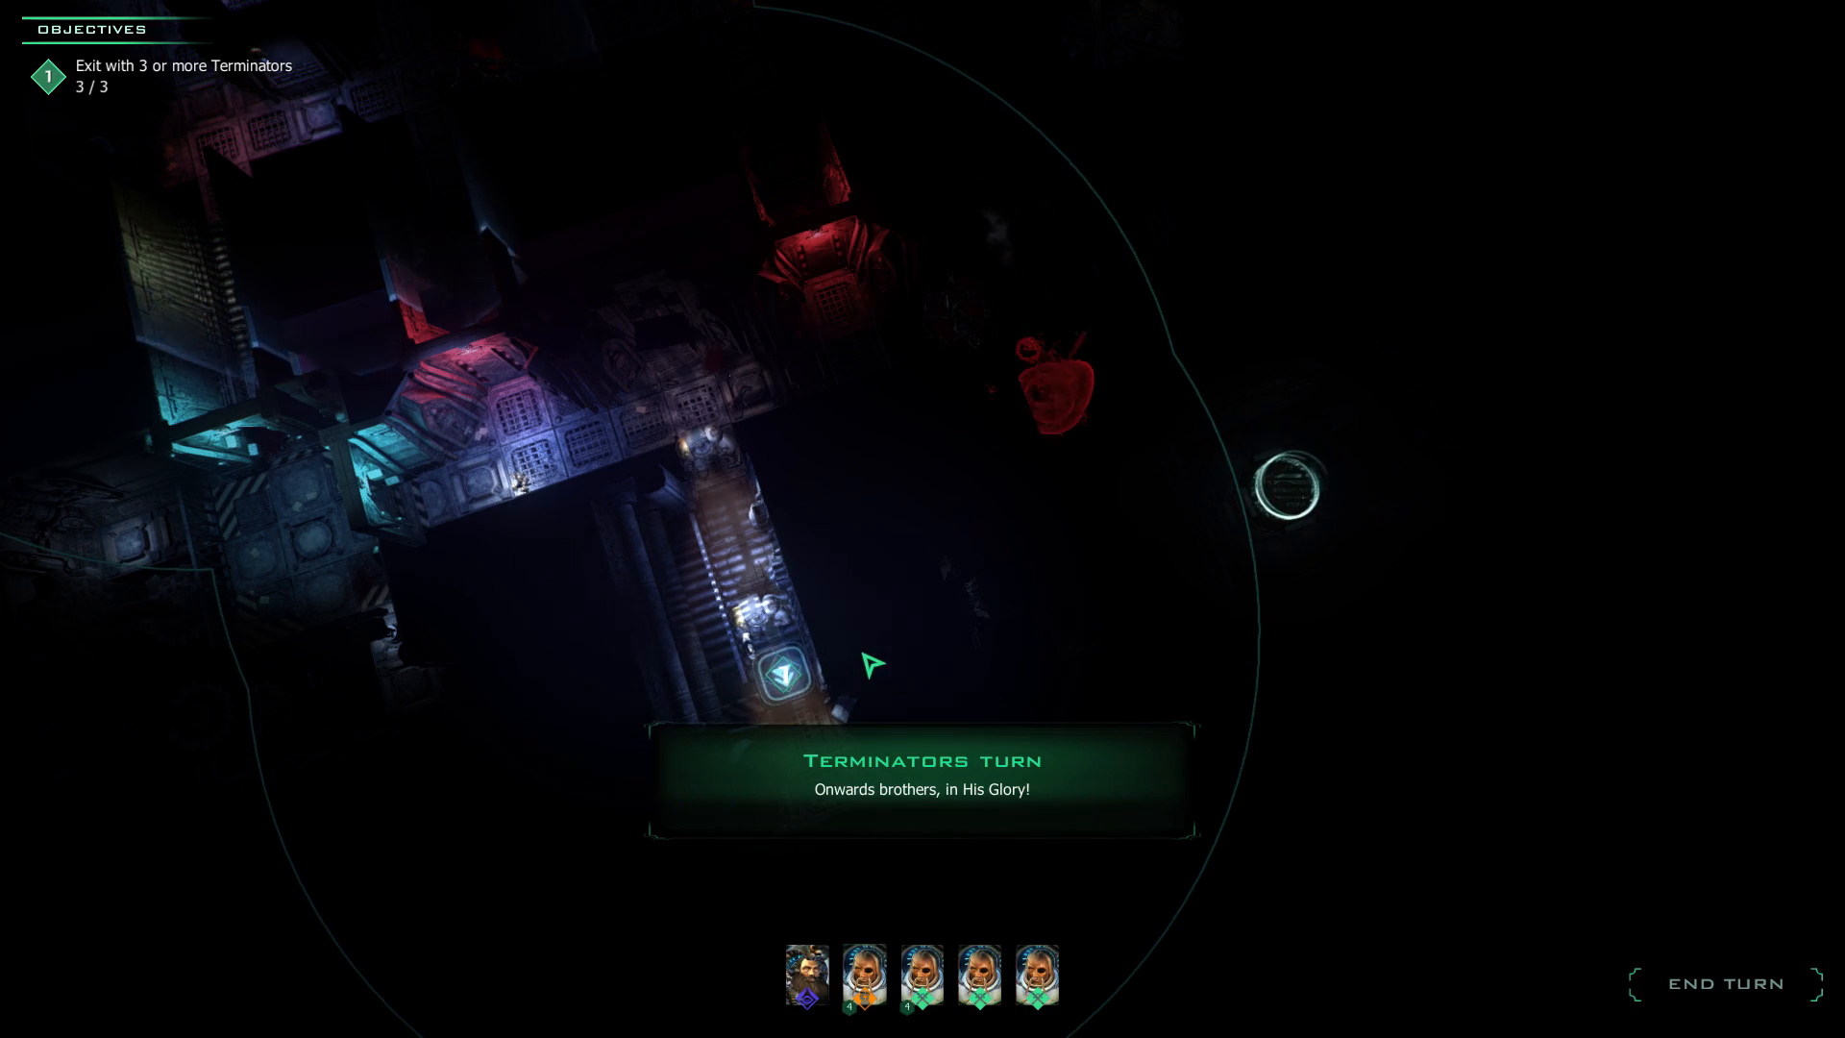
Move Eyiarr down the stairs toward the exit and fire the heavy flamer up the corridor.
click(864, 976)
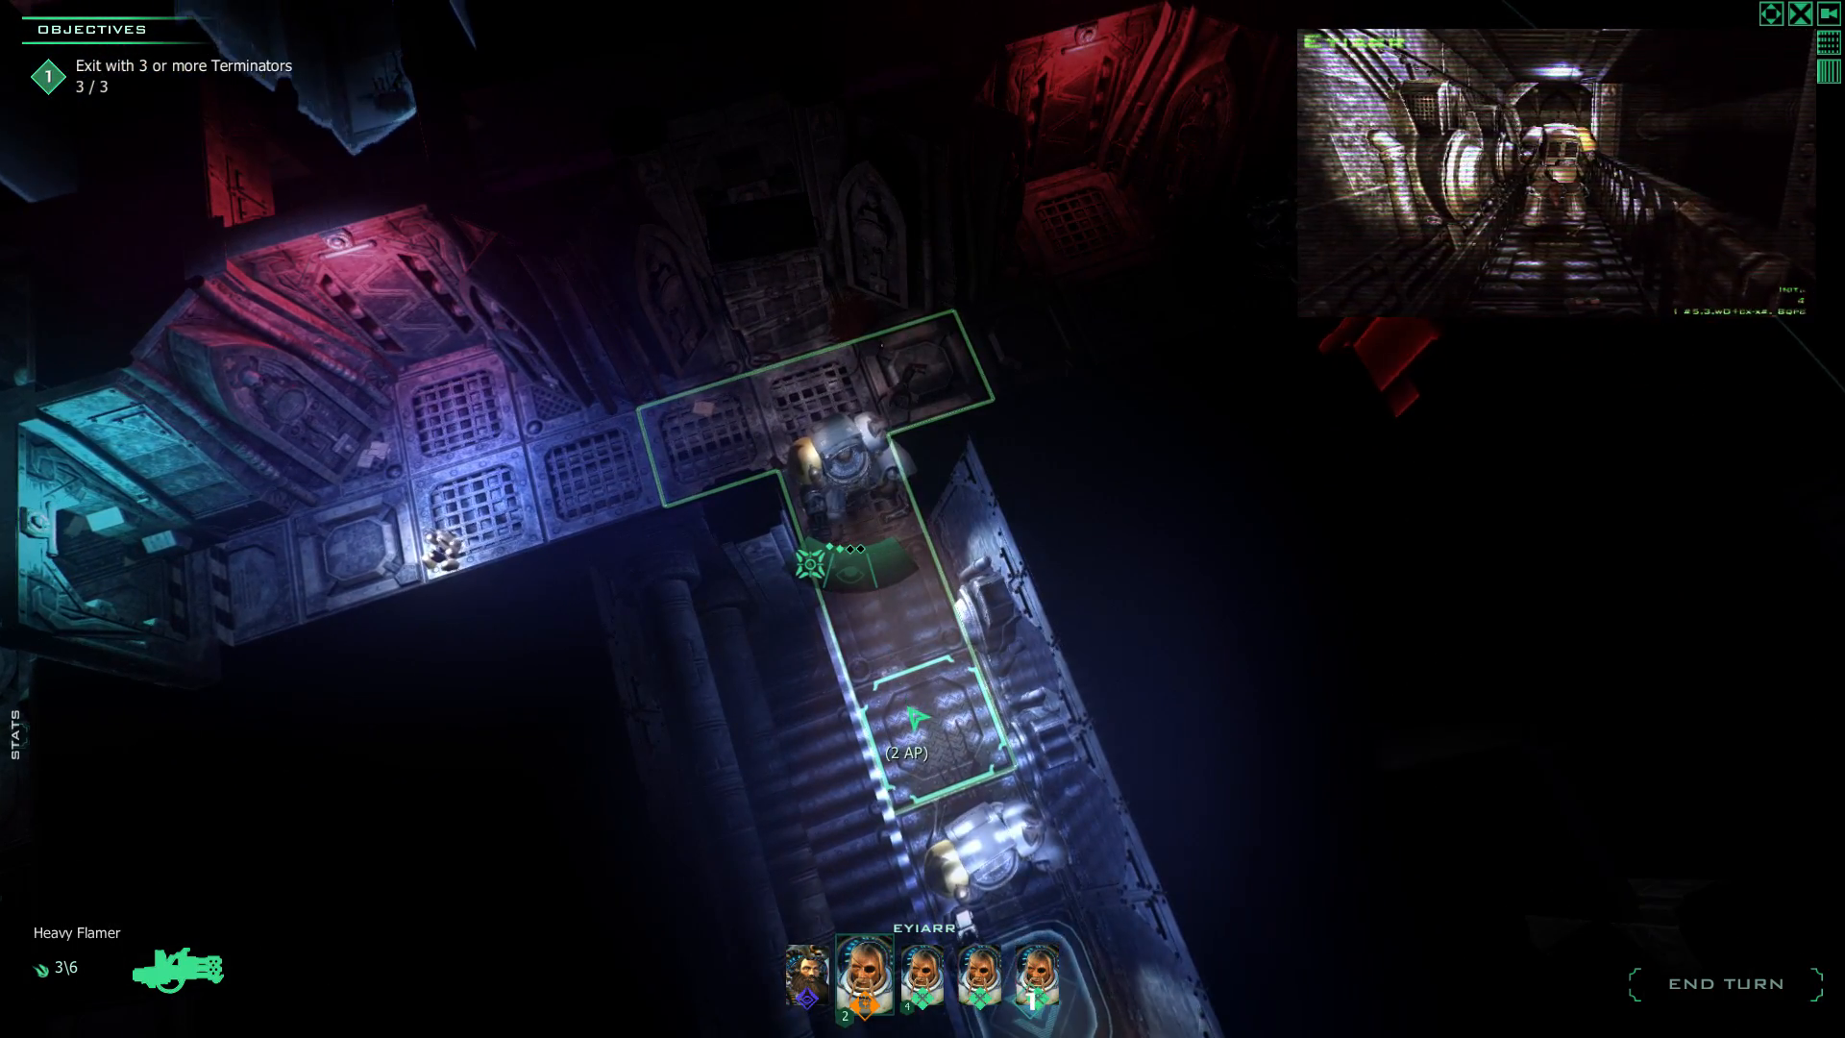
click(906, 723)
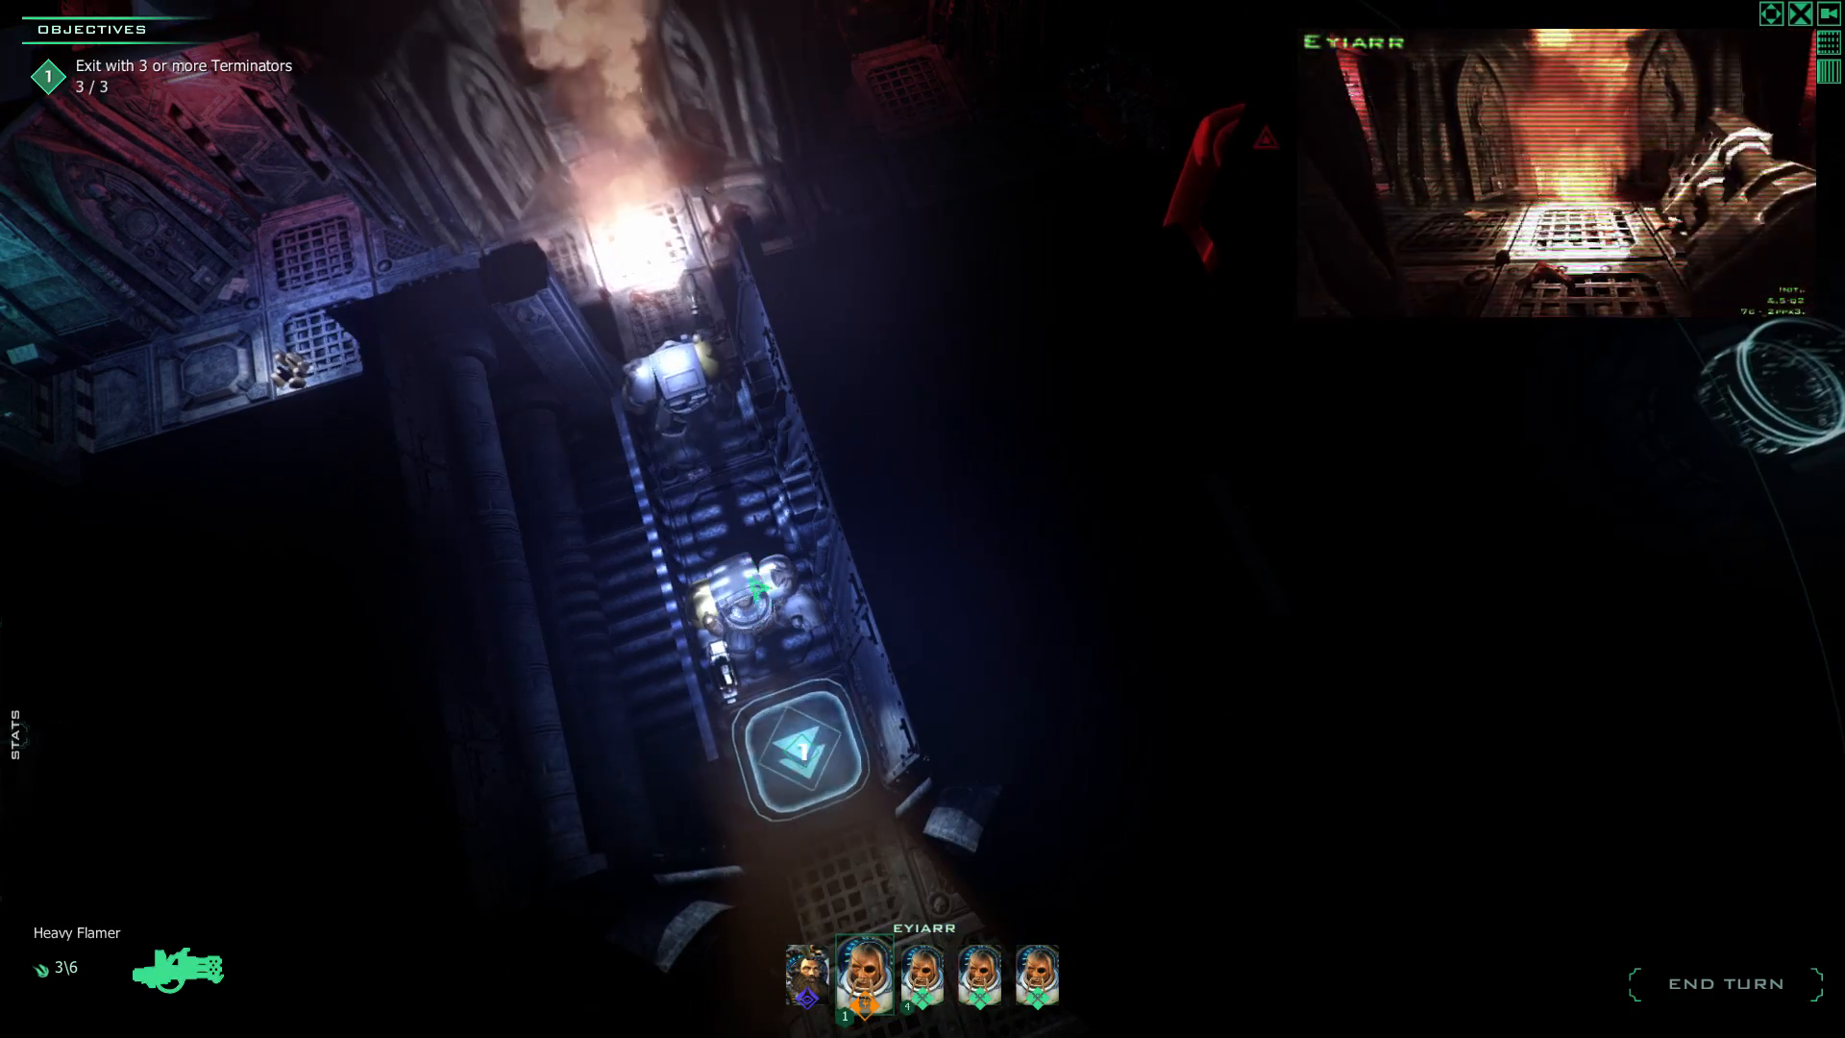
click(922, 978)
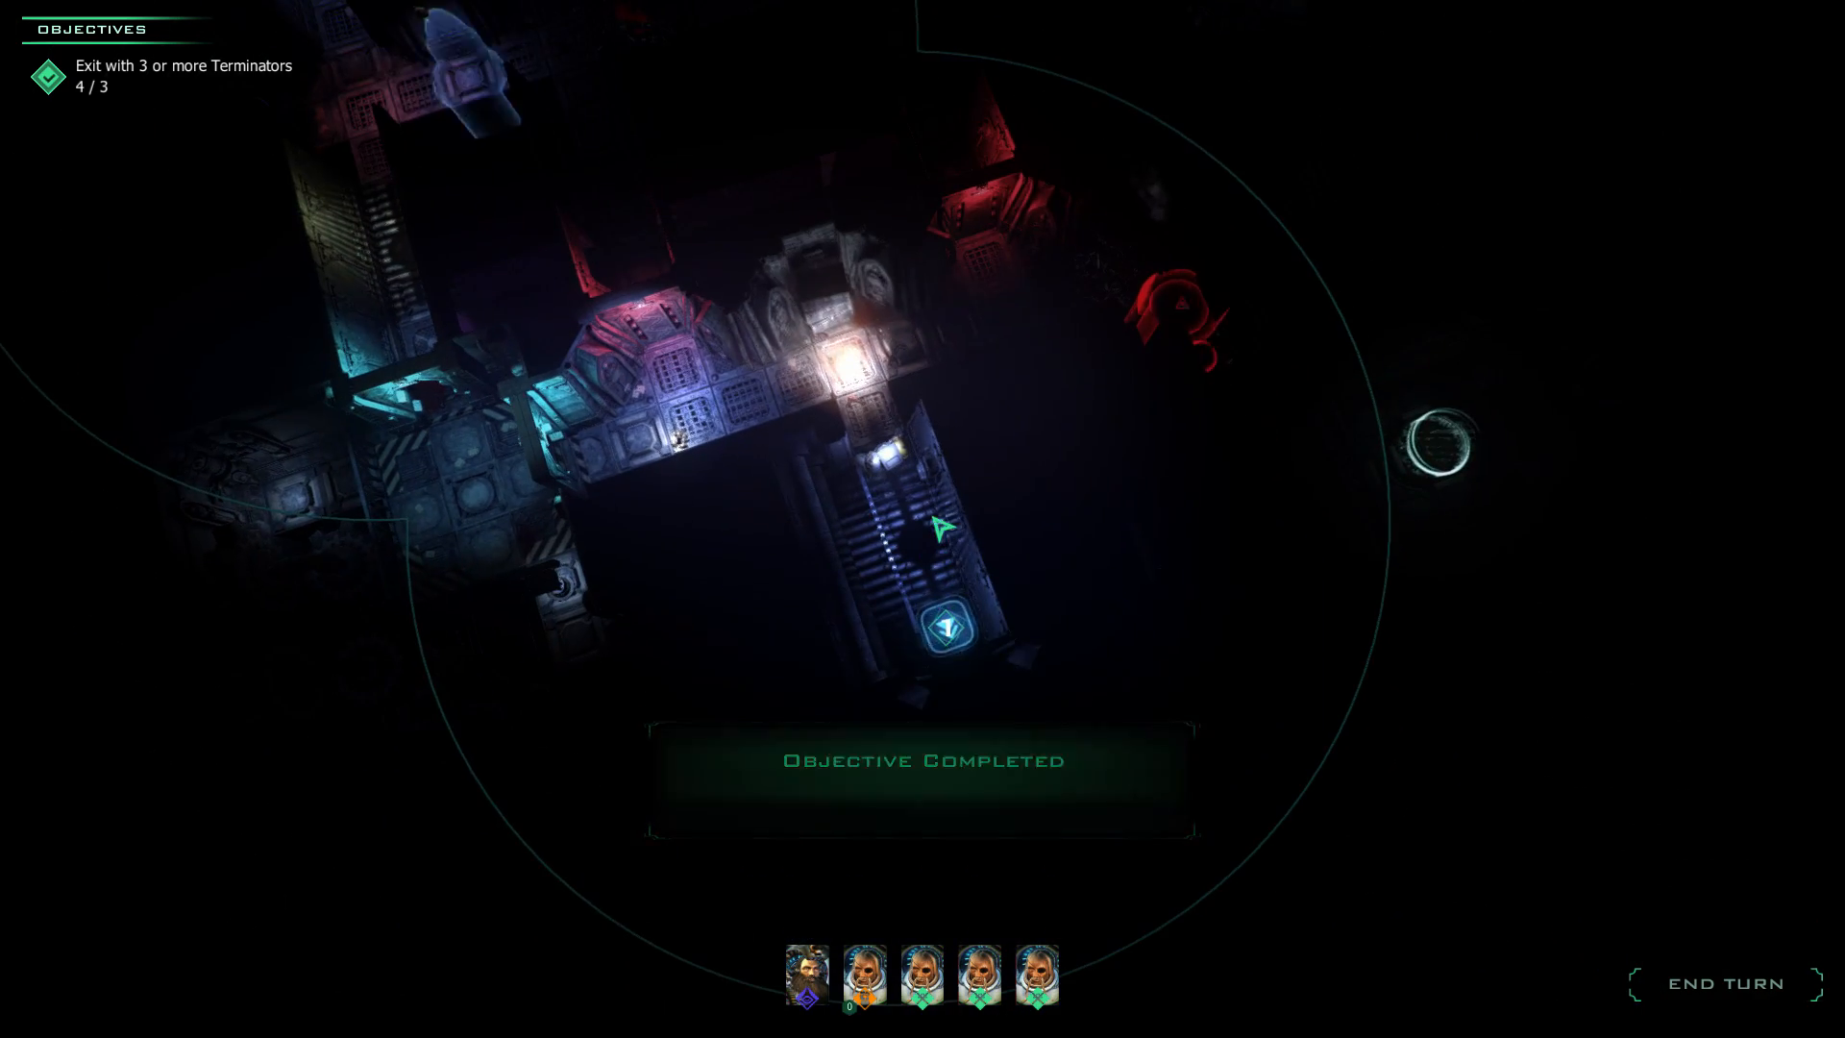
End the turn, walk Eyiarr onto the exit, and end the turn again.
click(868, 974)
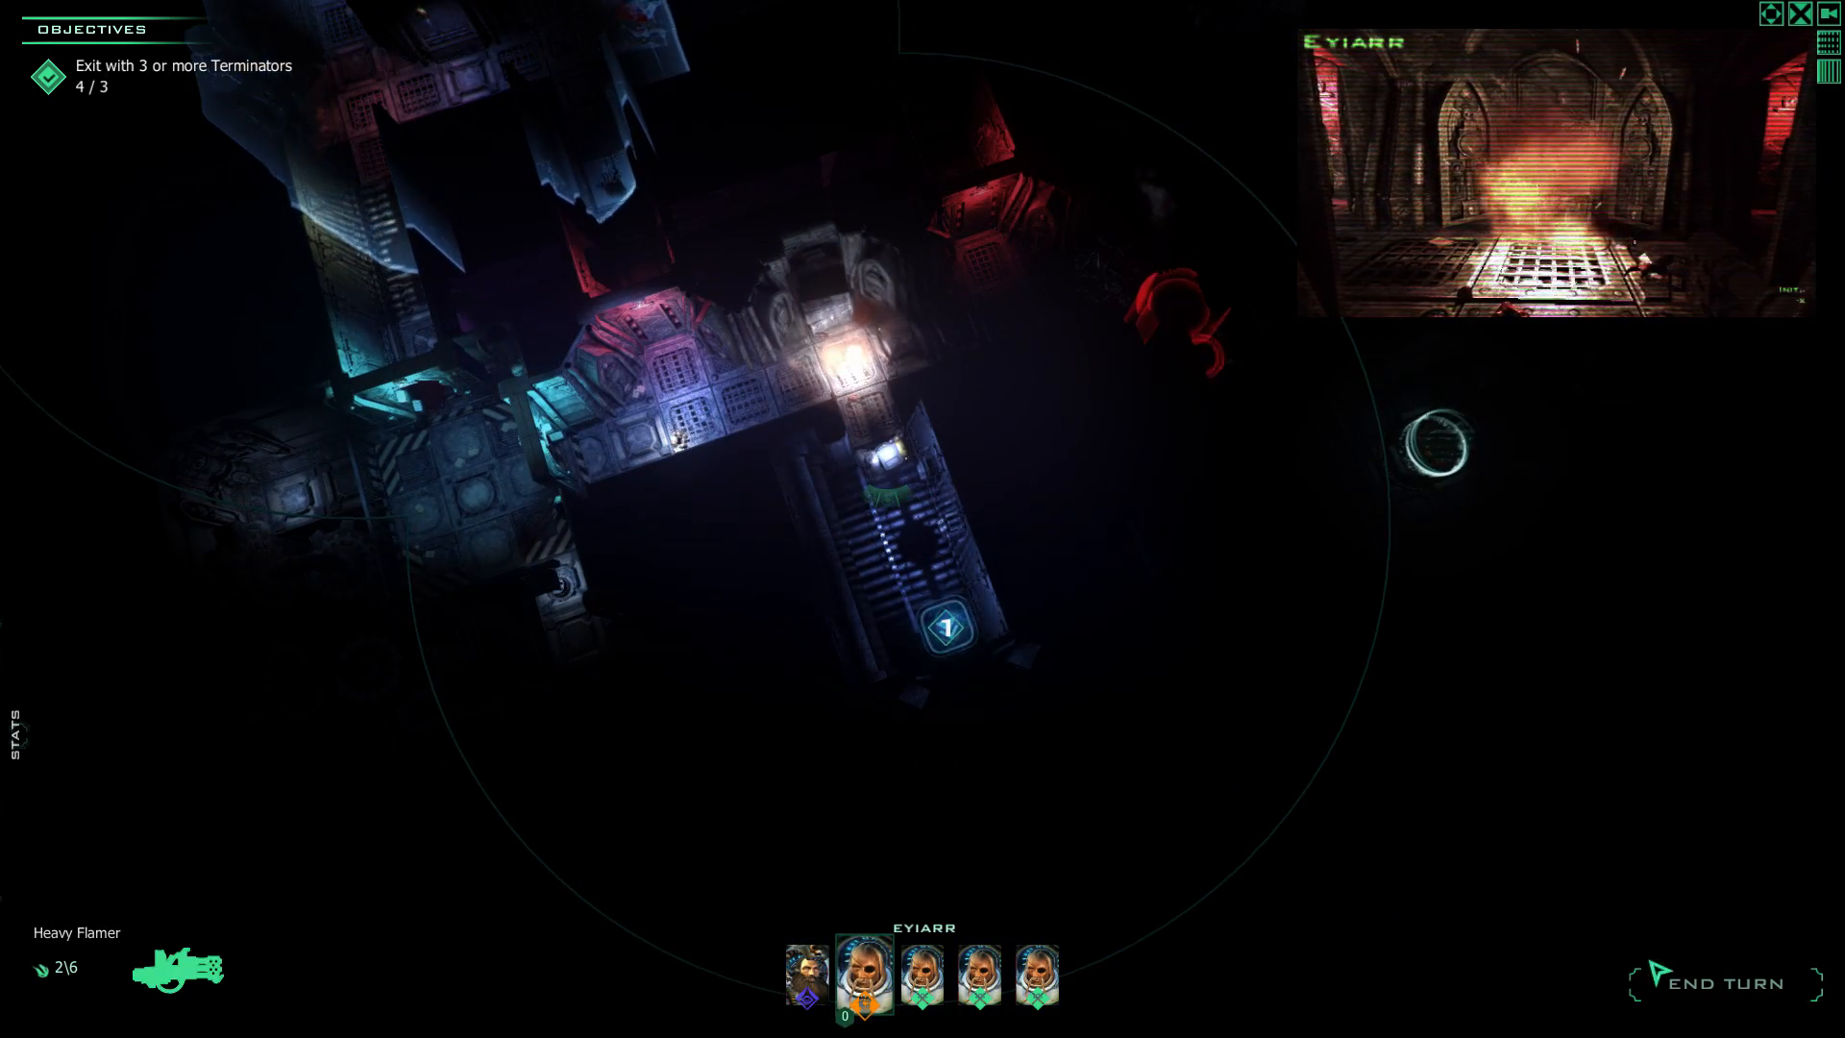
click(1726, 984)
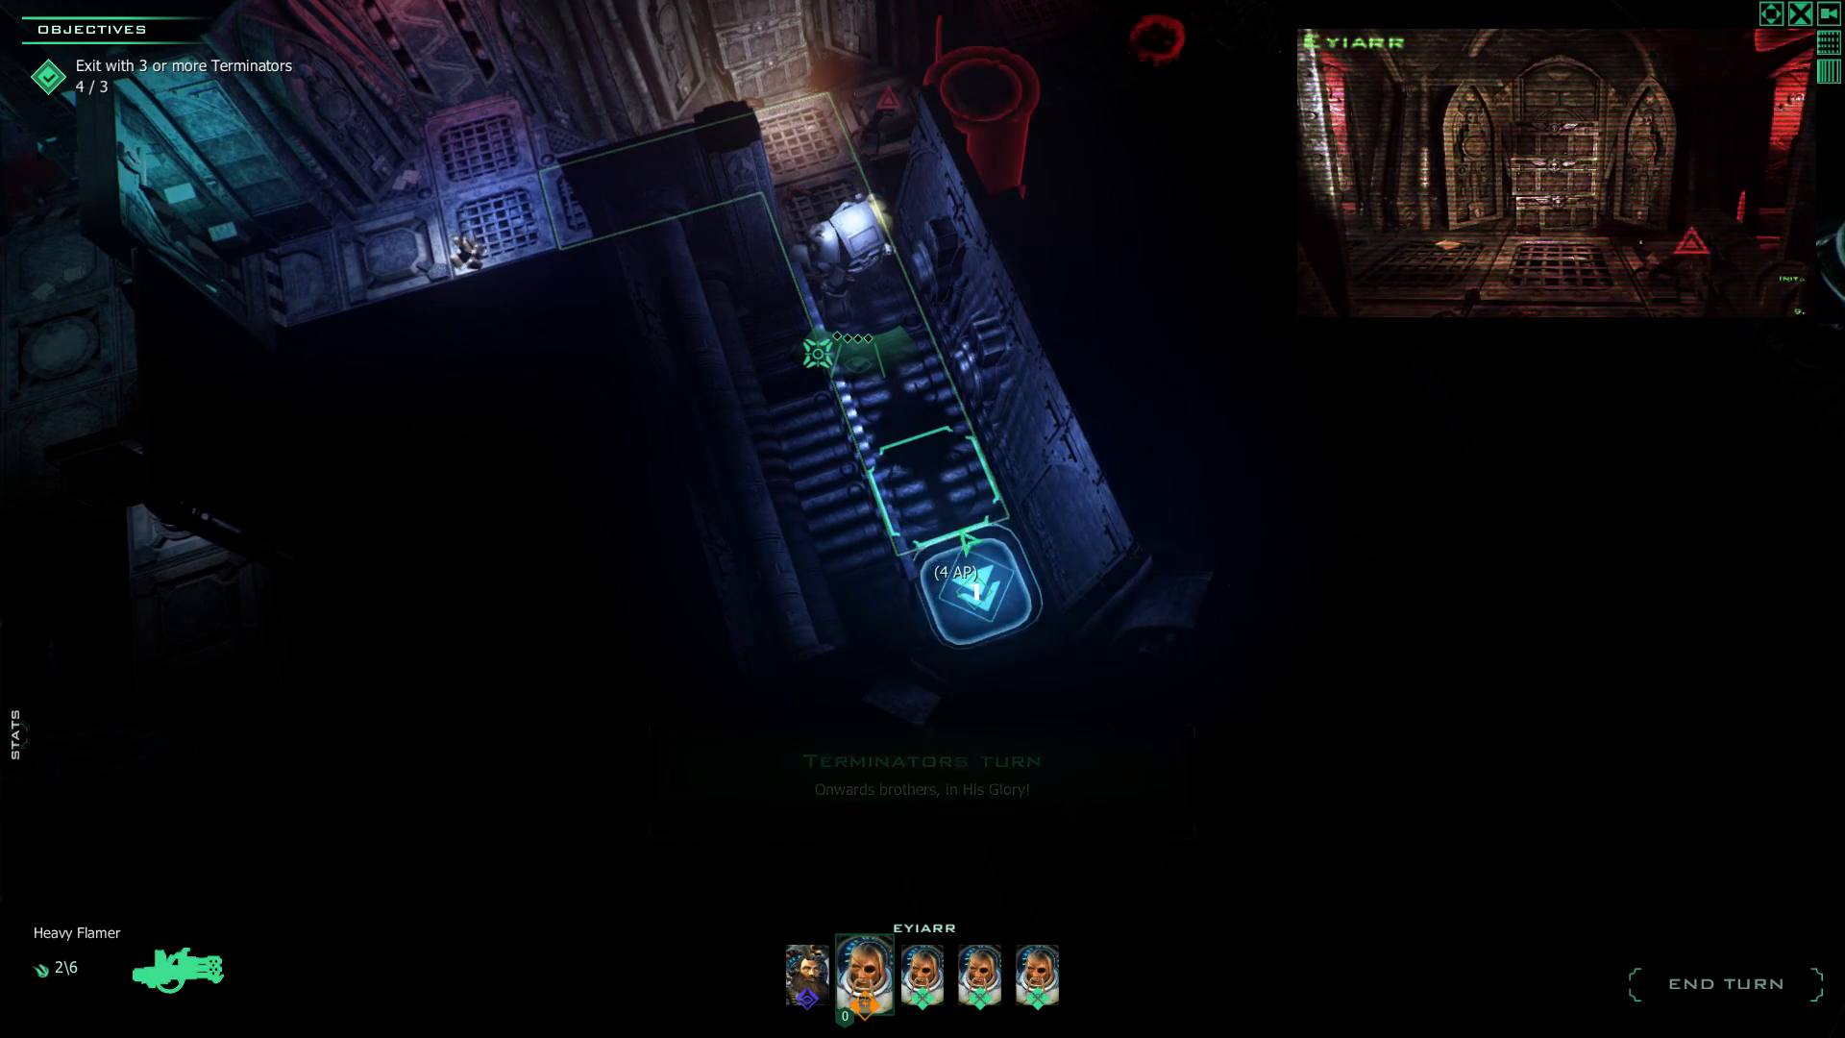
click(972, 598)
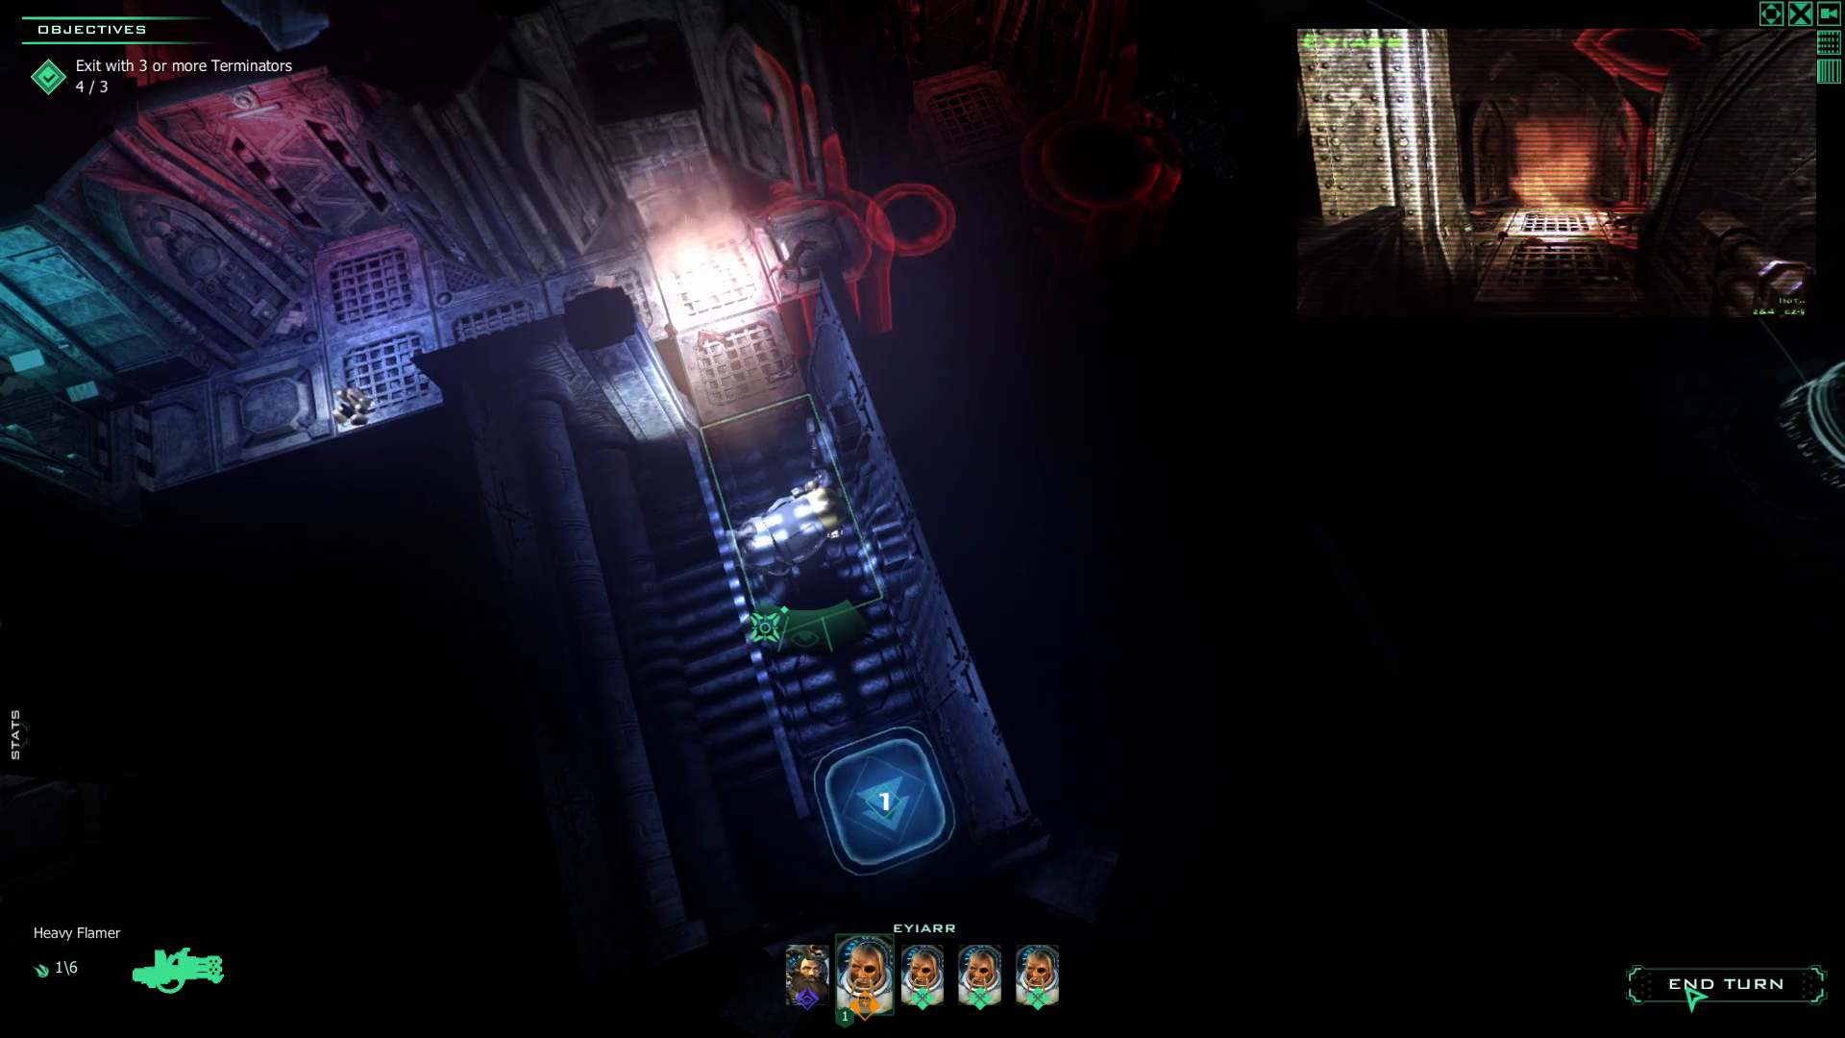
click(1725, 984)
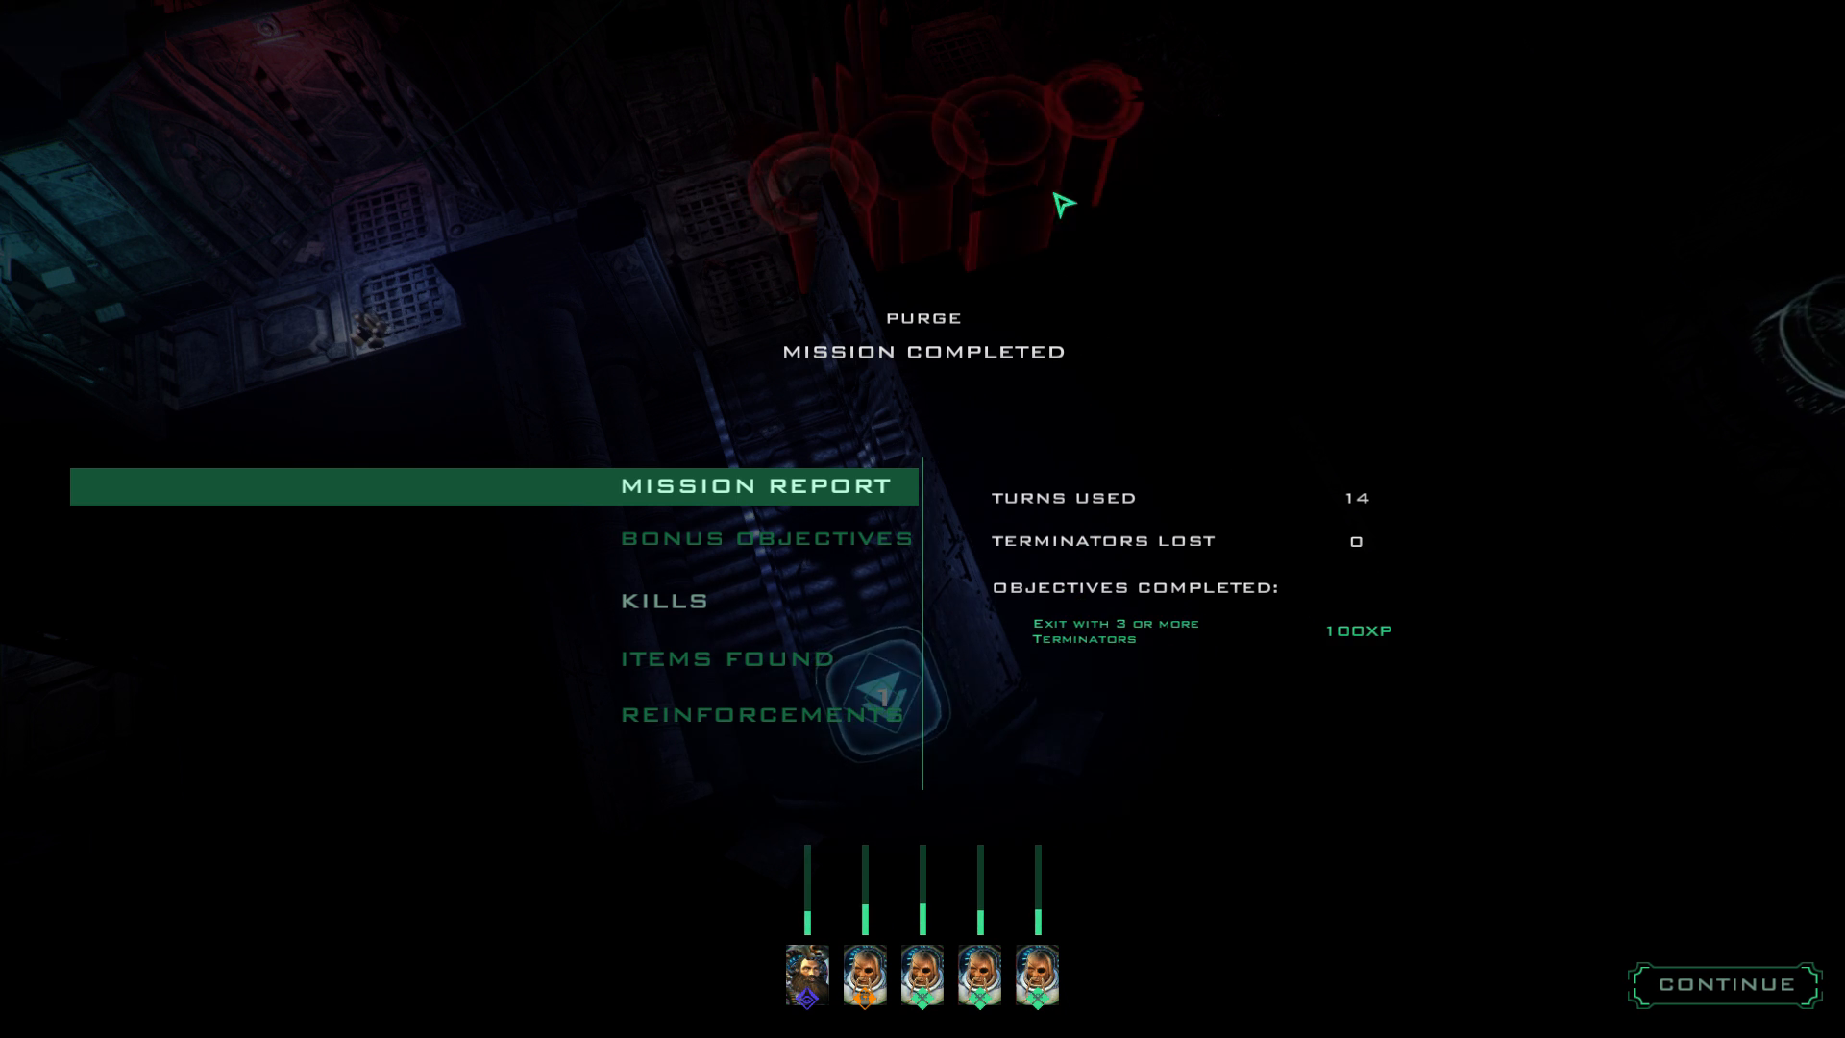
mouse_move(1017, 933)
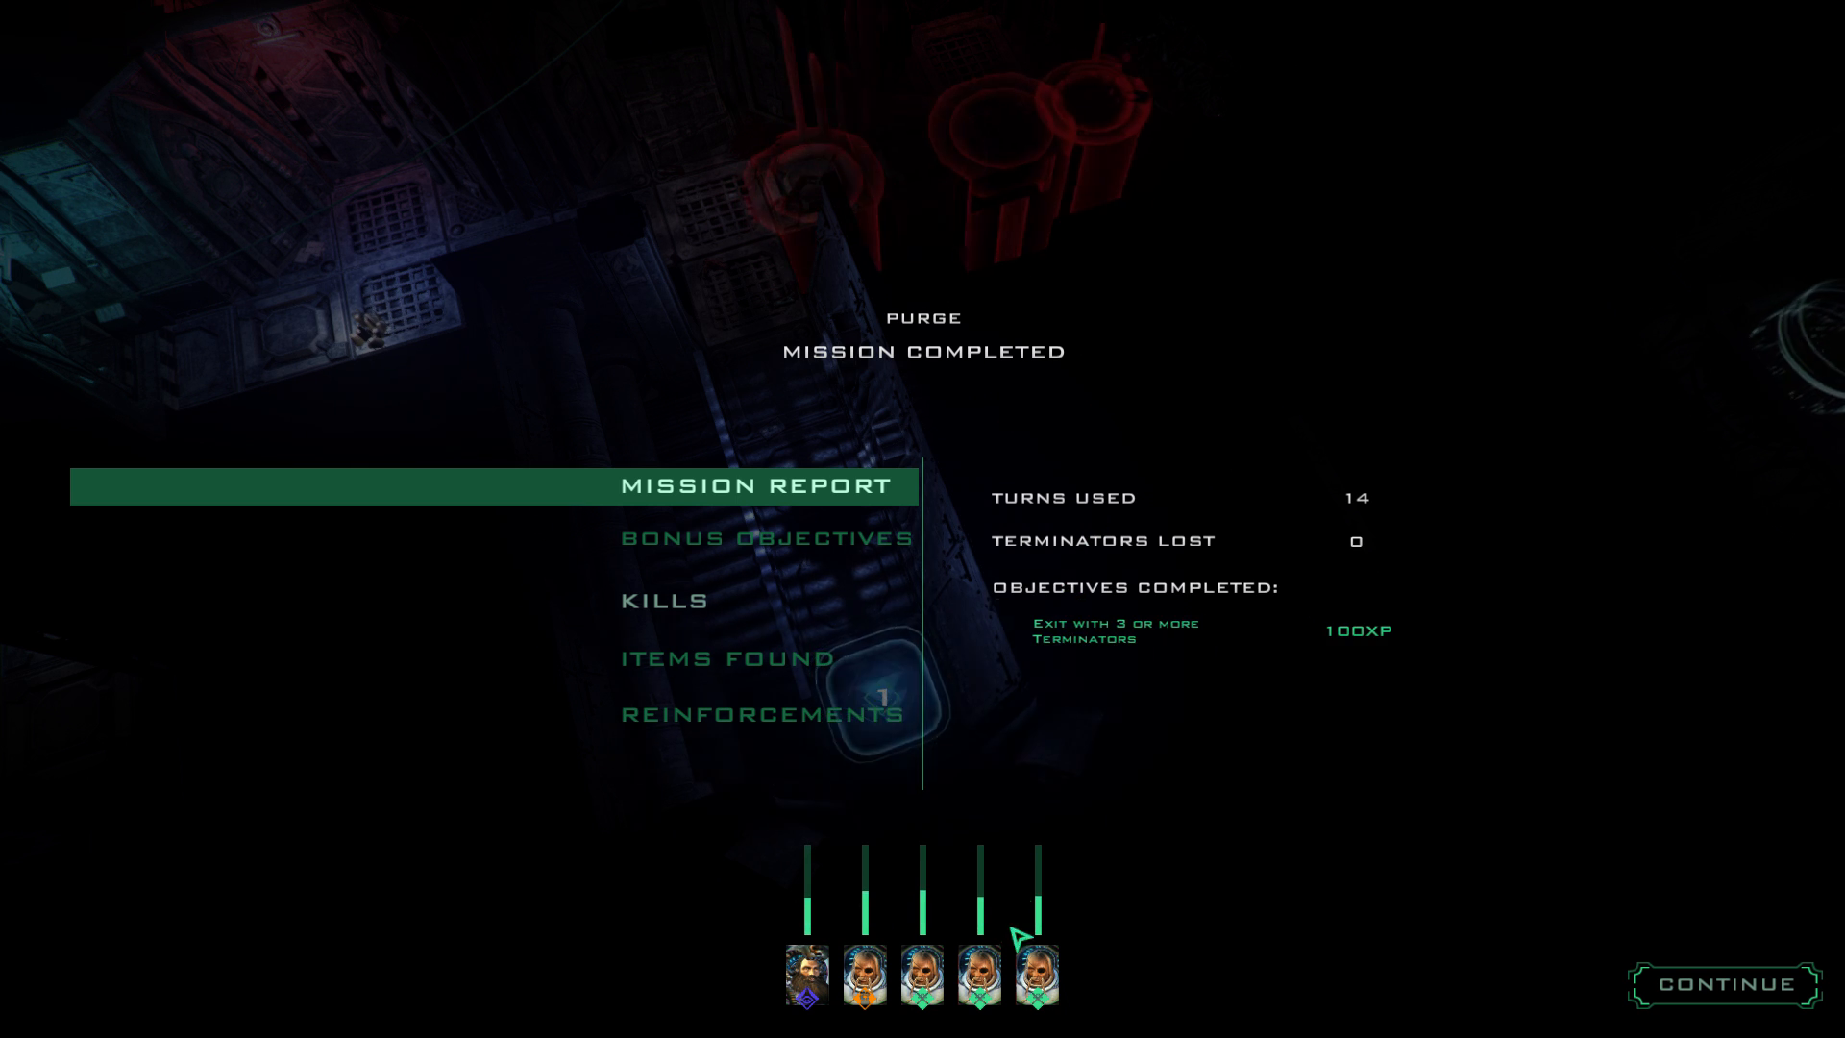
View each terminator's kill tallies on the Kills tab, then continue to the mission map.
click(664, 600)
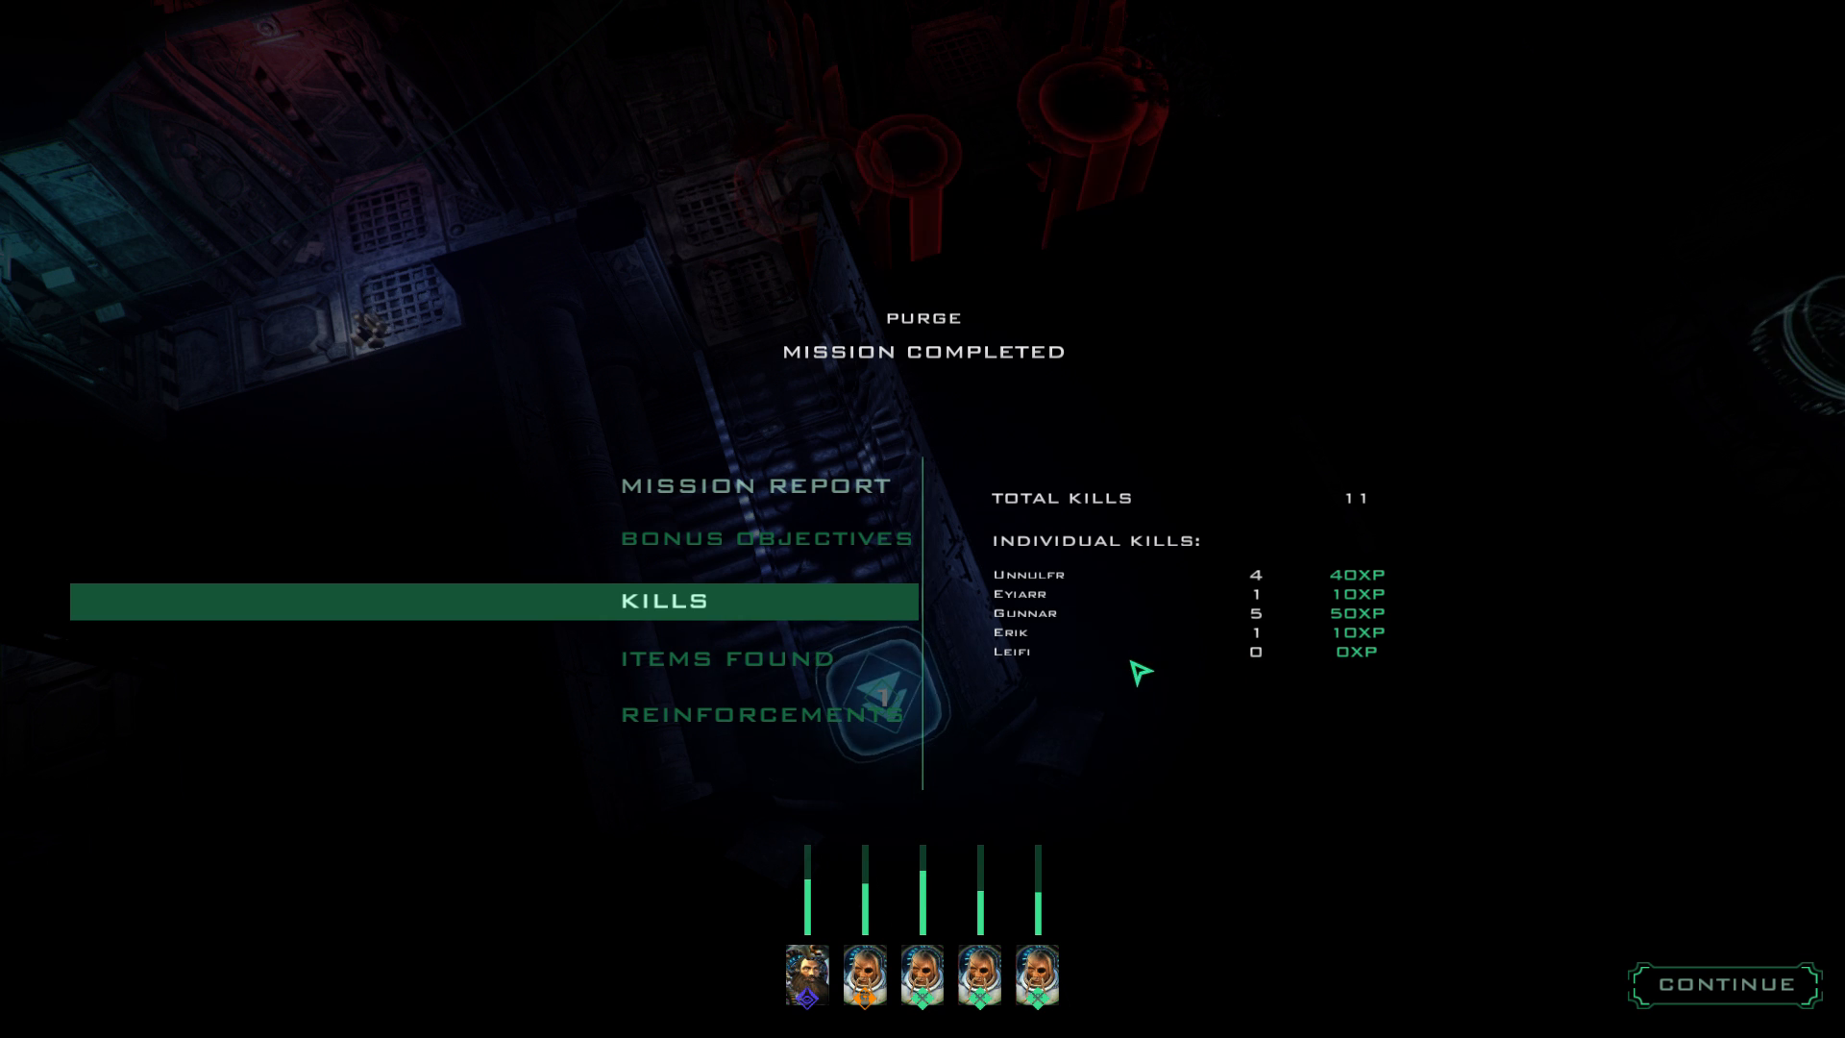
mouse_move(1083, 726)
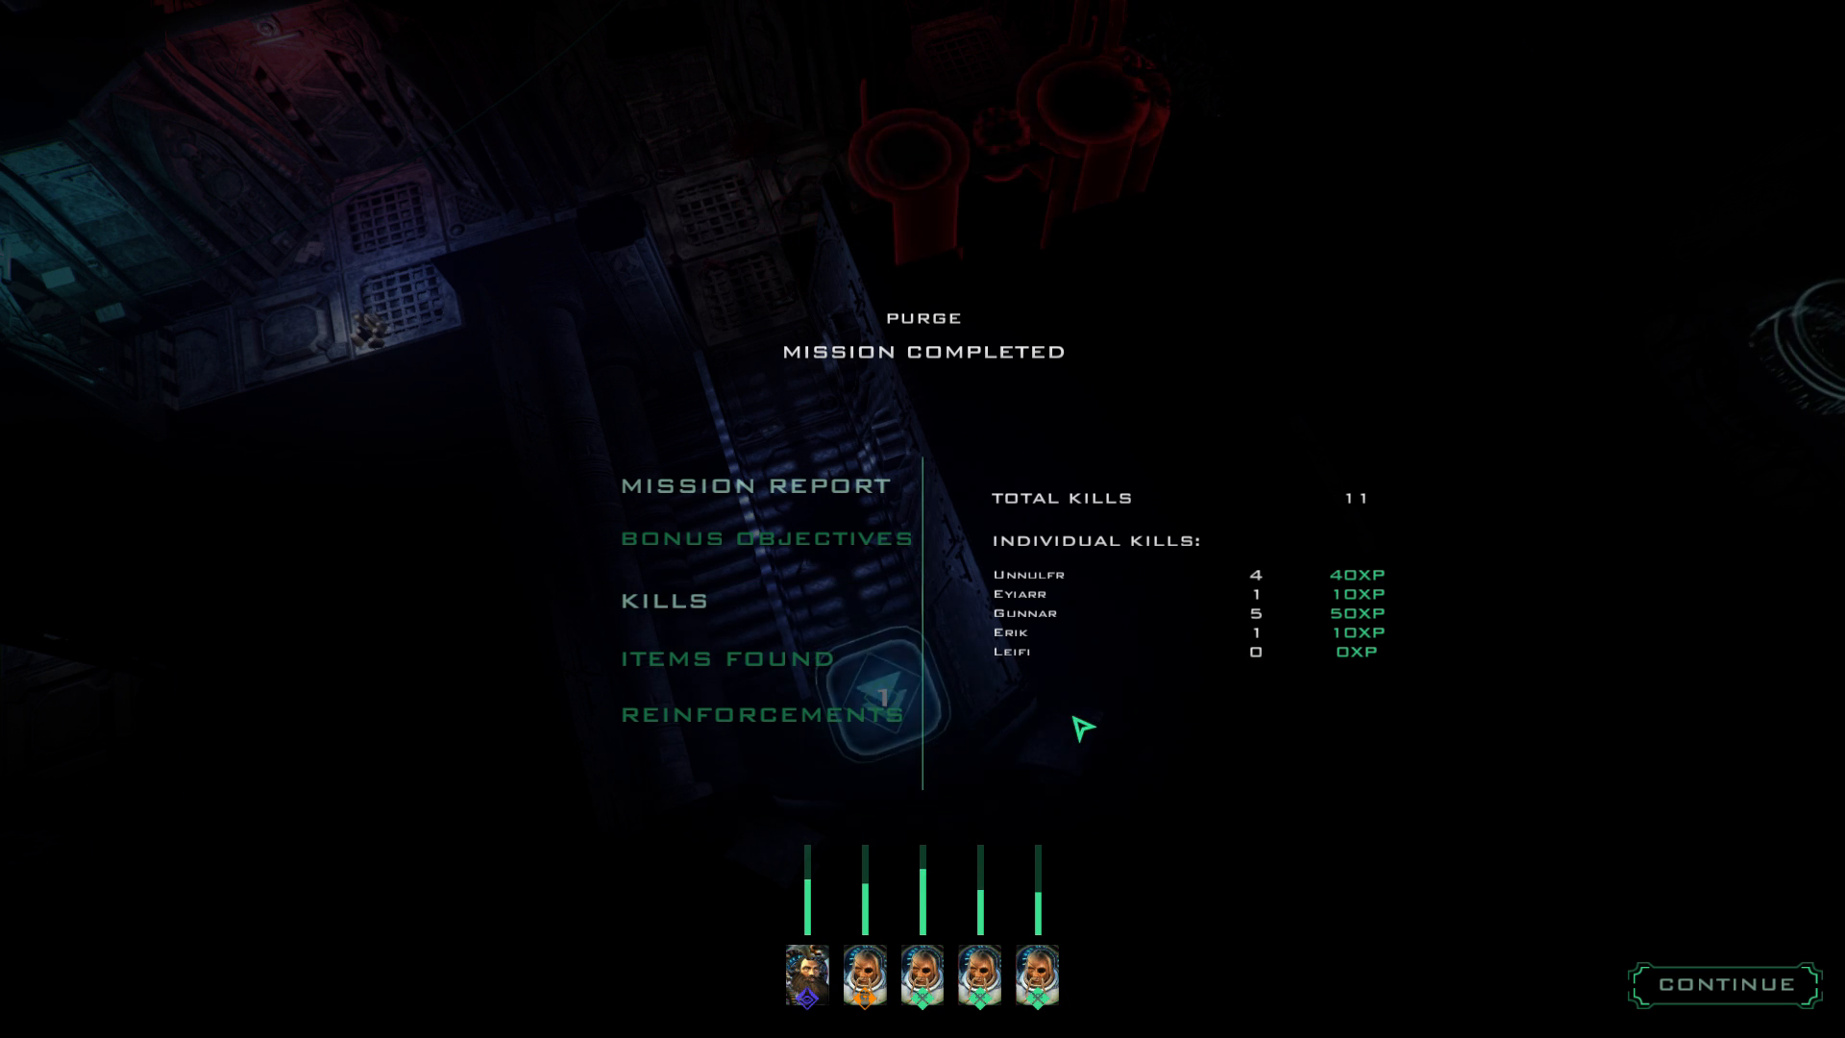
mouse_move(1551, 991)
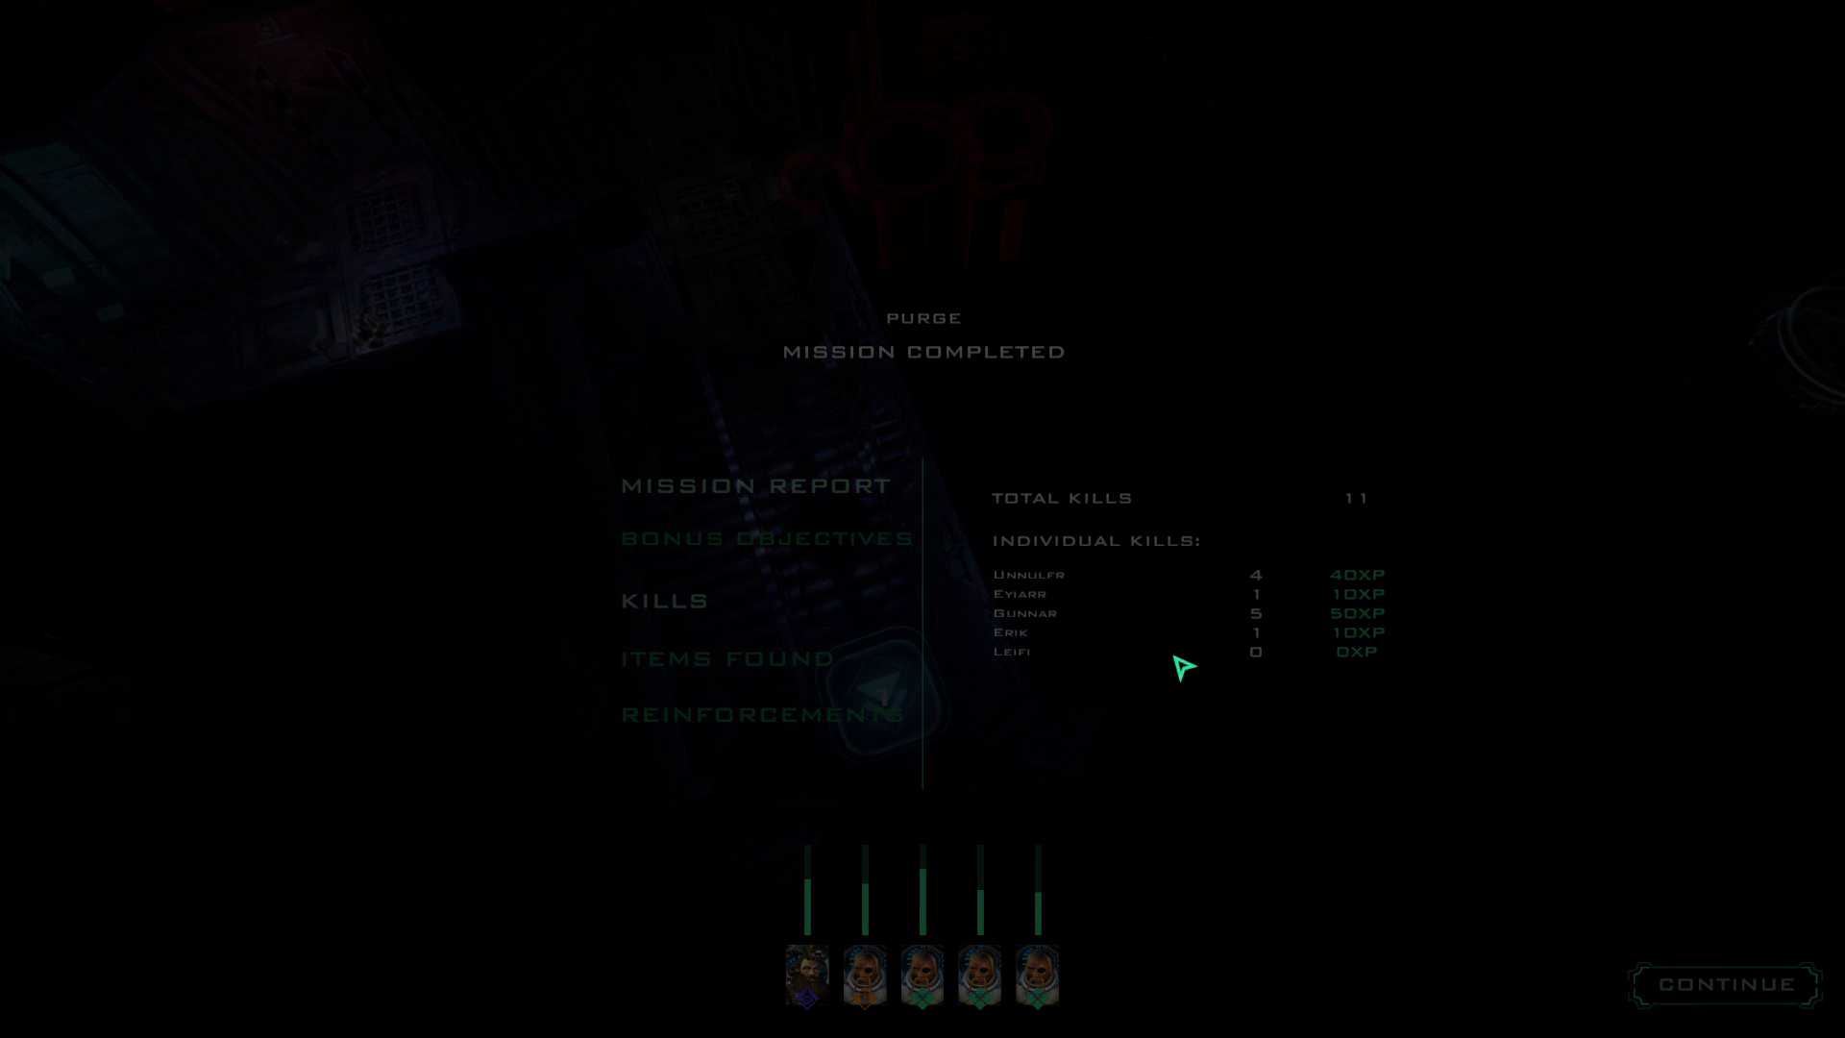
click(1739, 984)
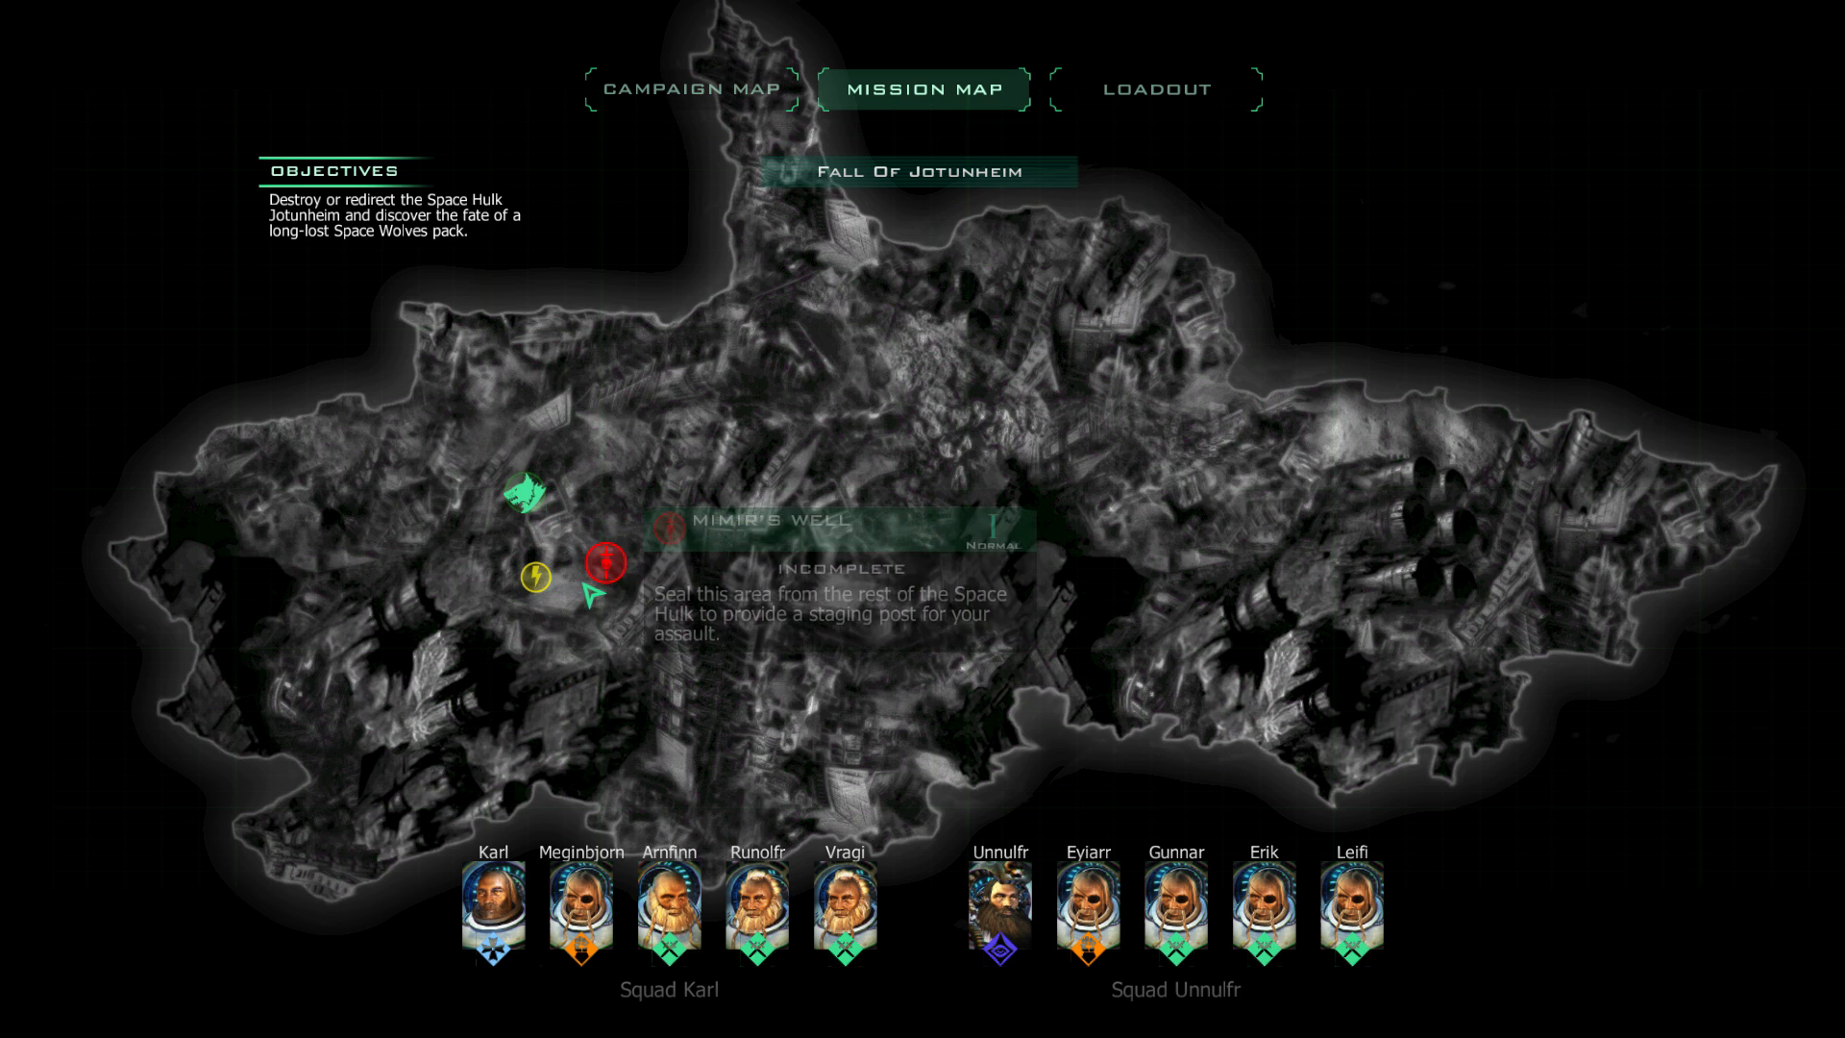
click(531, 580)
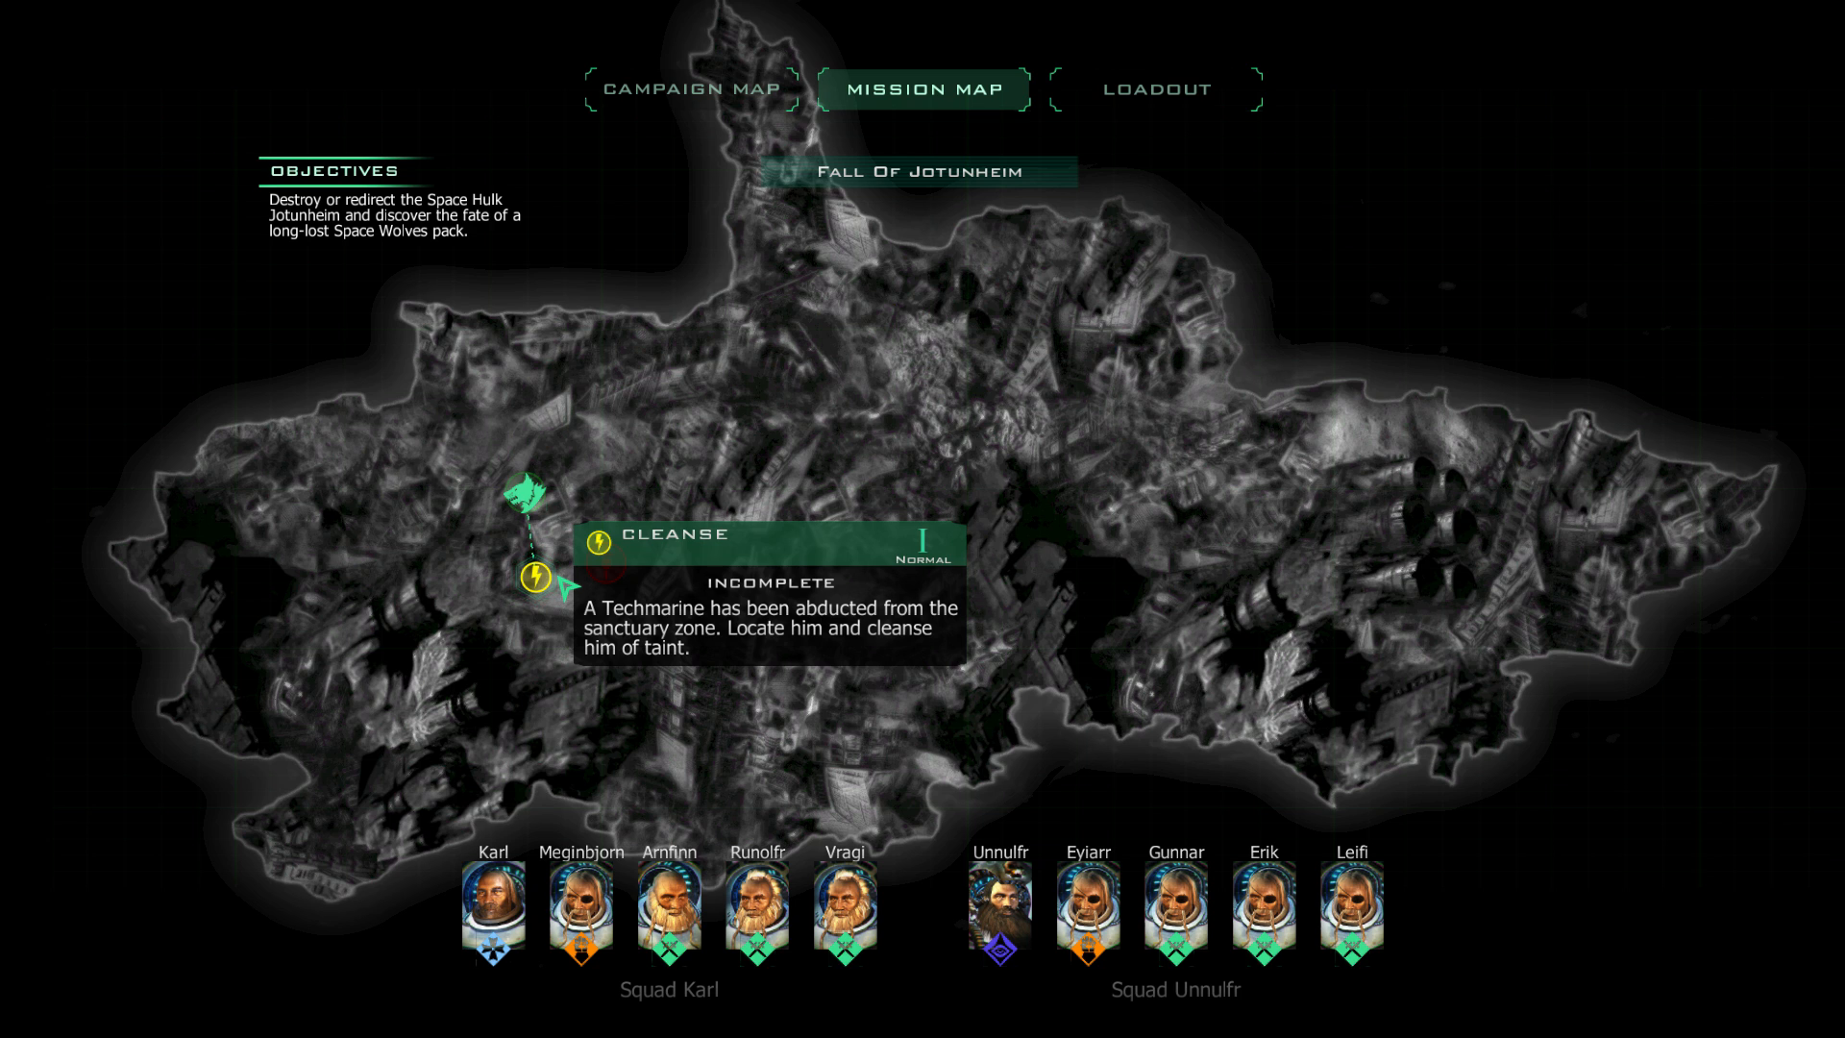
click(623, 578)
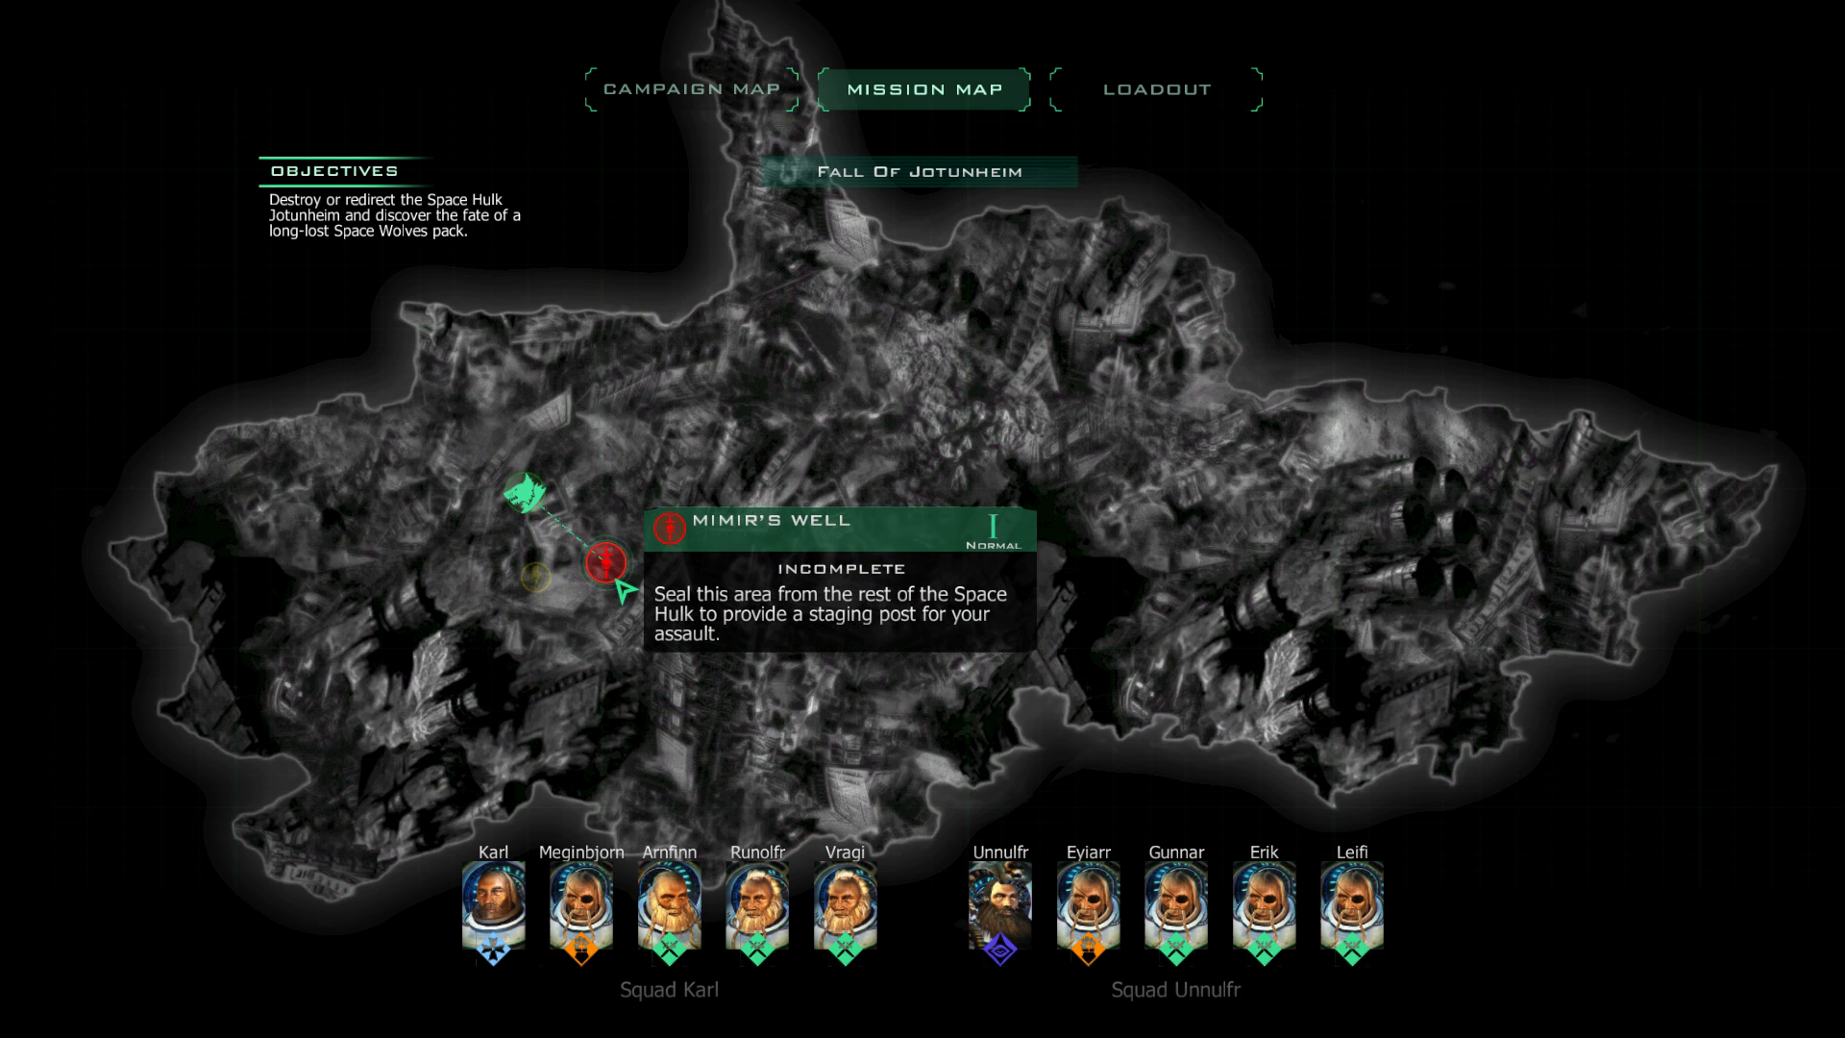